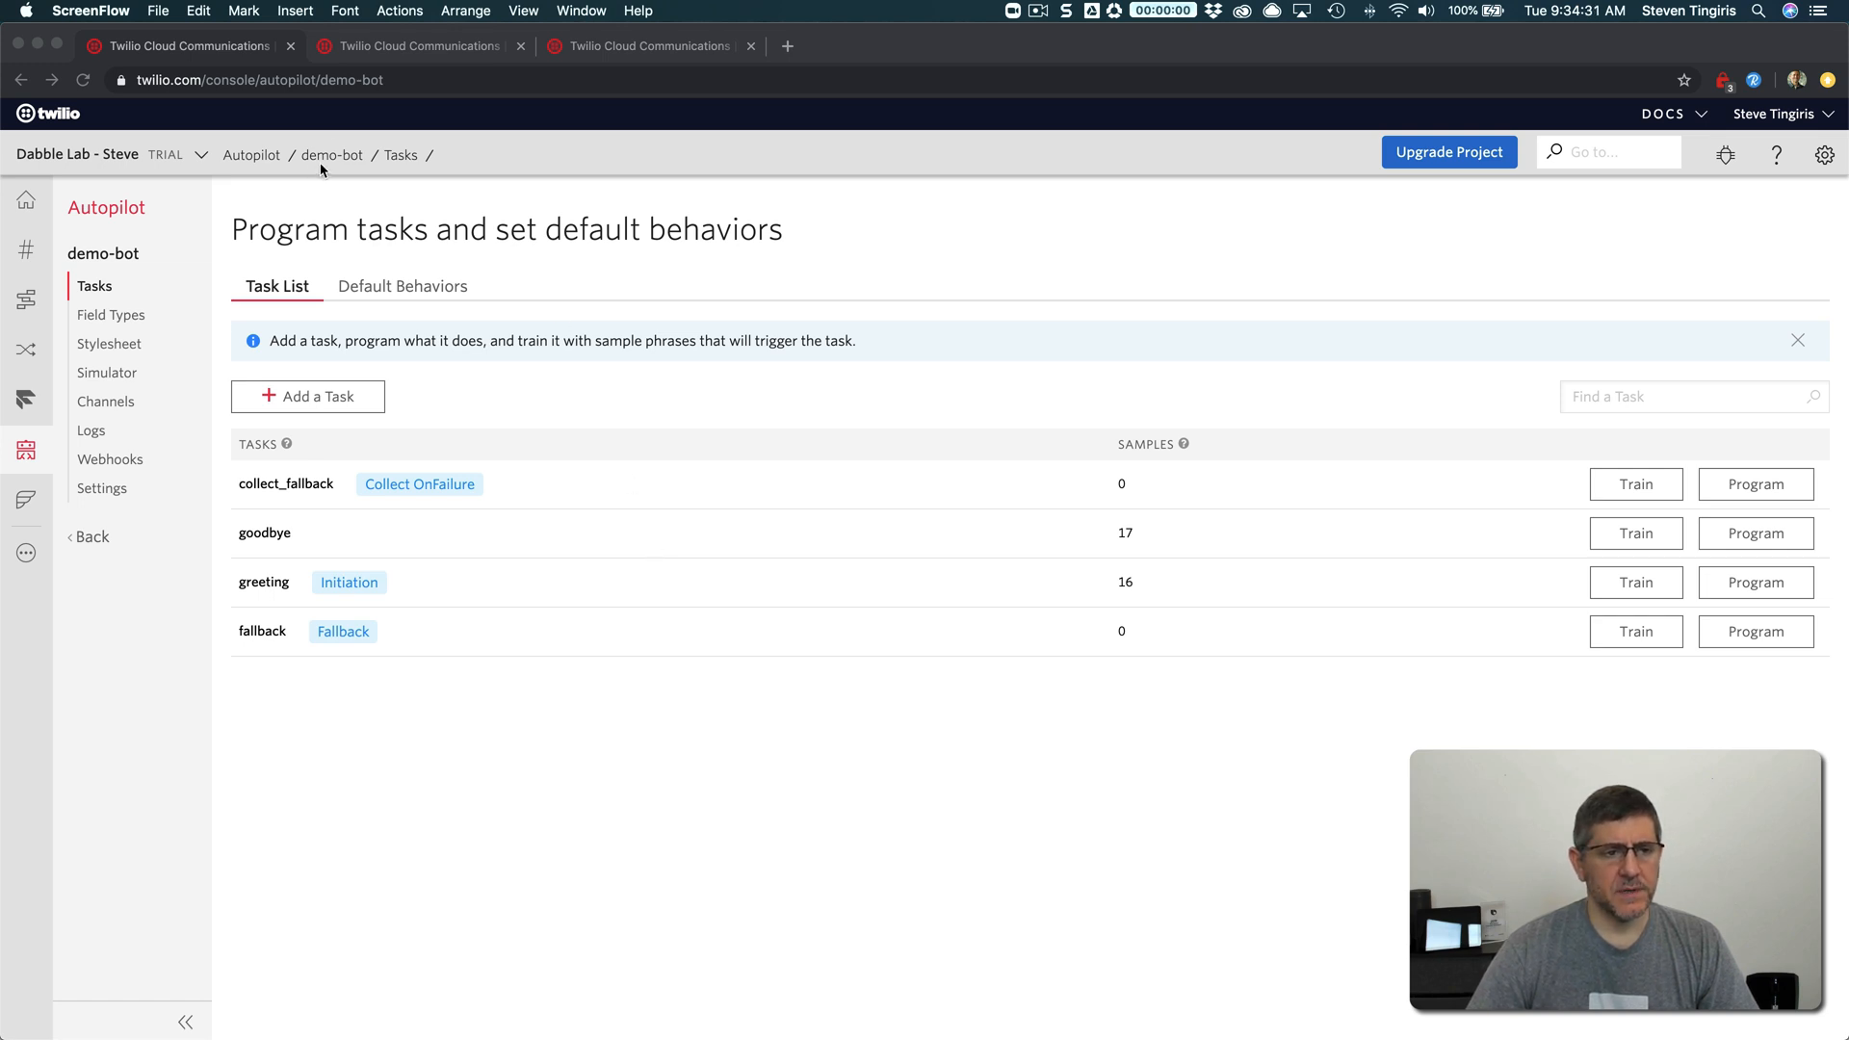
mouse_move(720, 427)
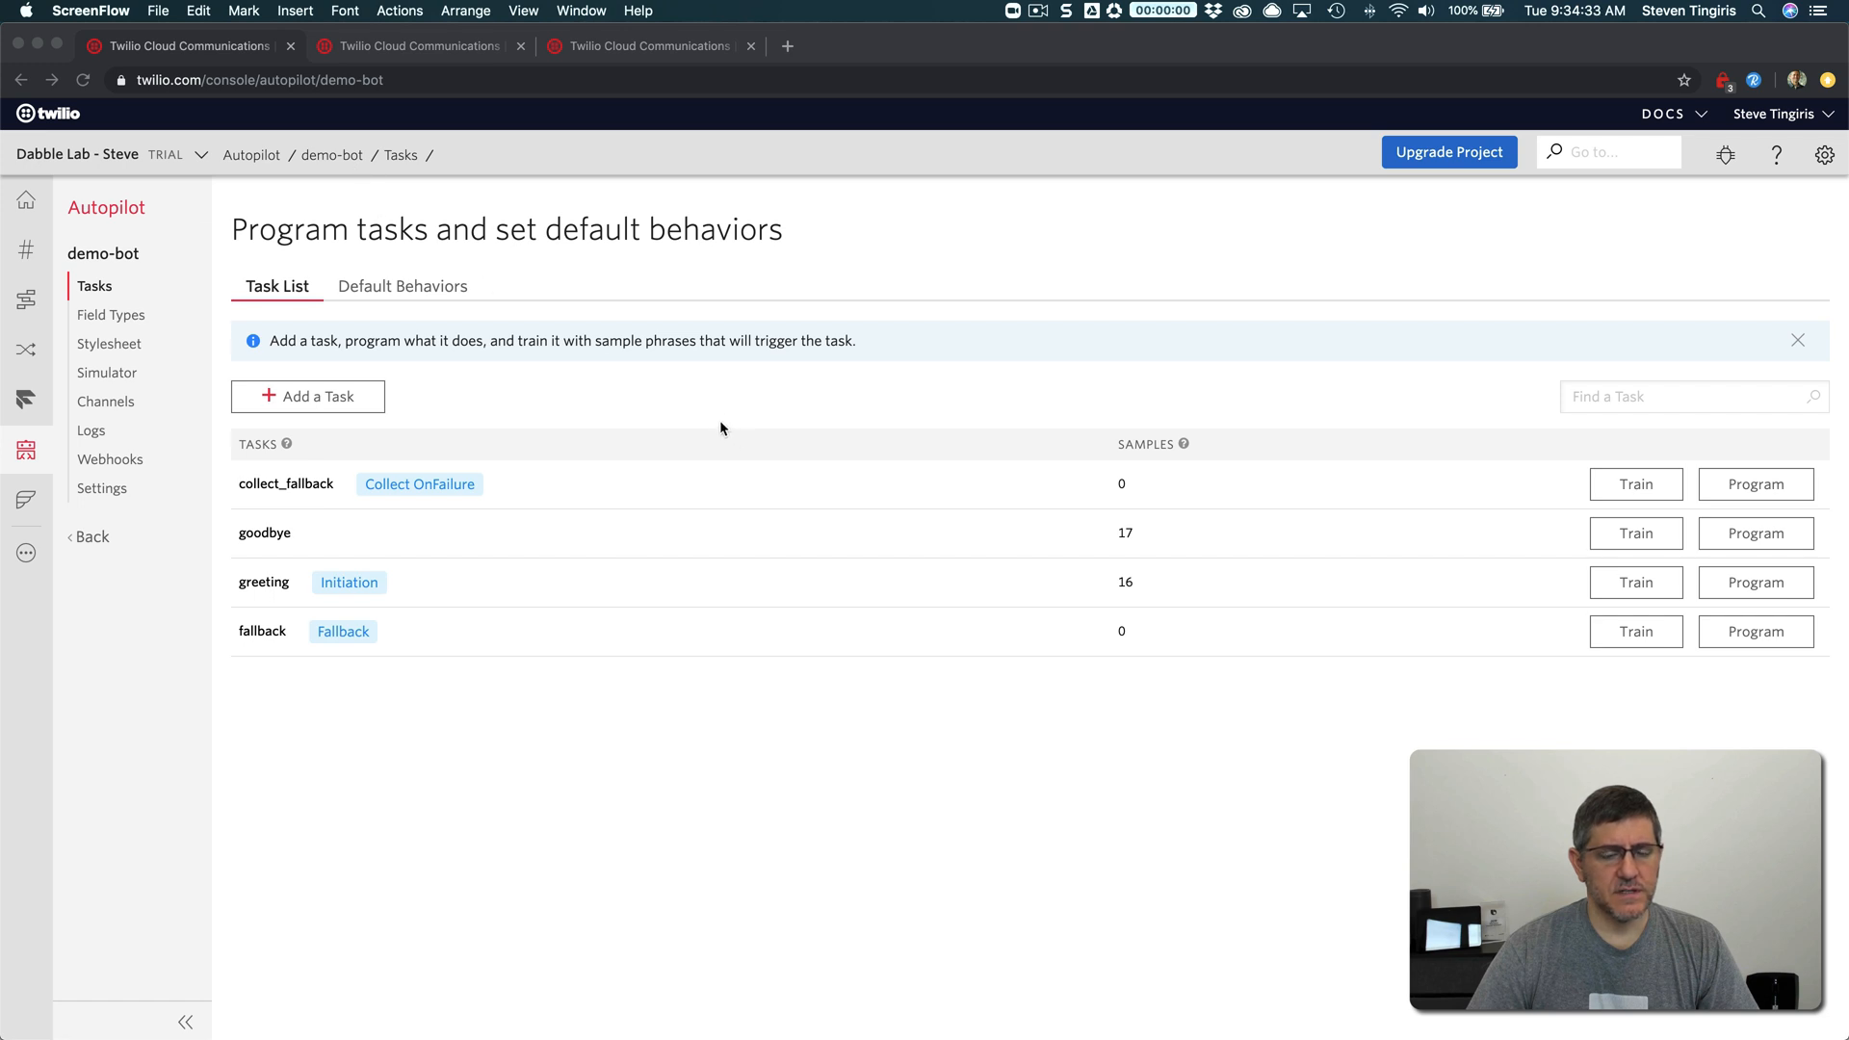
mouse_move(709, 414)
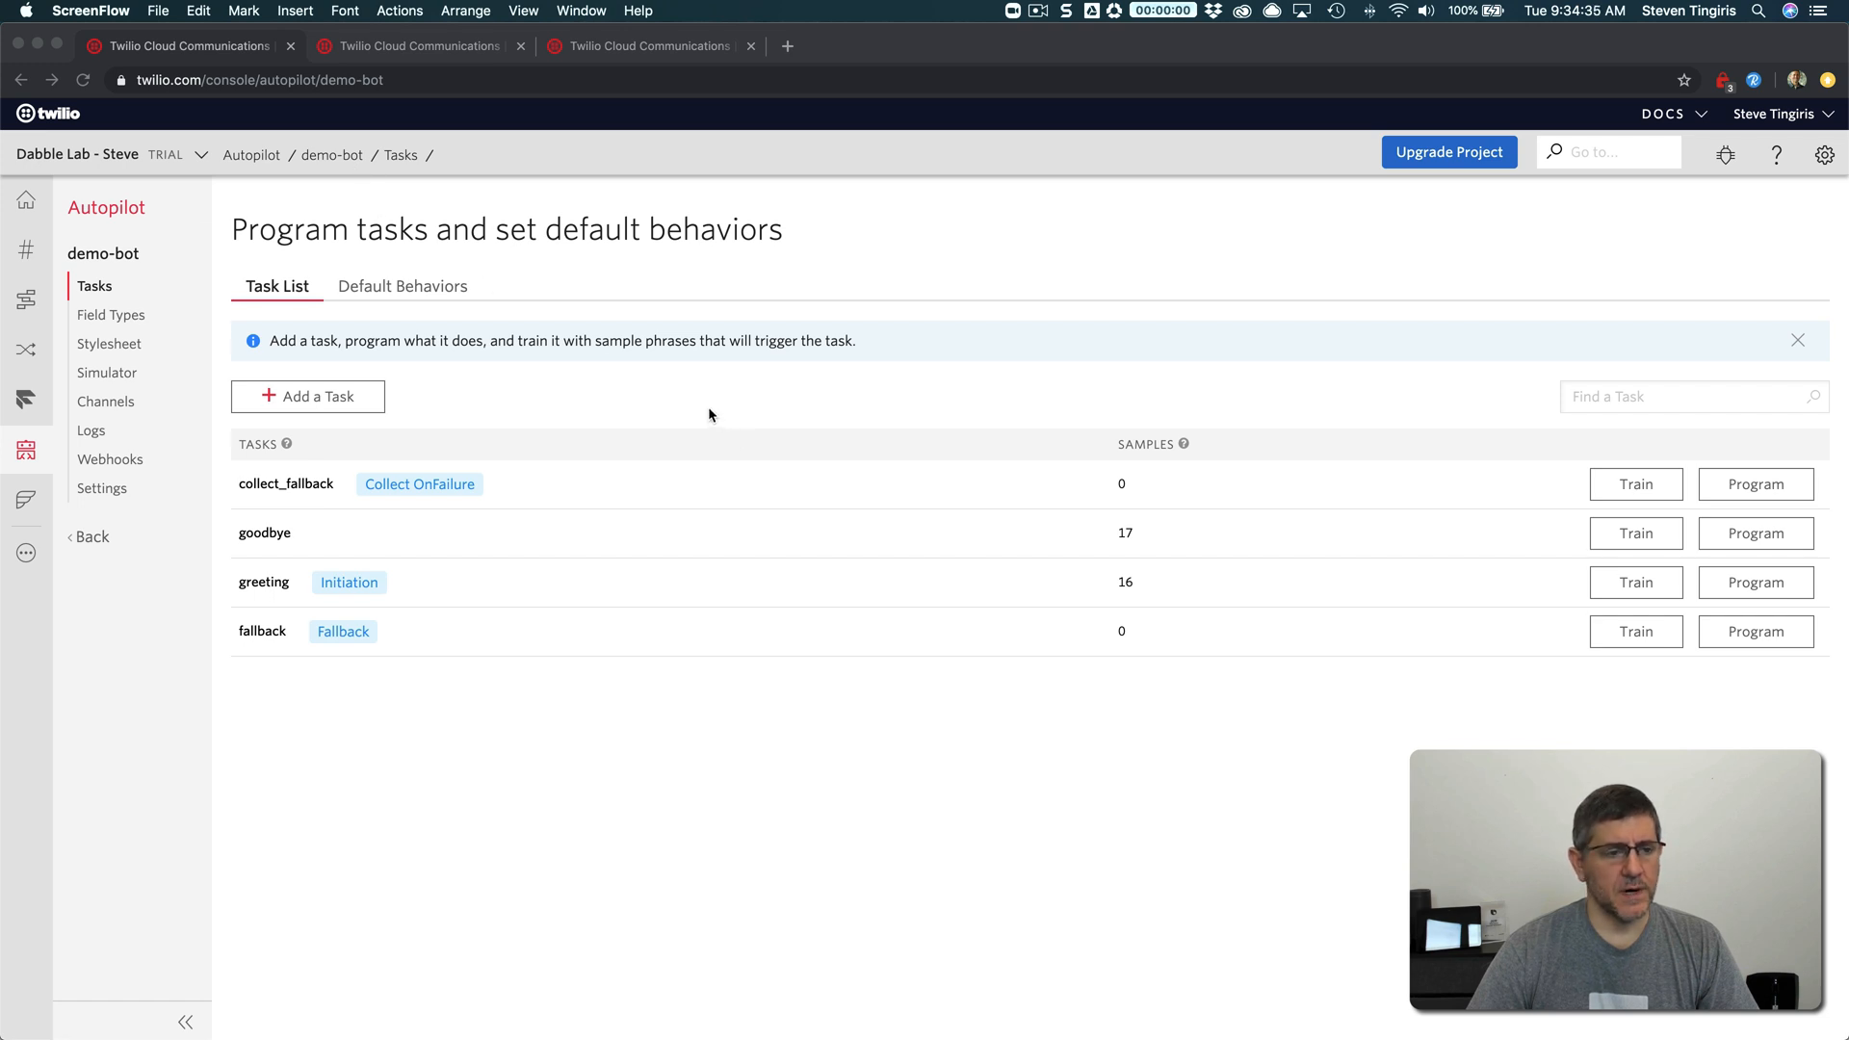
mouse_move(303, 524)
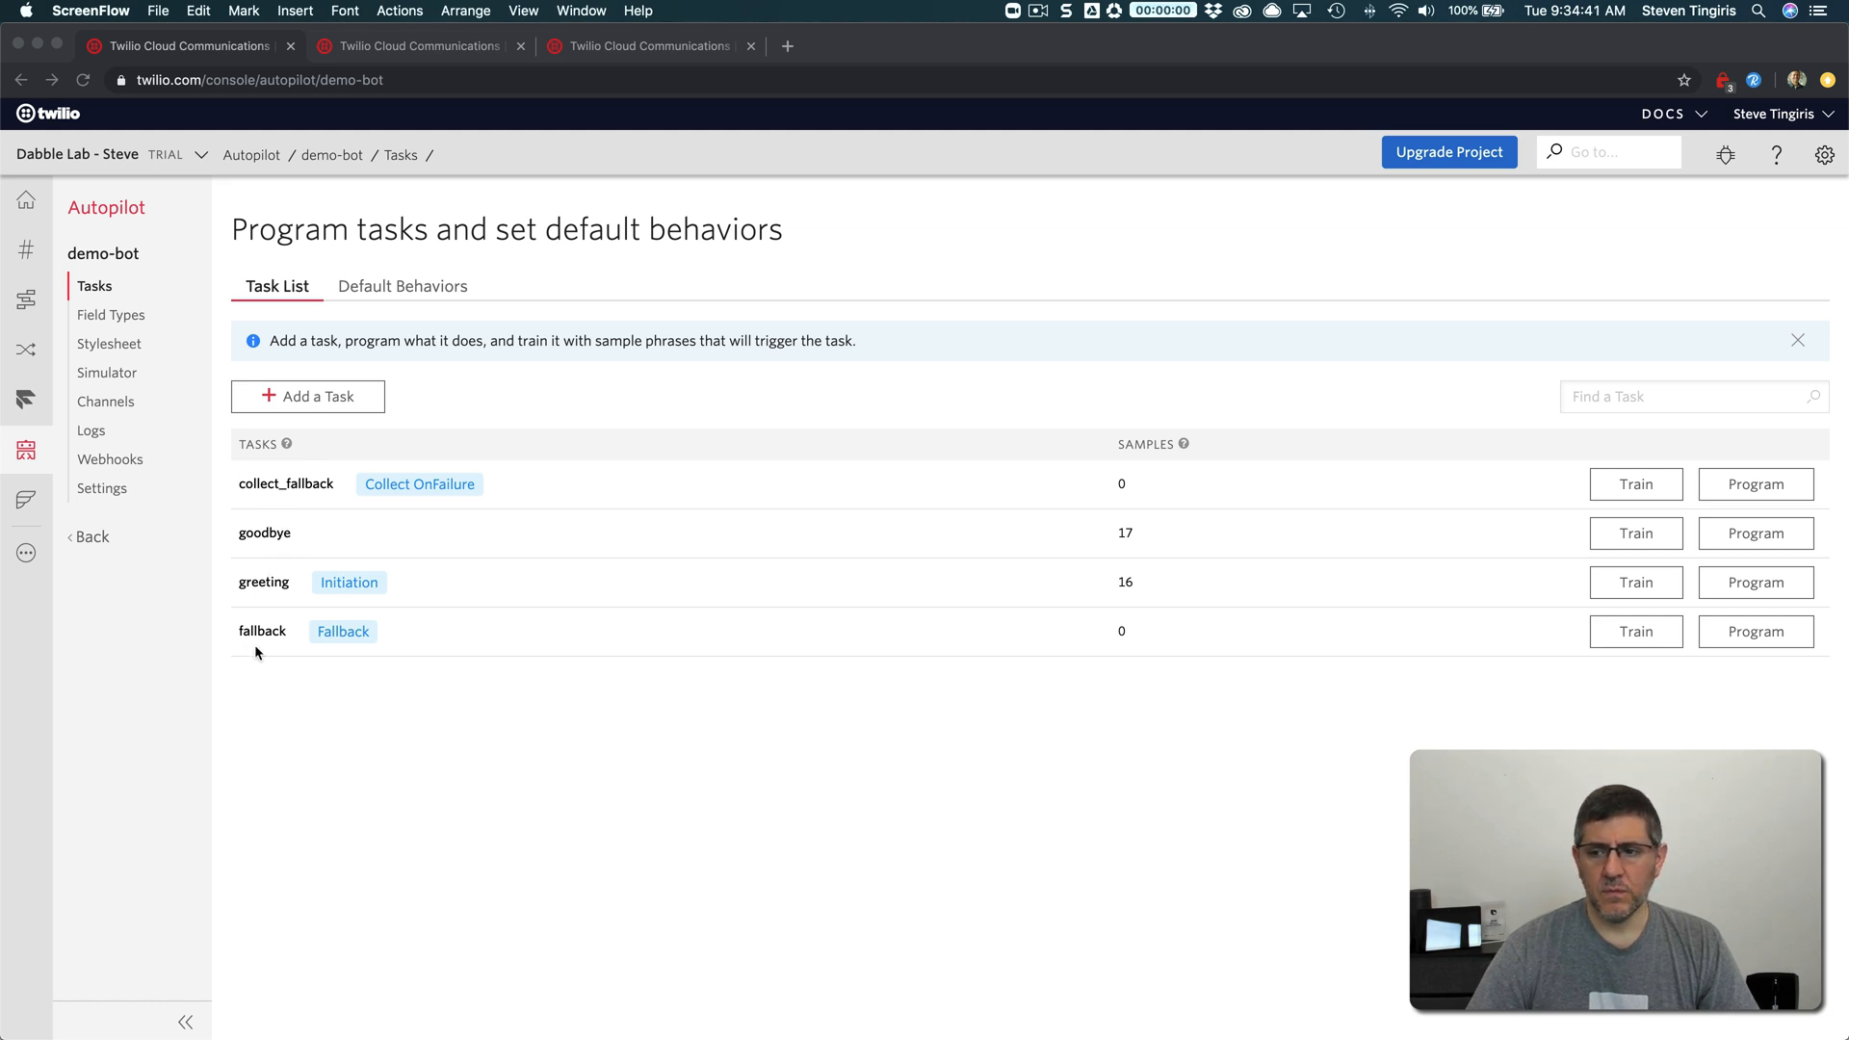
mouse_move(370, 740)
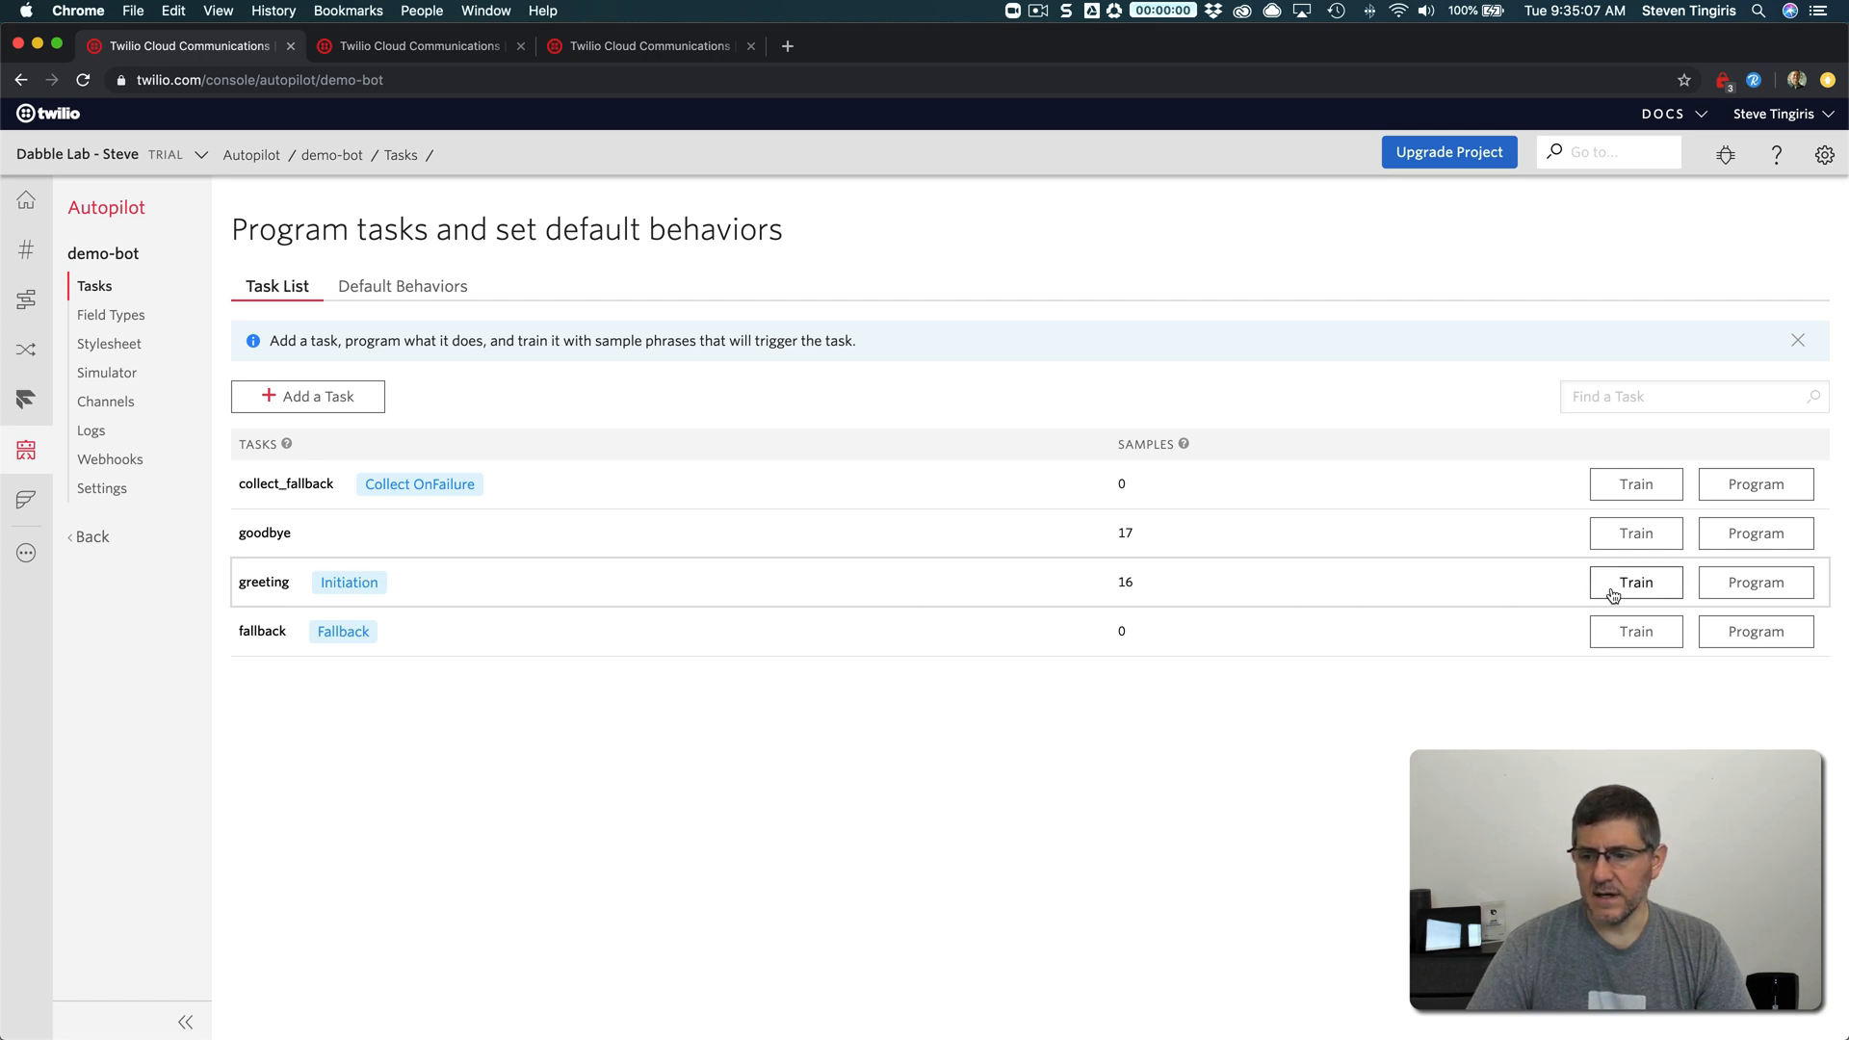
Review all 16 training sample phrases of the greeting task without changing them
left_click(1636, 582)
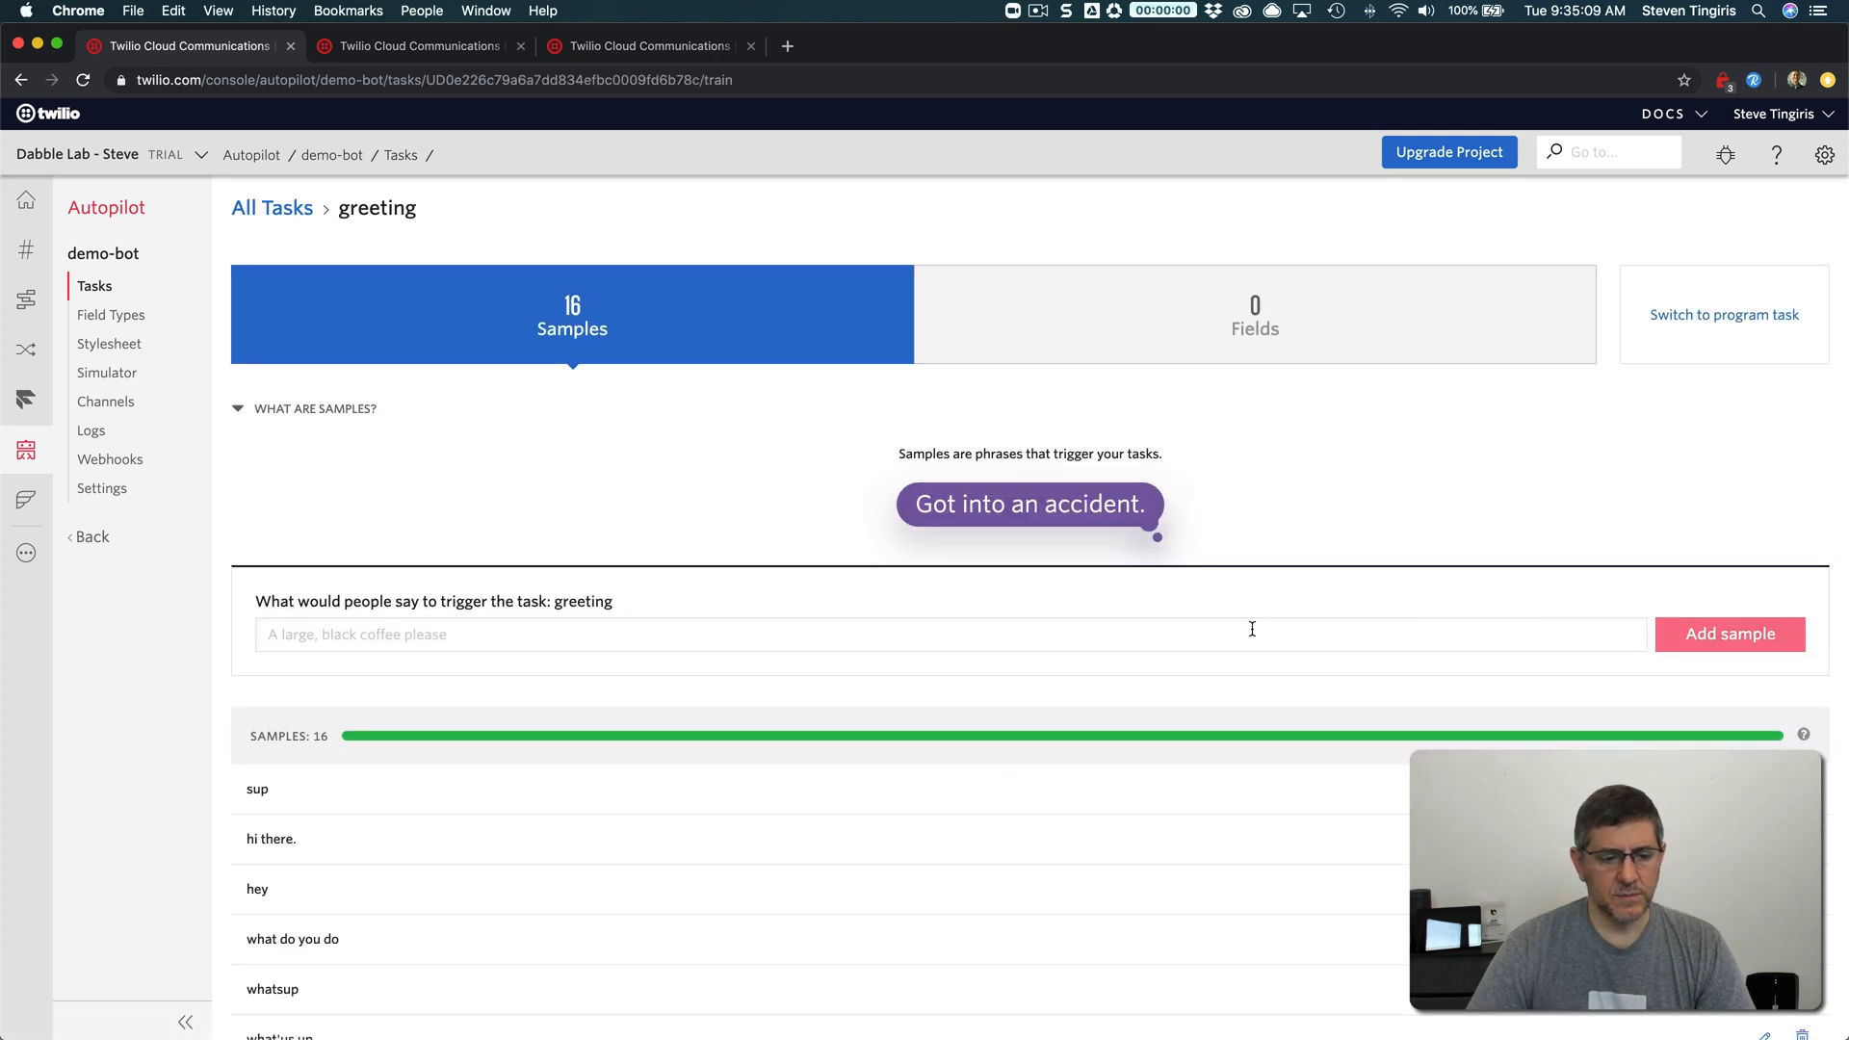
scroll("down", 3)
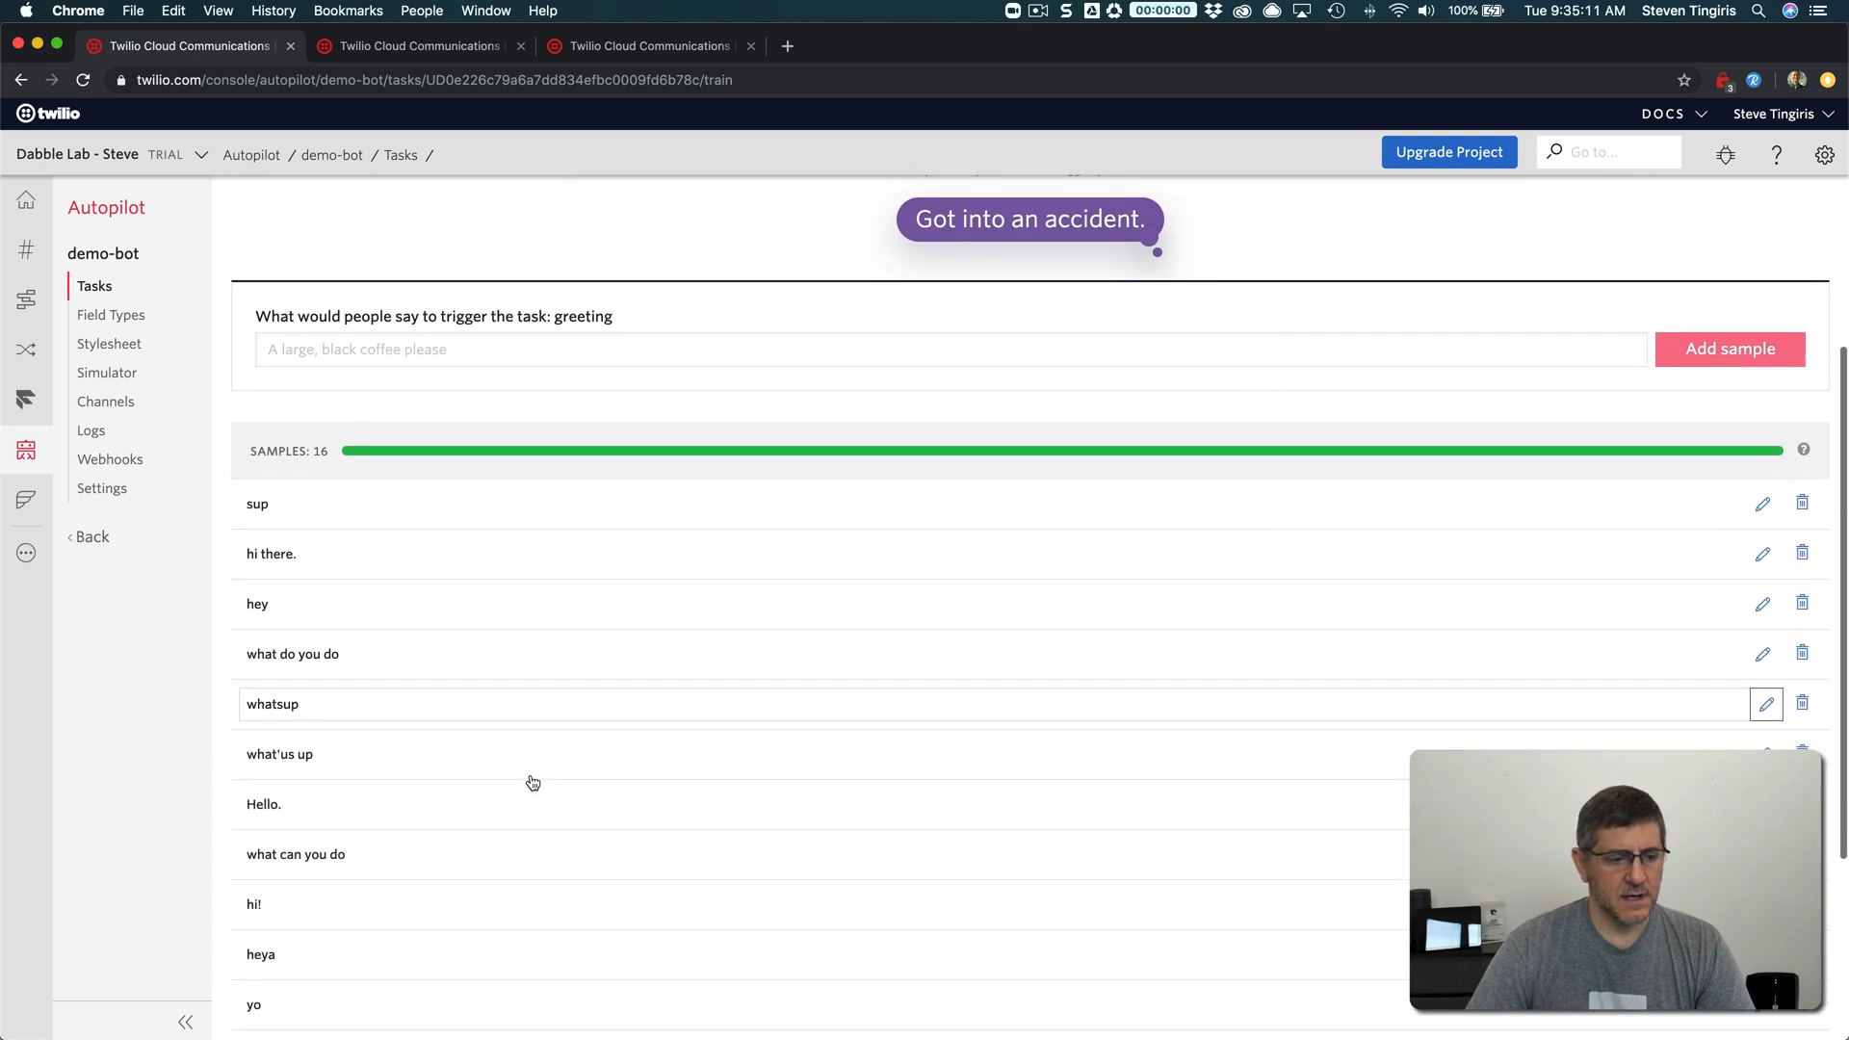
scroll("down", 3)
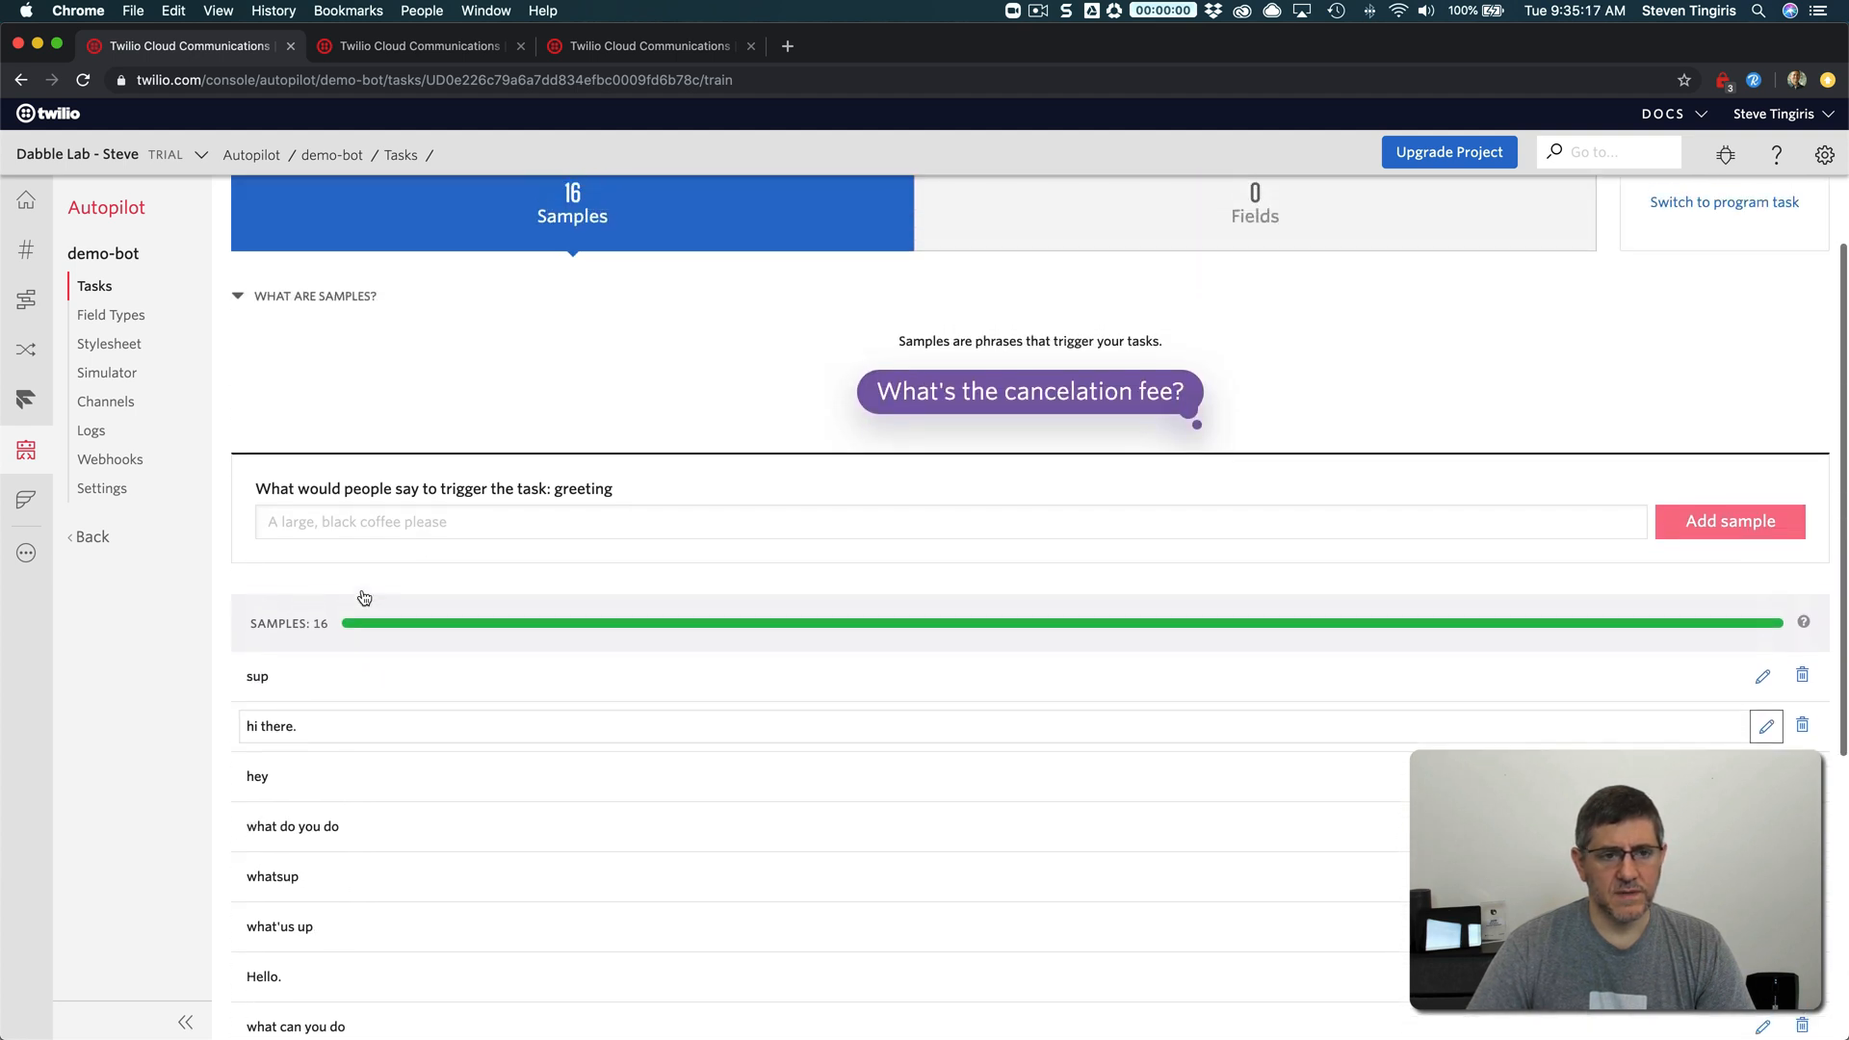
scroll("down", 3)
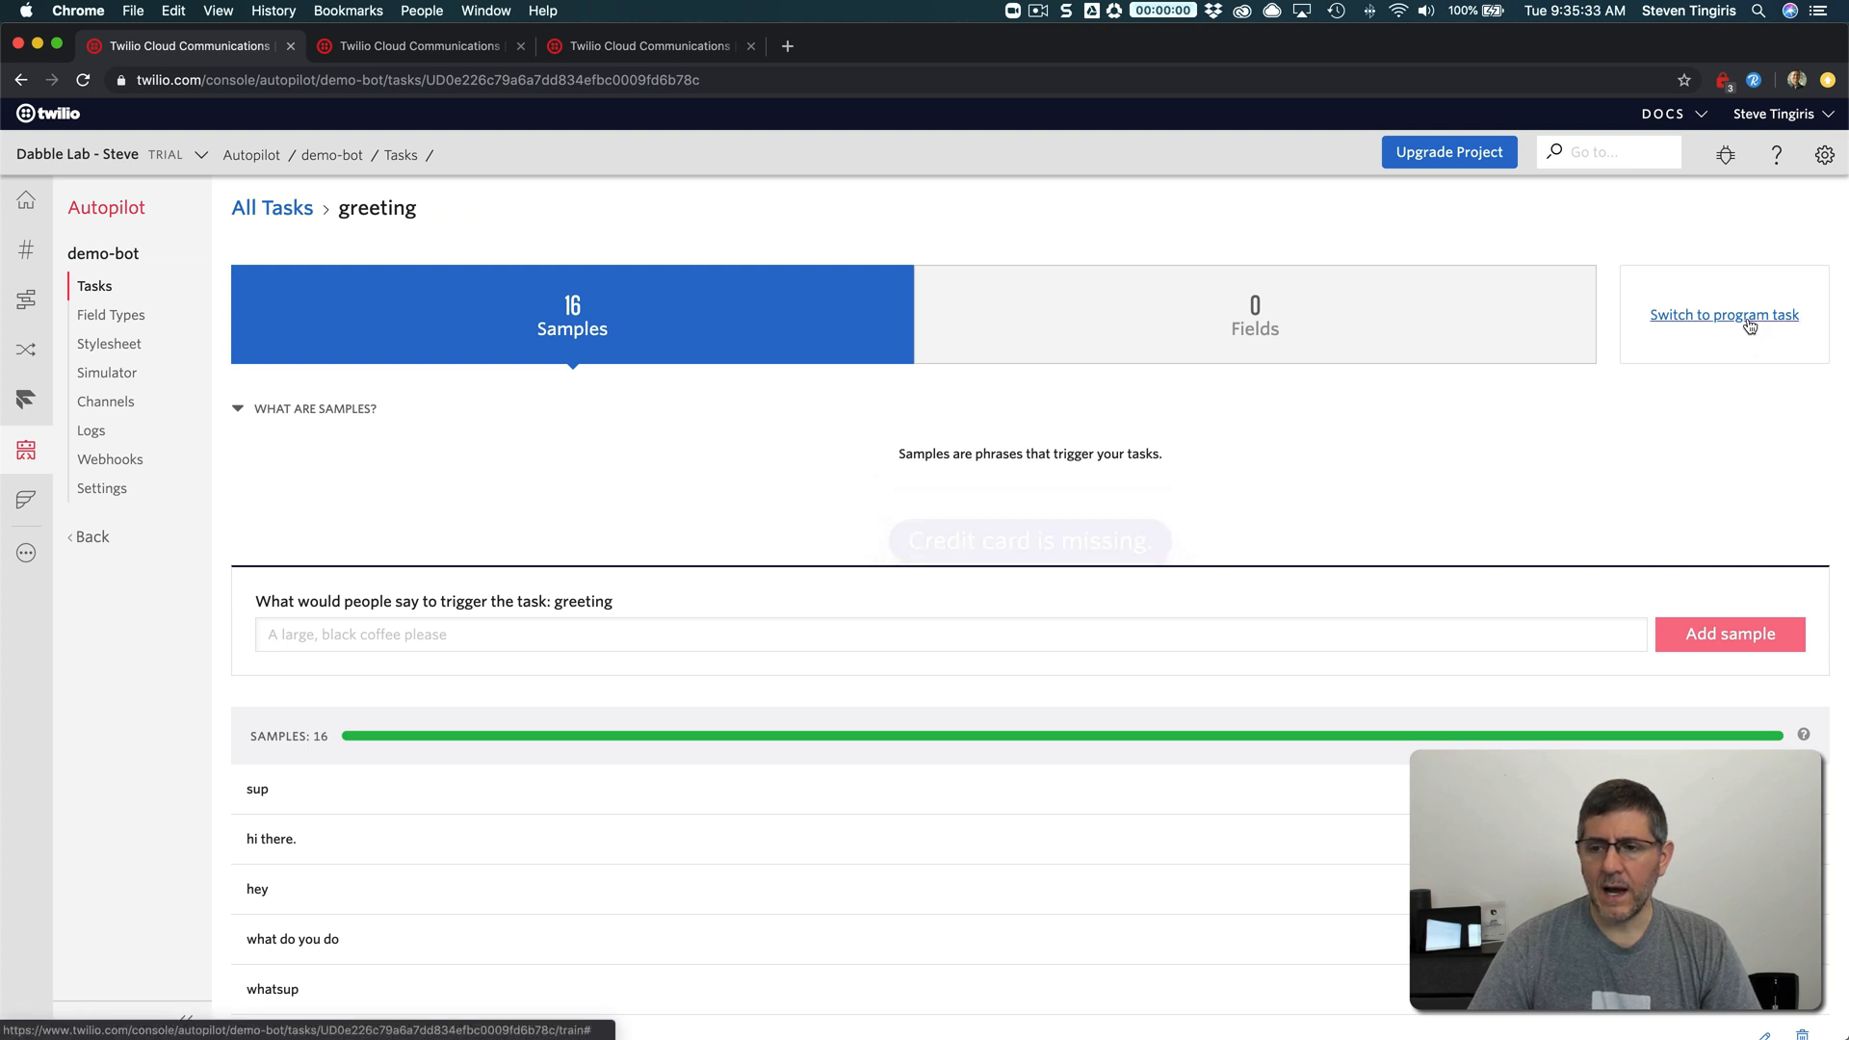
Switch the greeting task to its program view showing the say-and-listen JSON
left_click(1722, 314)
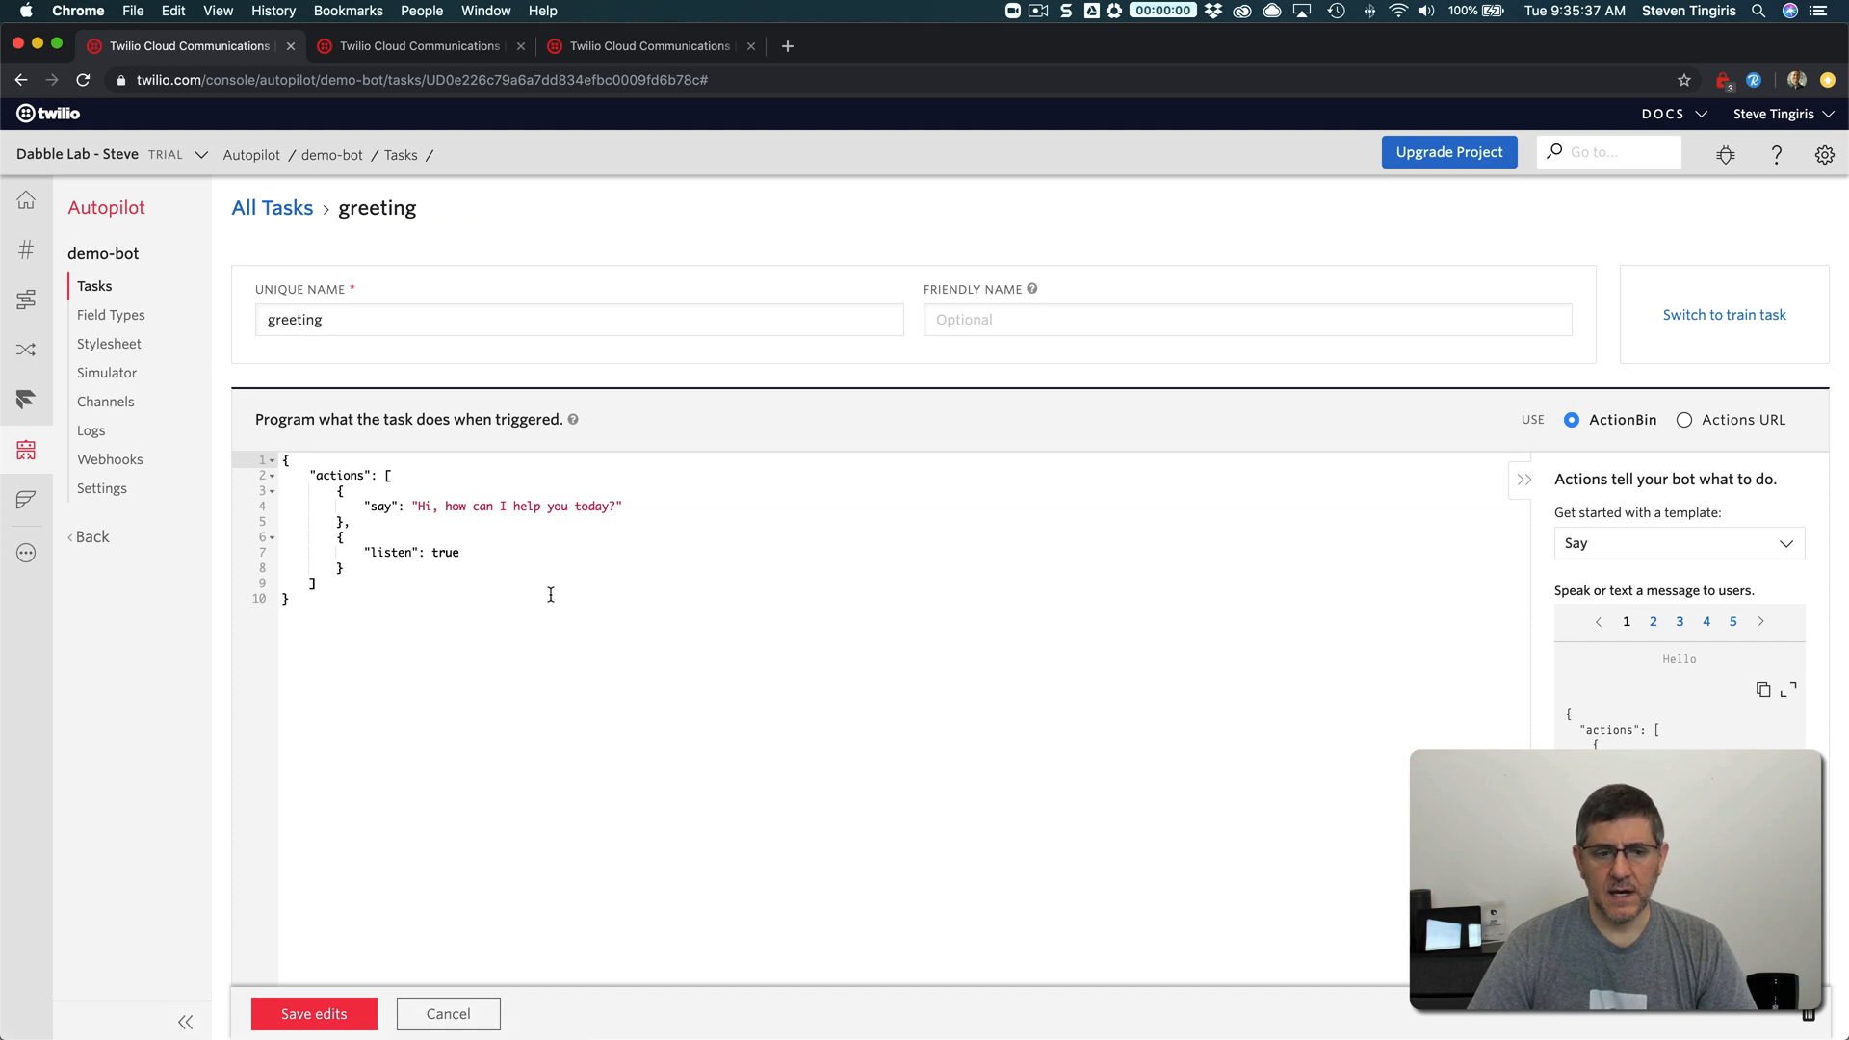
mouse_move(364, 510)
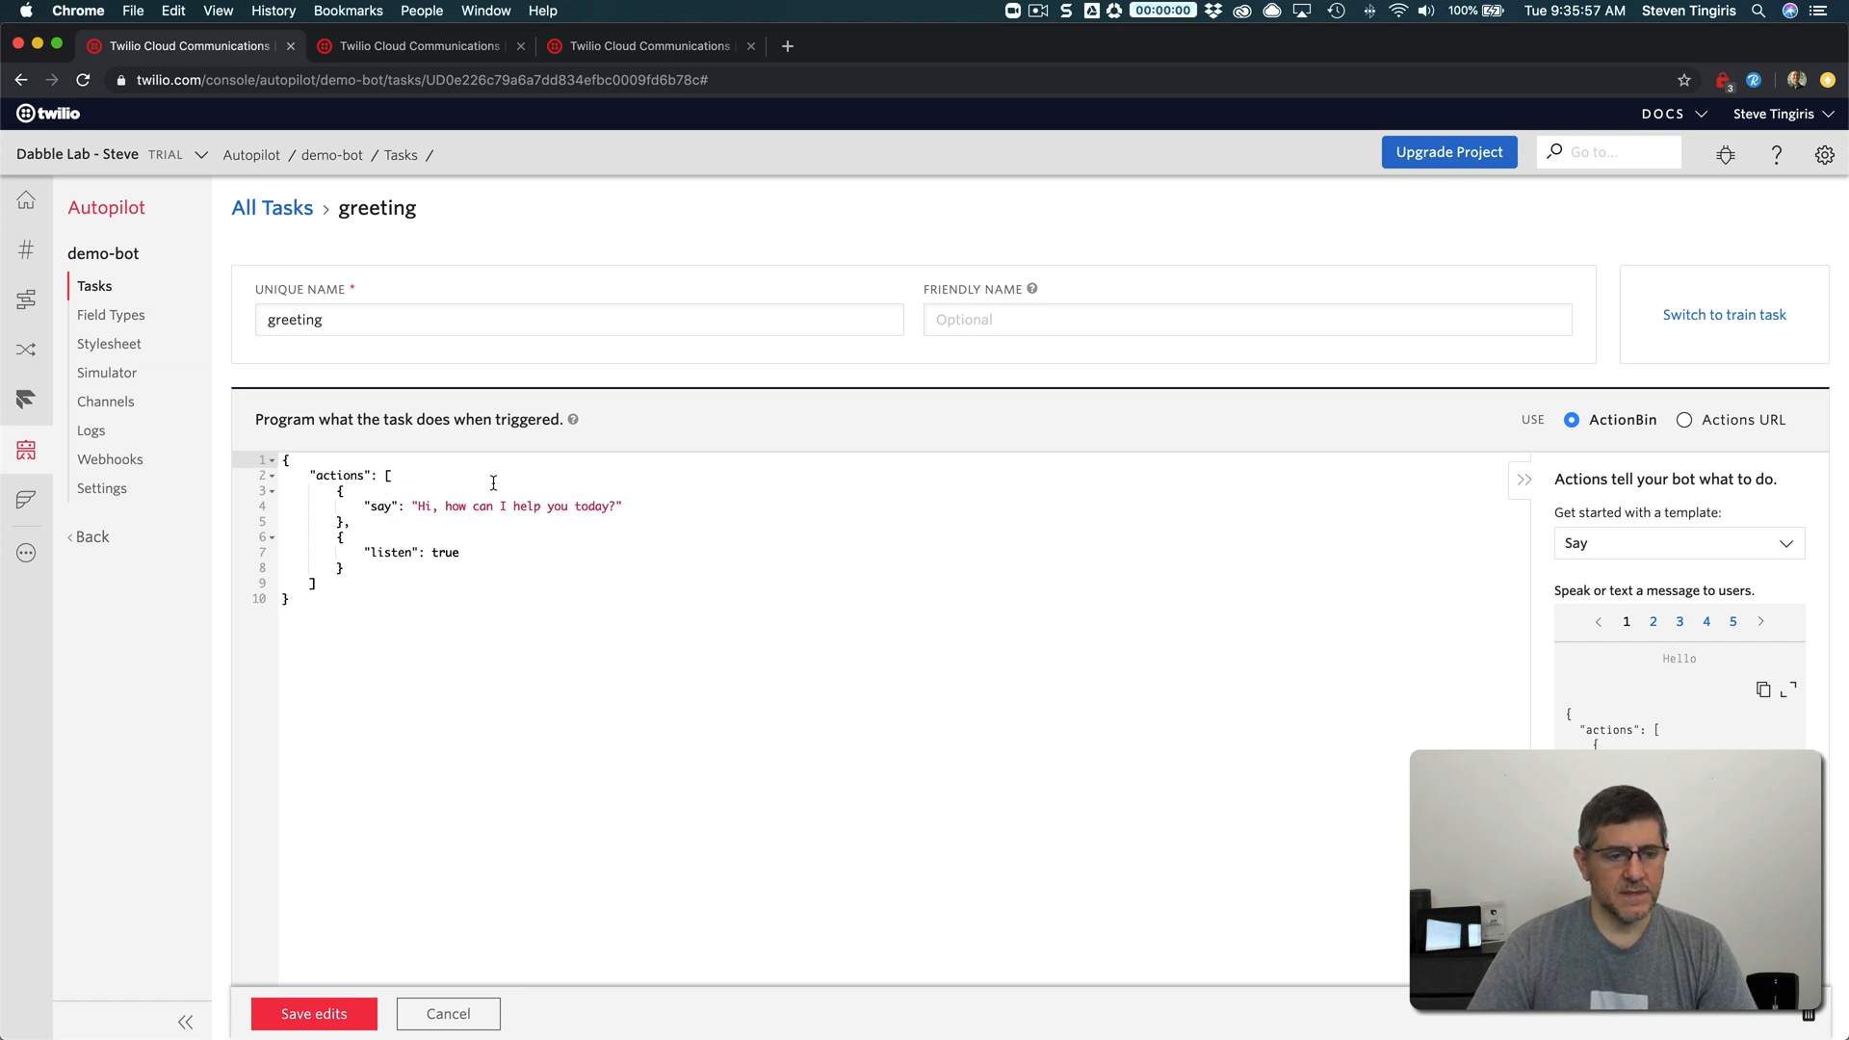
mouse_move(1621, 424)
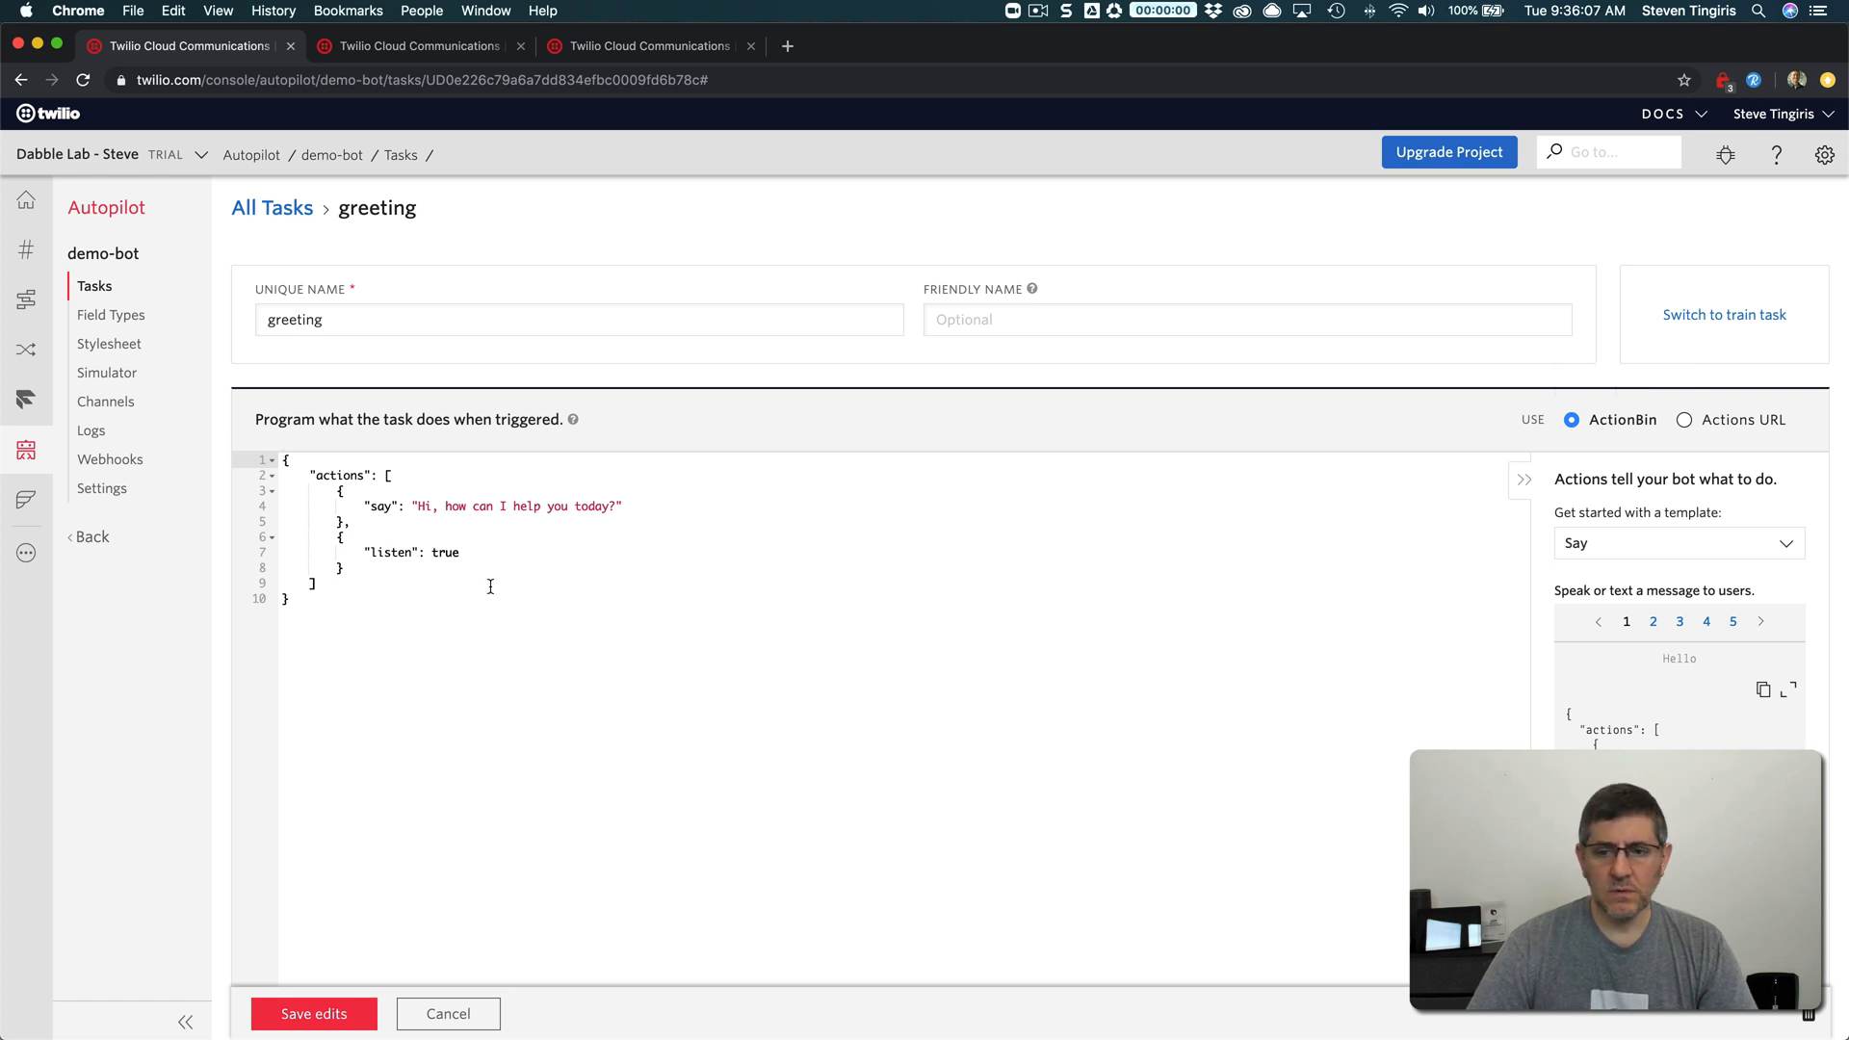
mouse_move(1610, 420)
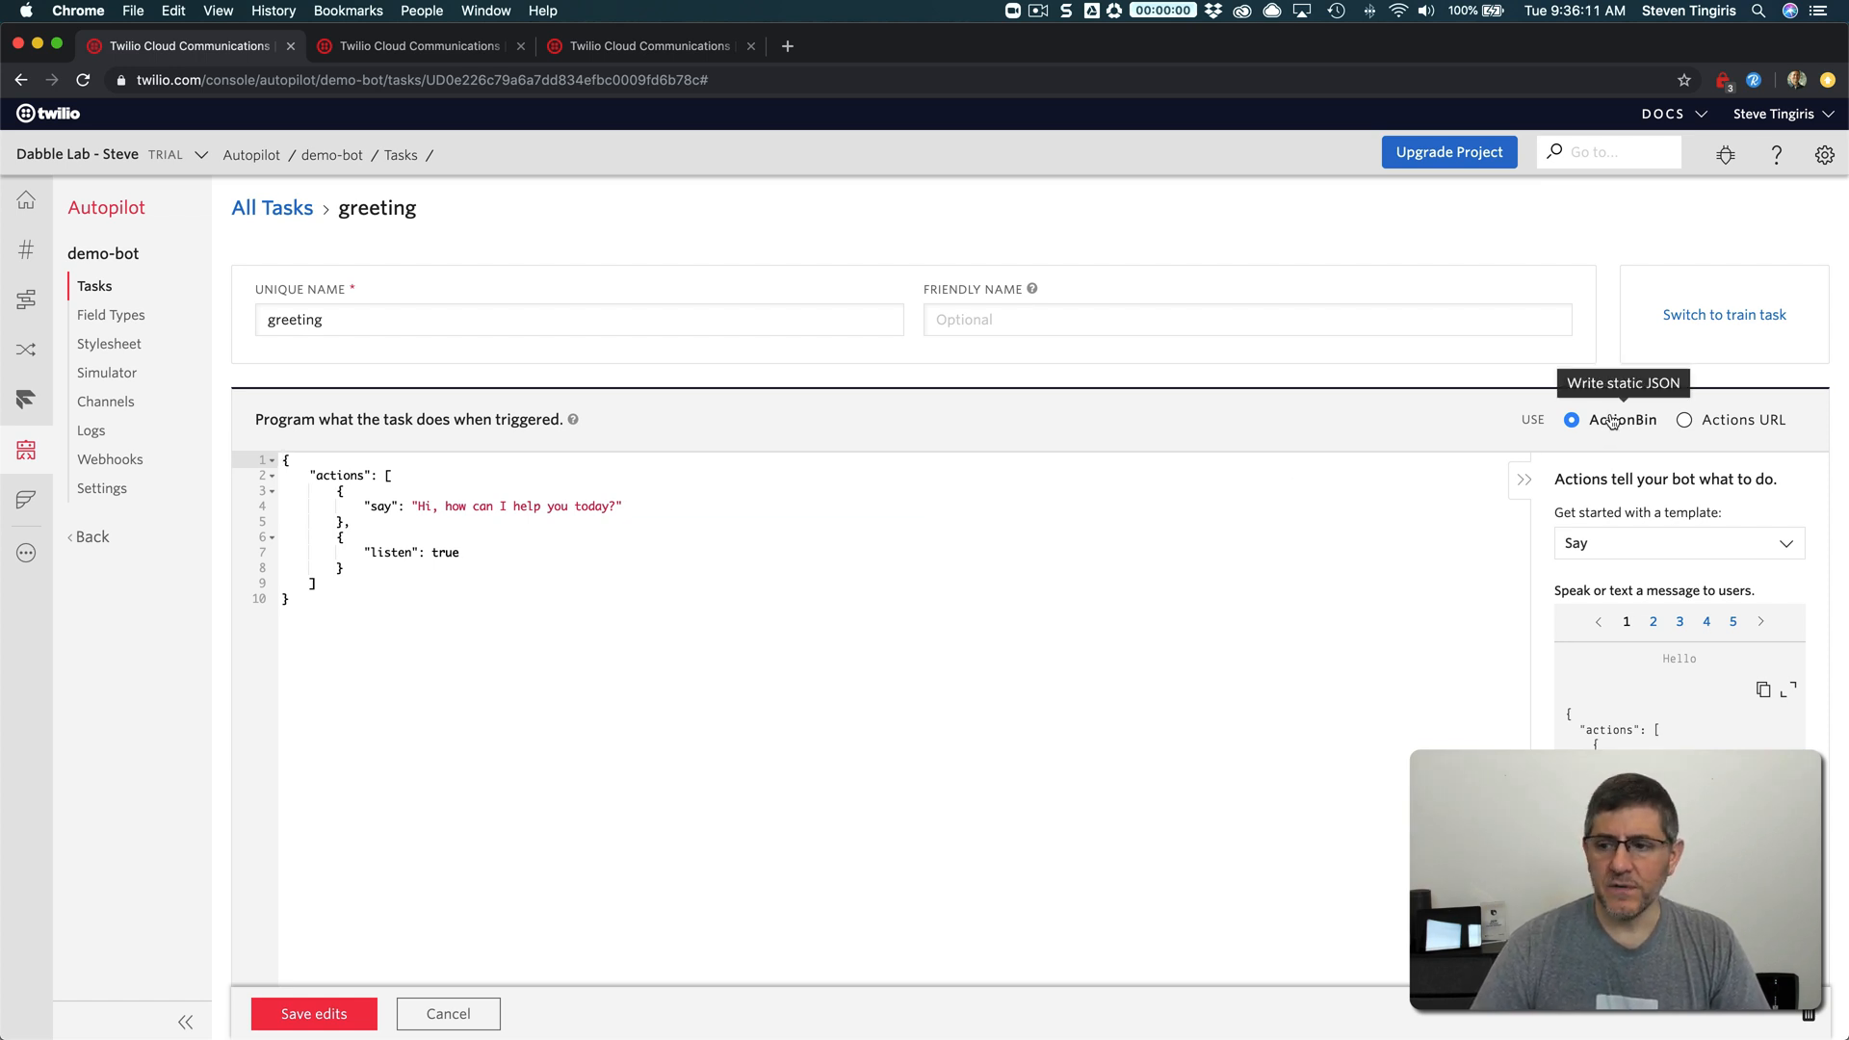
mouse_move(1614, 433)
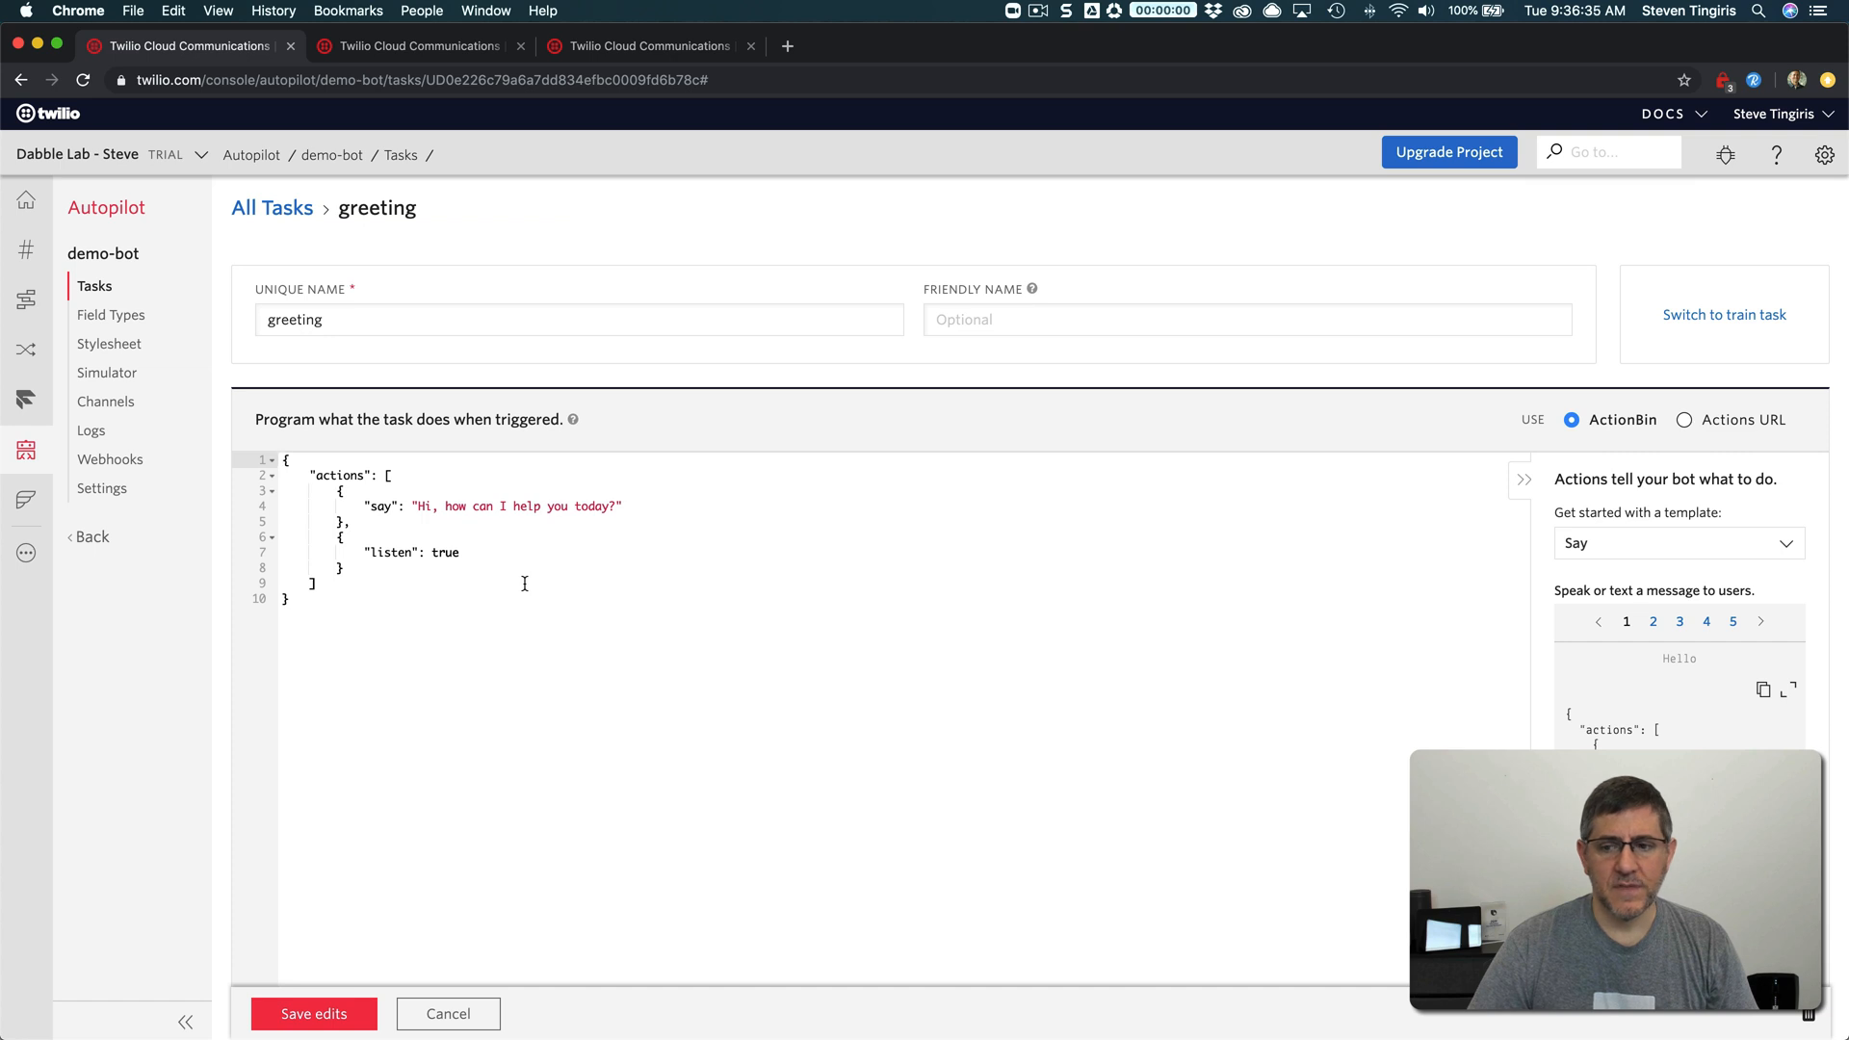
mouse_move(1764, 434)
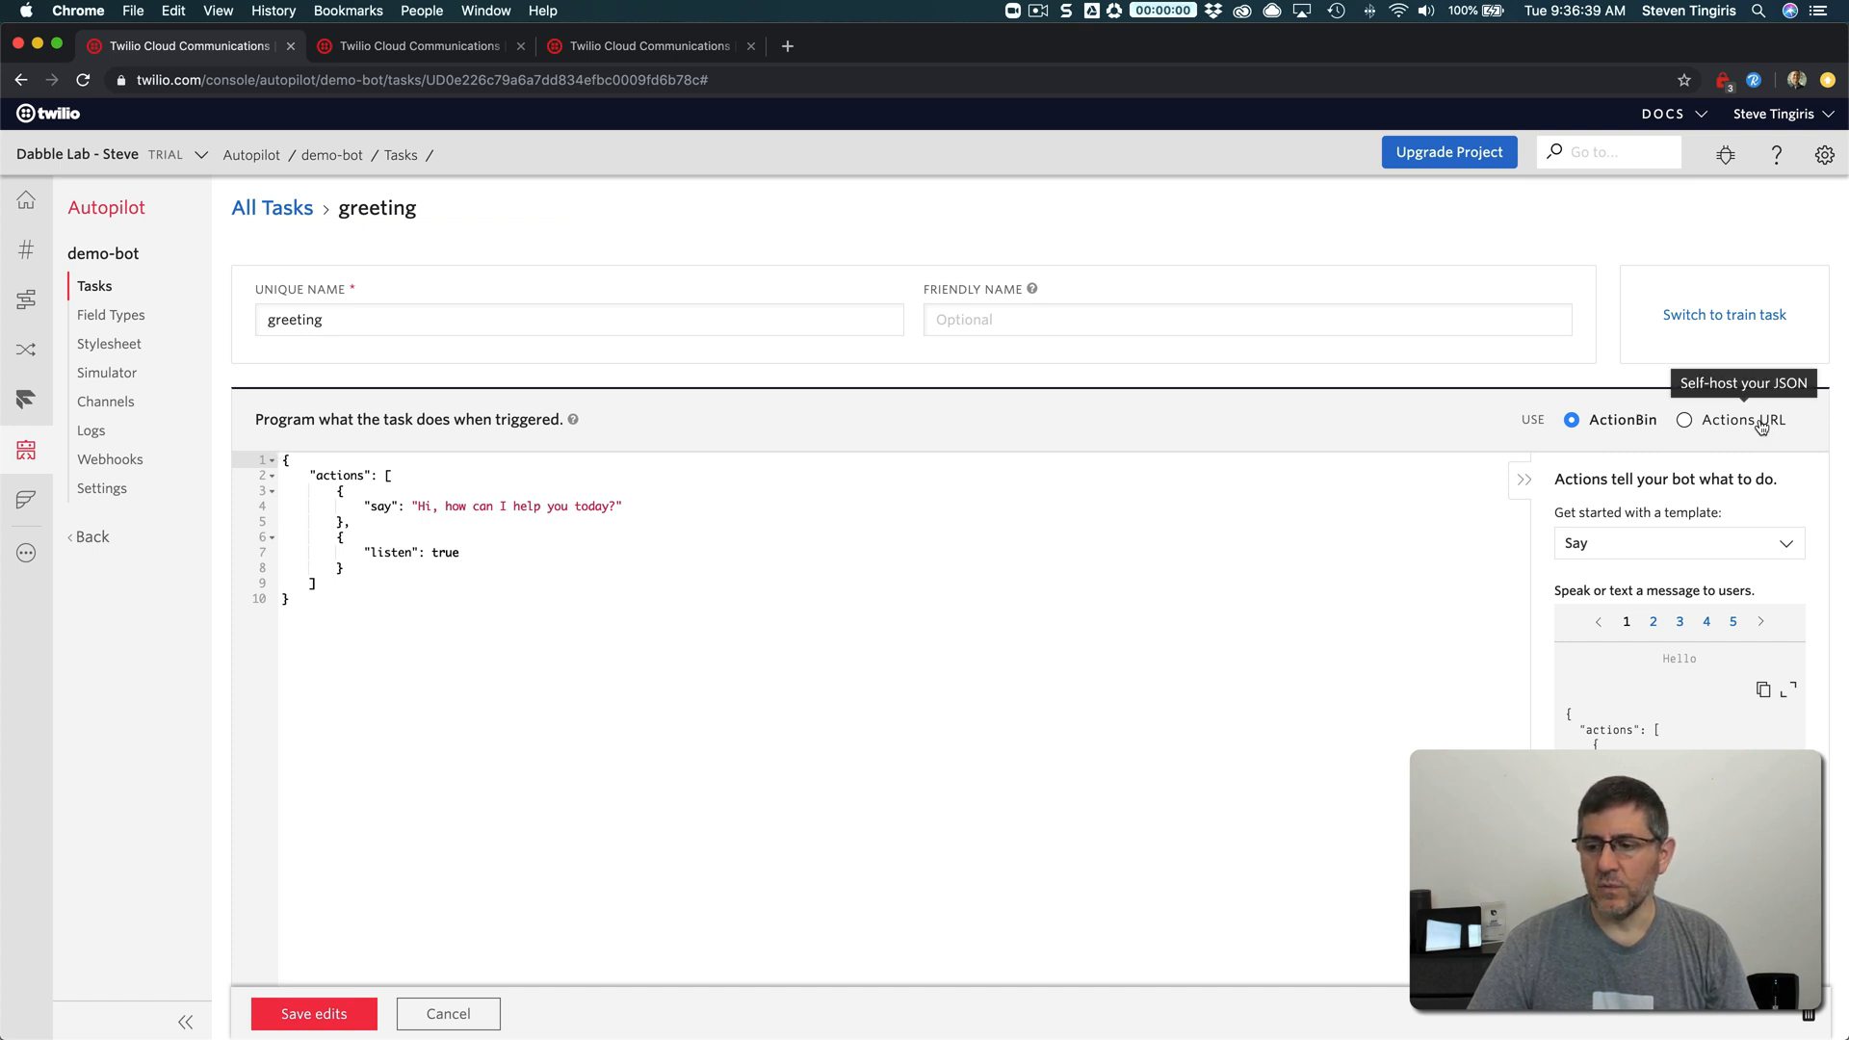
Choose Actions URL for the greeting task and select the whole fetch URL field
left_click(1684, 420)
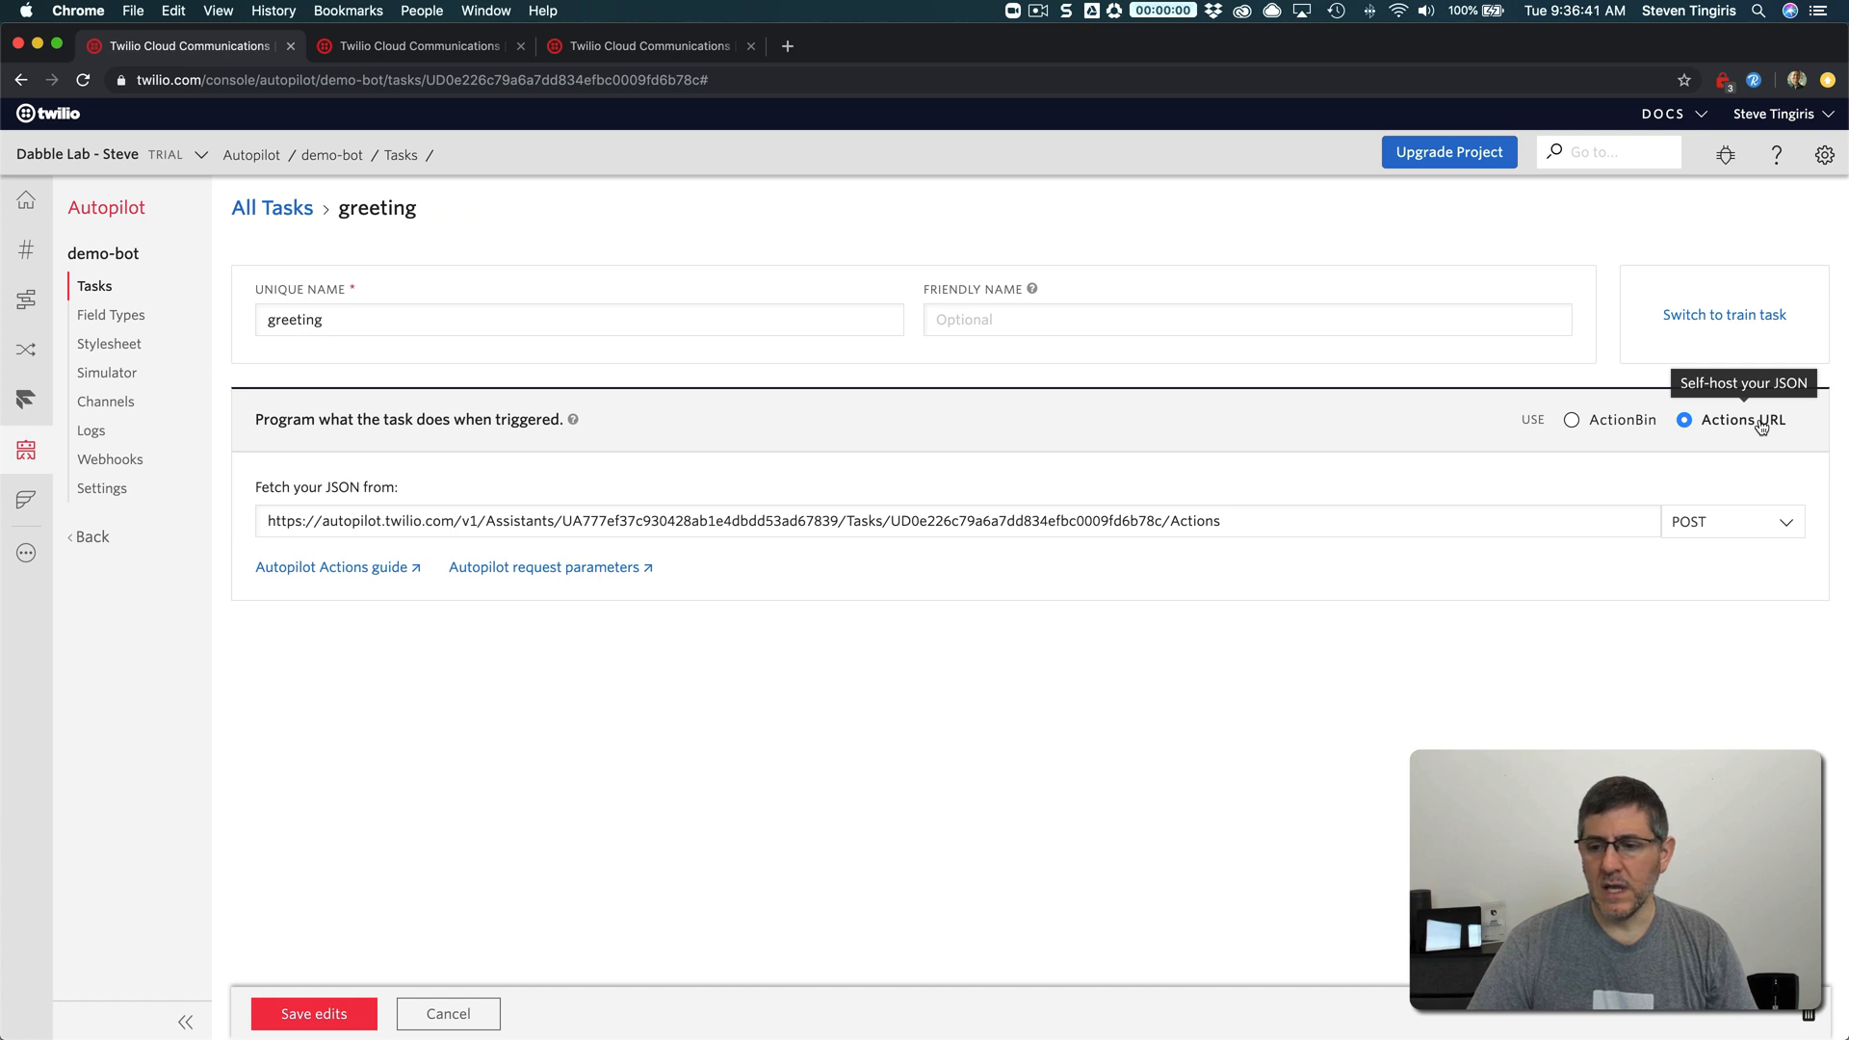
mouse_move(886, 466)
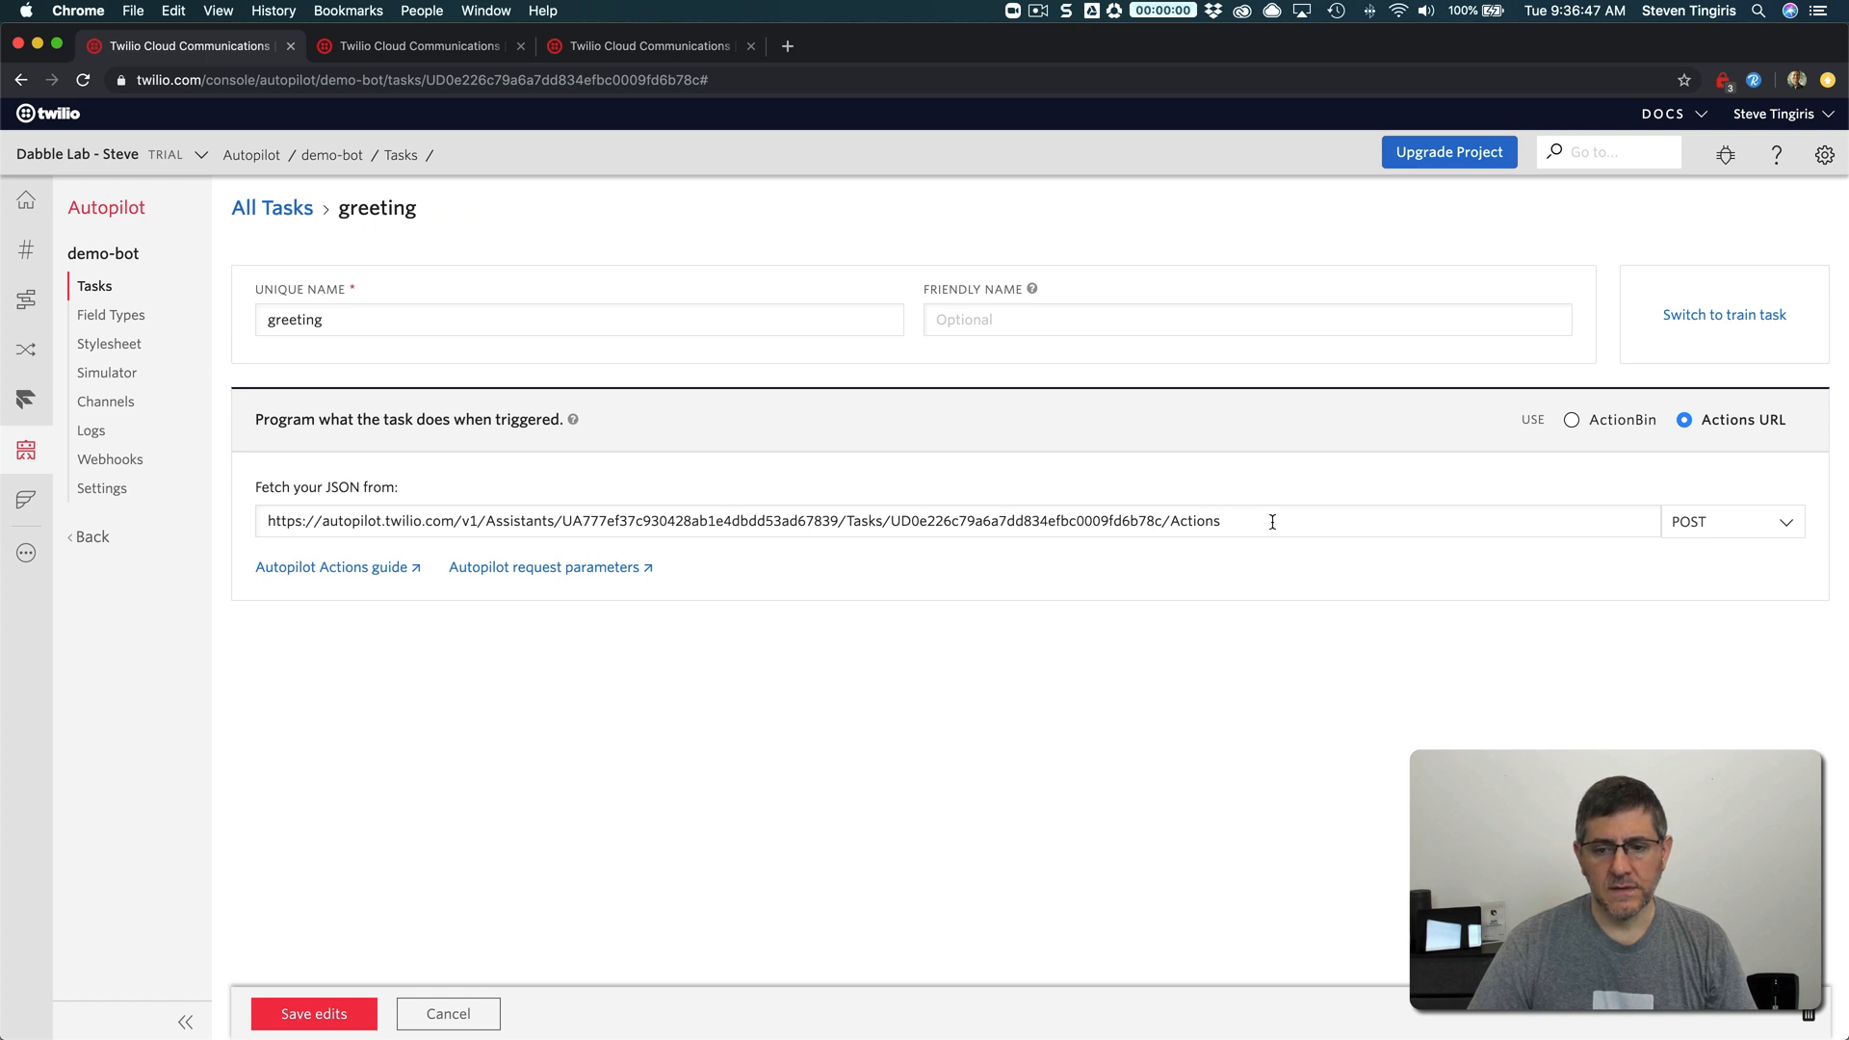
triple_click(744, 520)
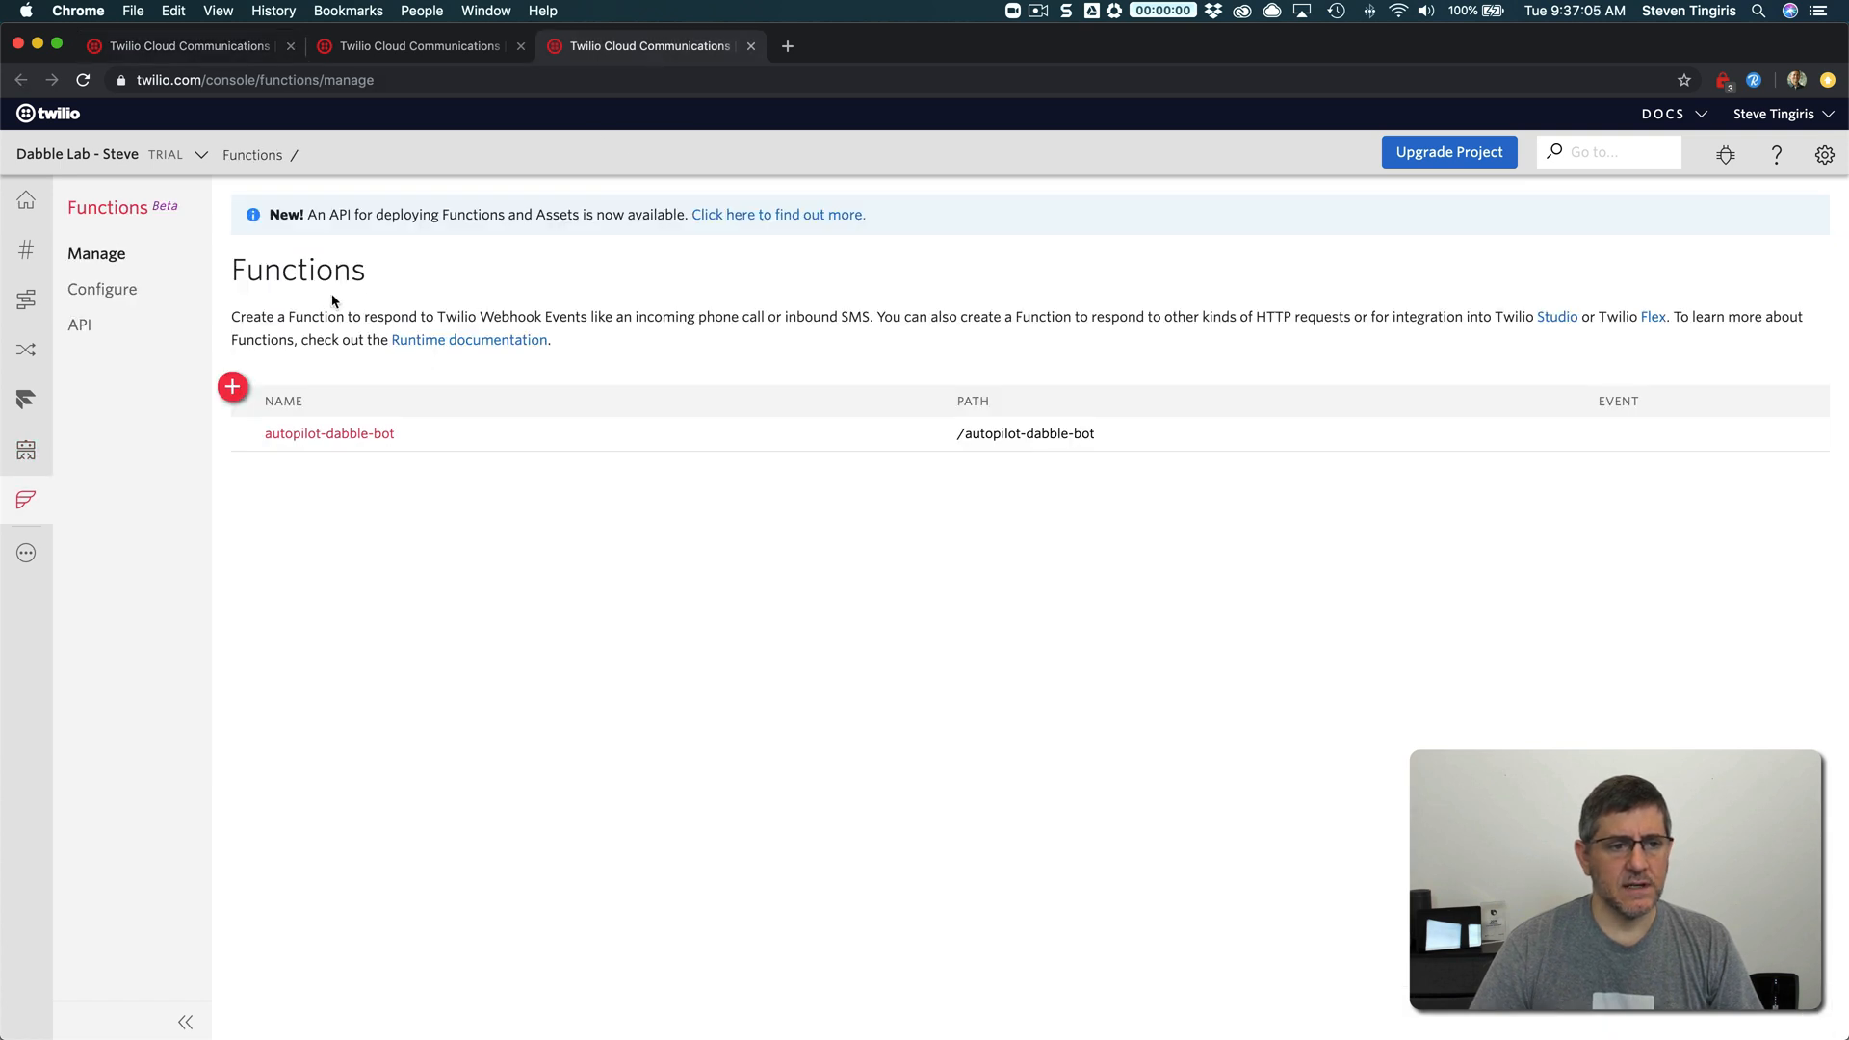
mouse_move(233, 387)
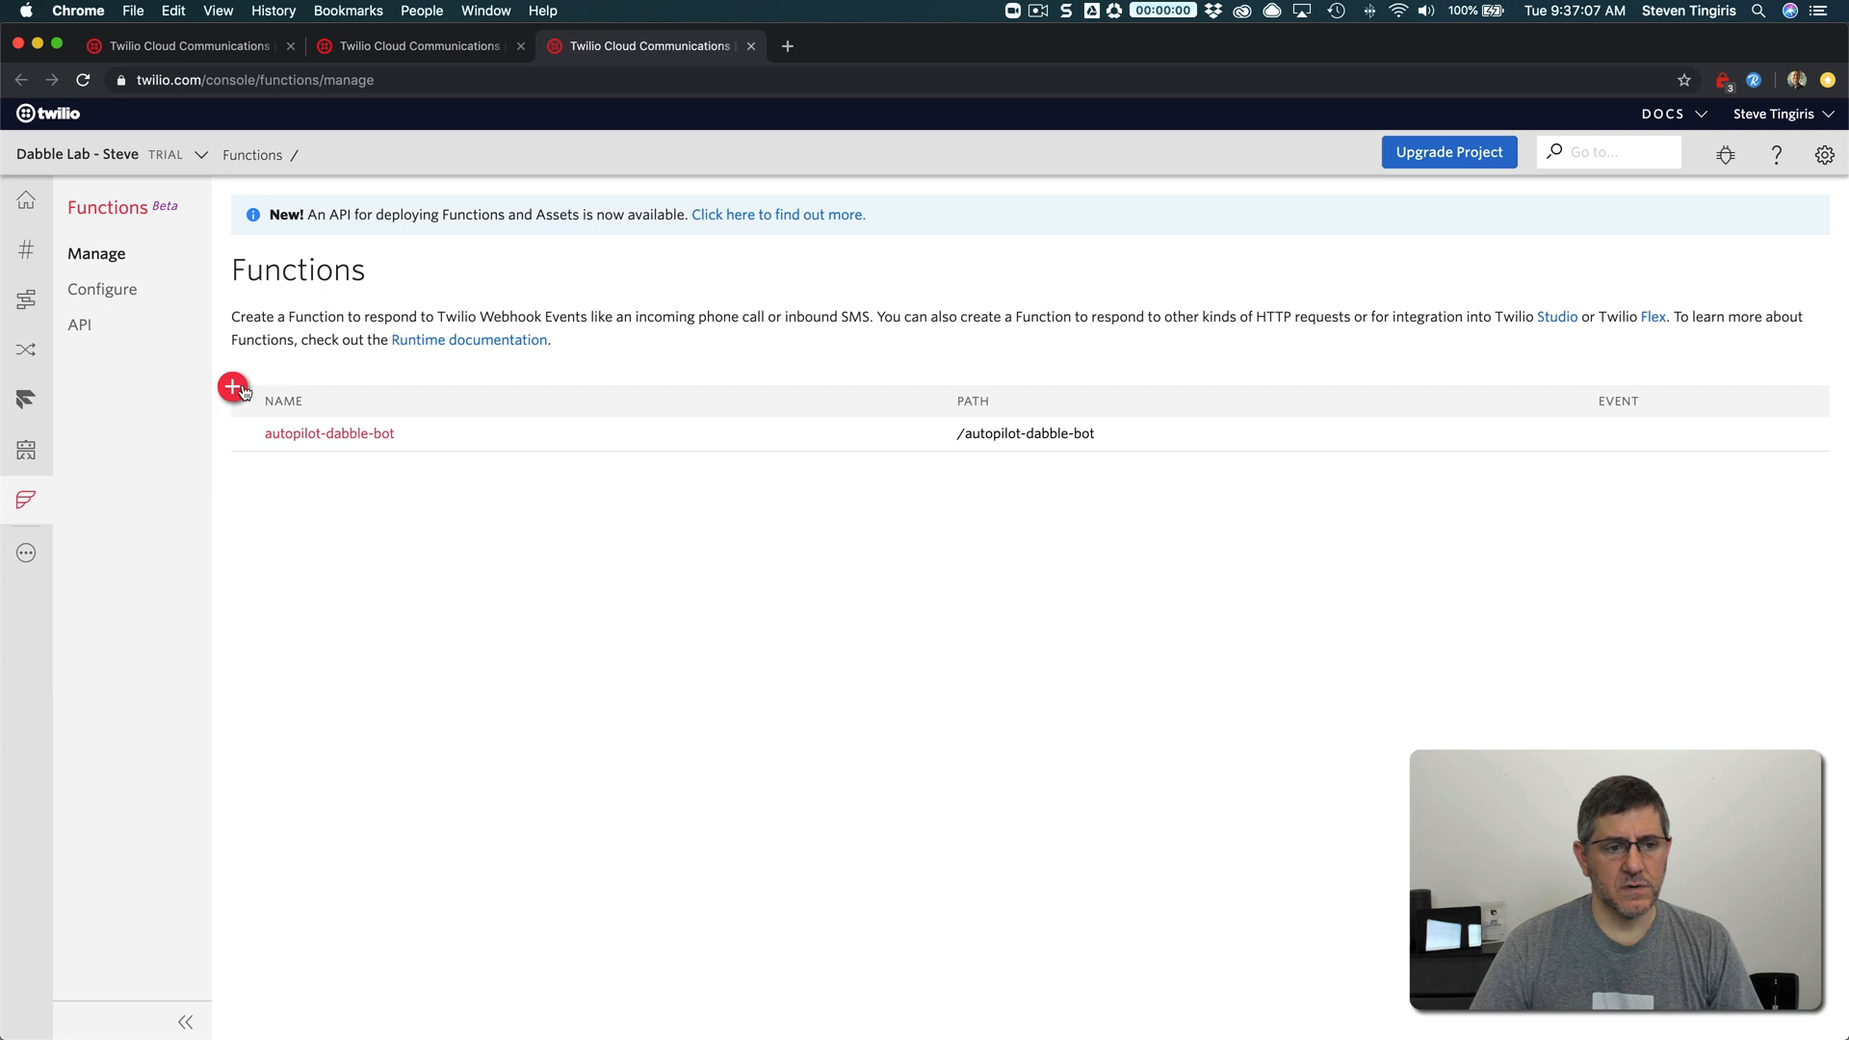
Create a new Function from the Blank template
left_click(233, 387)
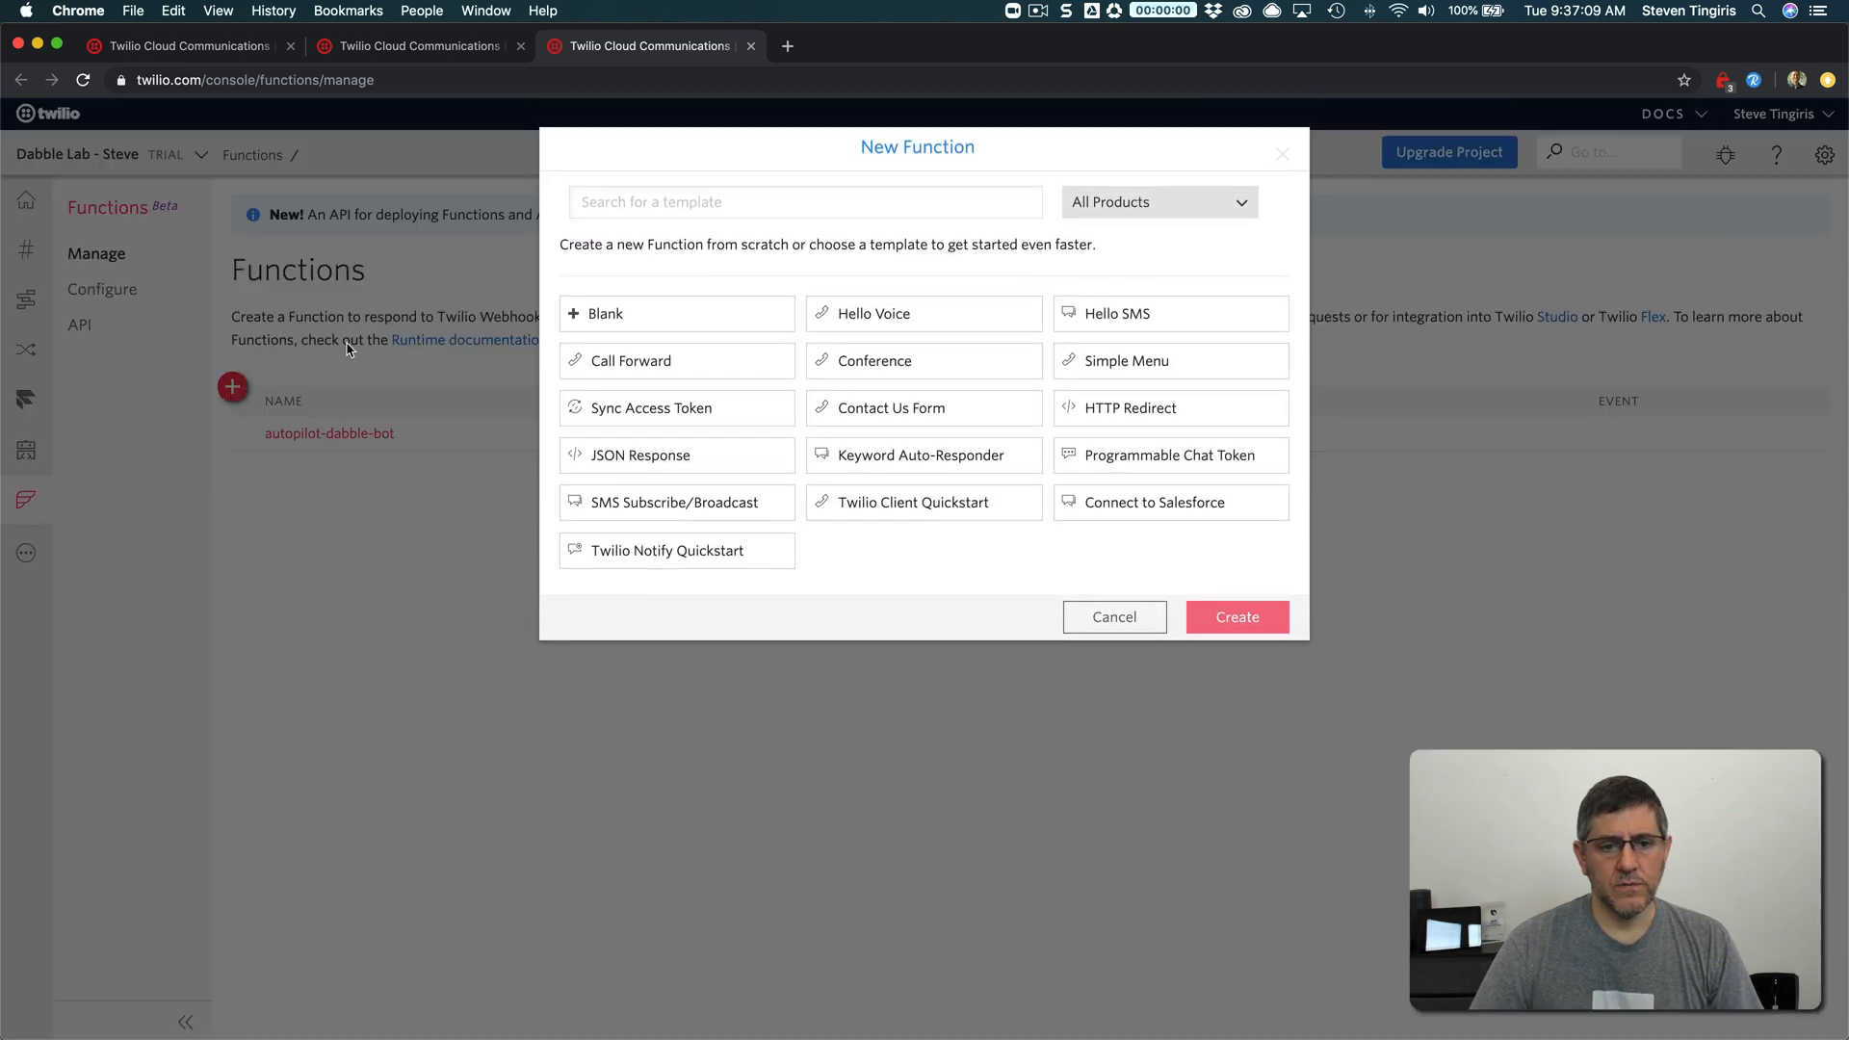
left_click(1237, 616)
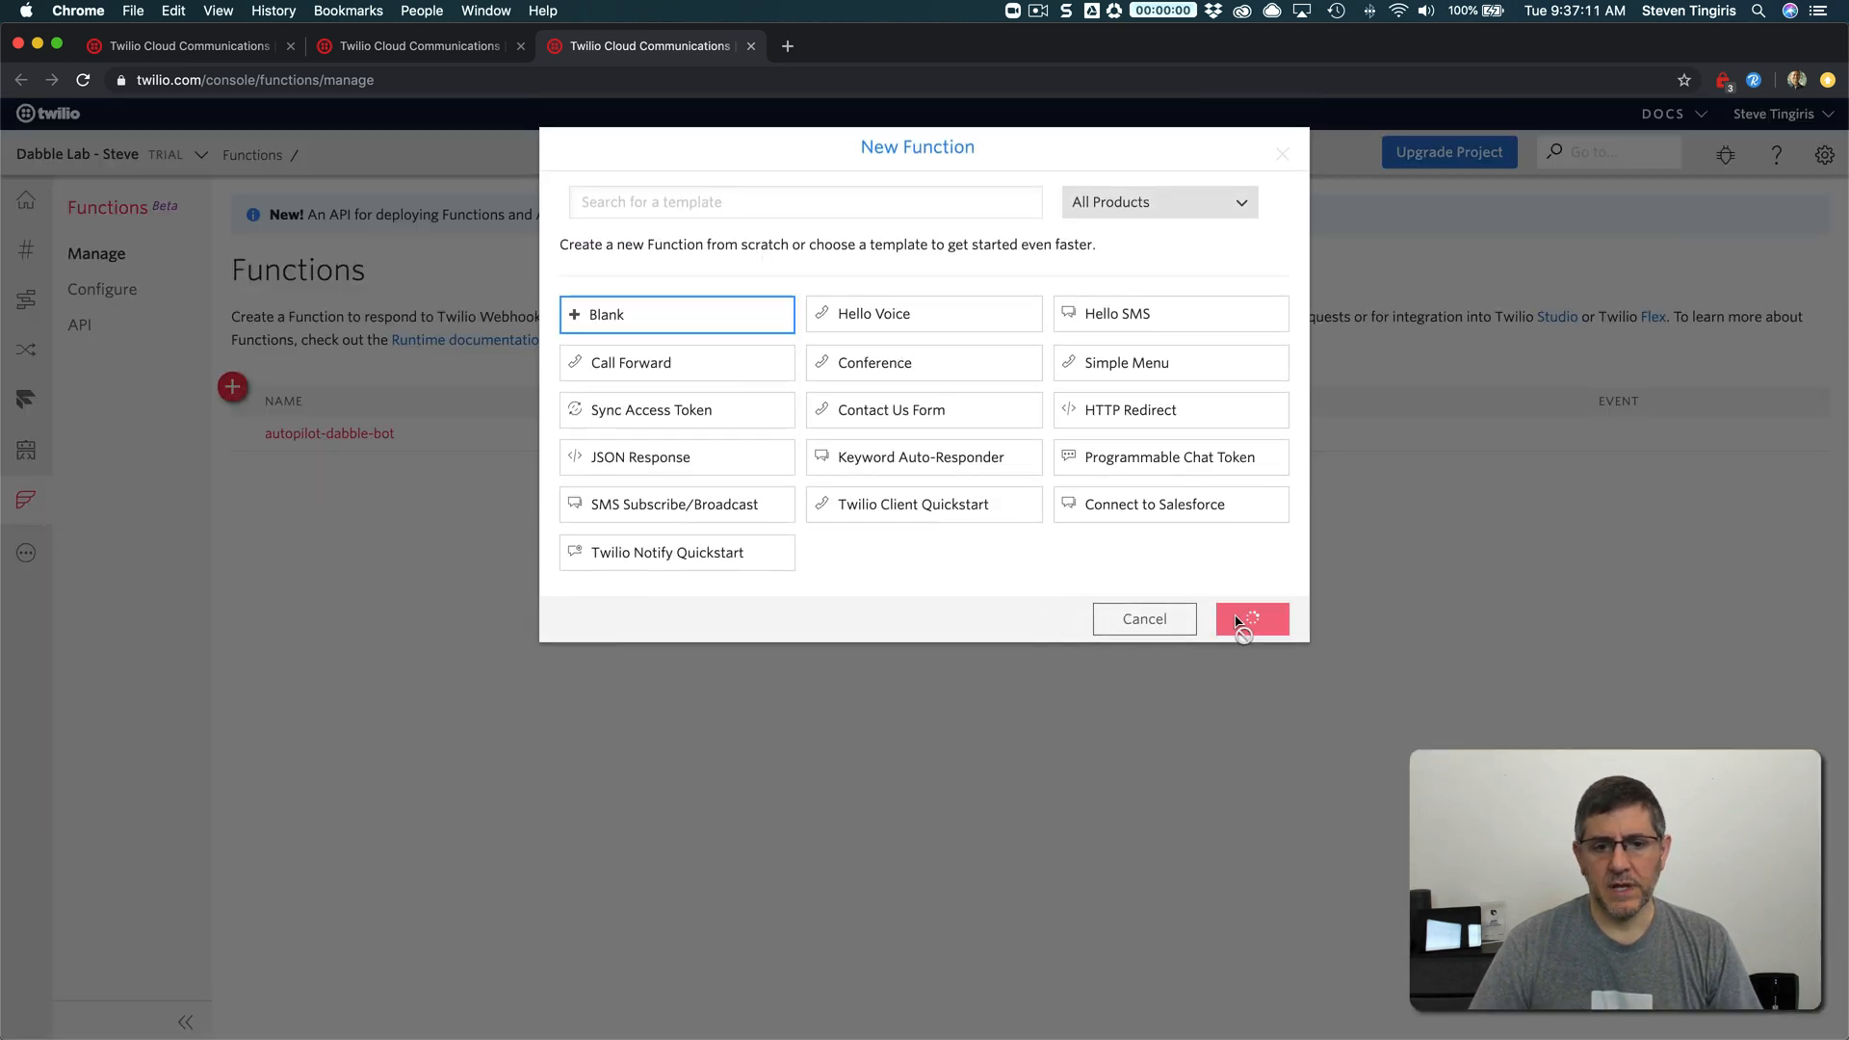
left_click(1252, 619)
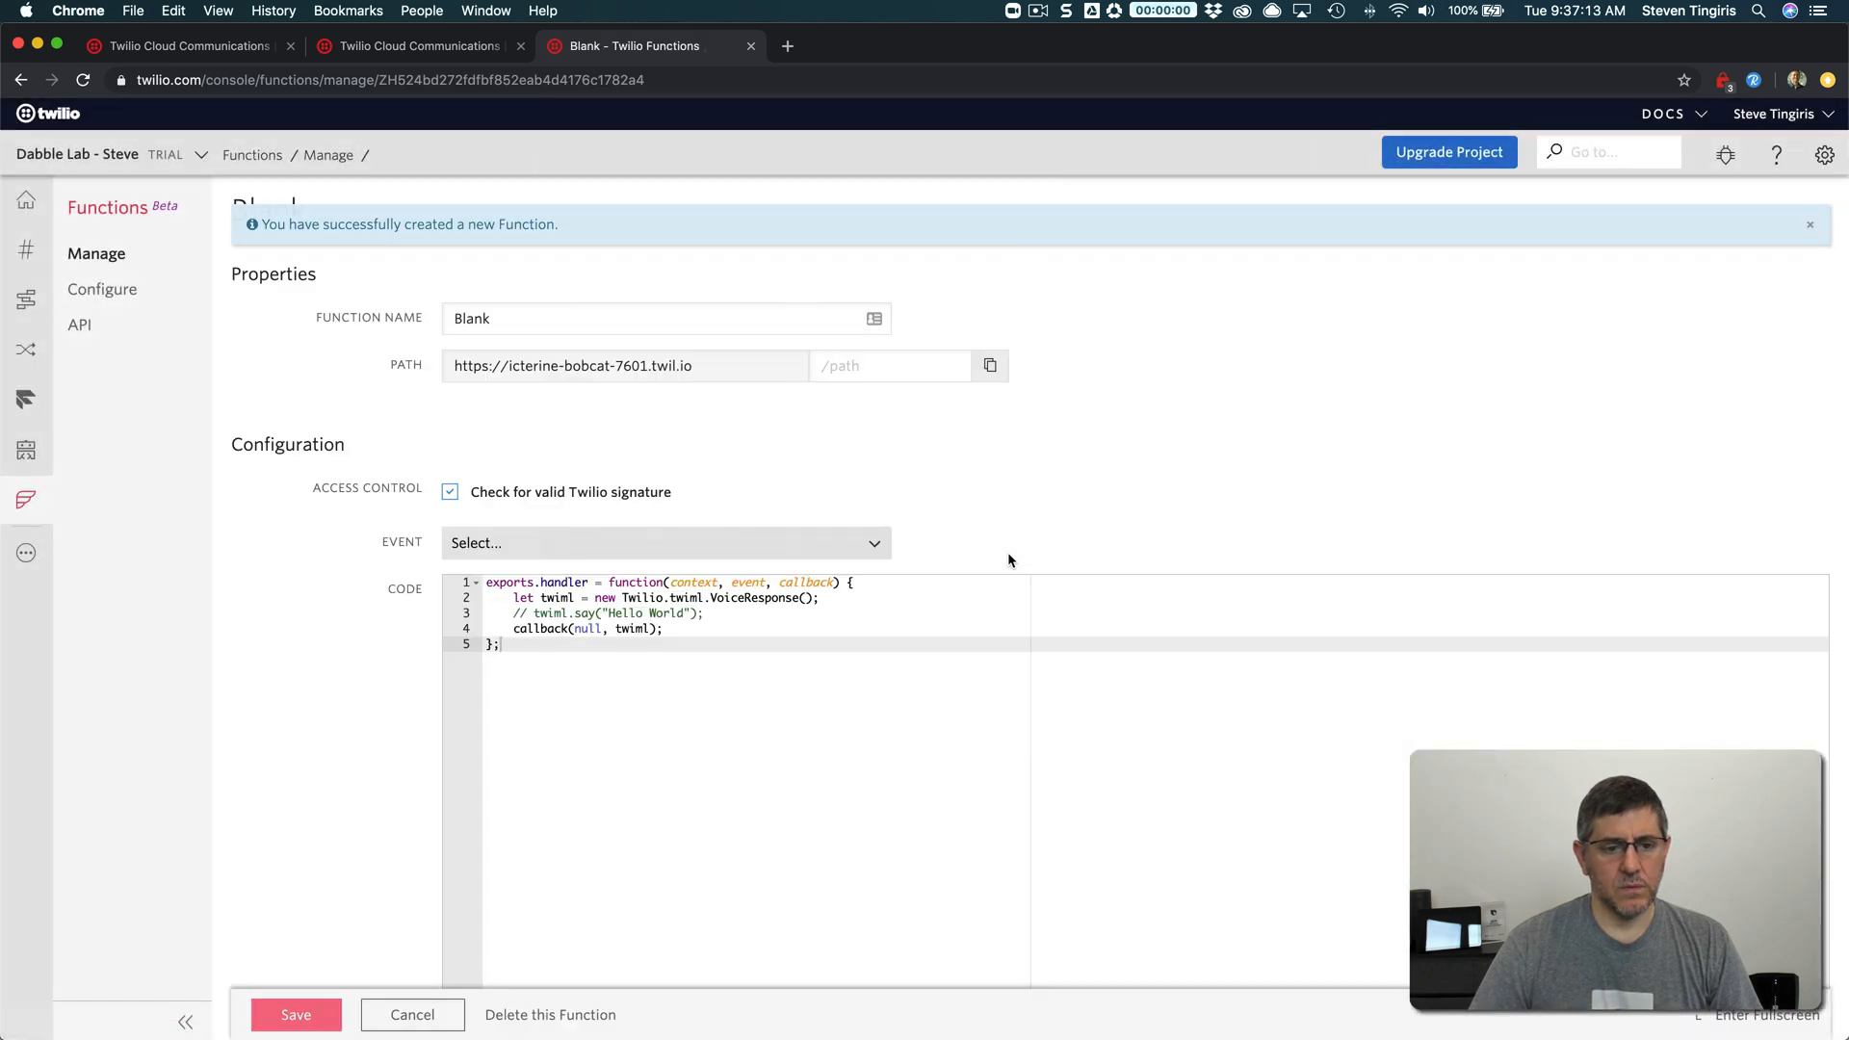
Name the Function autopilot-demo-bot with path /autopilot-demo-bot
double_click(470, 317)
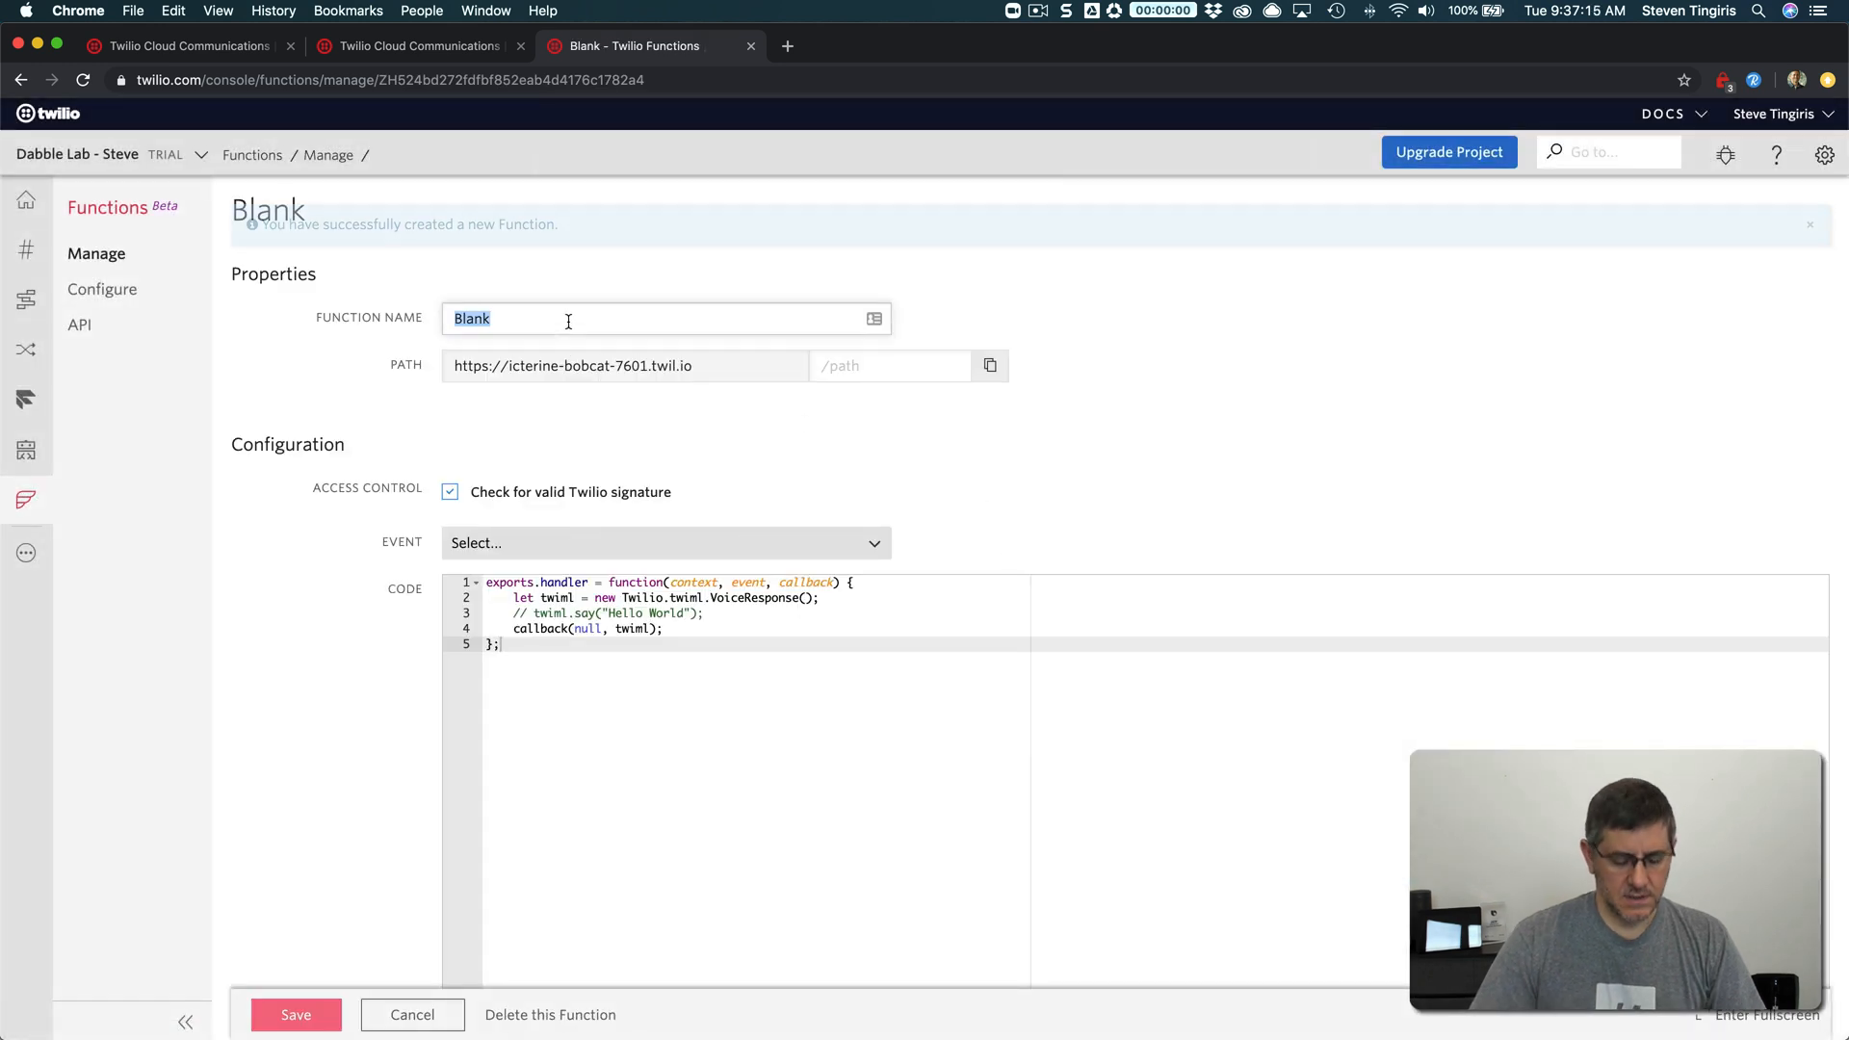
type("autop")
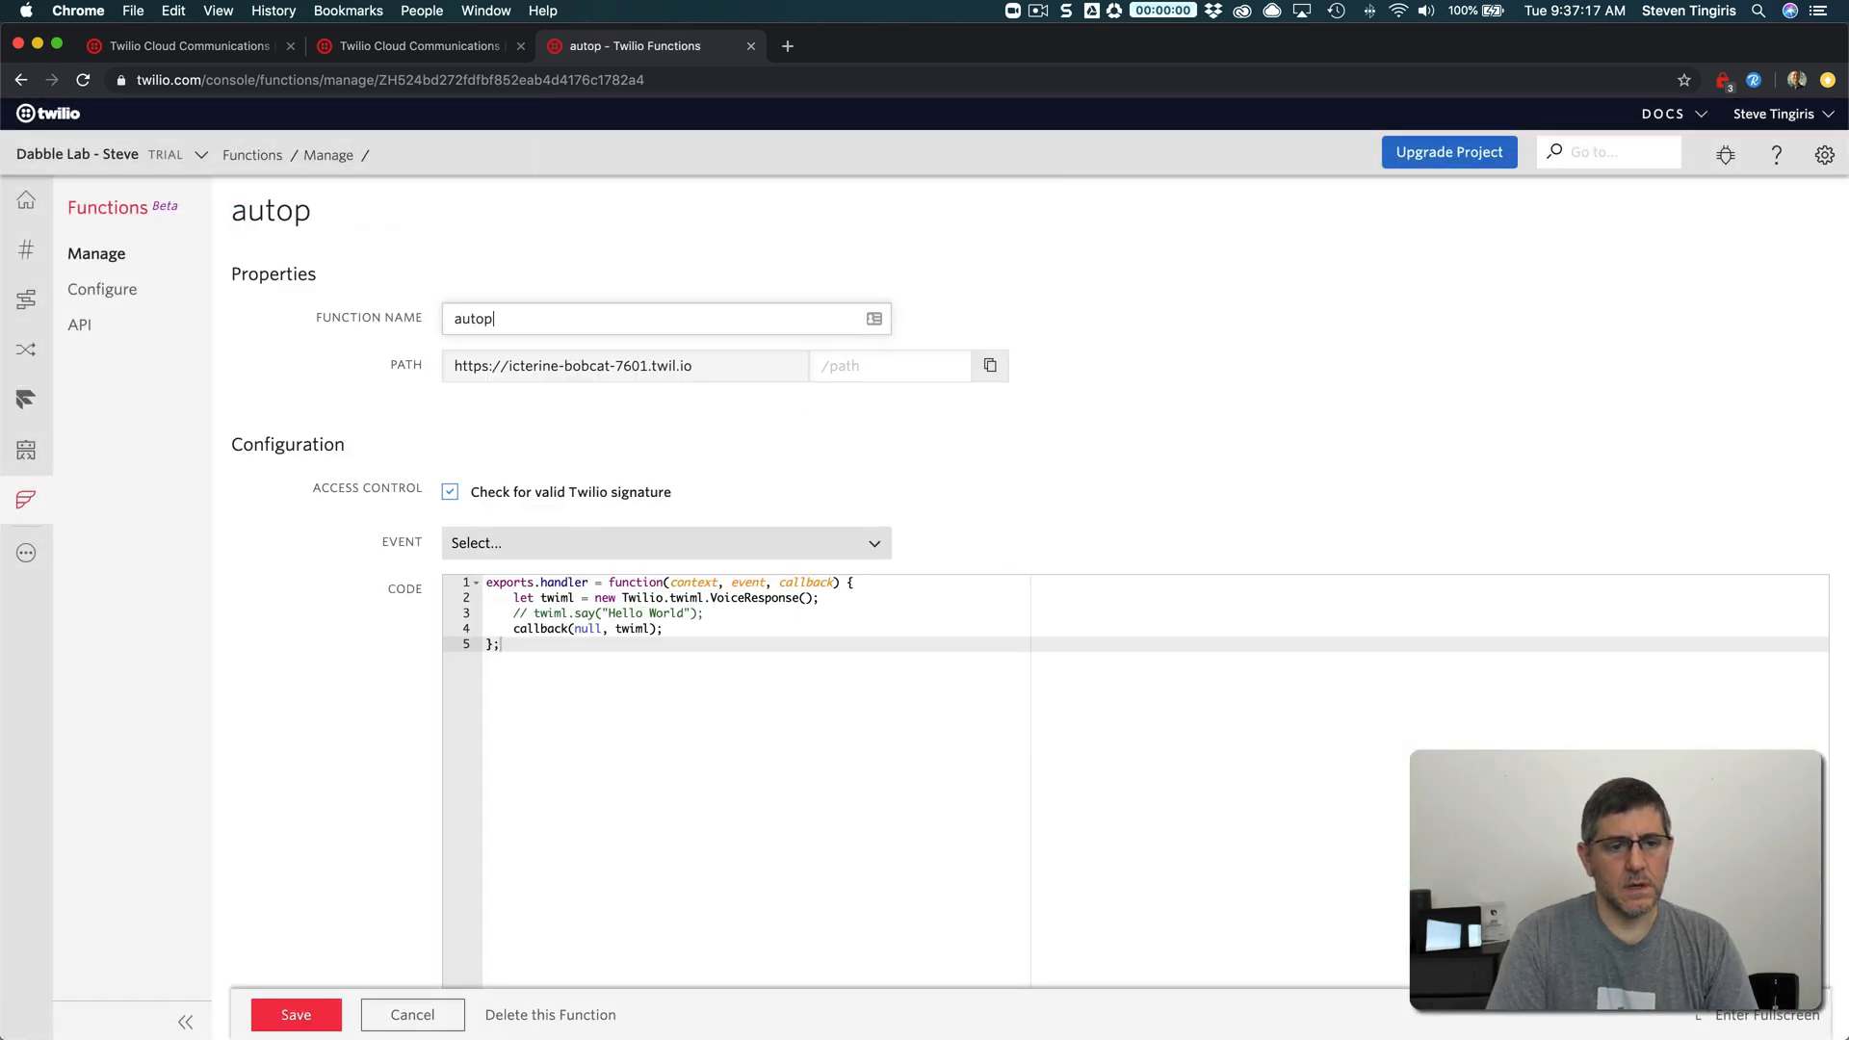
type("ilot-demo-bot")
left_click(891, 364)
type("/")
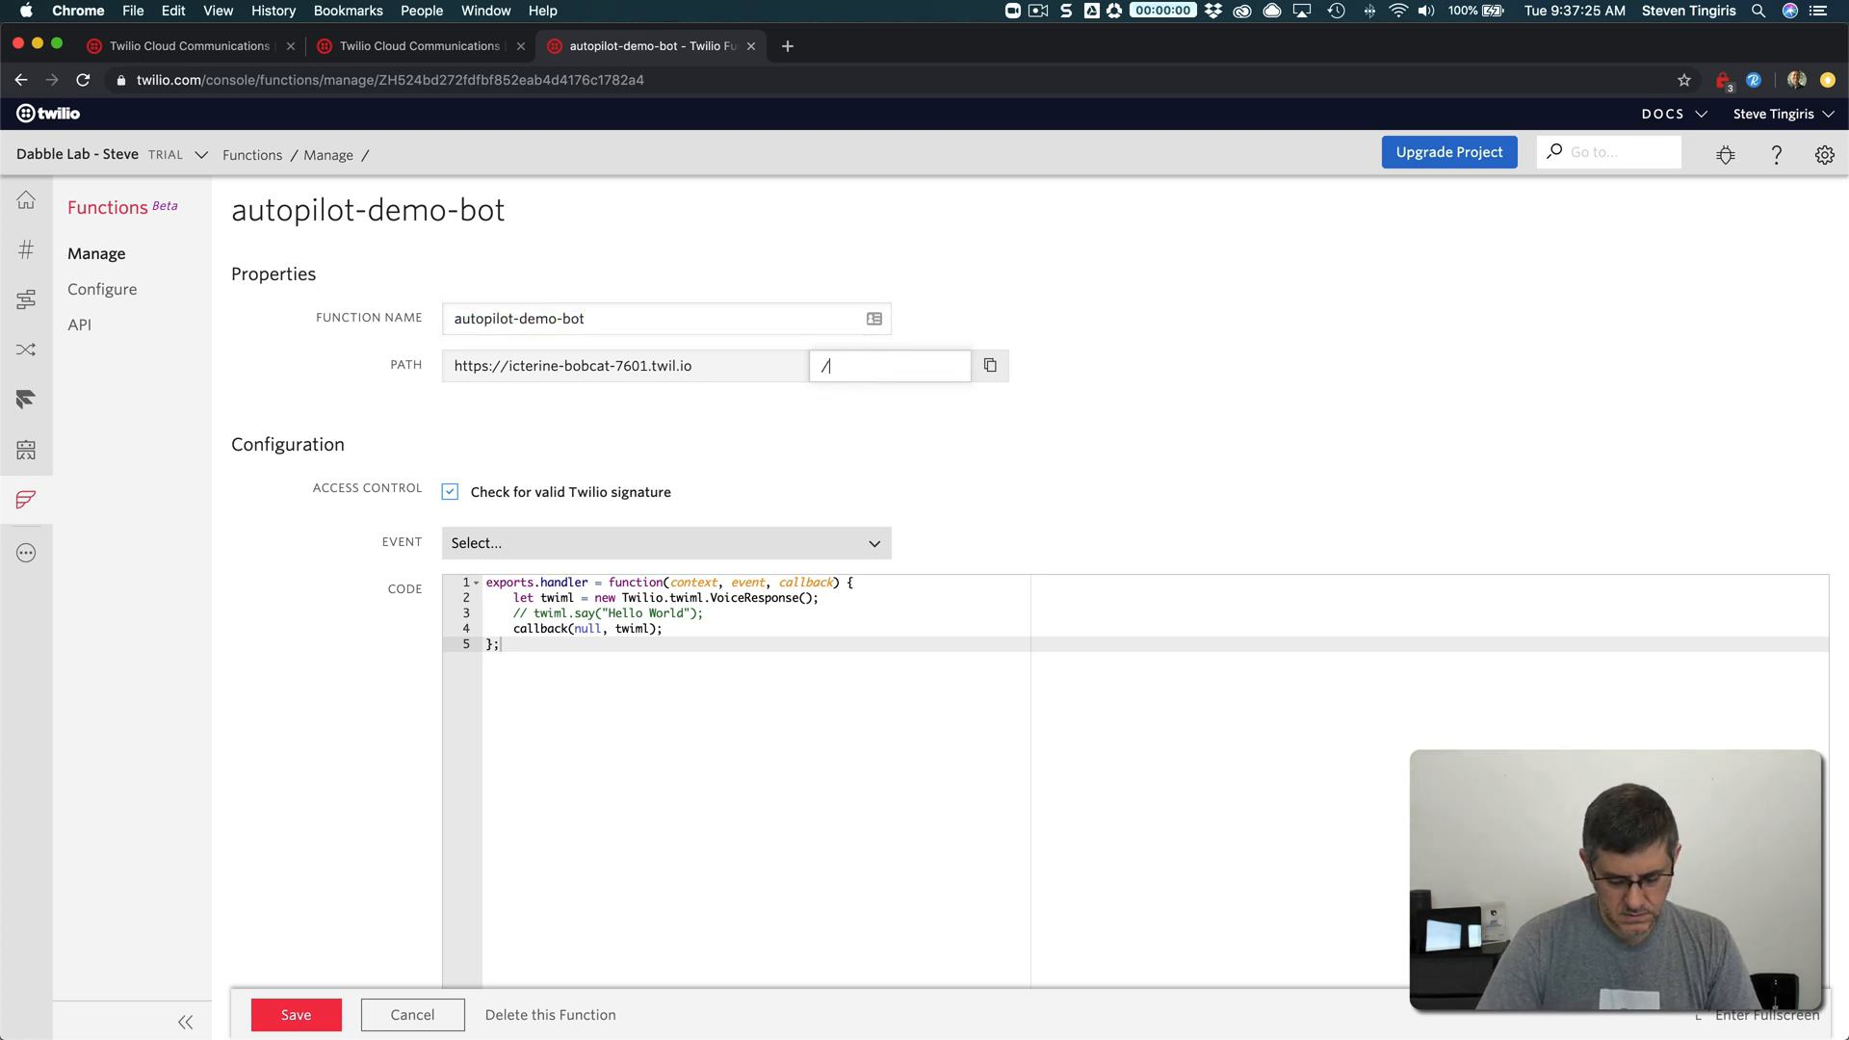
type("autopilot-demo-bot")
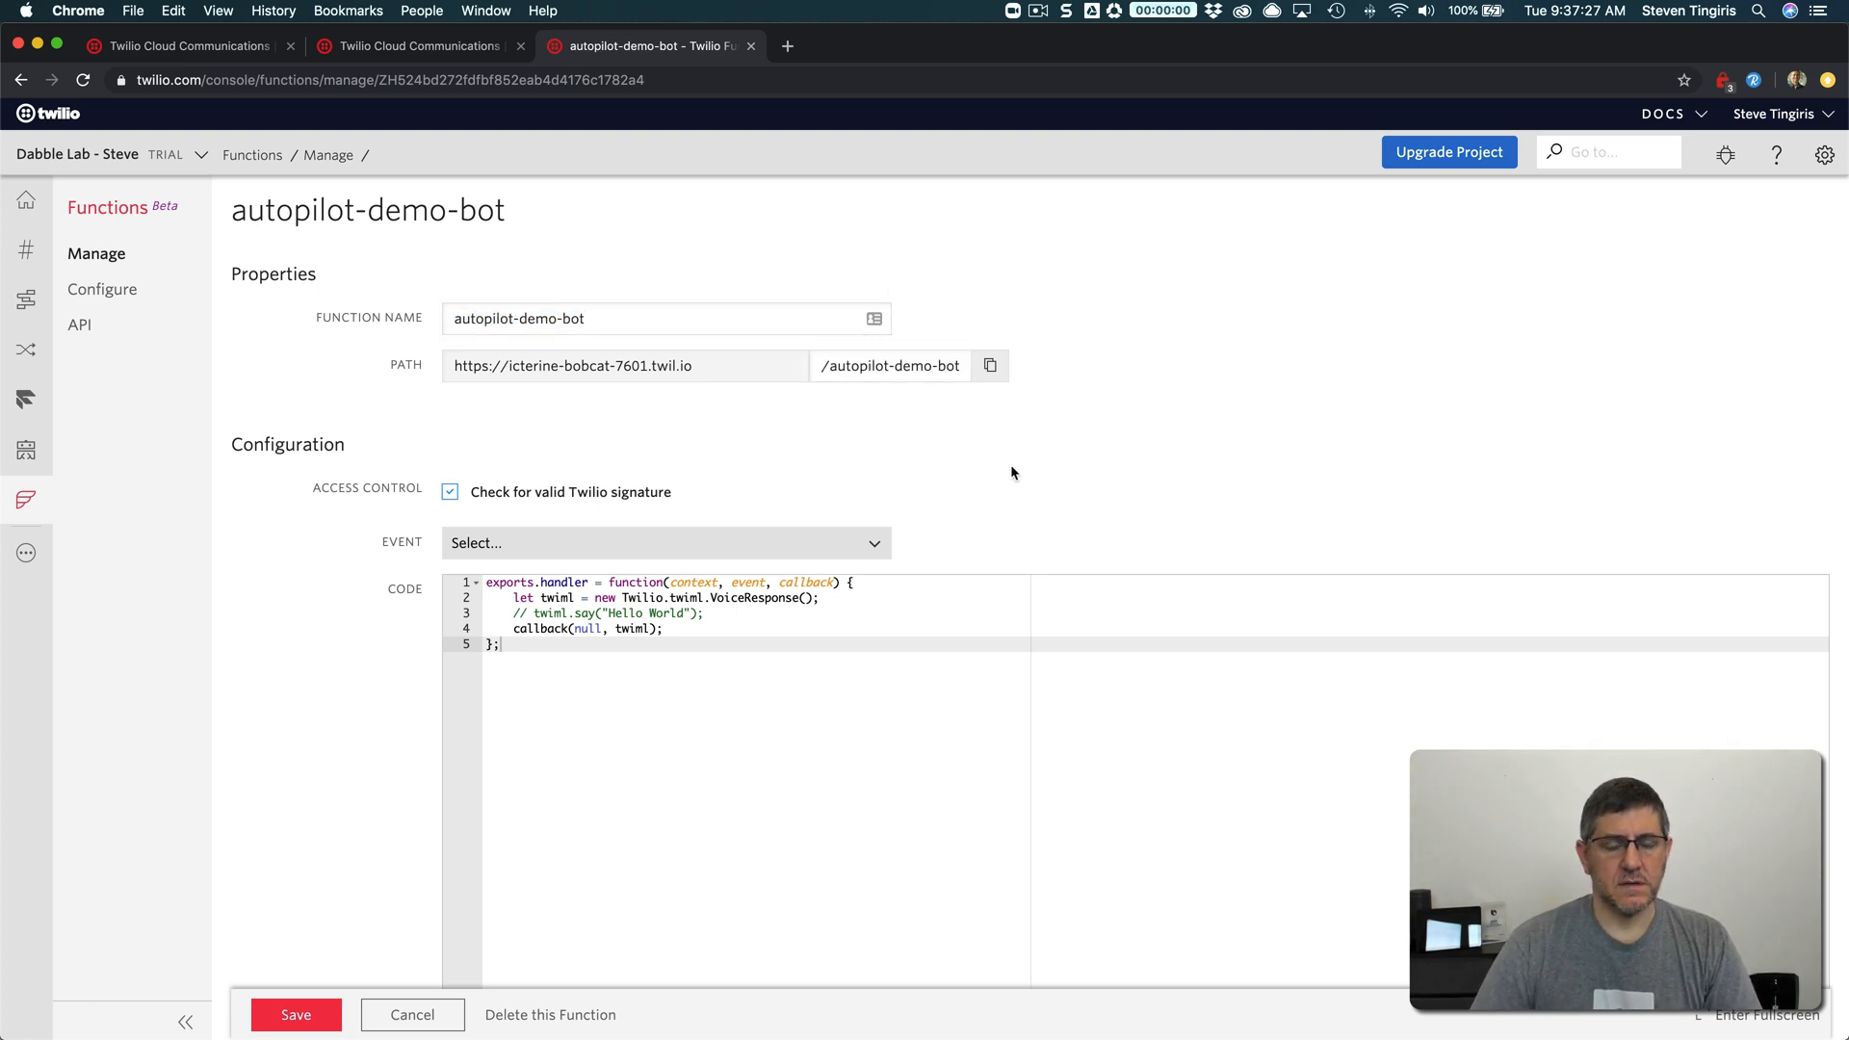
mouse_move(710, 634)
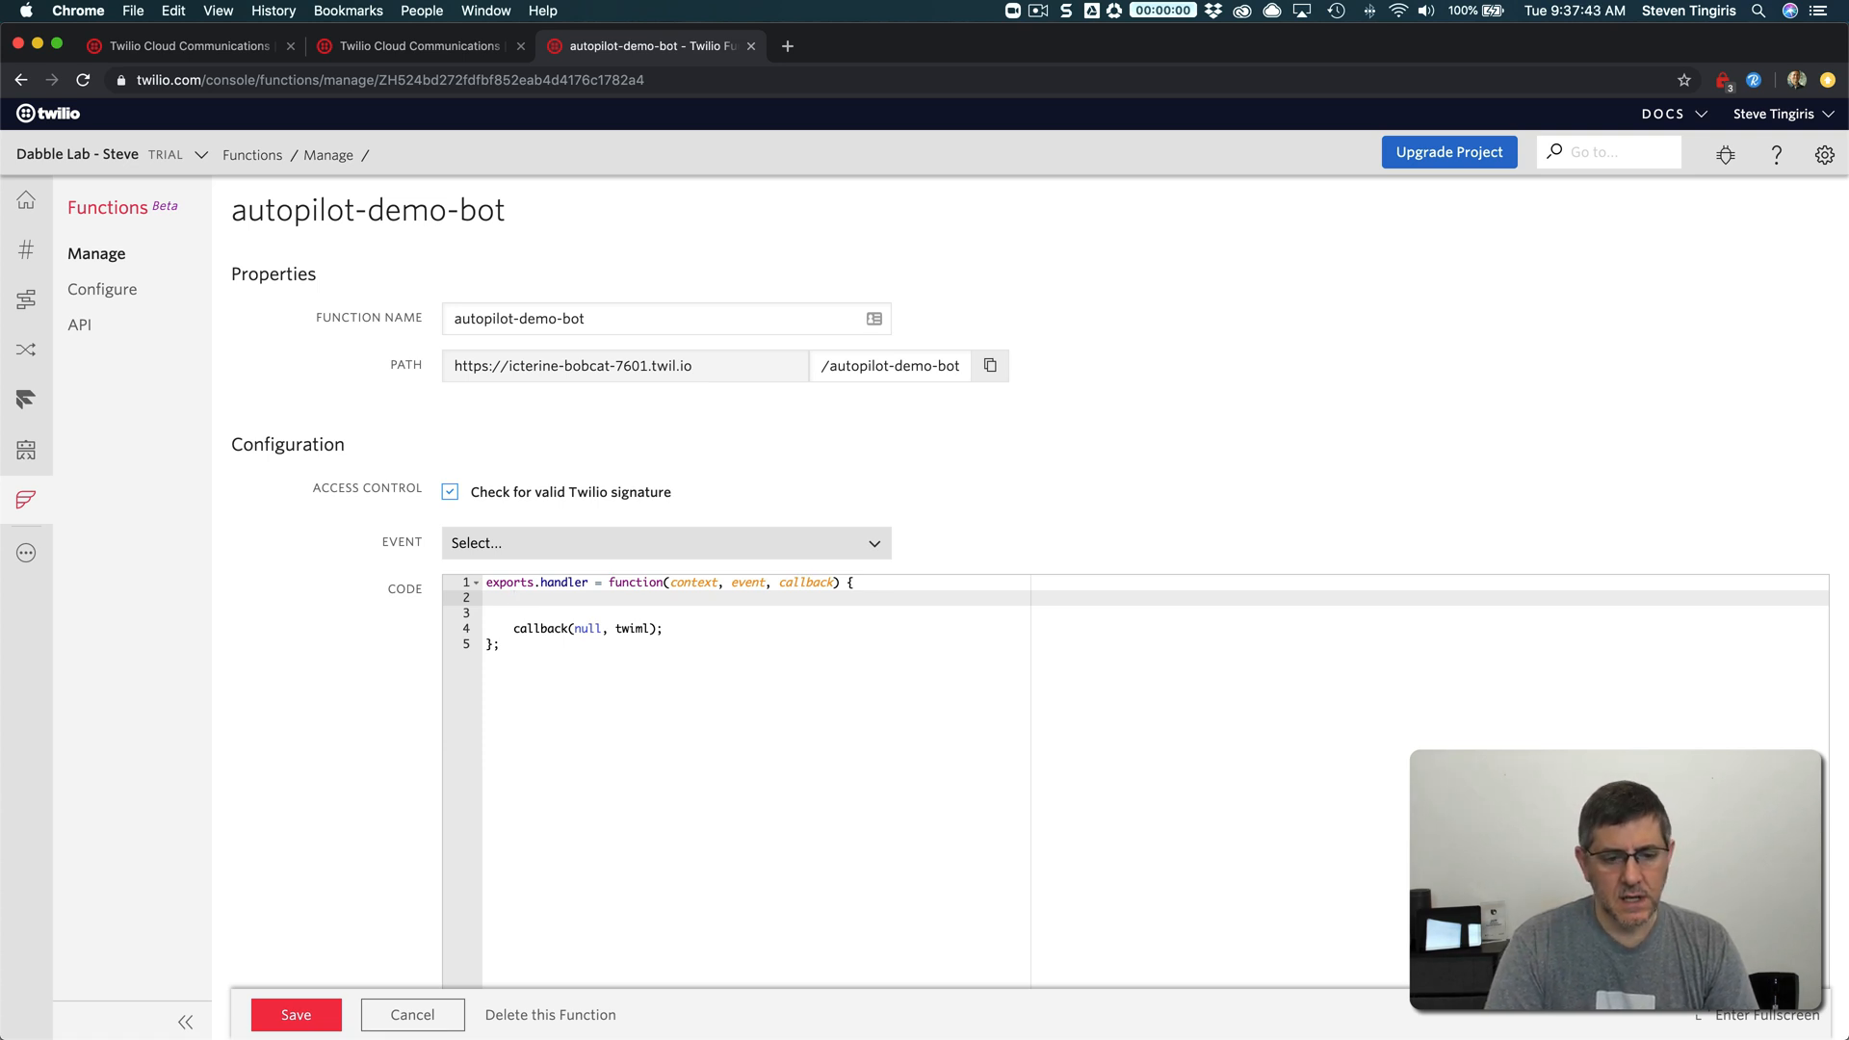
Declare response = {} and response.actions = [] in the function code
type("let =")
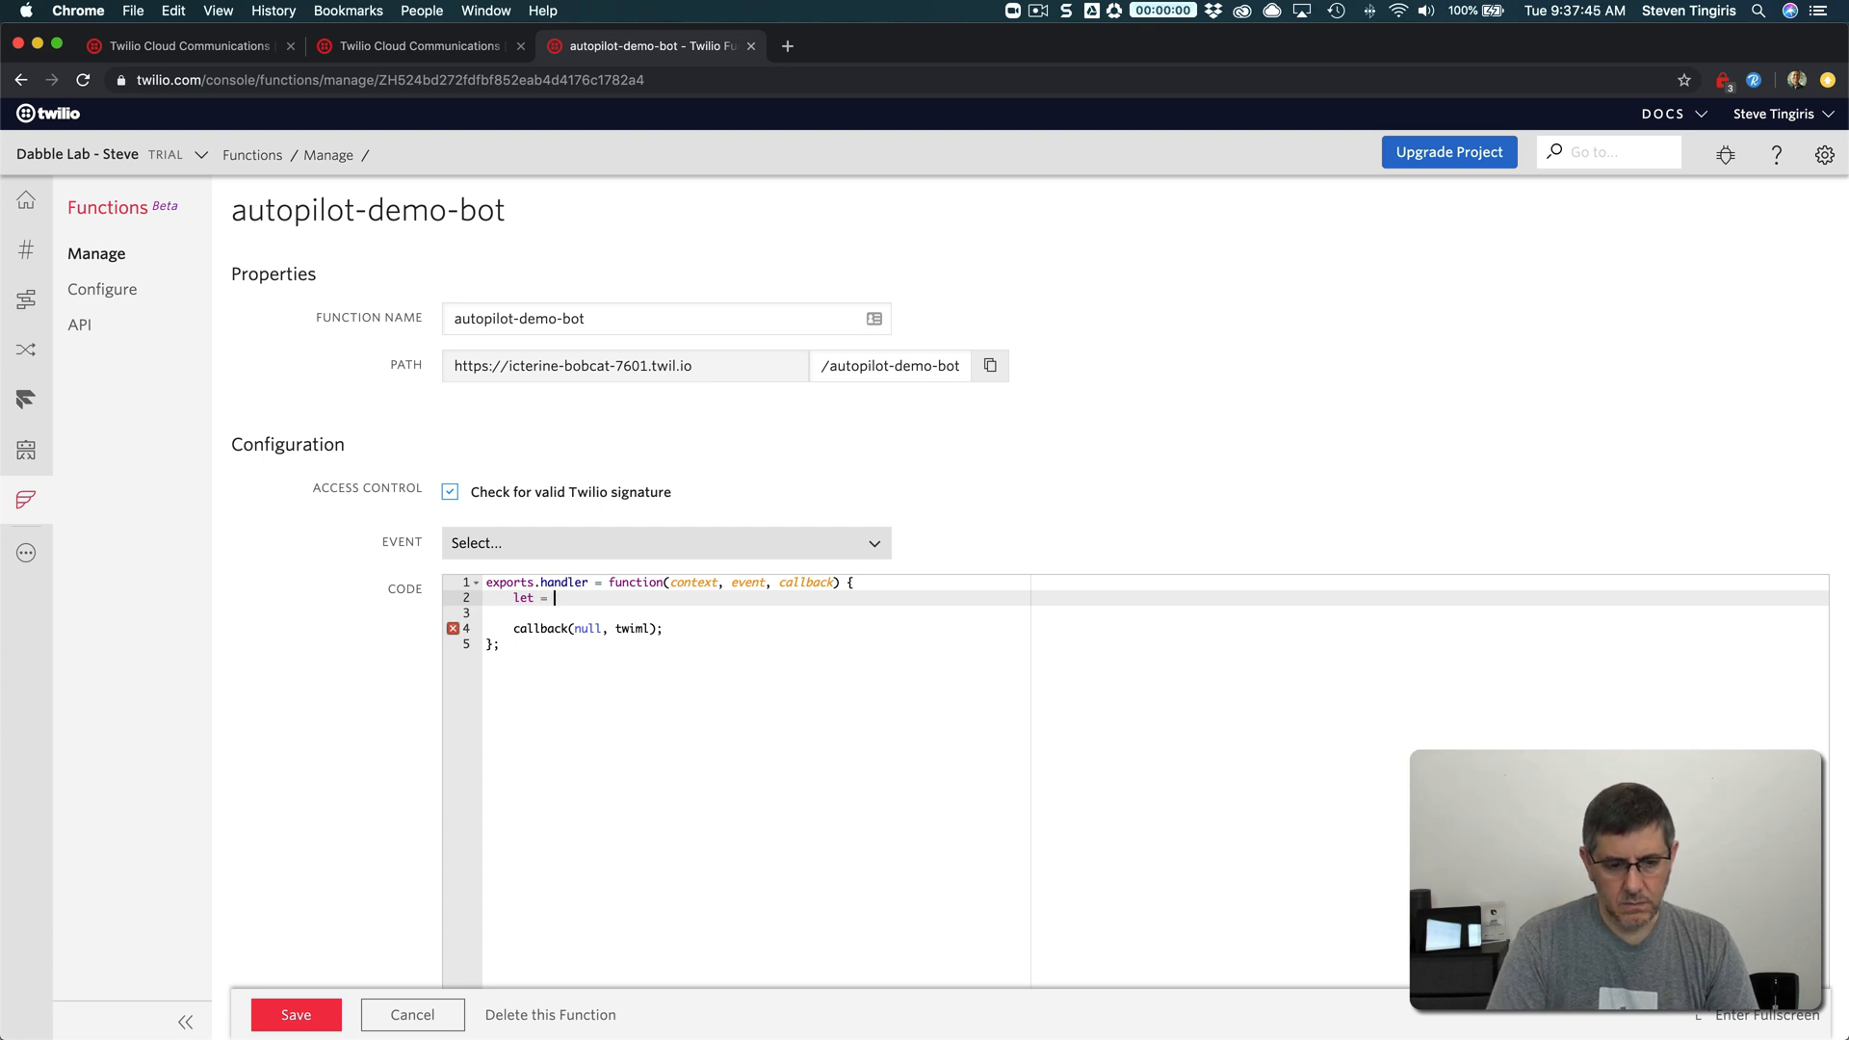
type("respons")
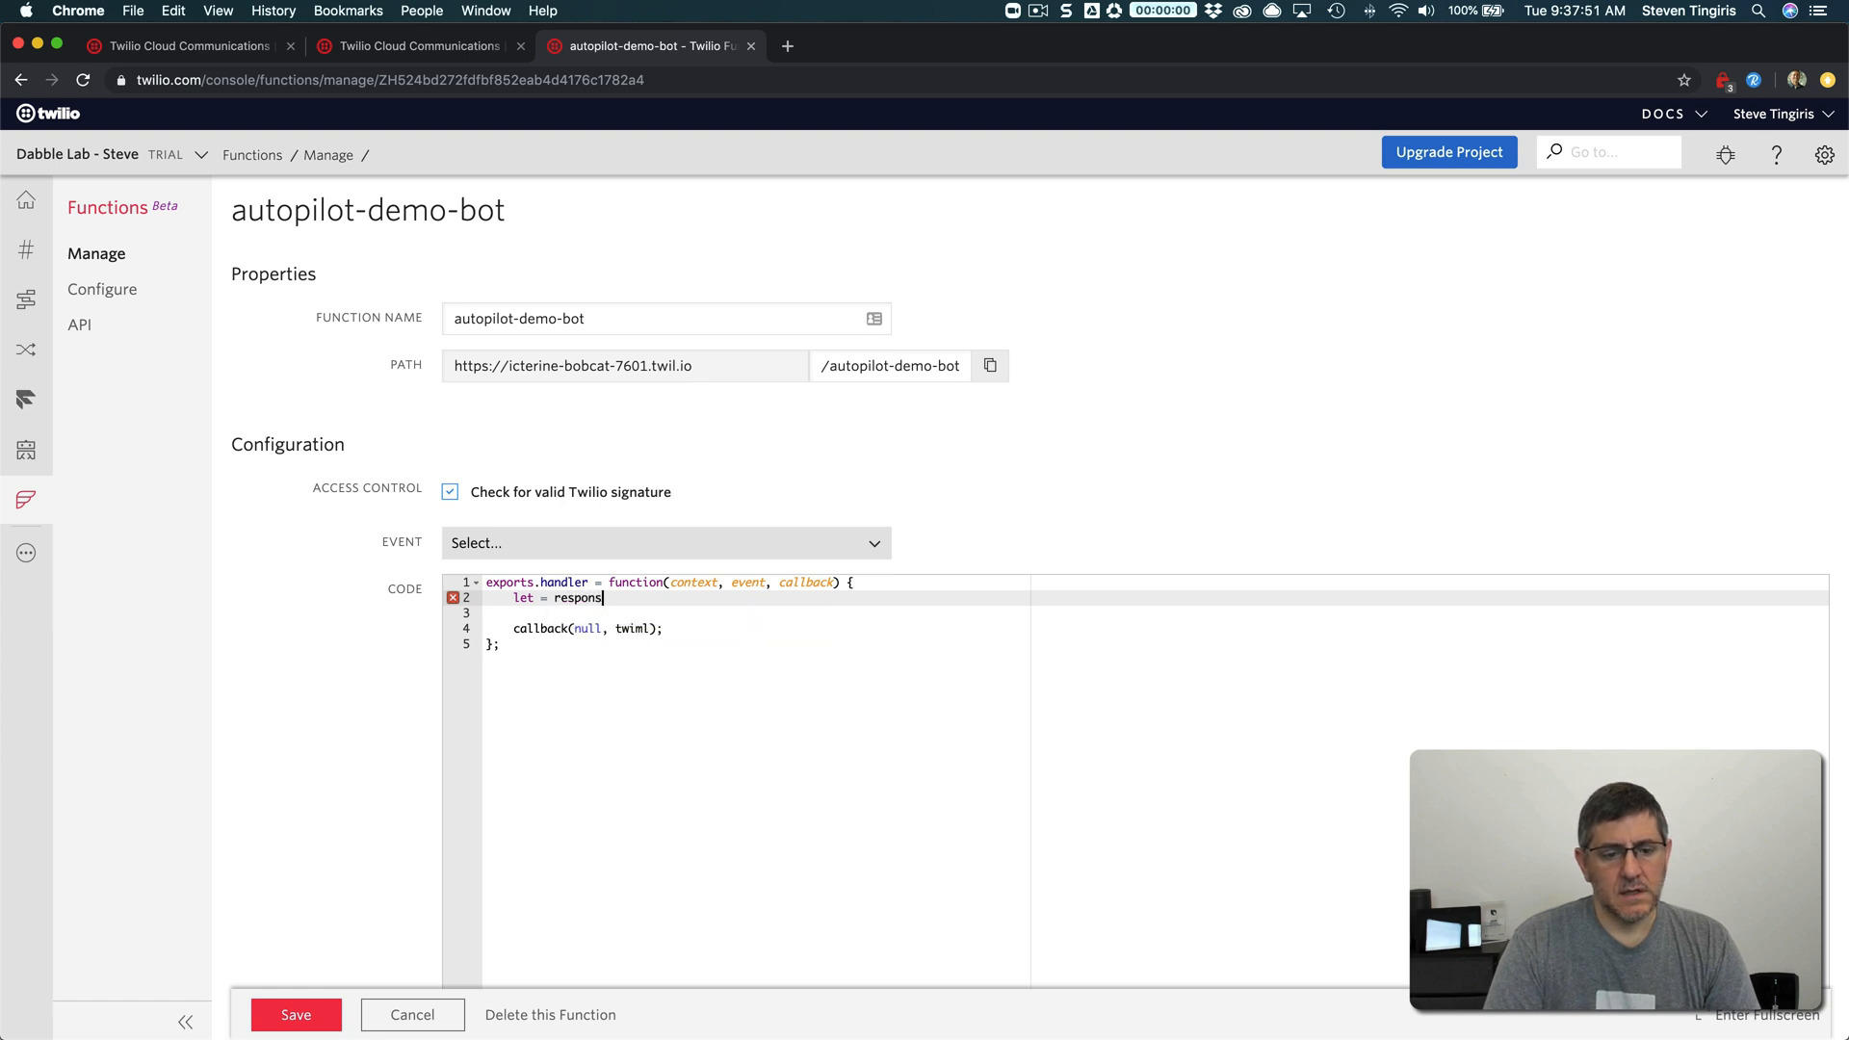
type("e")
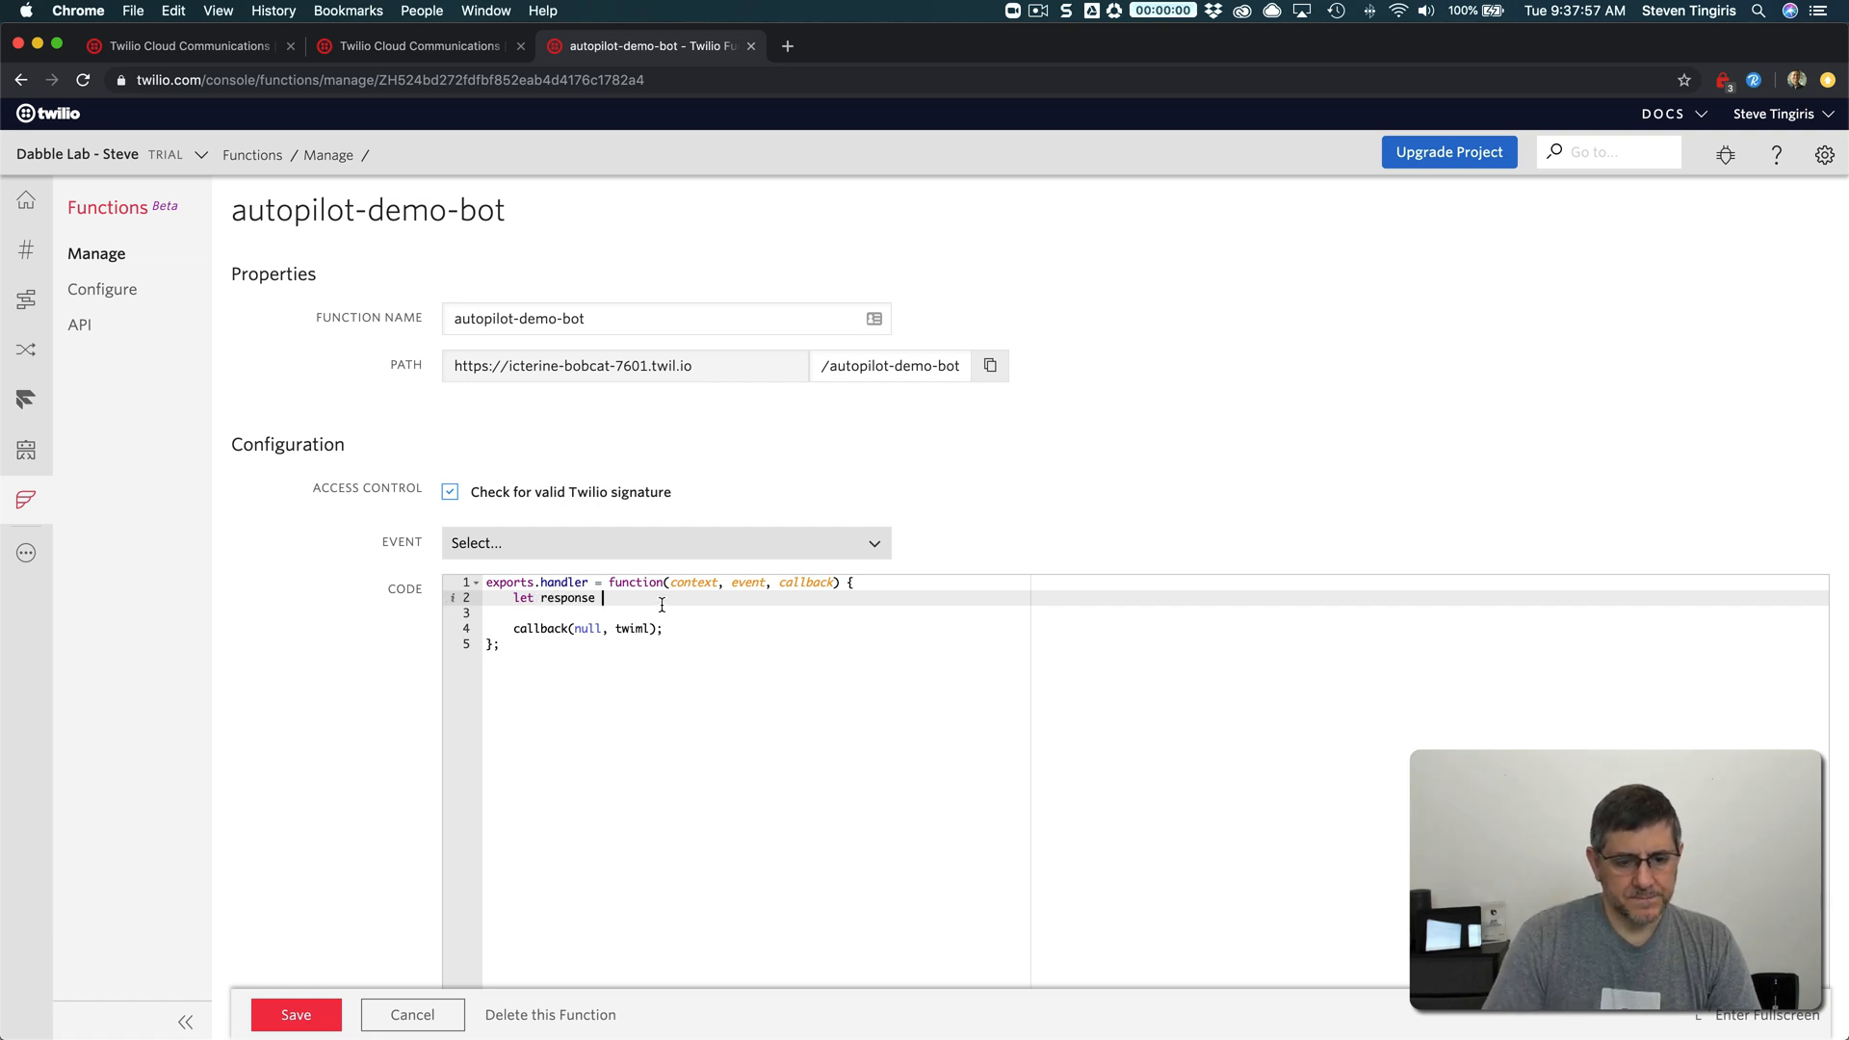
type("= {};")
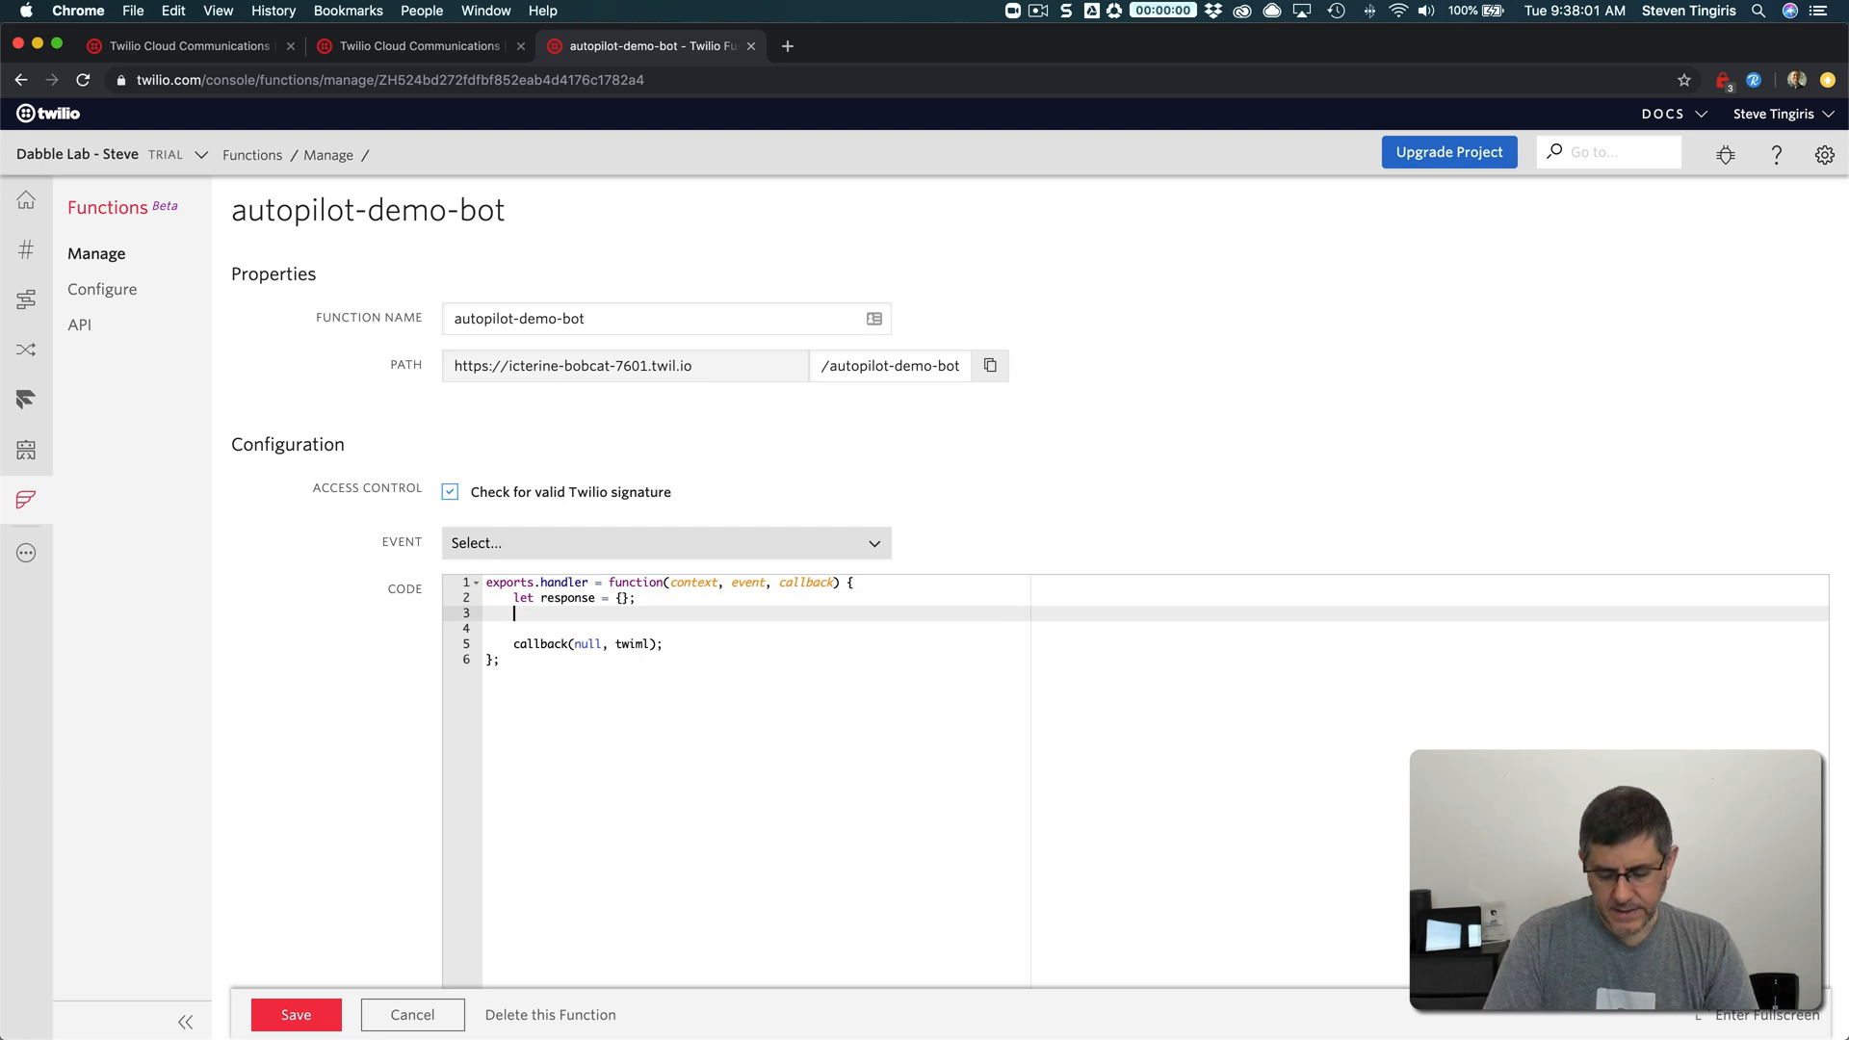
key("enter")
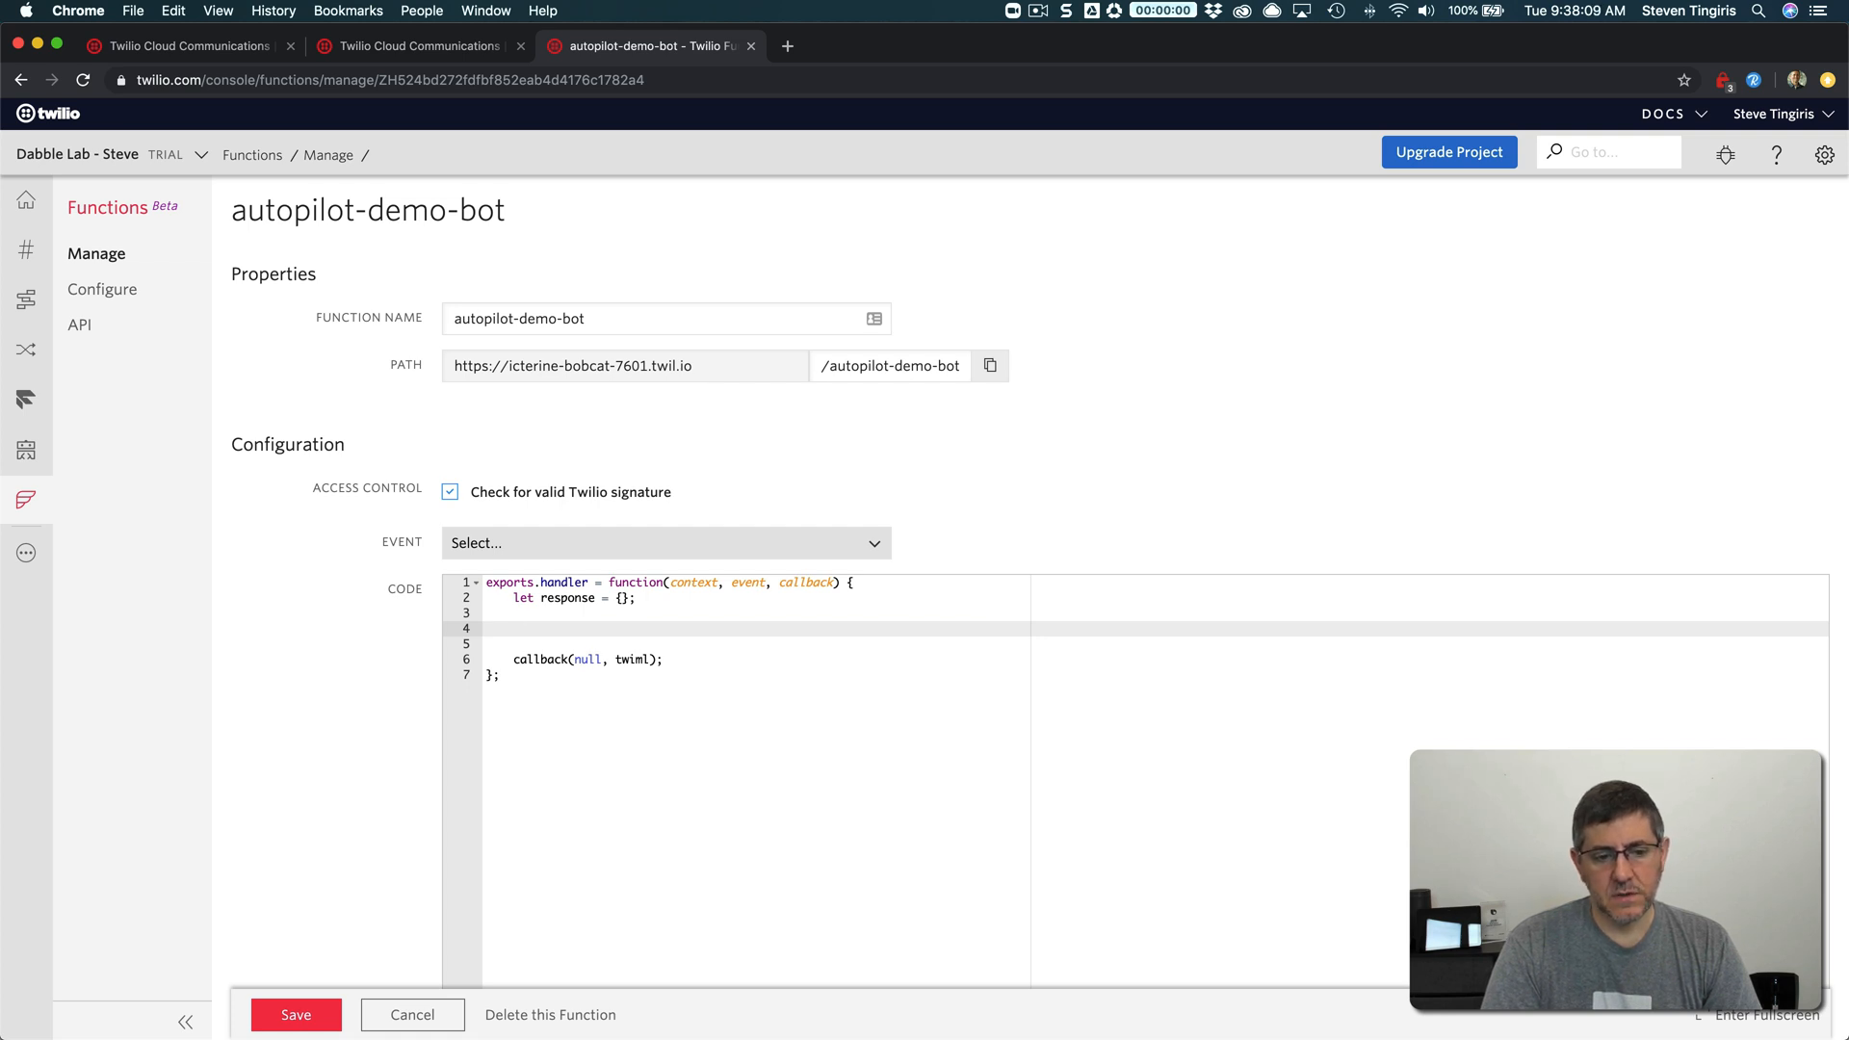
type("response.")
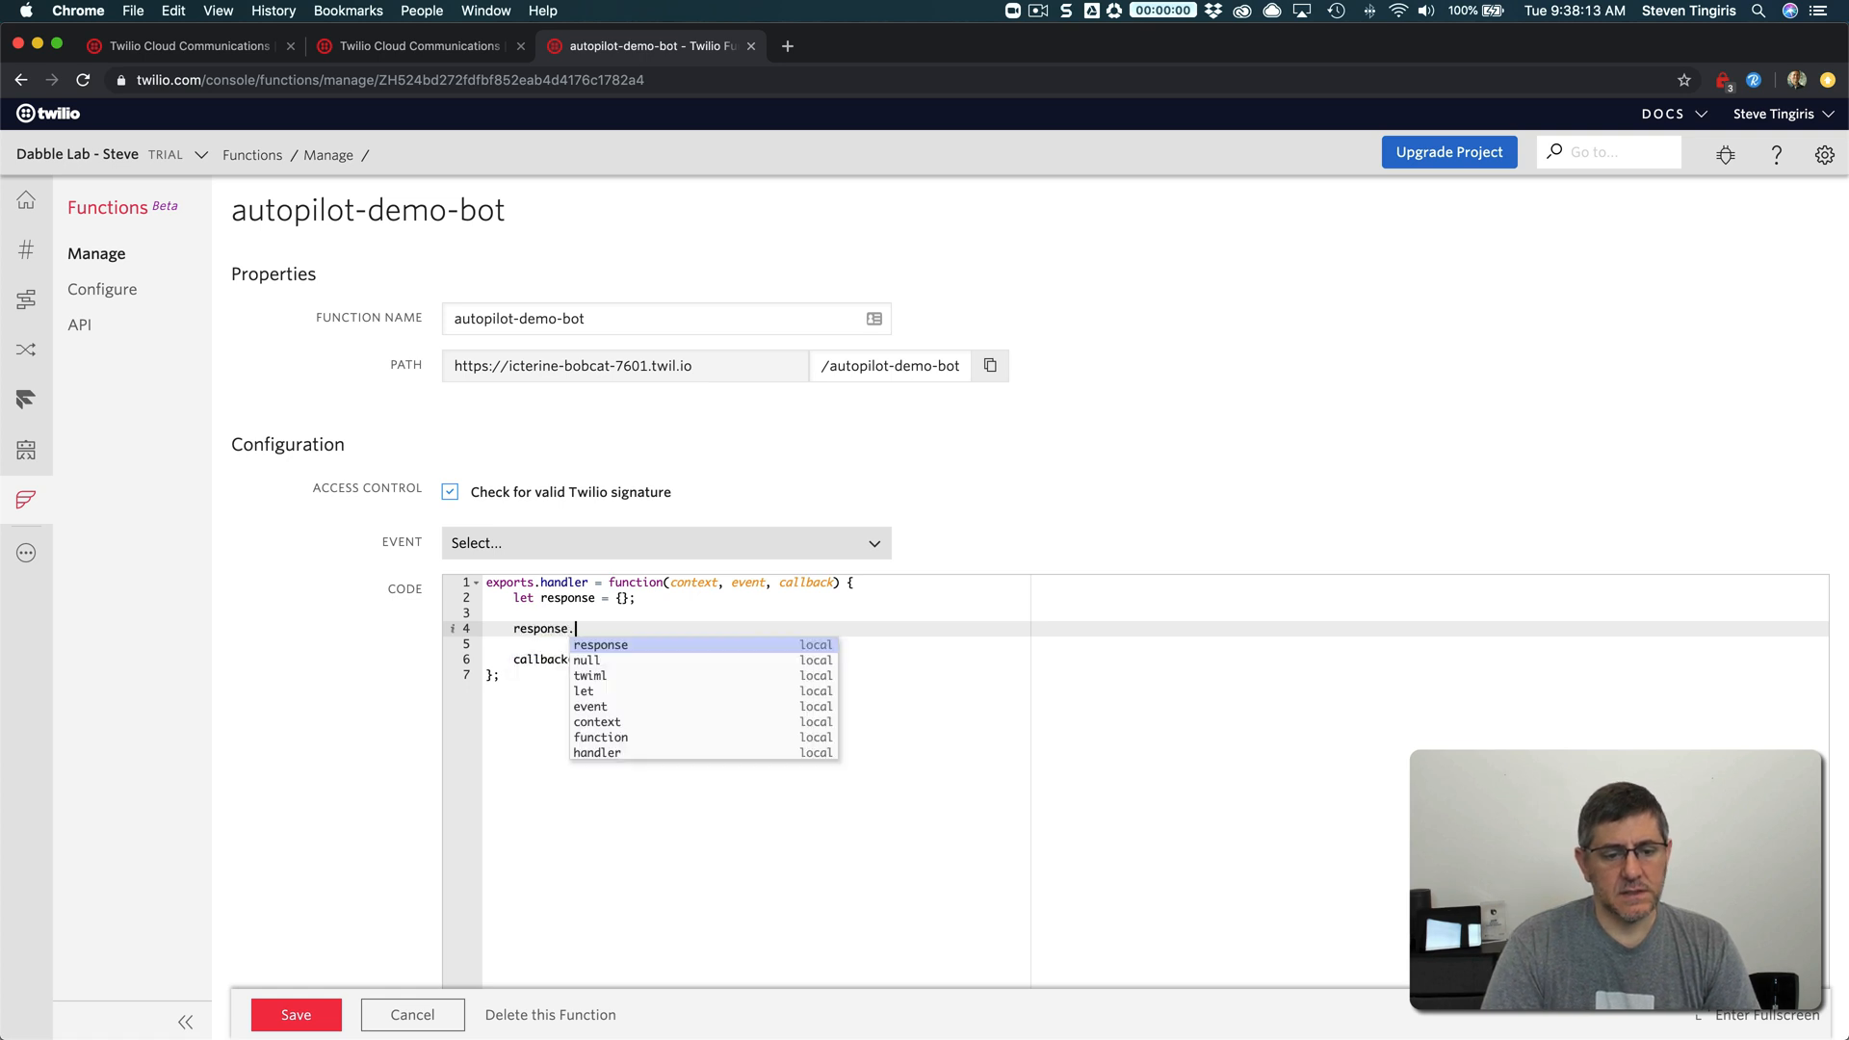
type("actio")
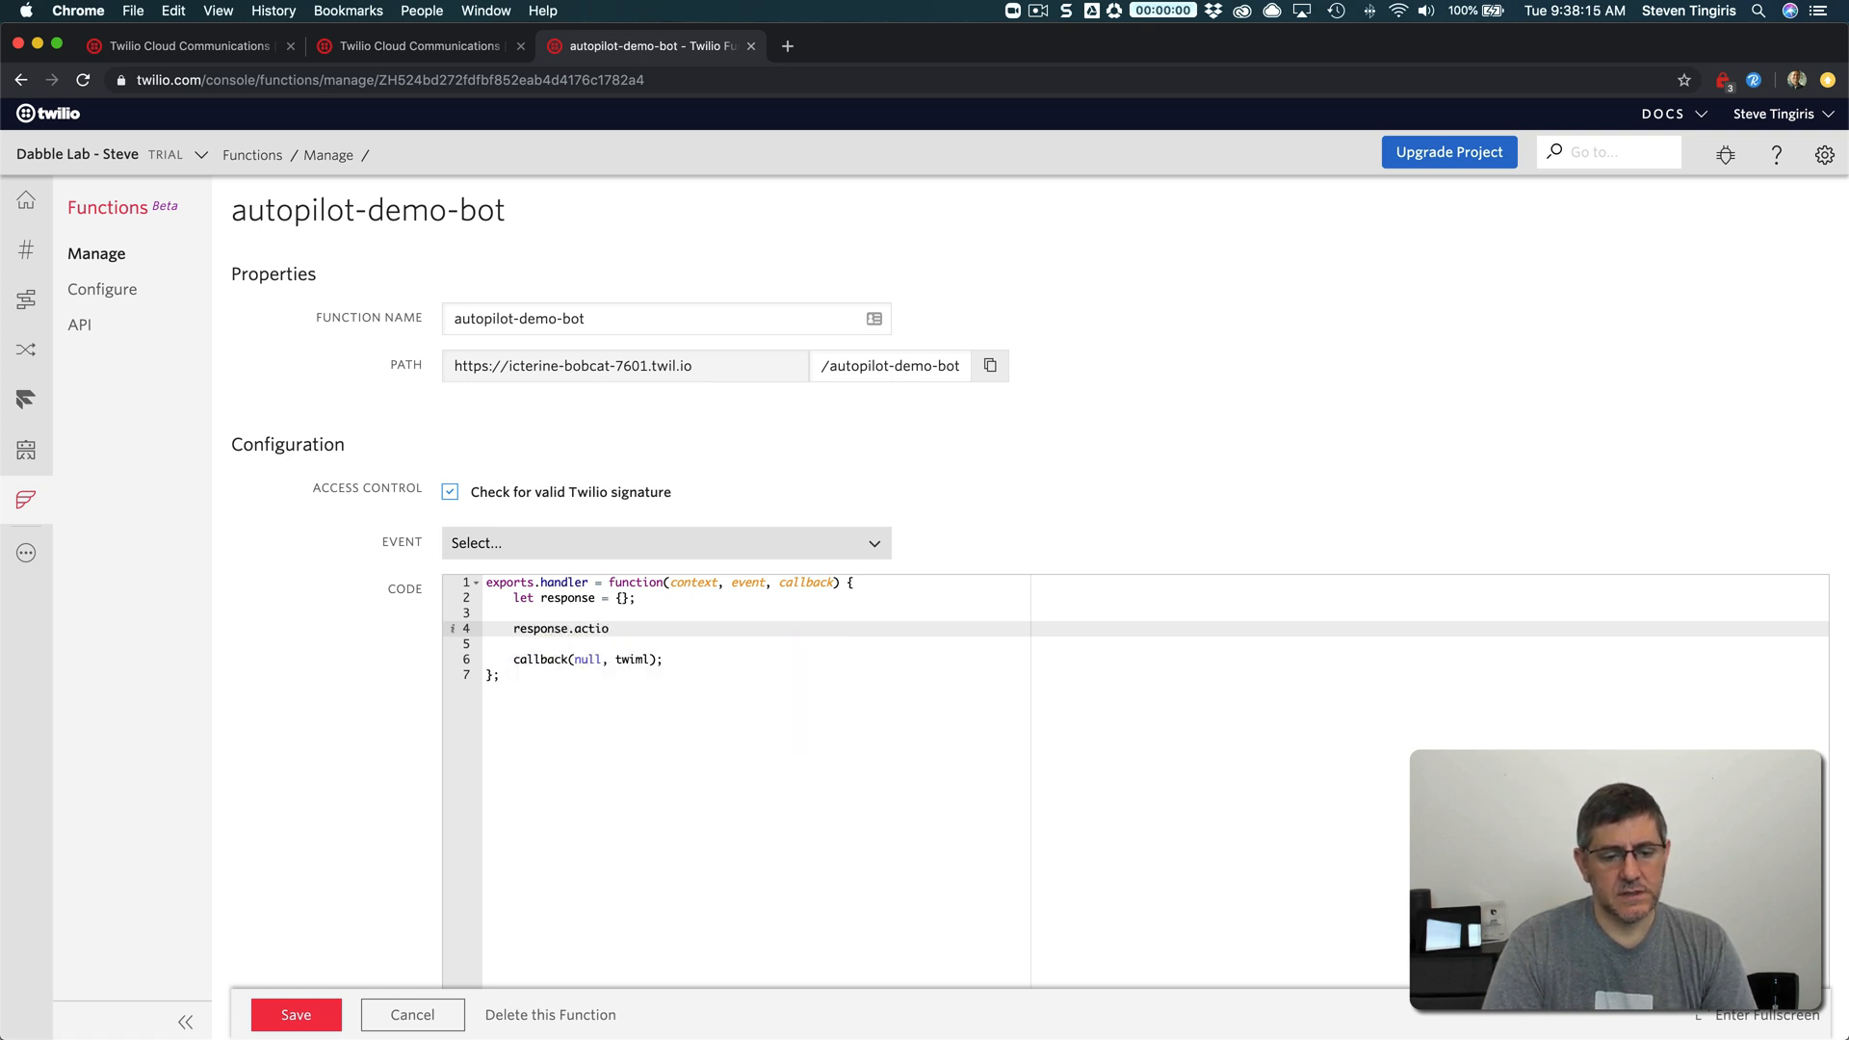
type("ns")
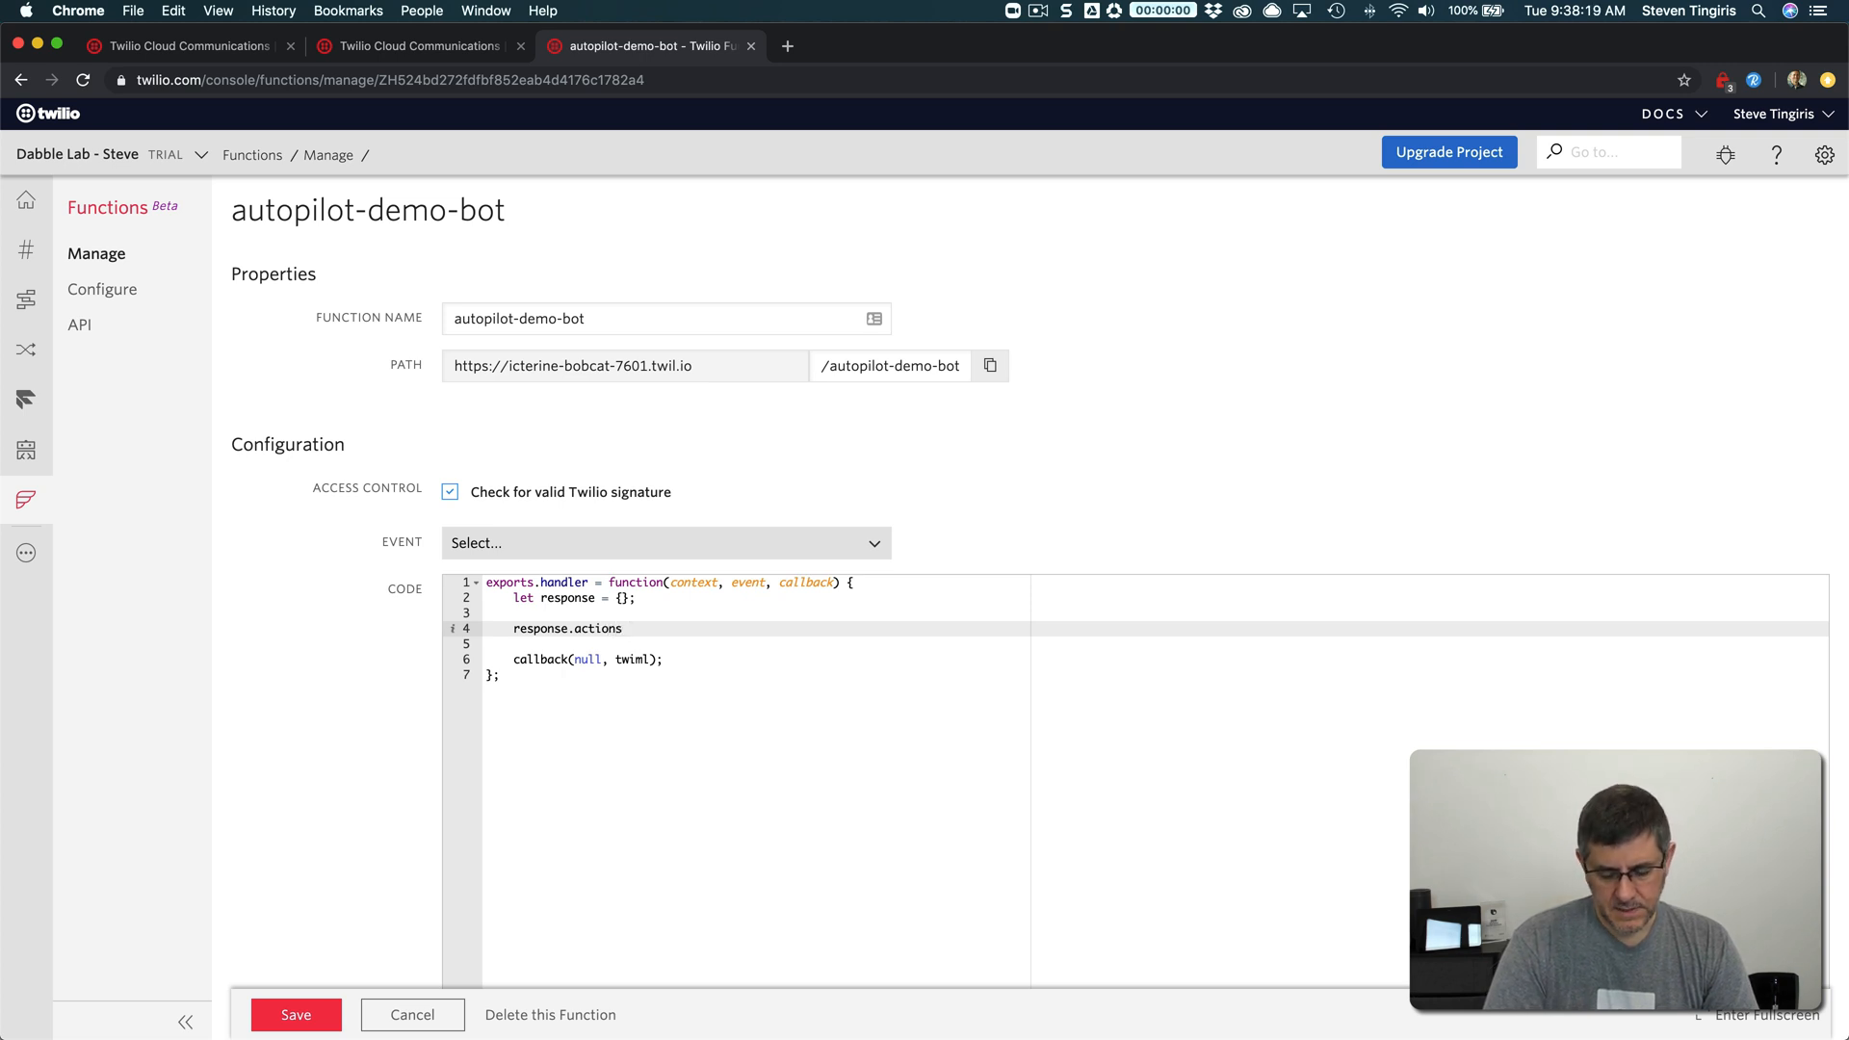
type("= [];")
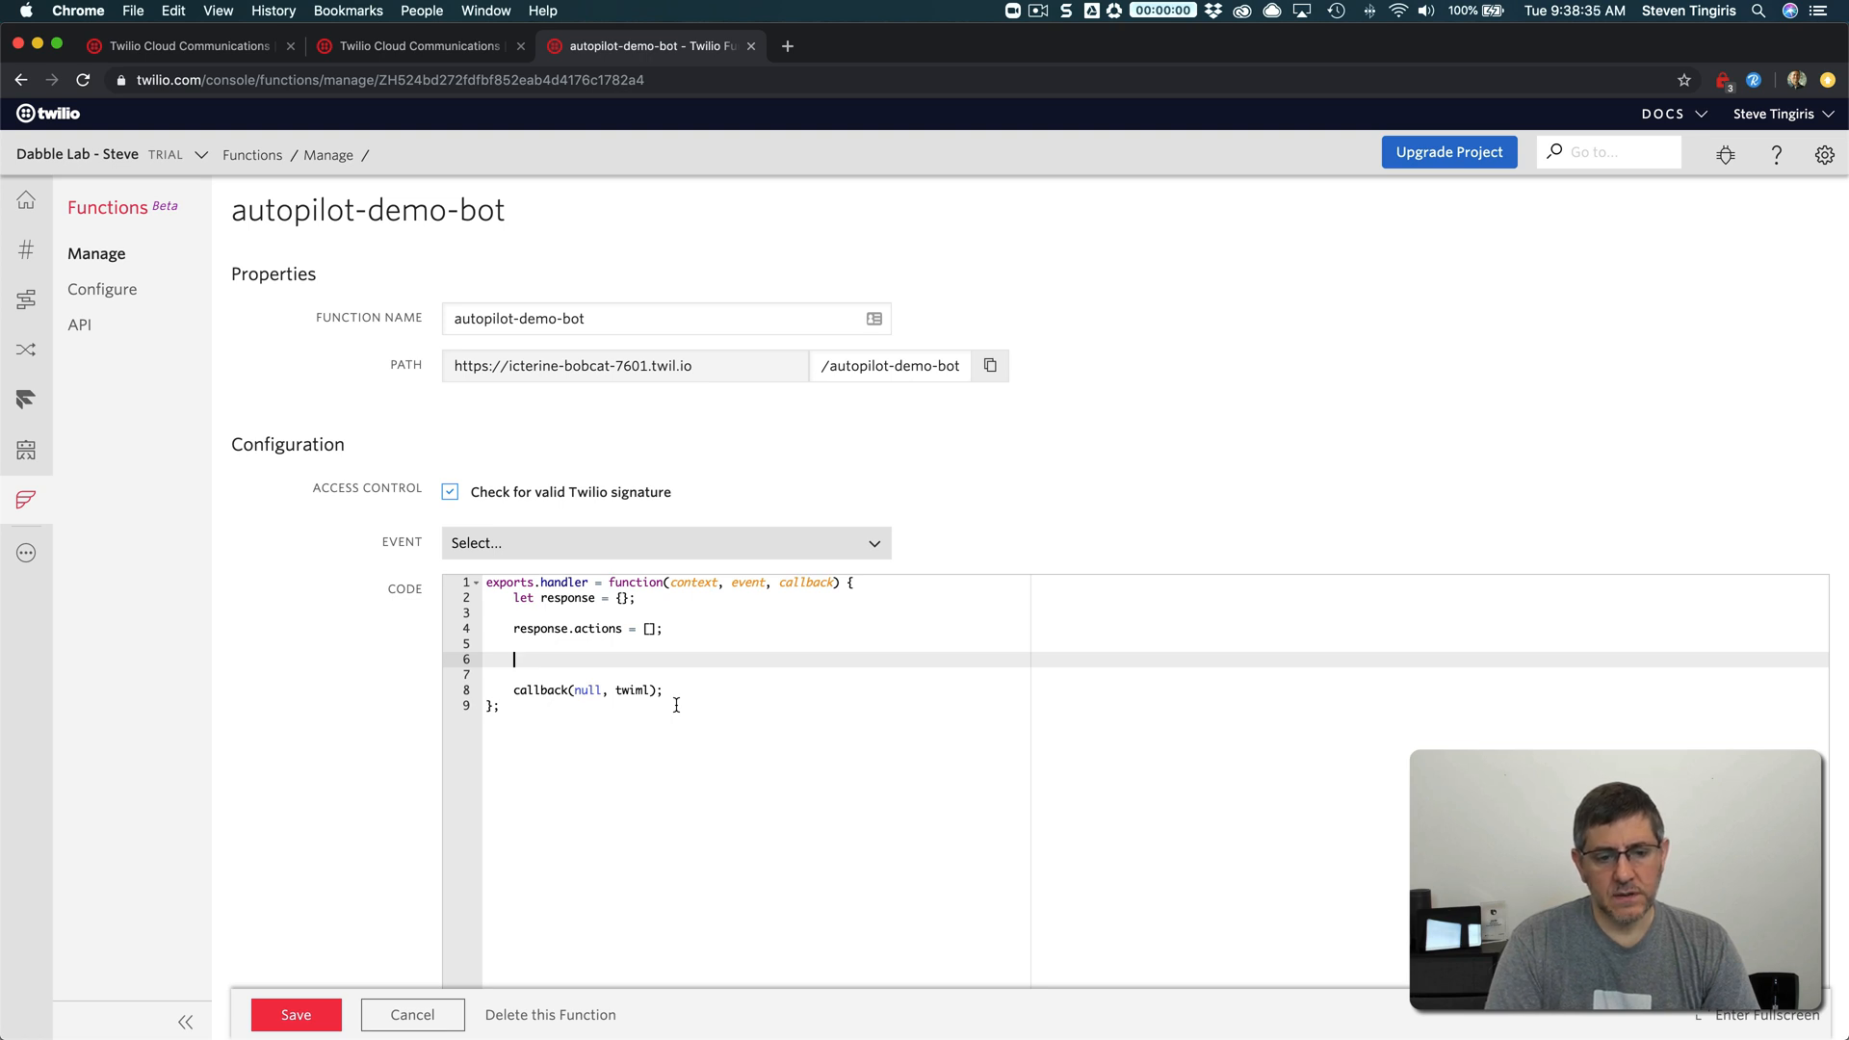
Push a say action "Hello from a function" onto response.actions
type("response.actions.p")
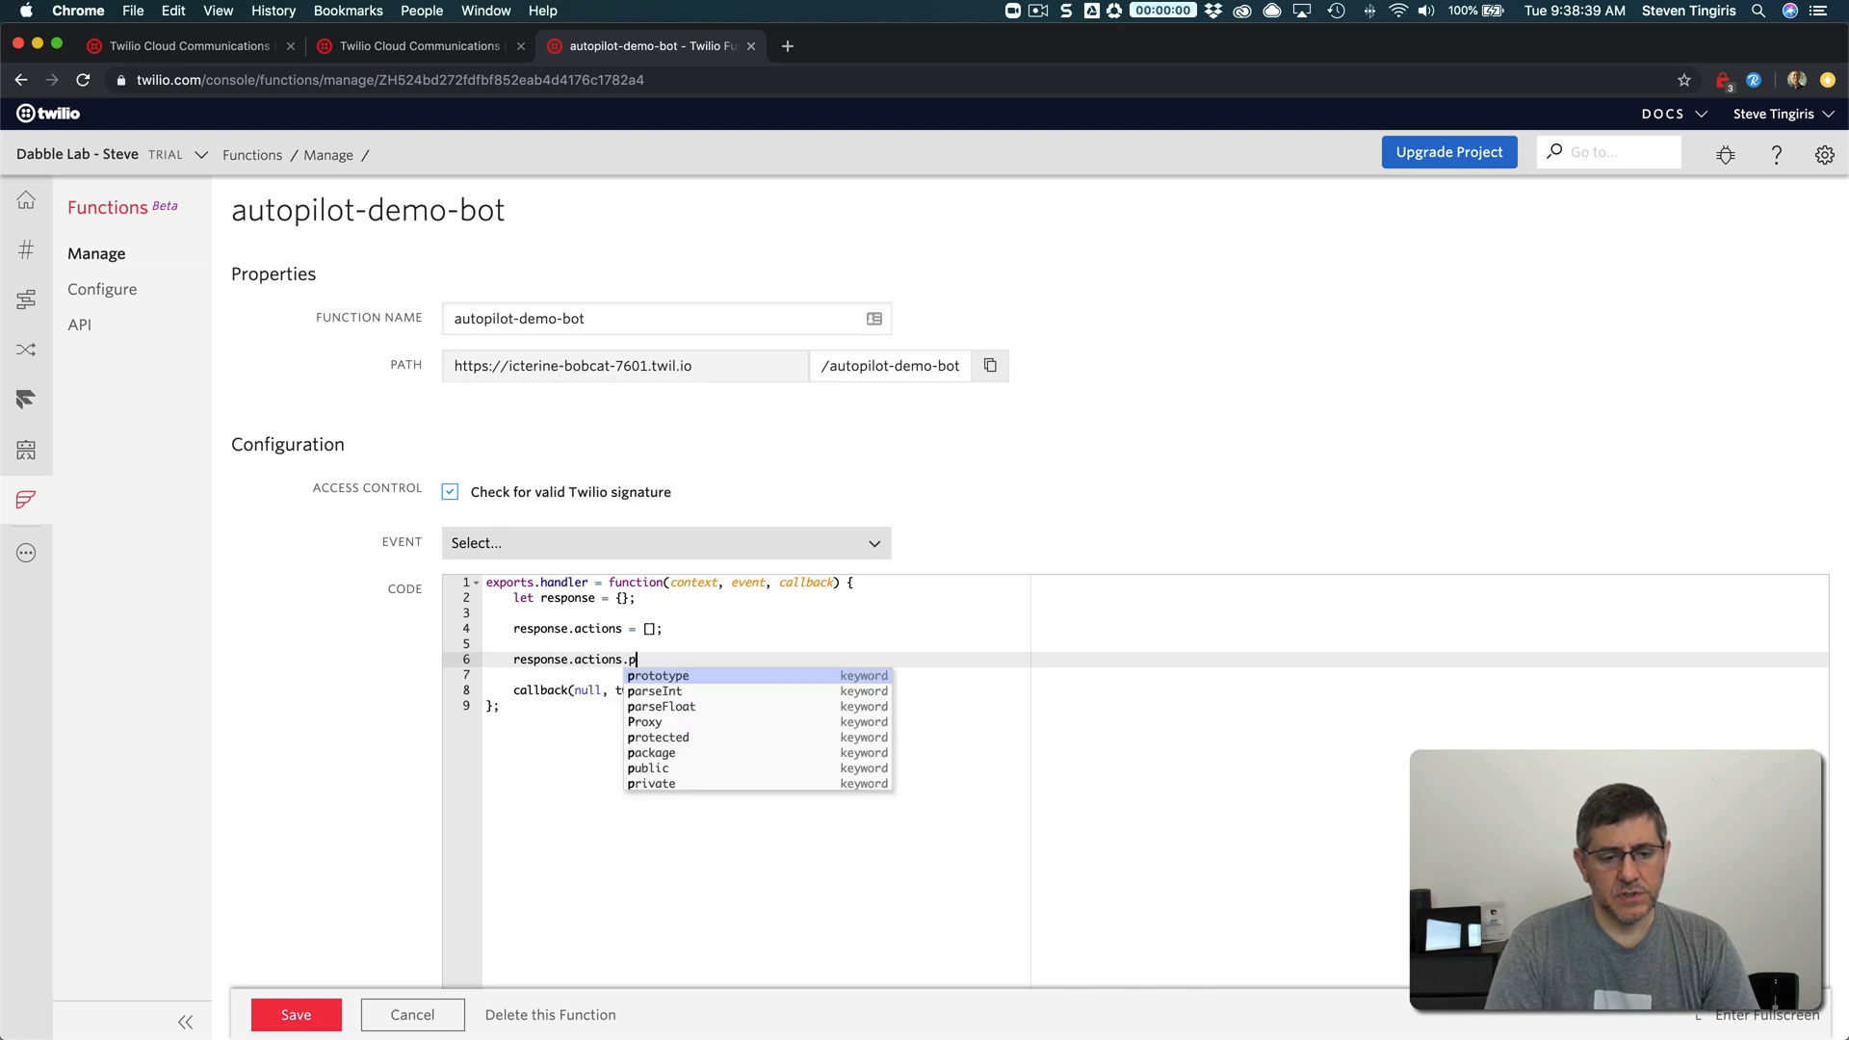
type("ush")
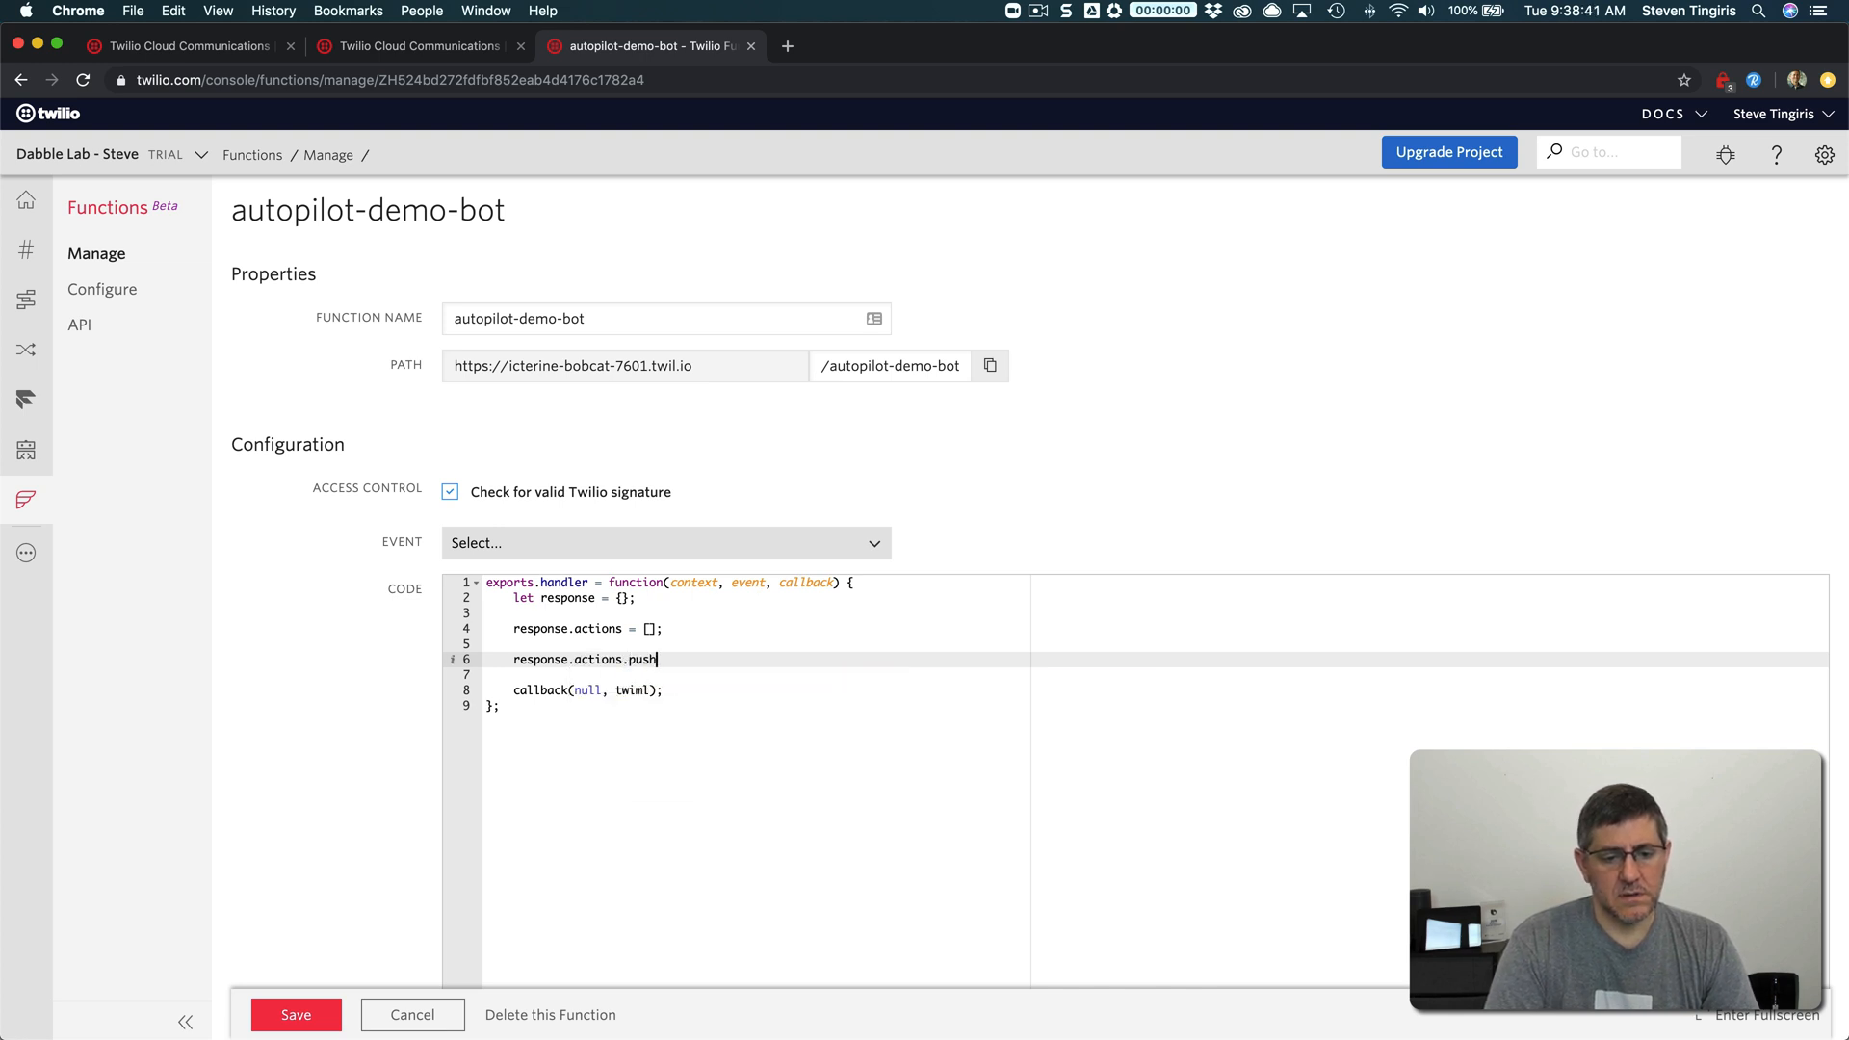
type("({})")
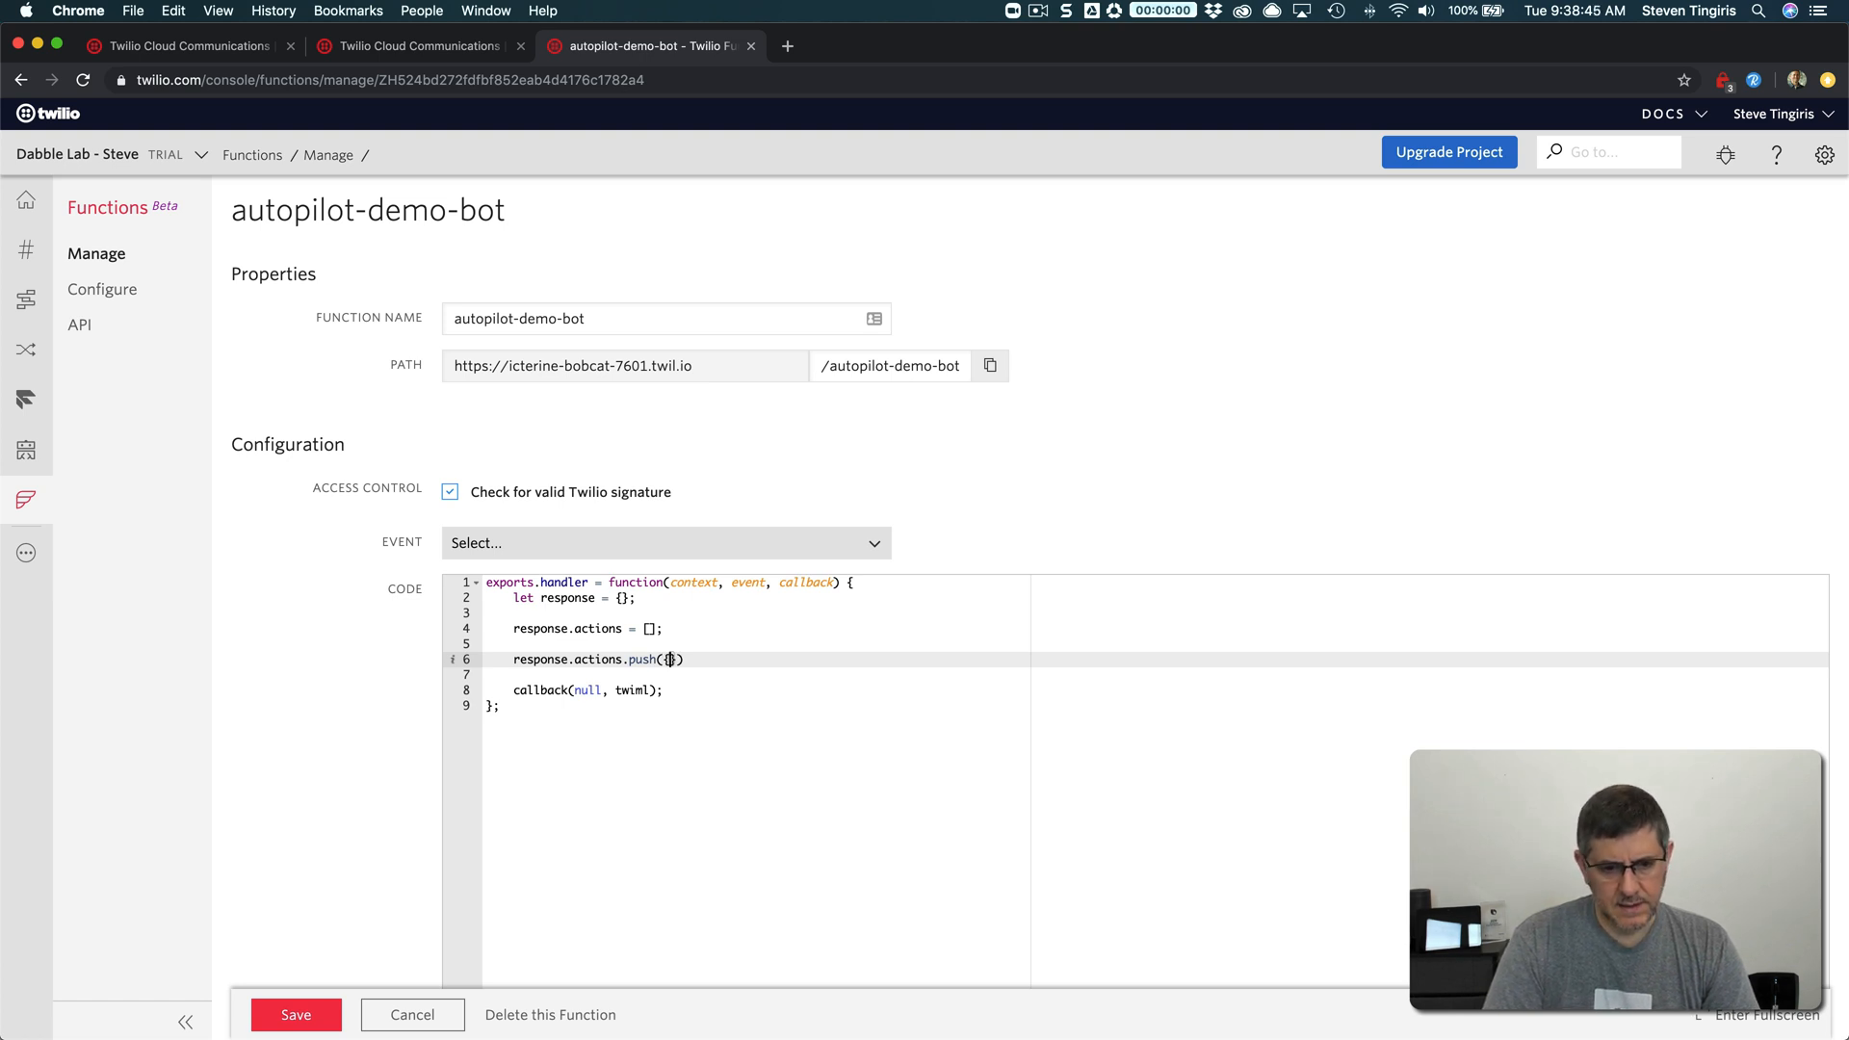
type("{\"say\"}")
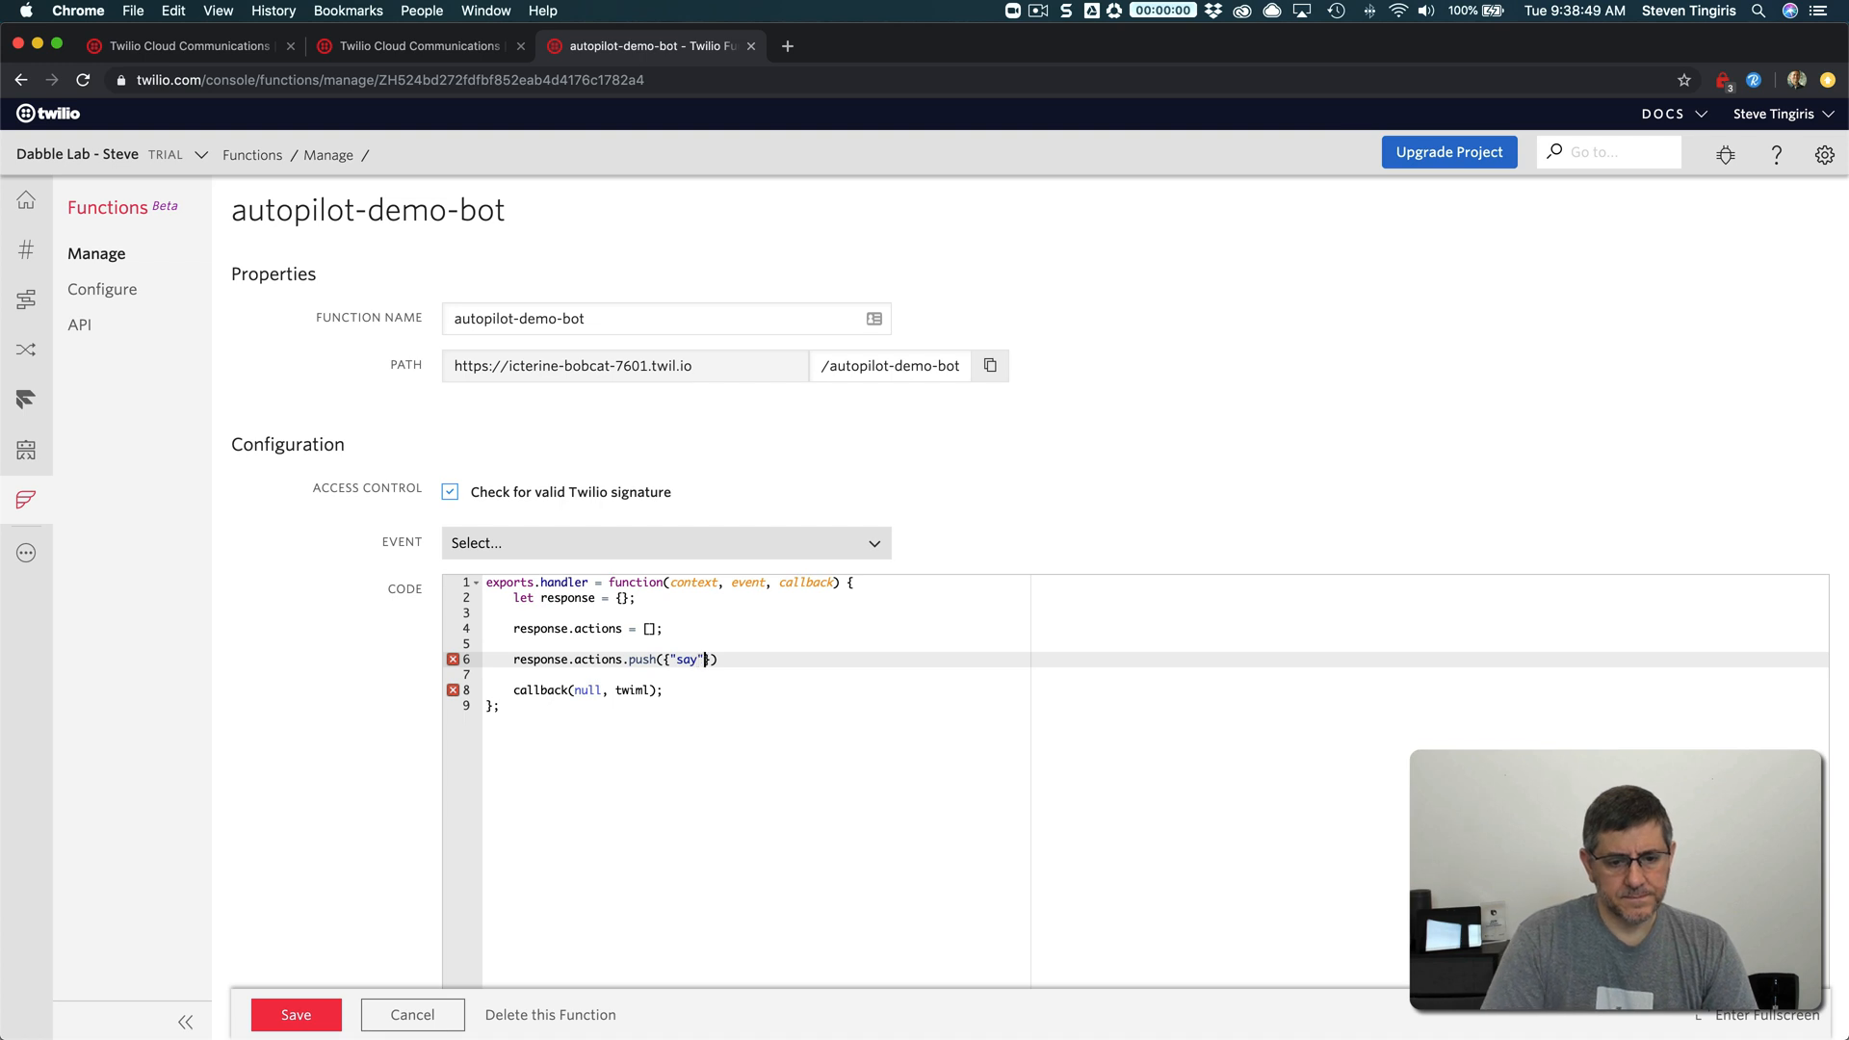
type(":\"Hello f")
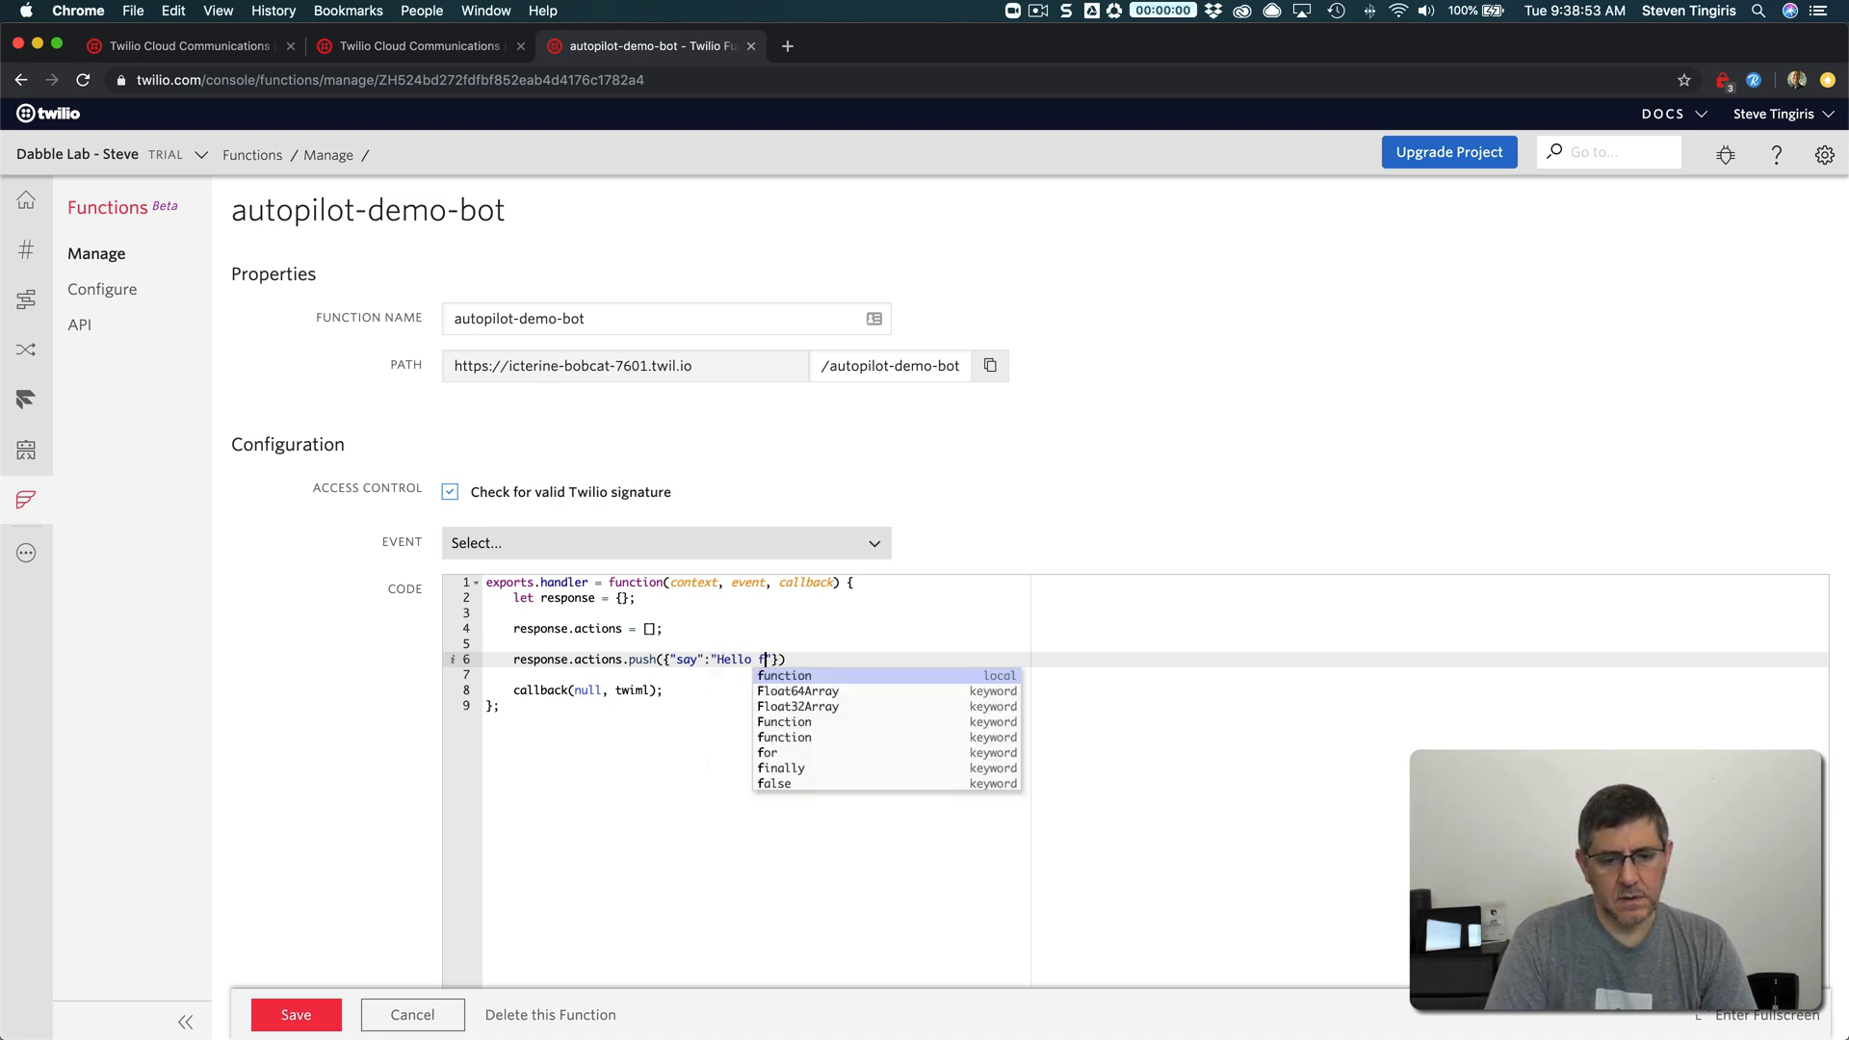
type("rom a function")
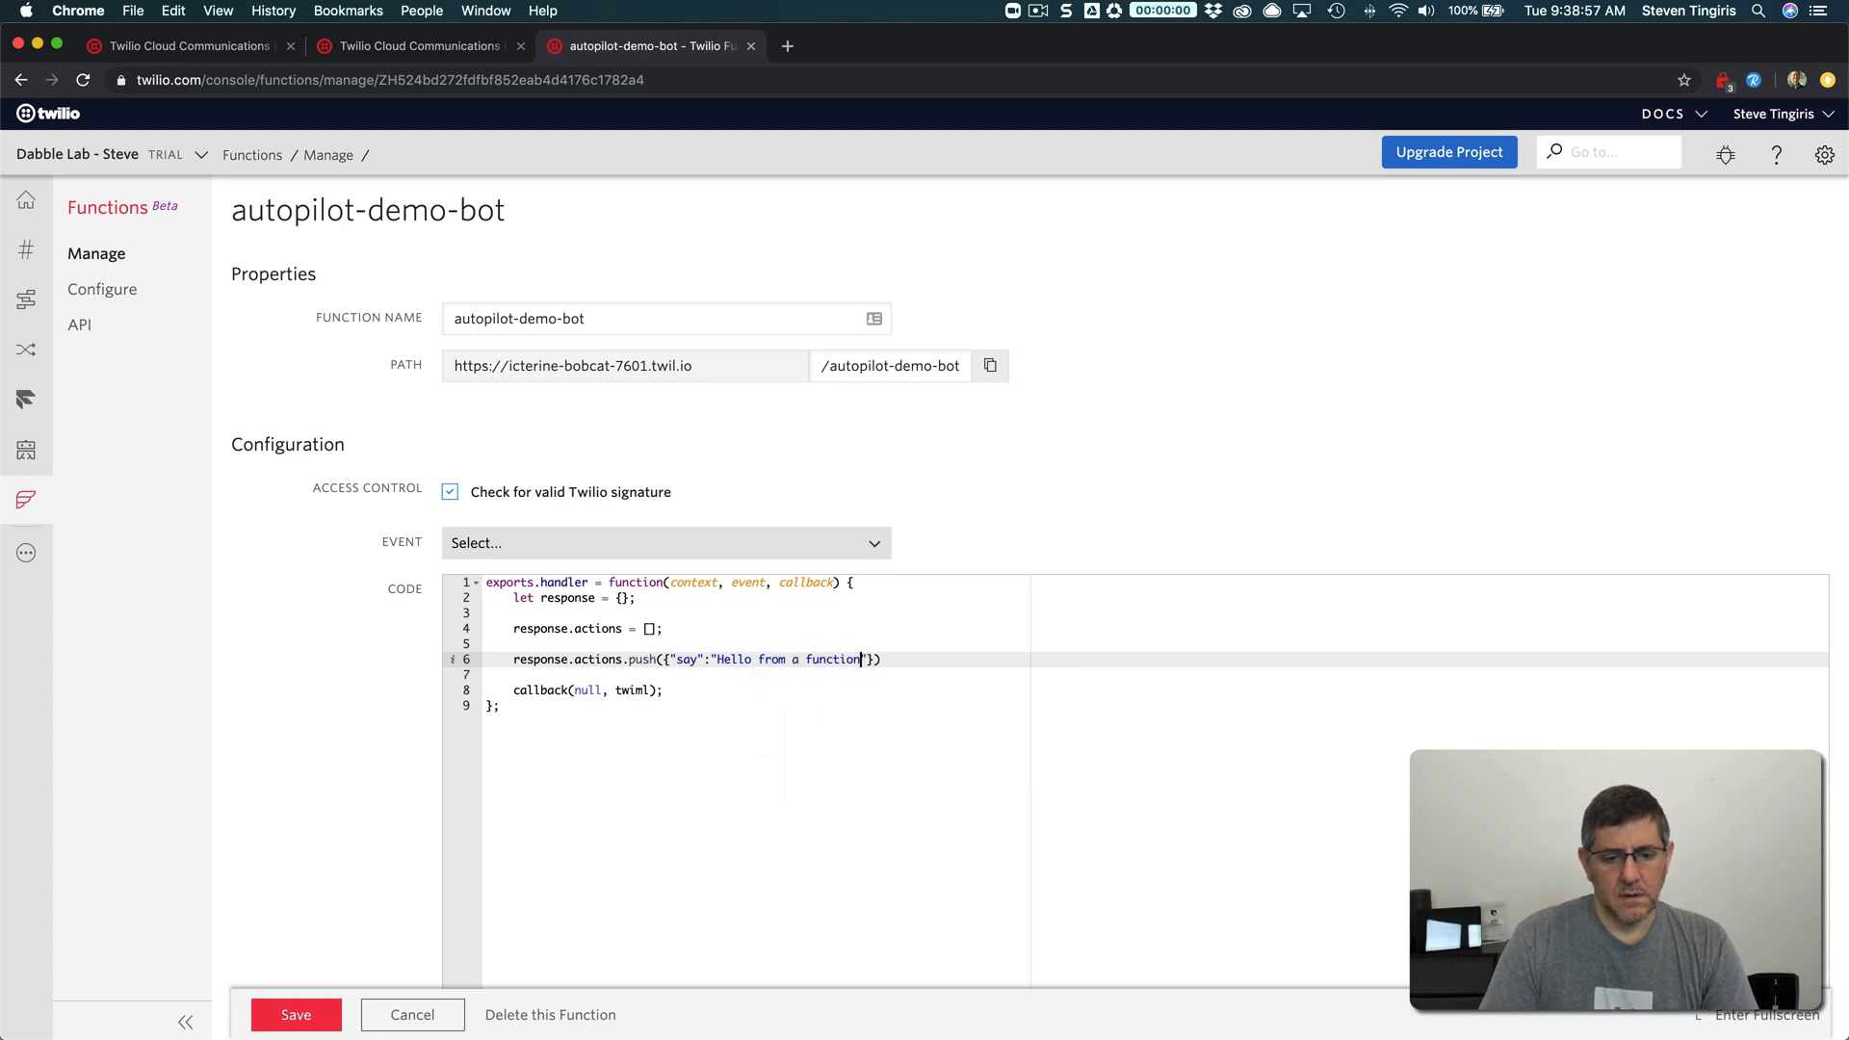
type(";")
left_click(757, 689)
type("response")
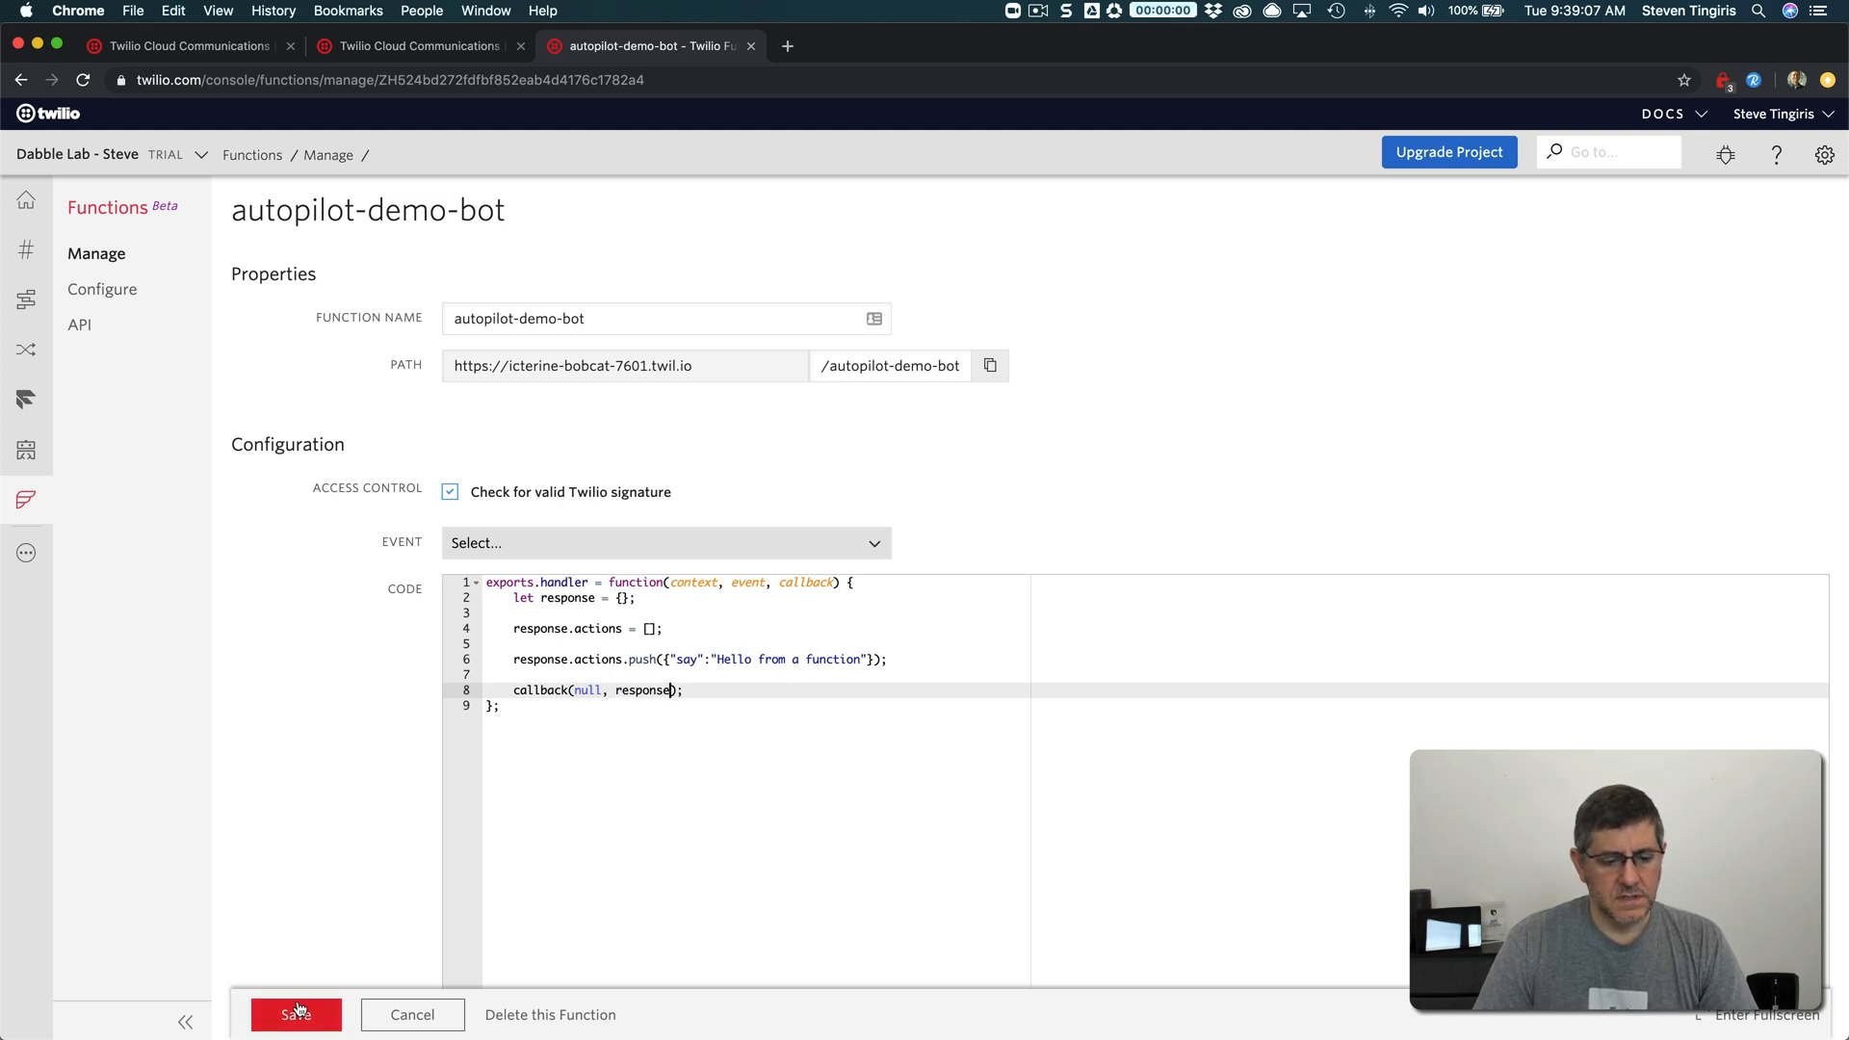
Save and deploy autopilot-demo-bot, then copy its public URL
left_click(297, 1016)
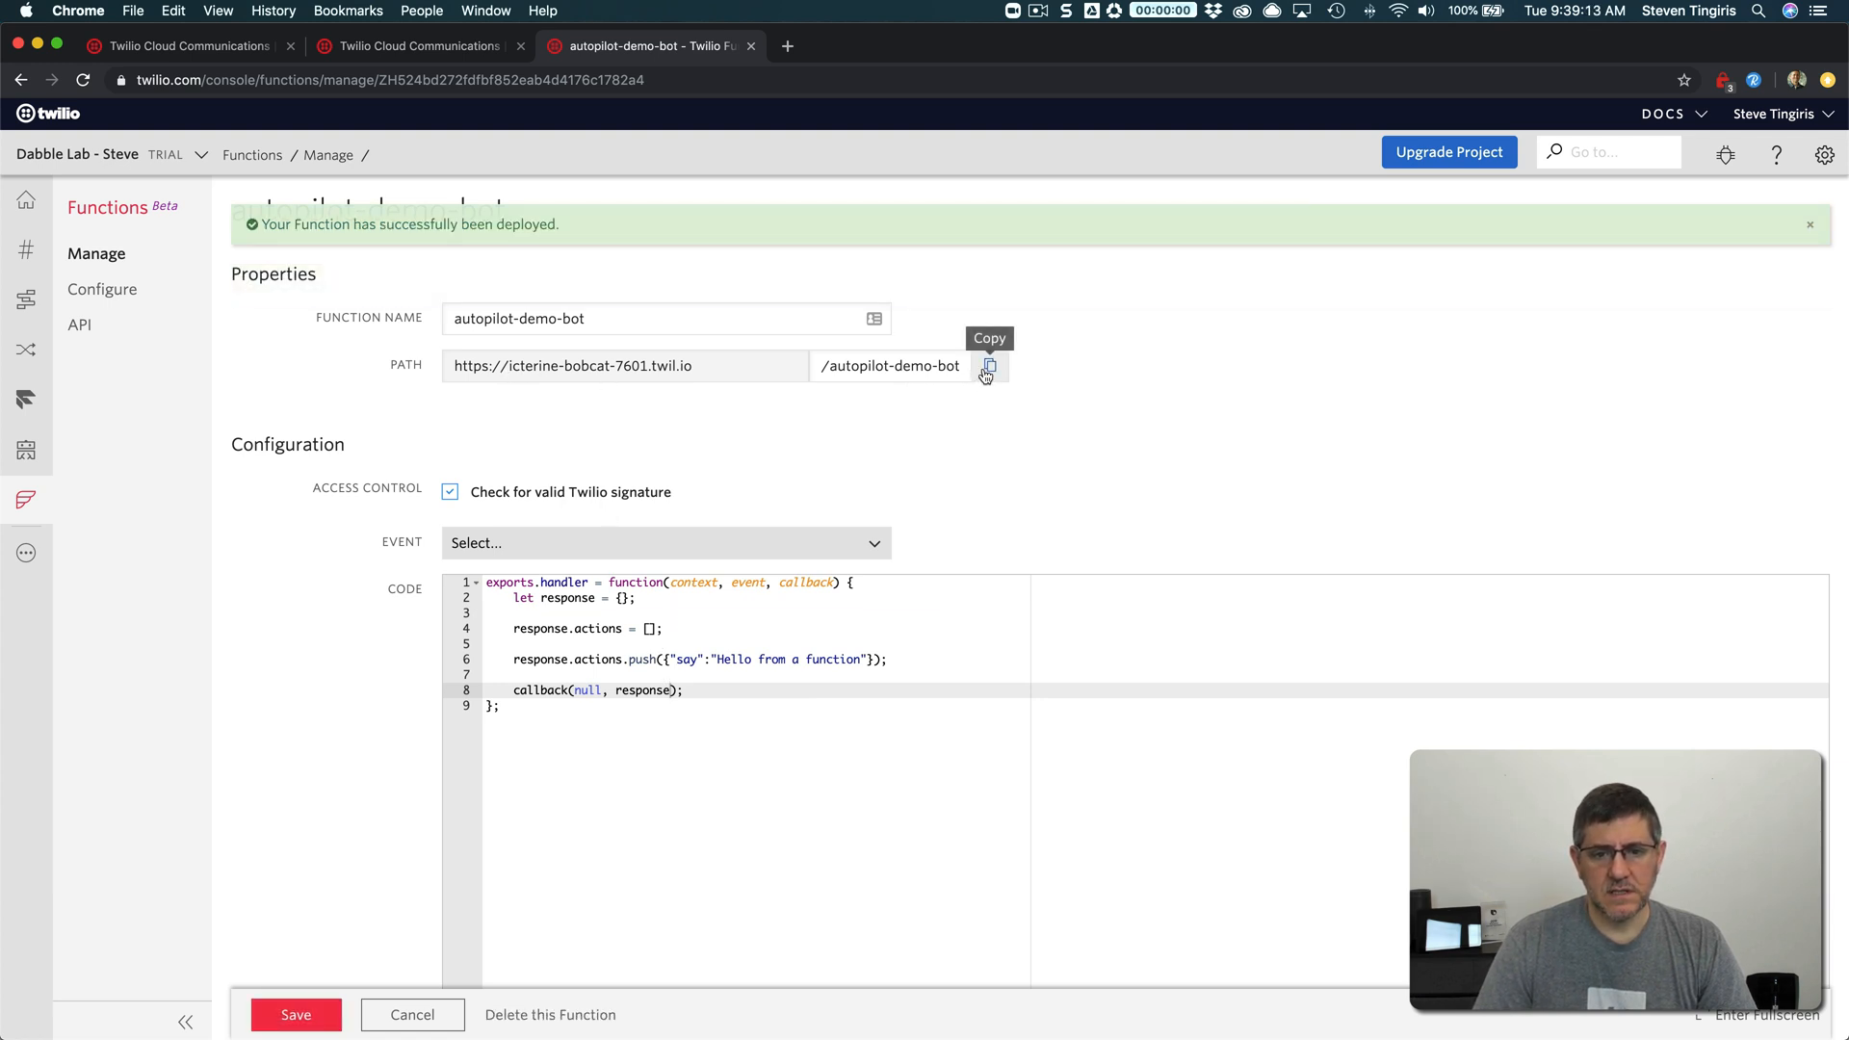
left_click(988, 366)
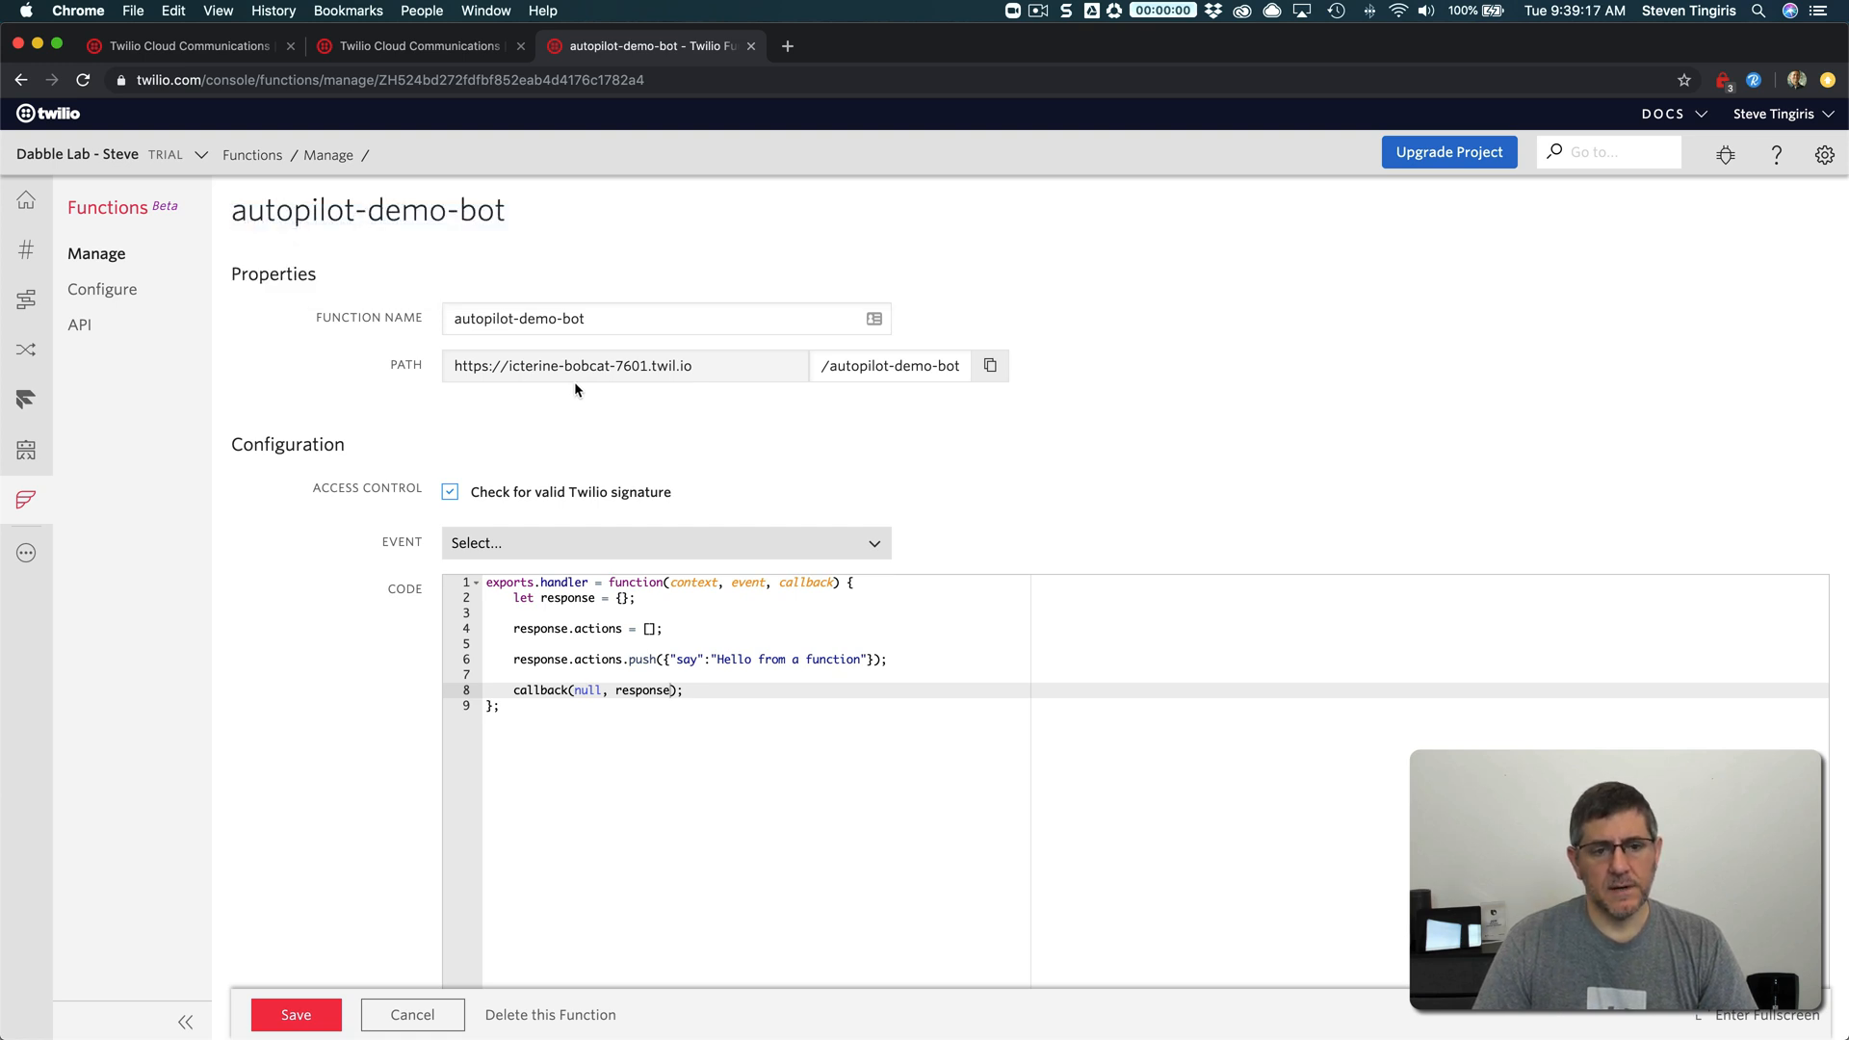
mouse_move(653, 570)
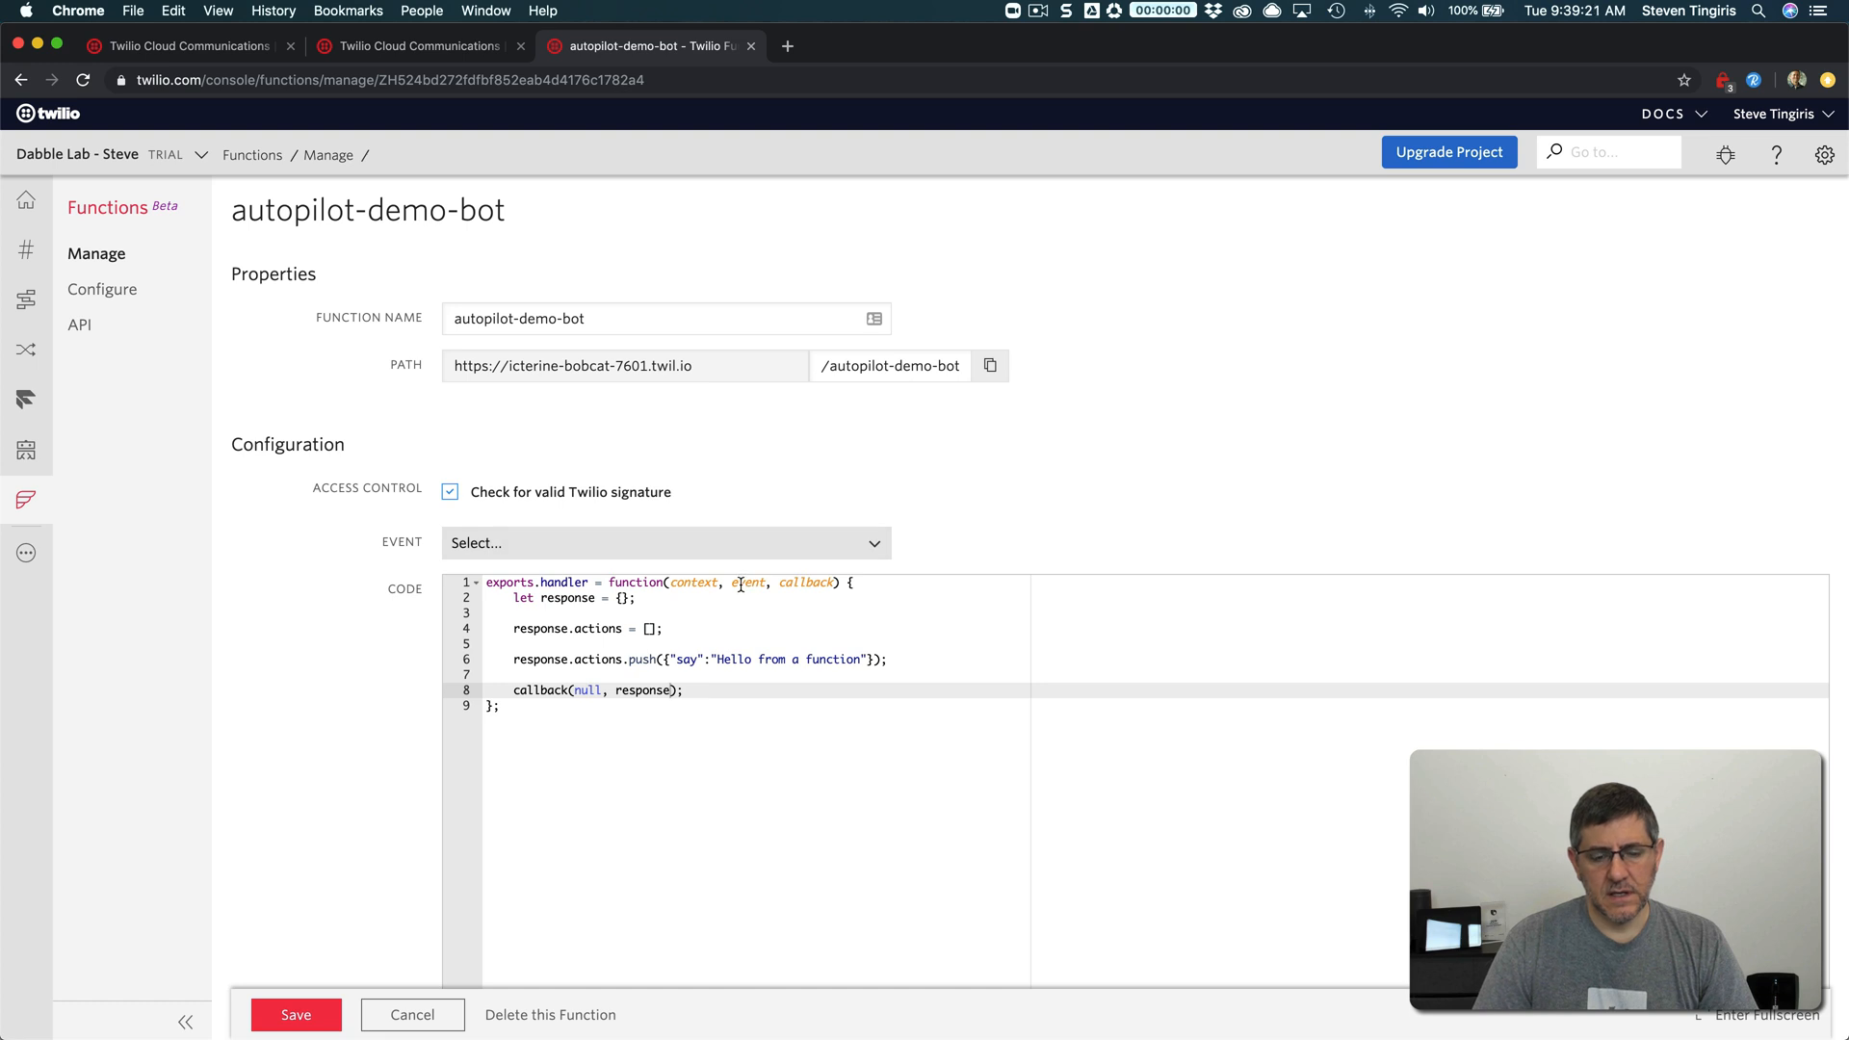
double_click(747, 582)
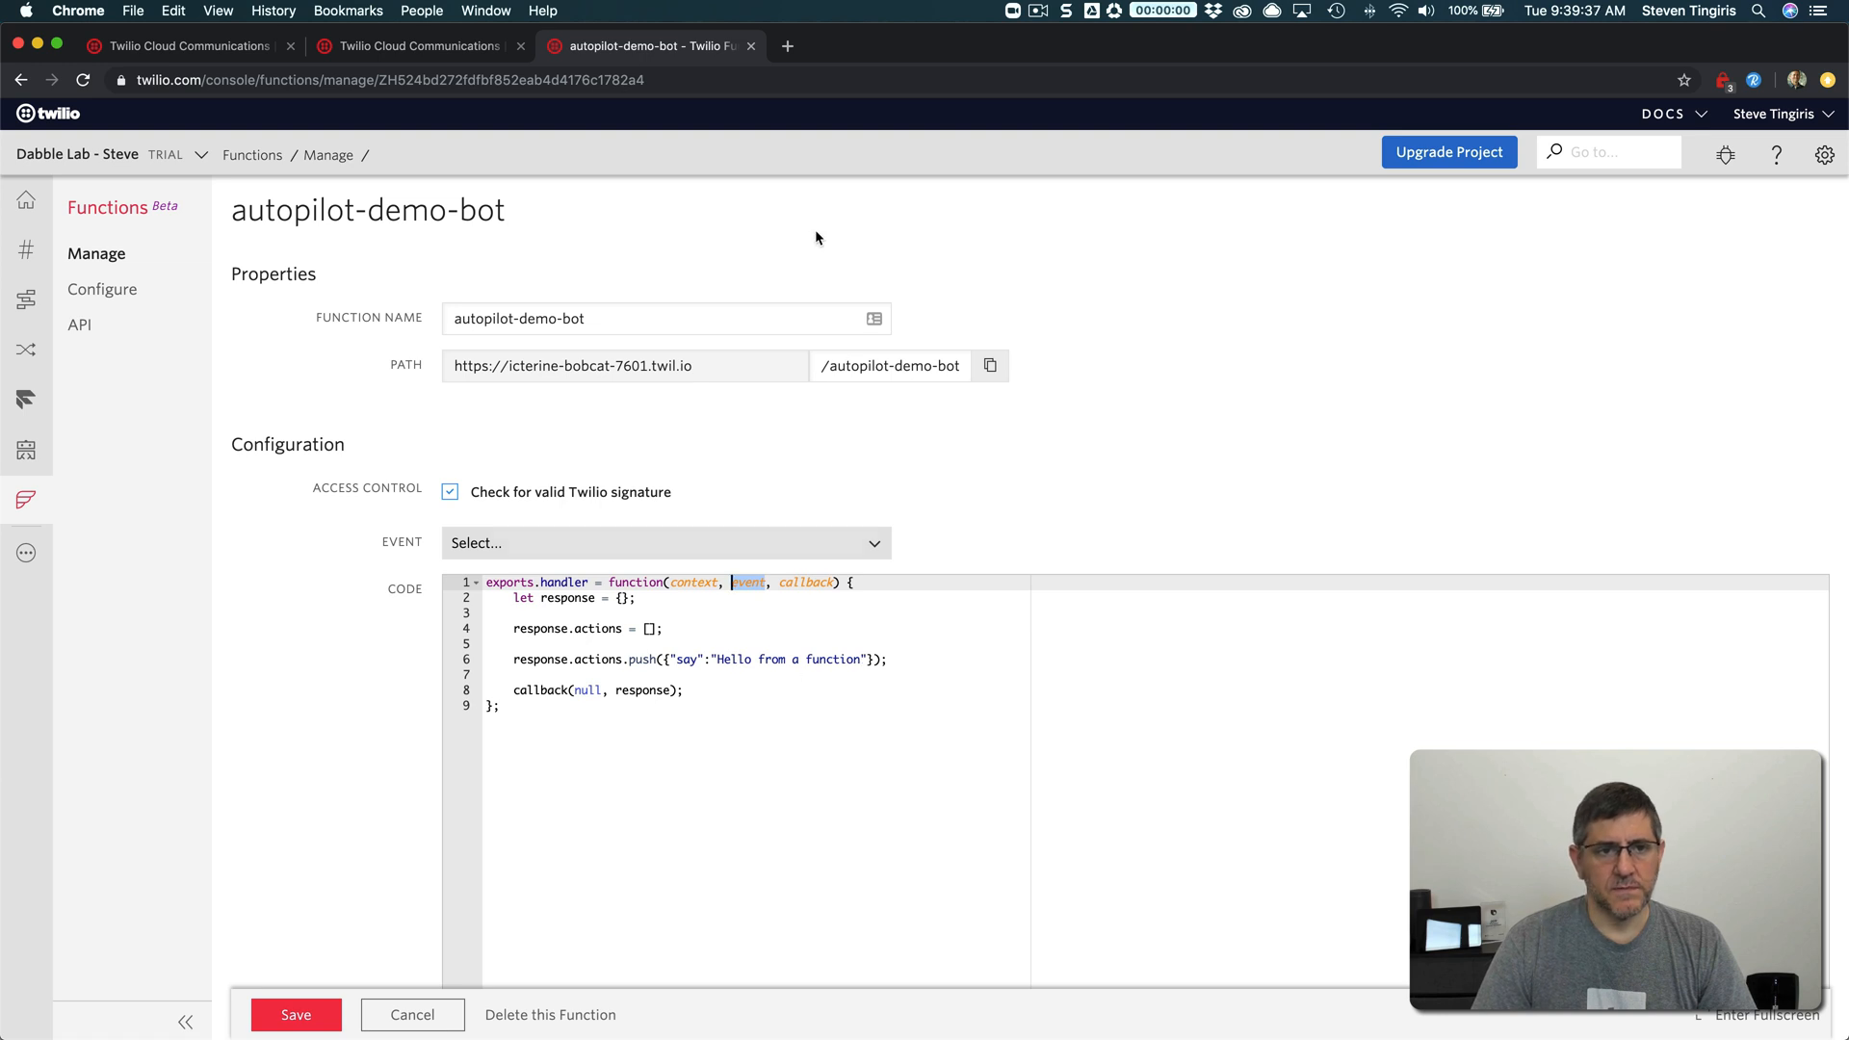
left_click(183, 47)
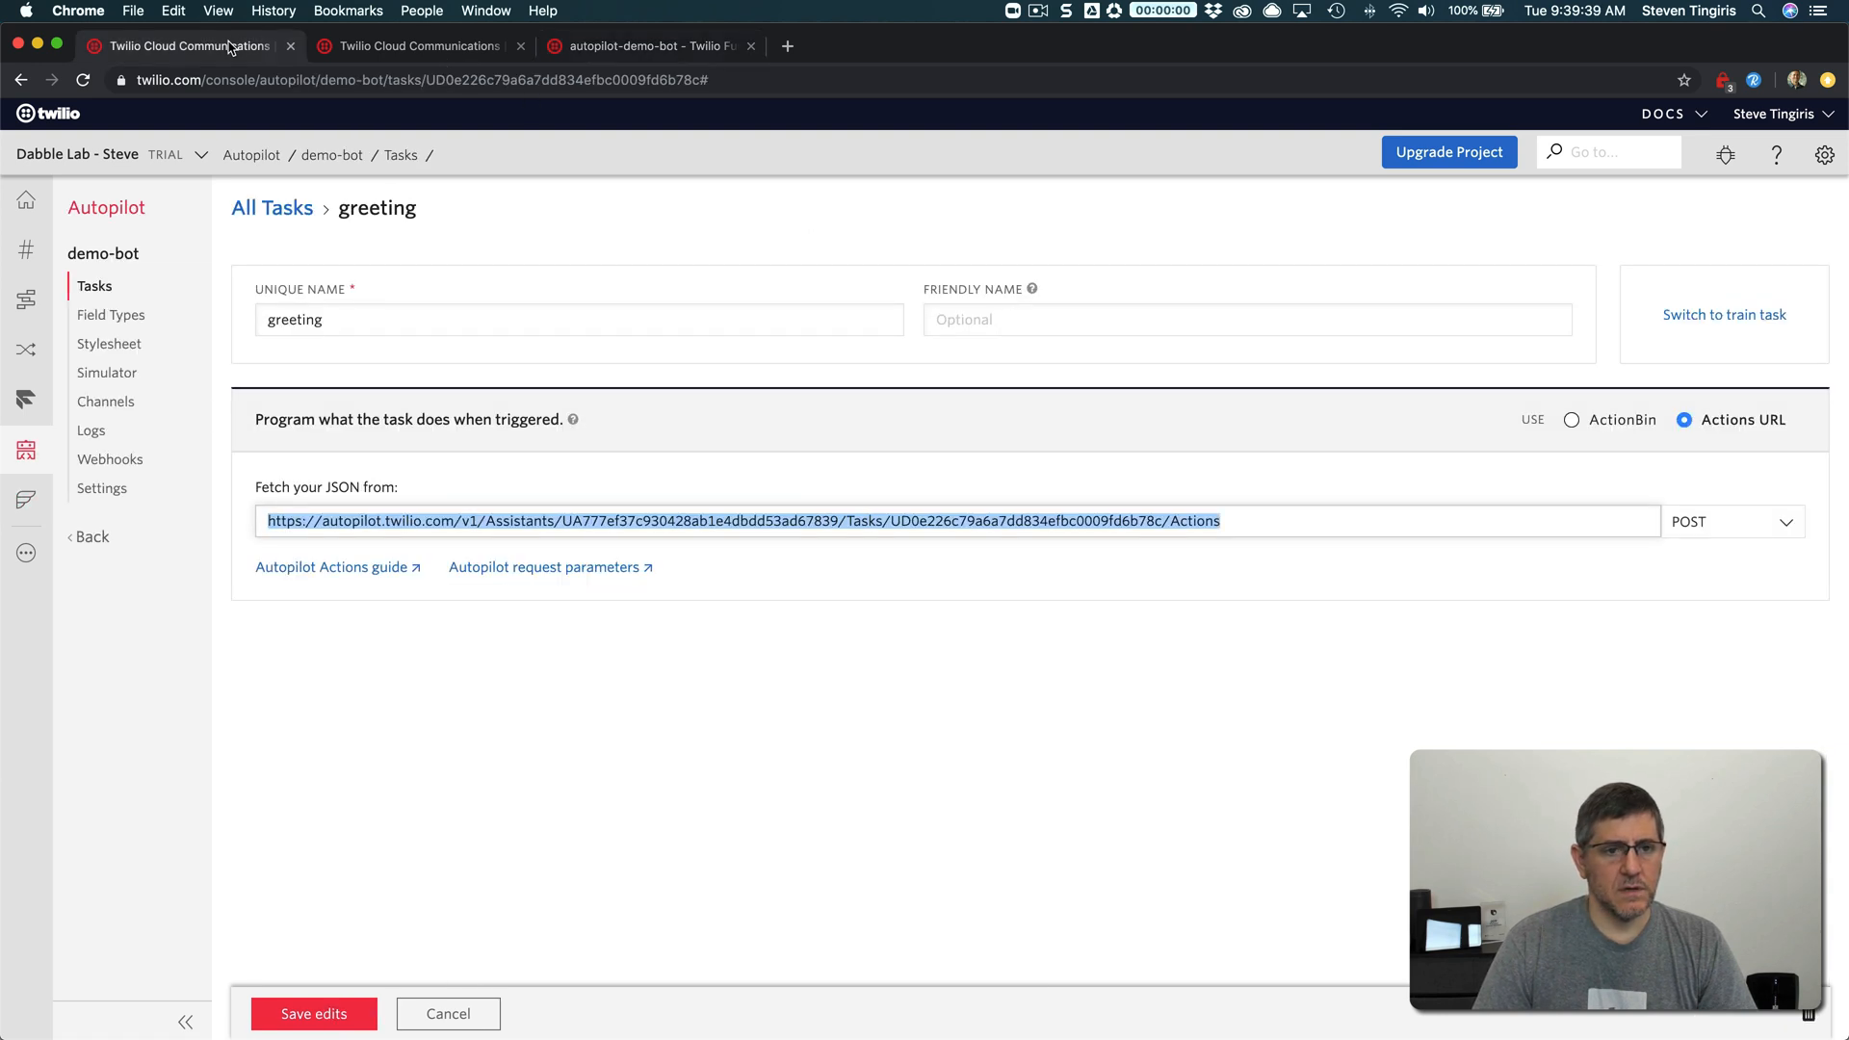
type("https://icterine-bobcat-7601.twil.io/autopilot-demo-bot")
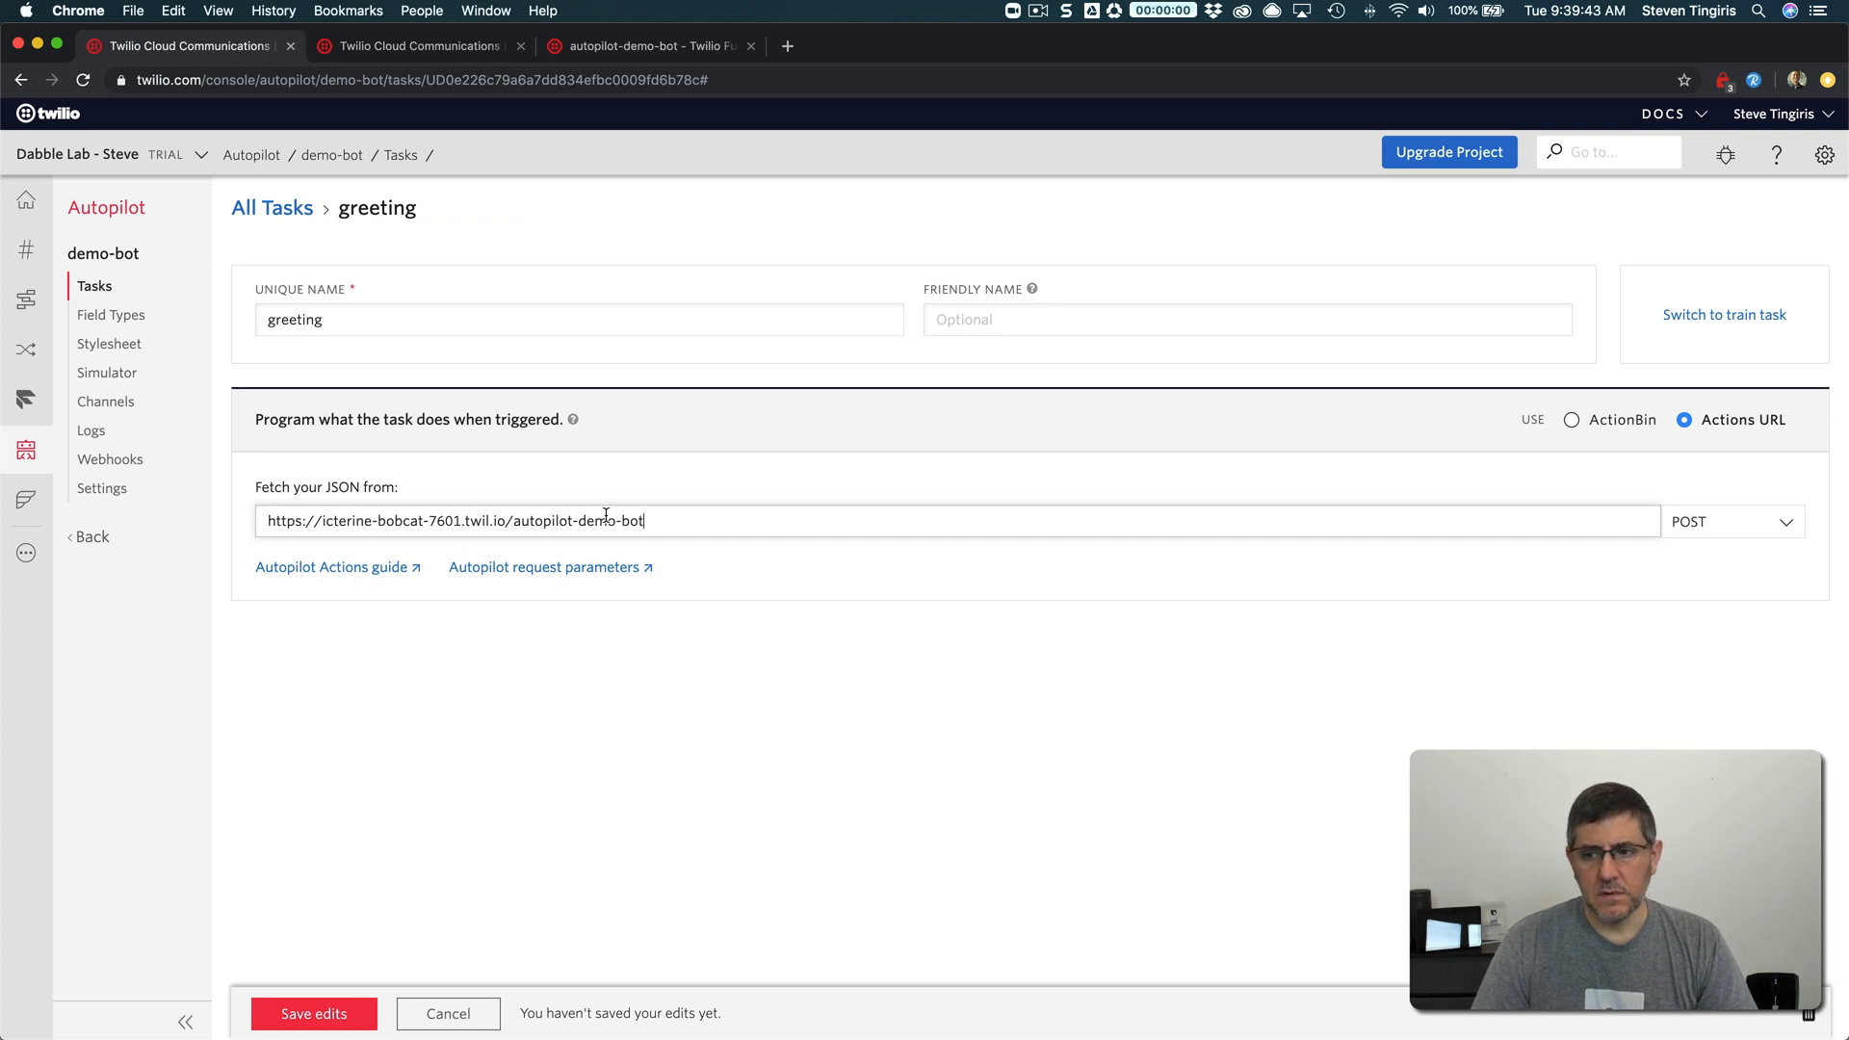
left_click(314, 1013)
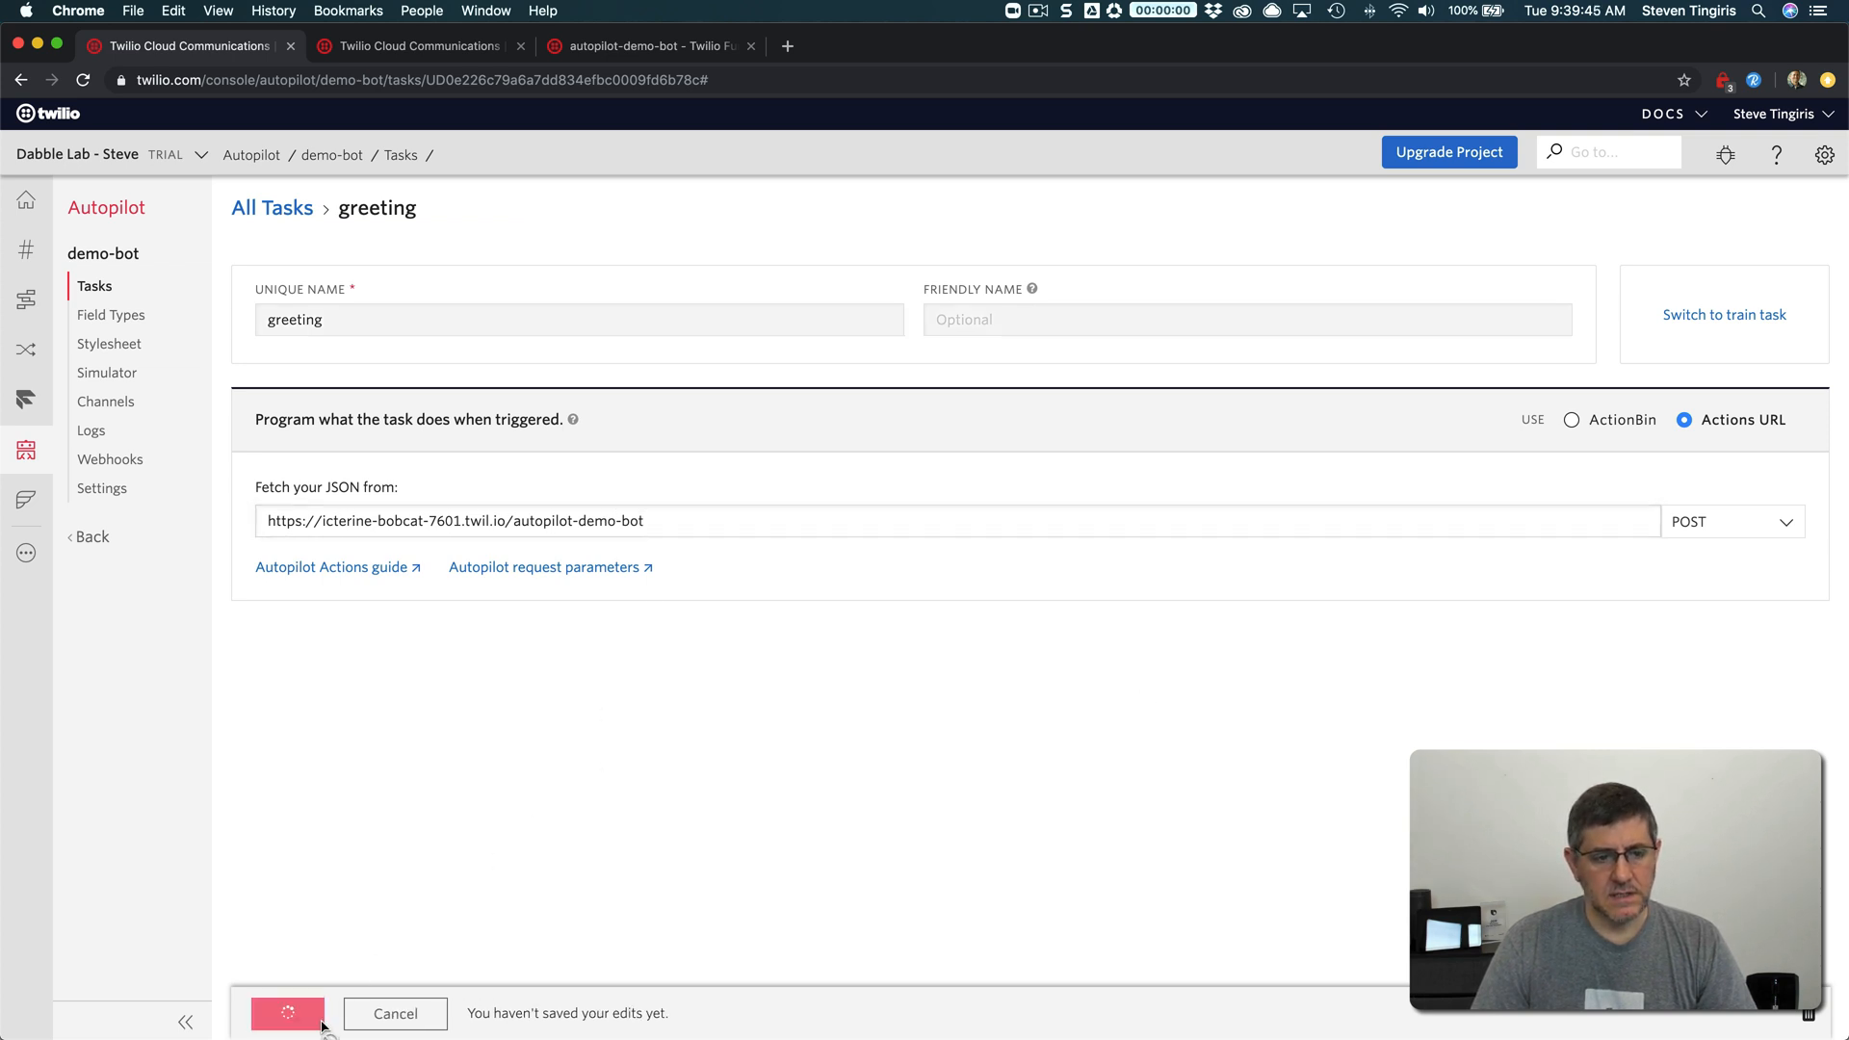
left_click(287, 1013)
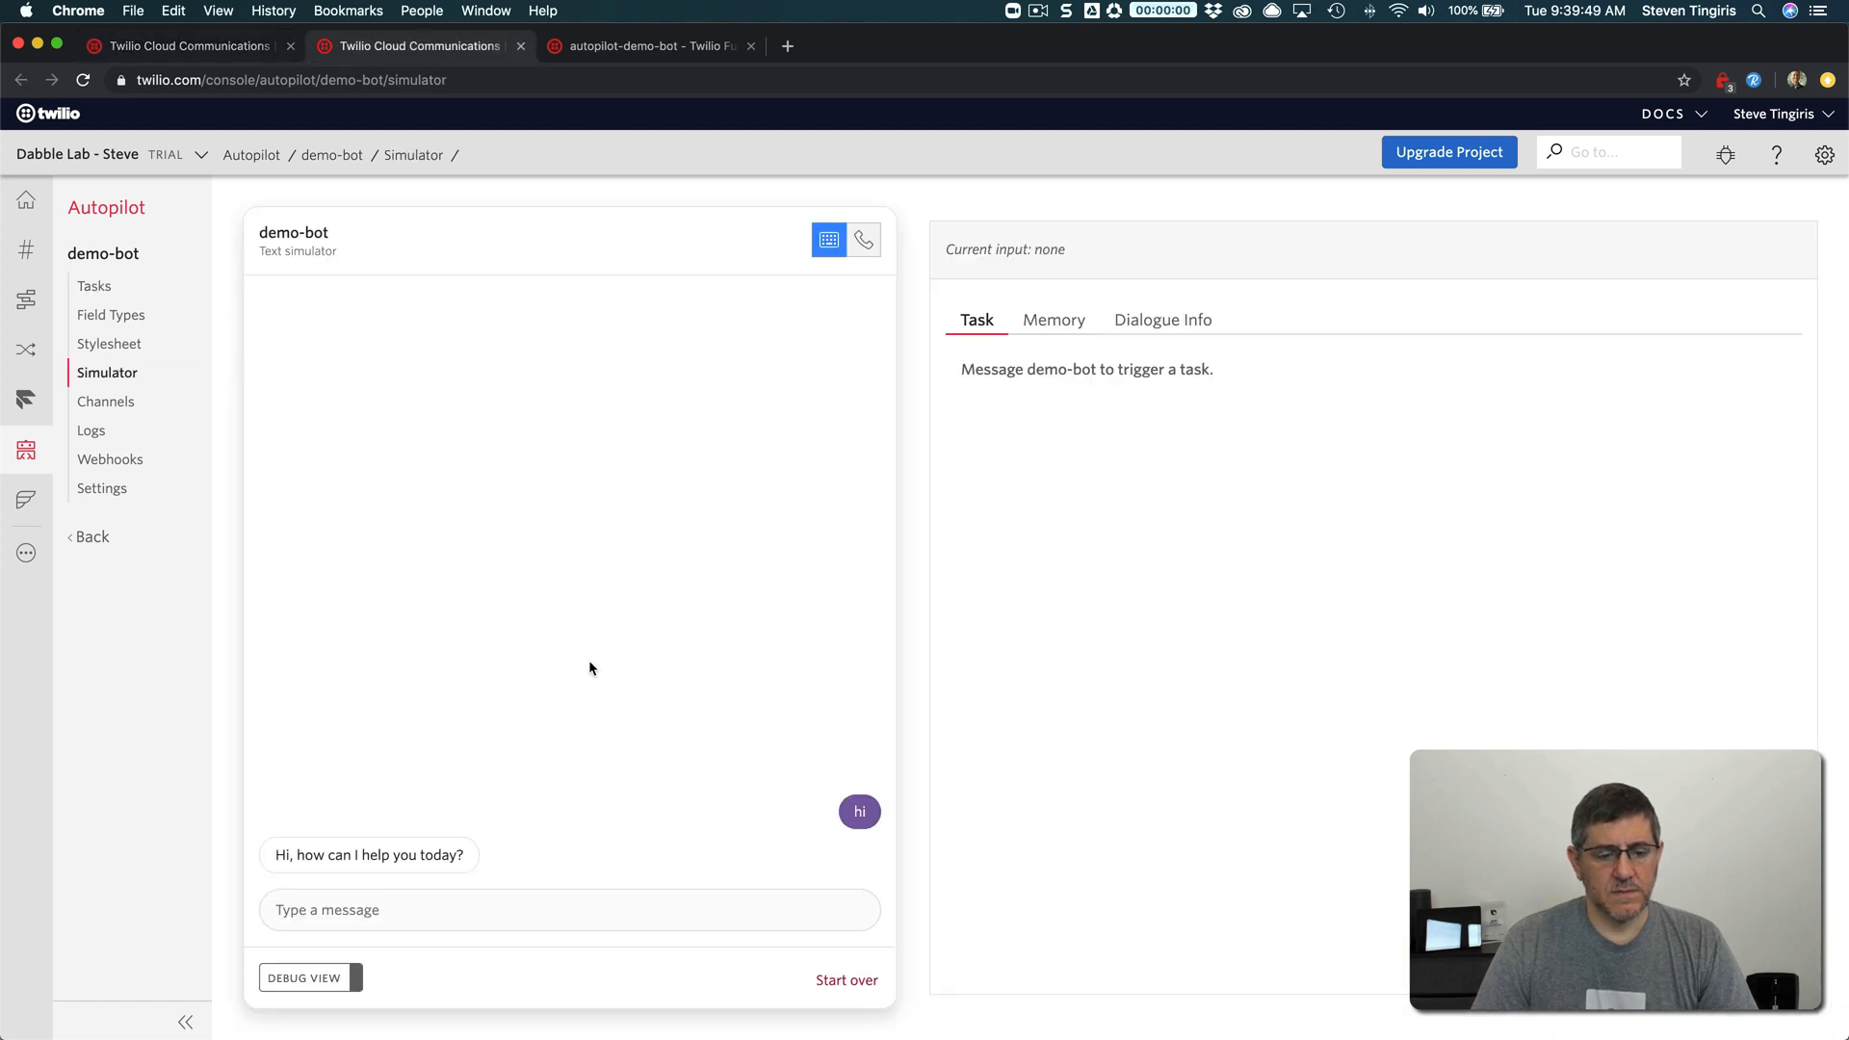
Send 'hi' in the simulator and get 'Hello from a function' back
type("hi")
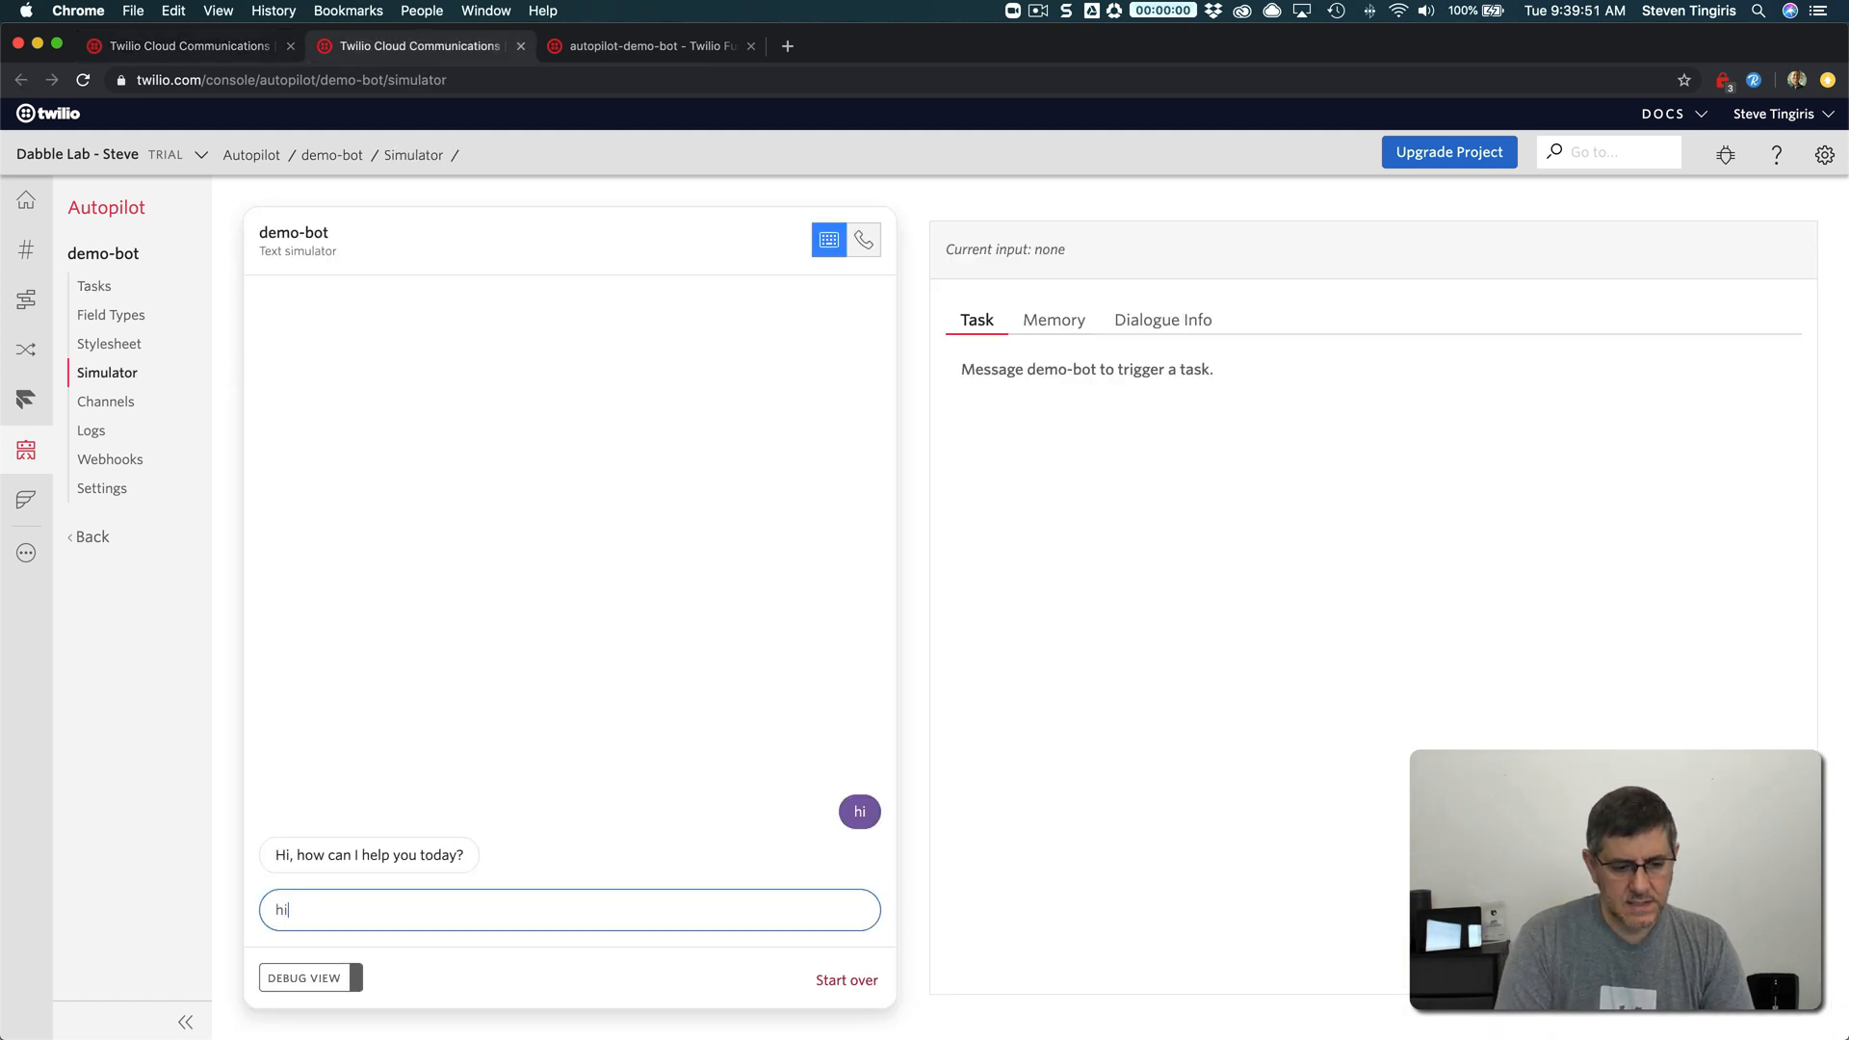
key("enter")
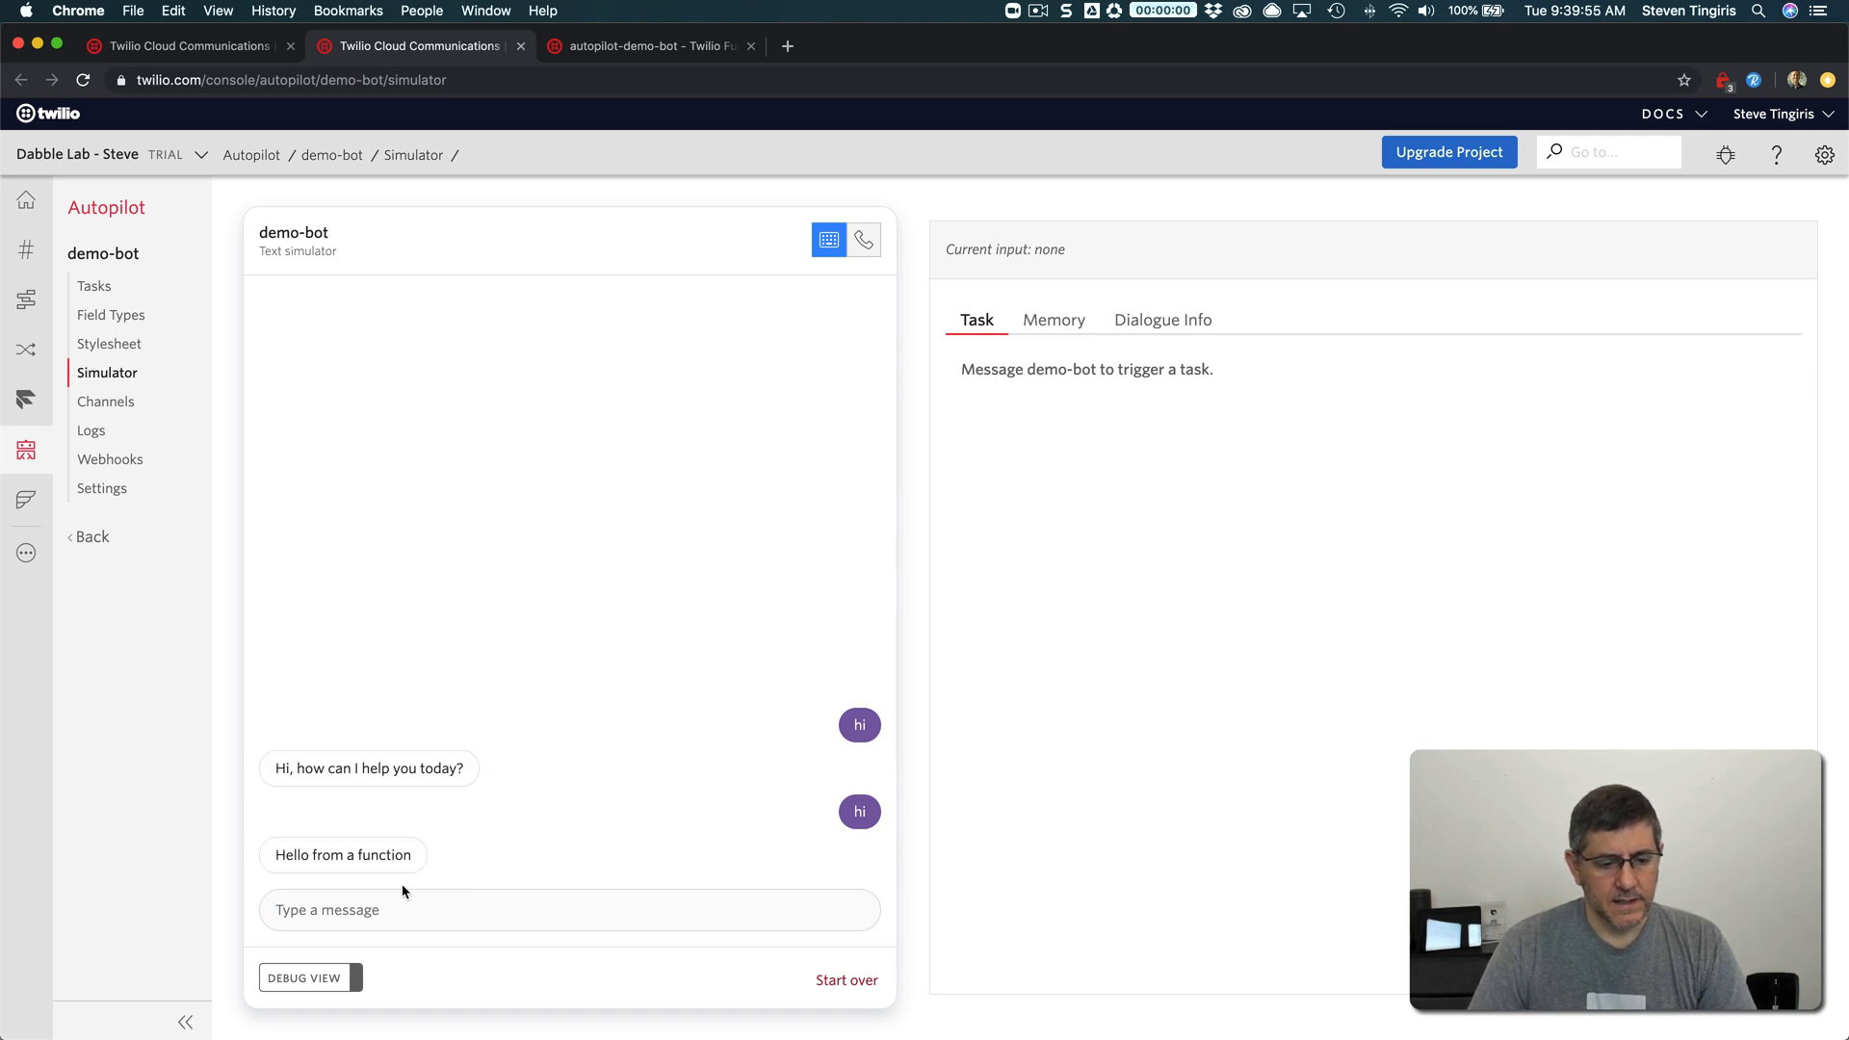
mouse_move(313, 871)
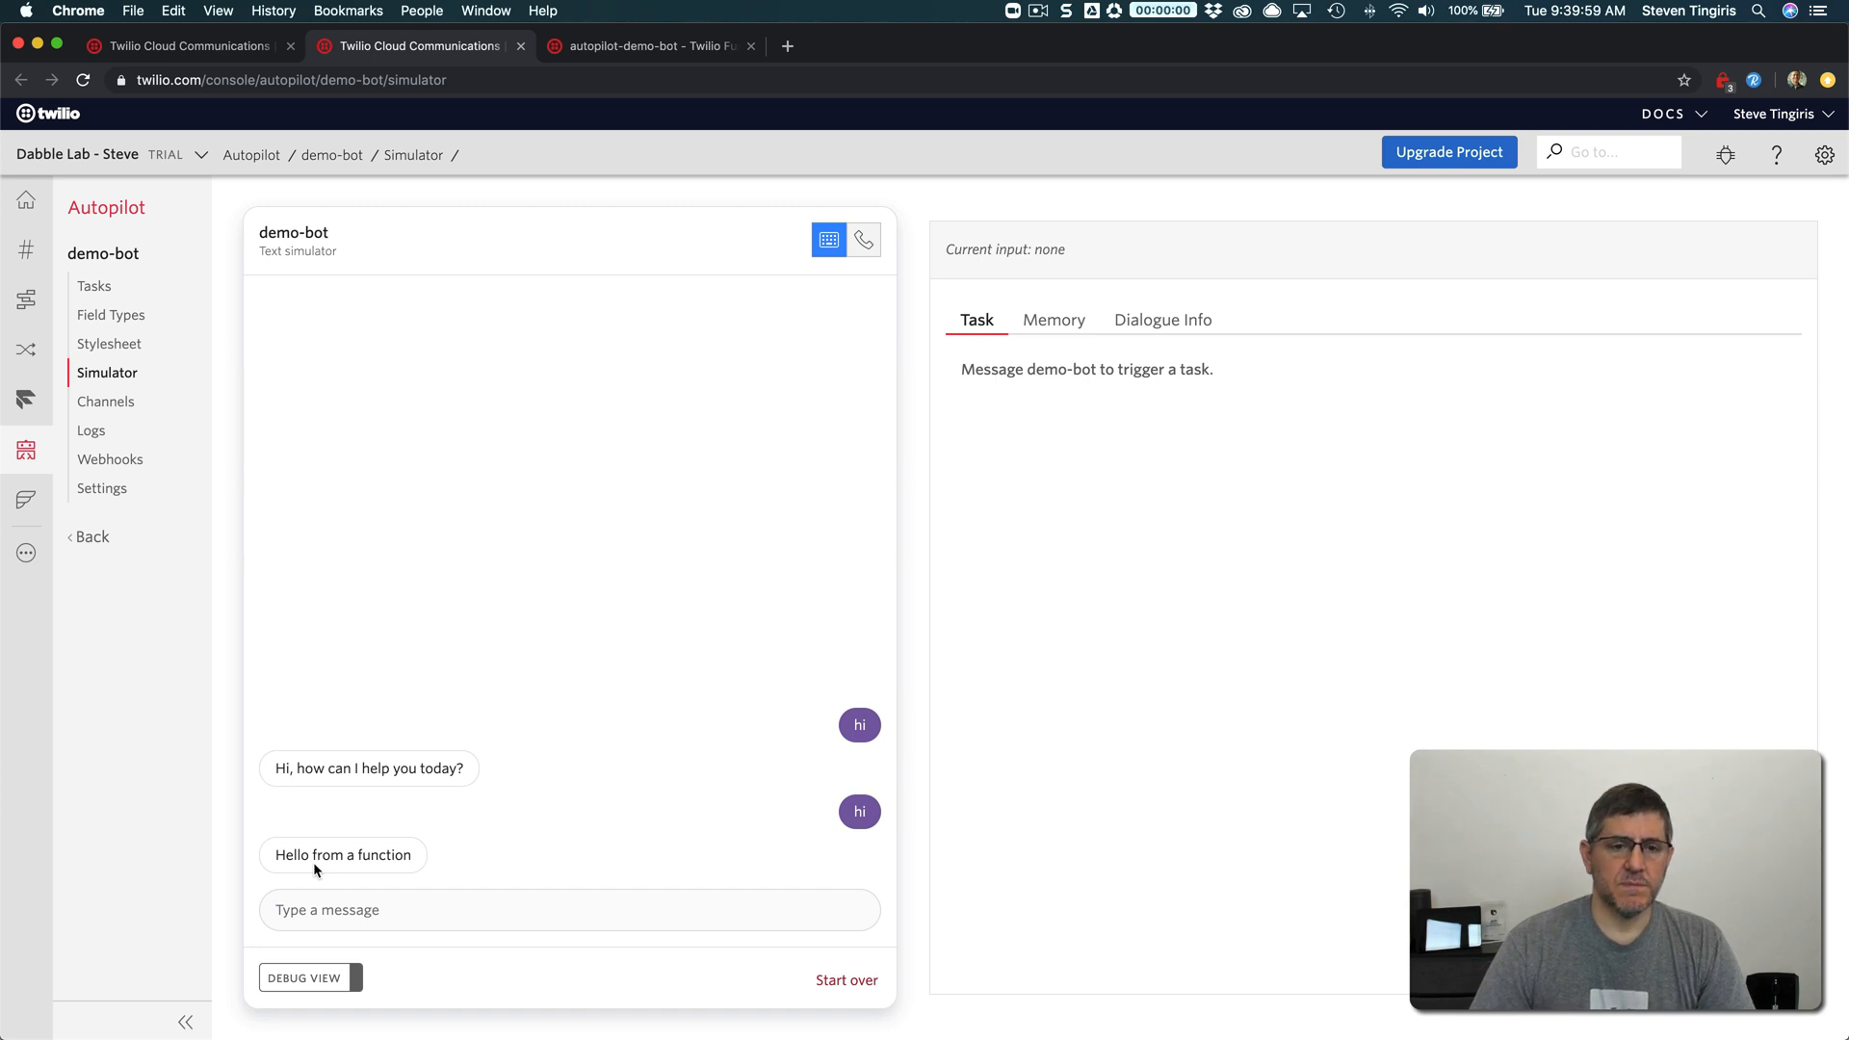
mouse_move(514, 174)
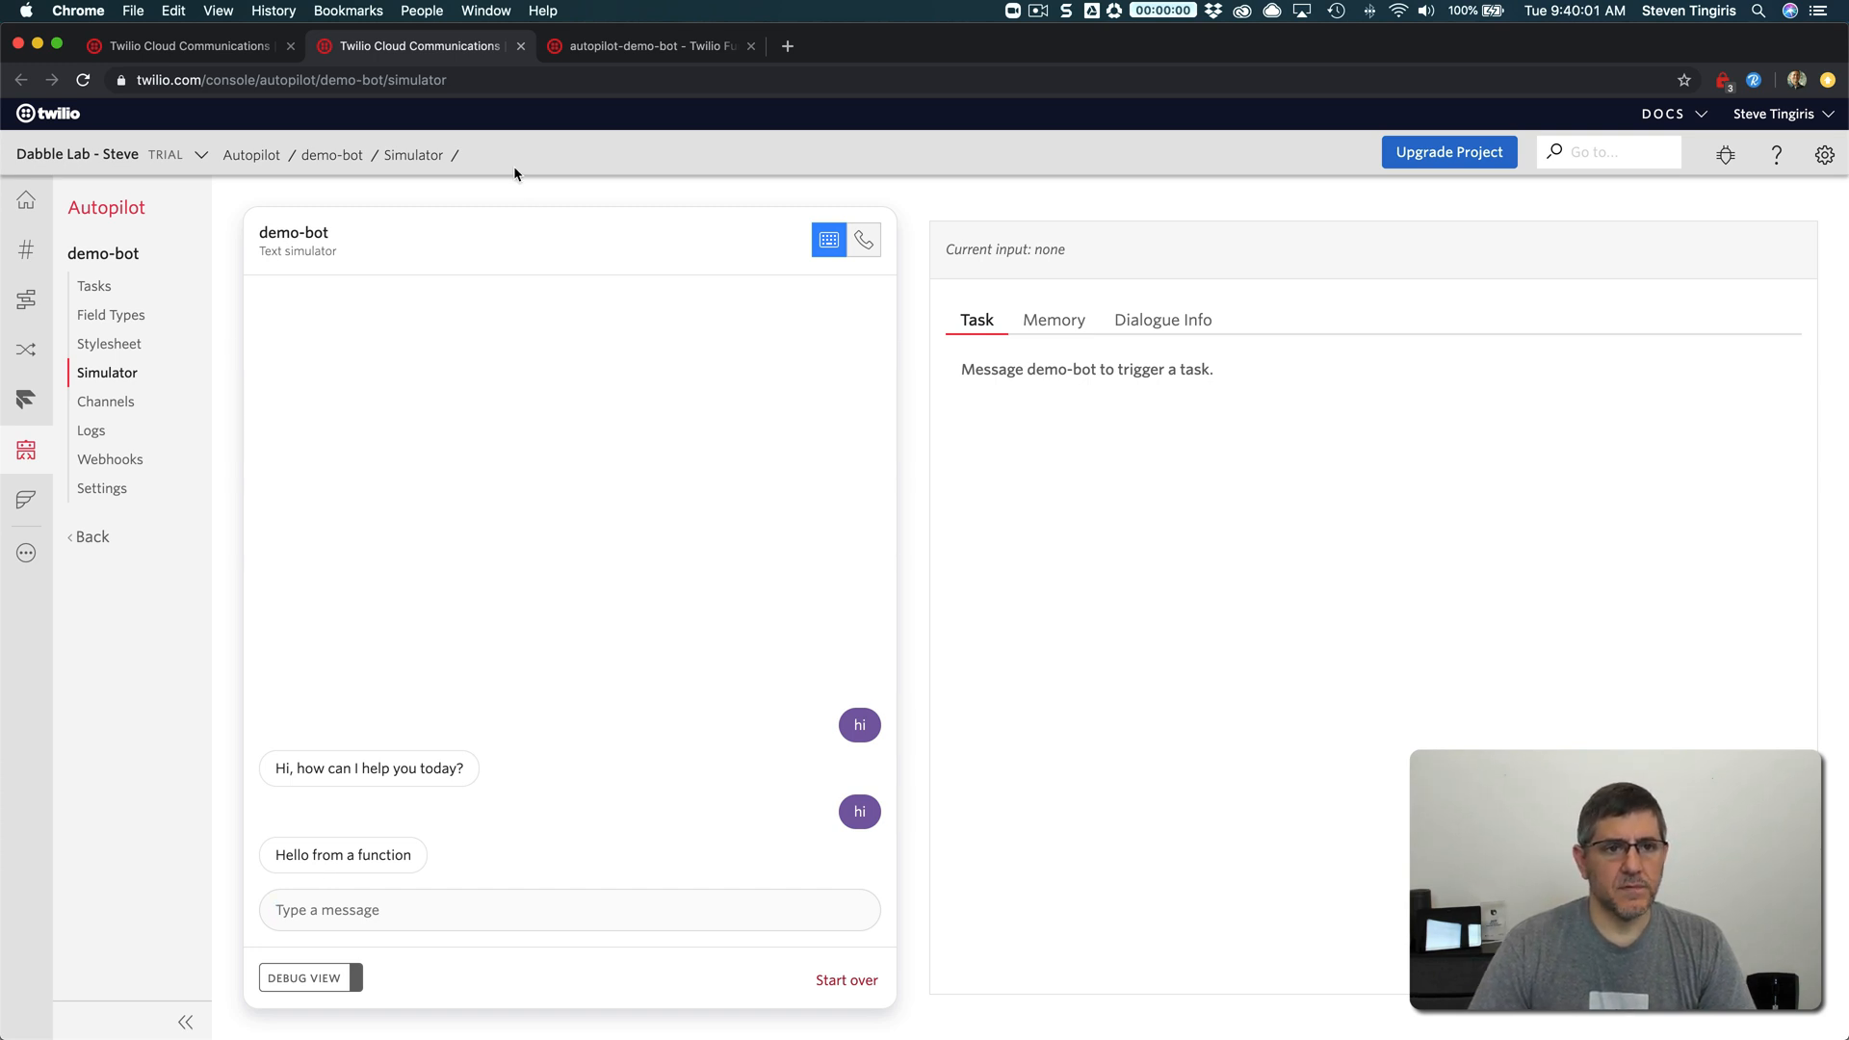
mouse_move(341, 873)
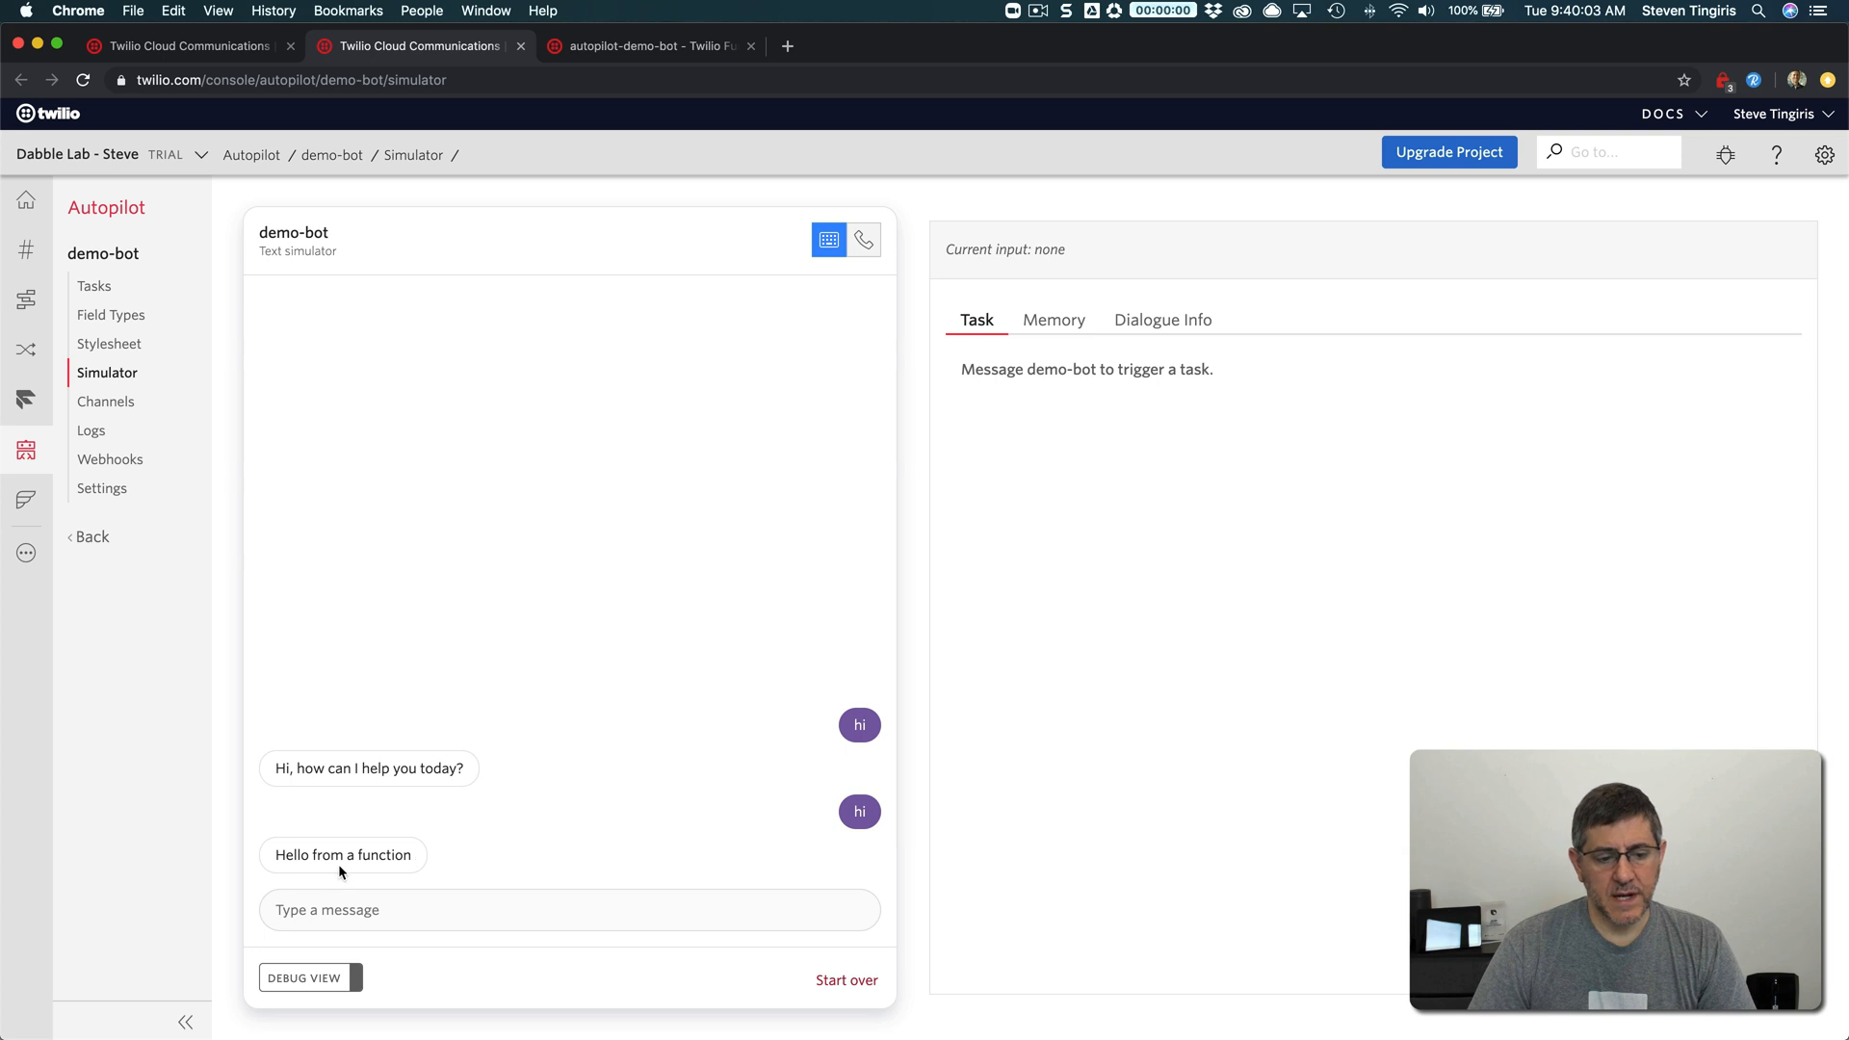
mouse_move(354, 872)
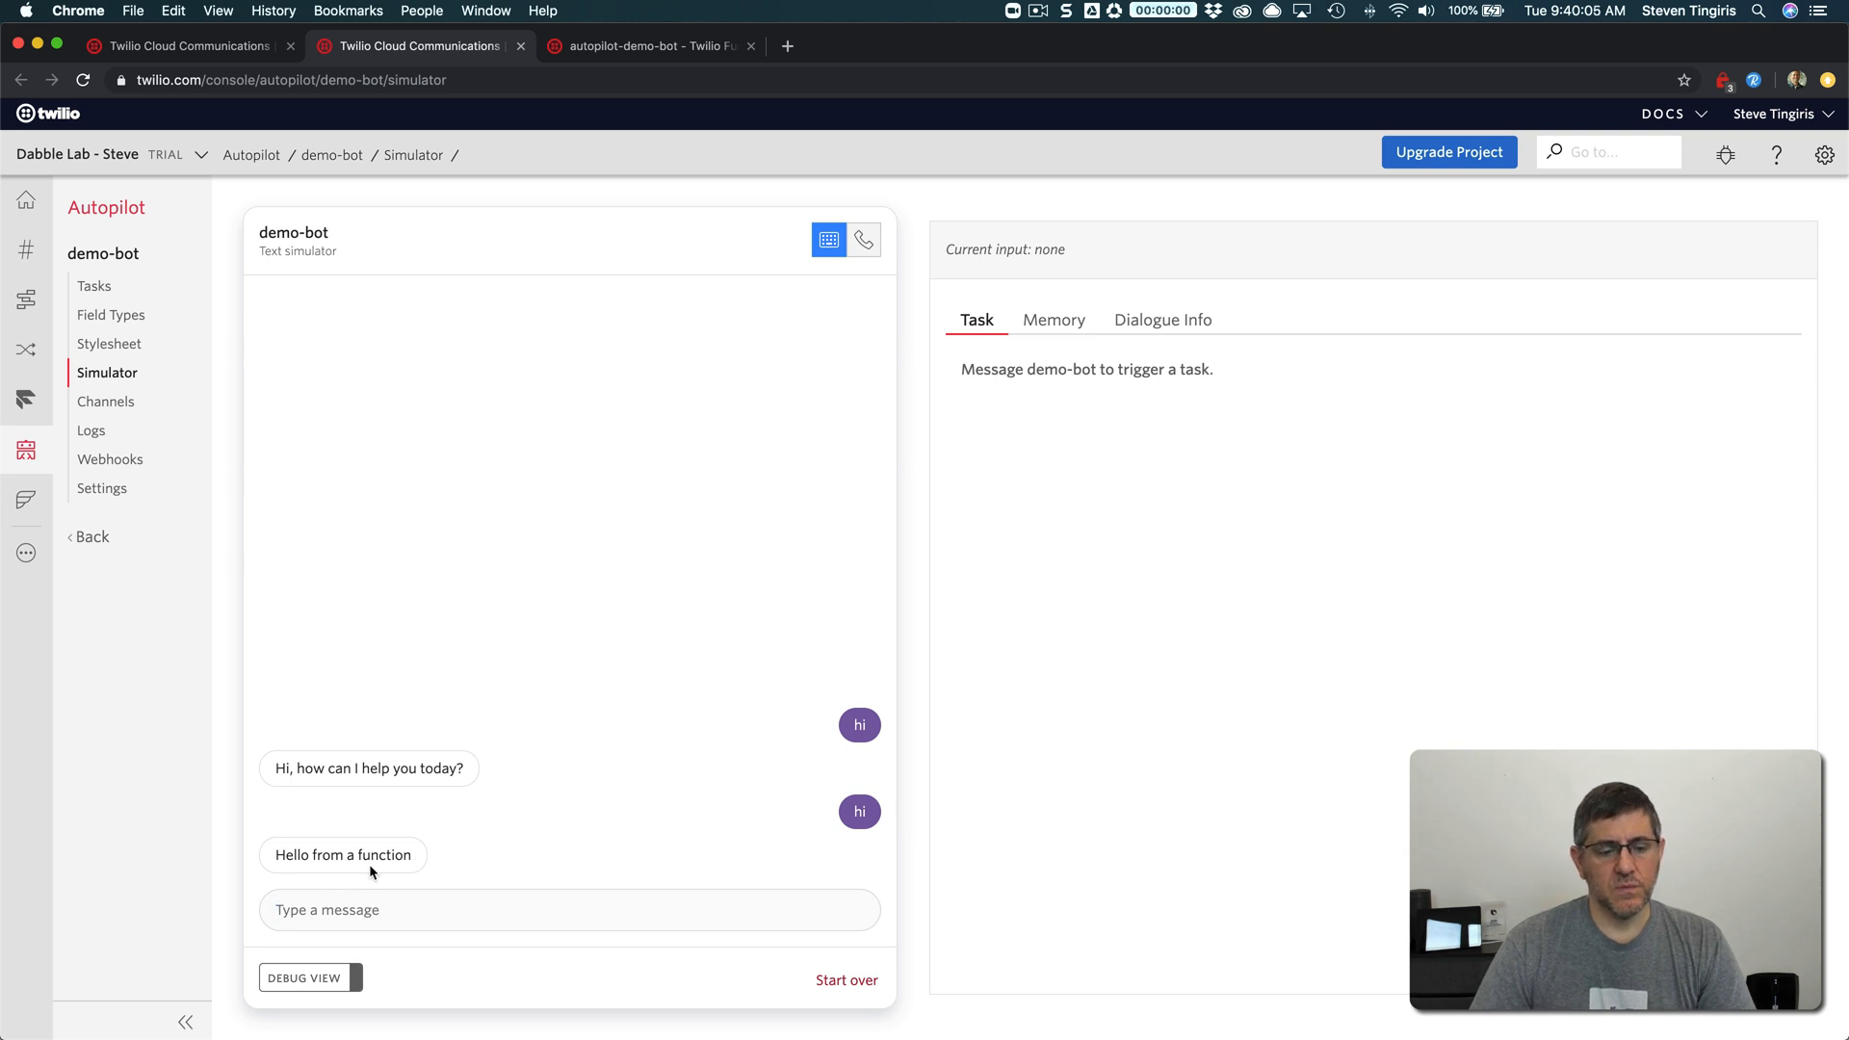
mouse_move(397, 871)
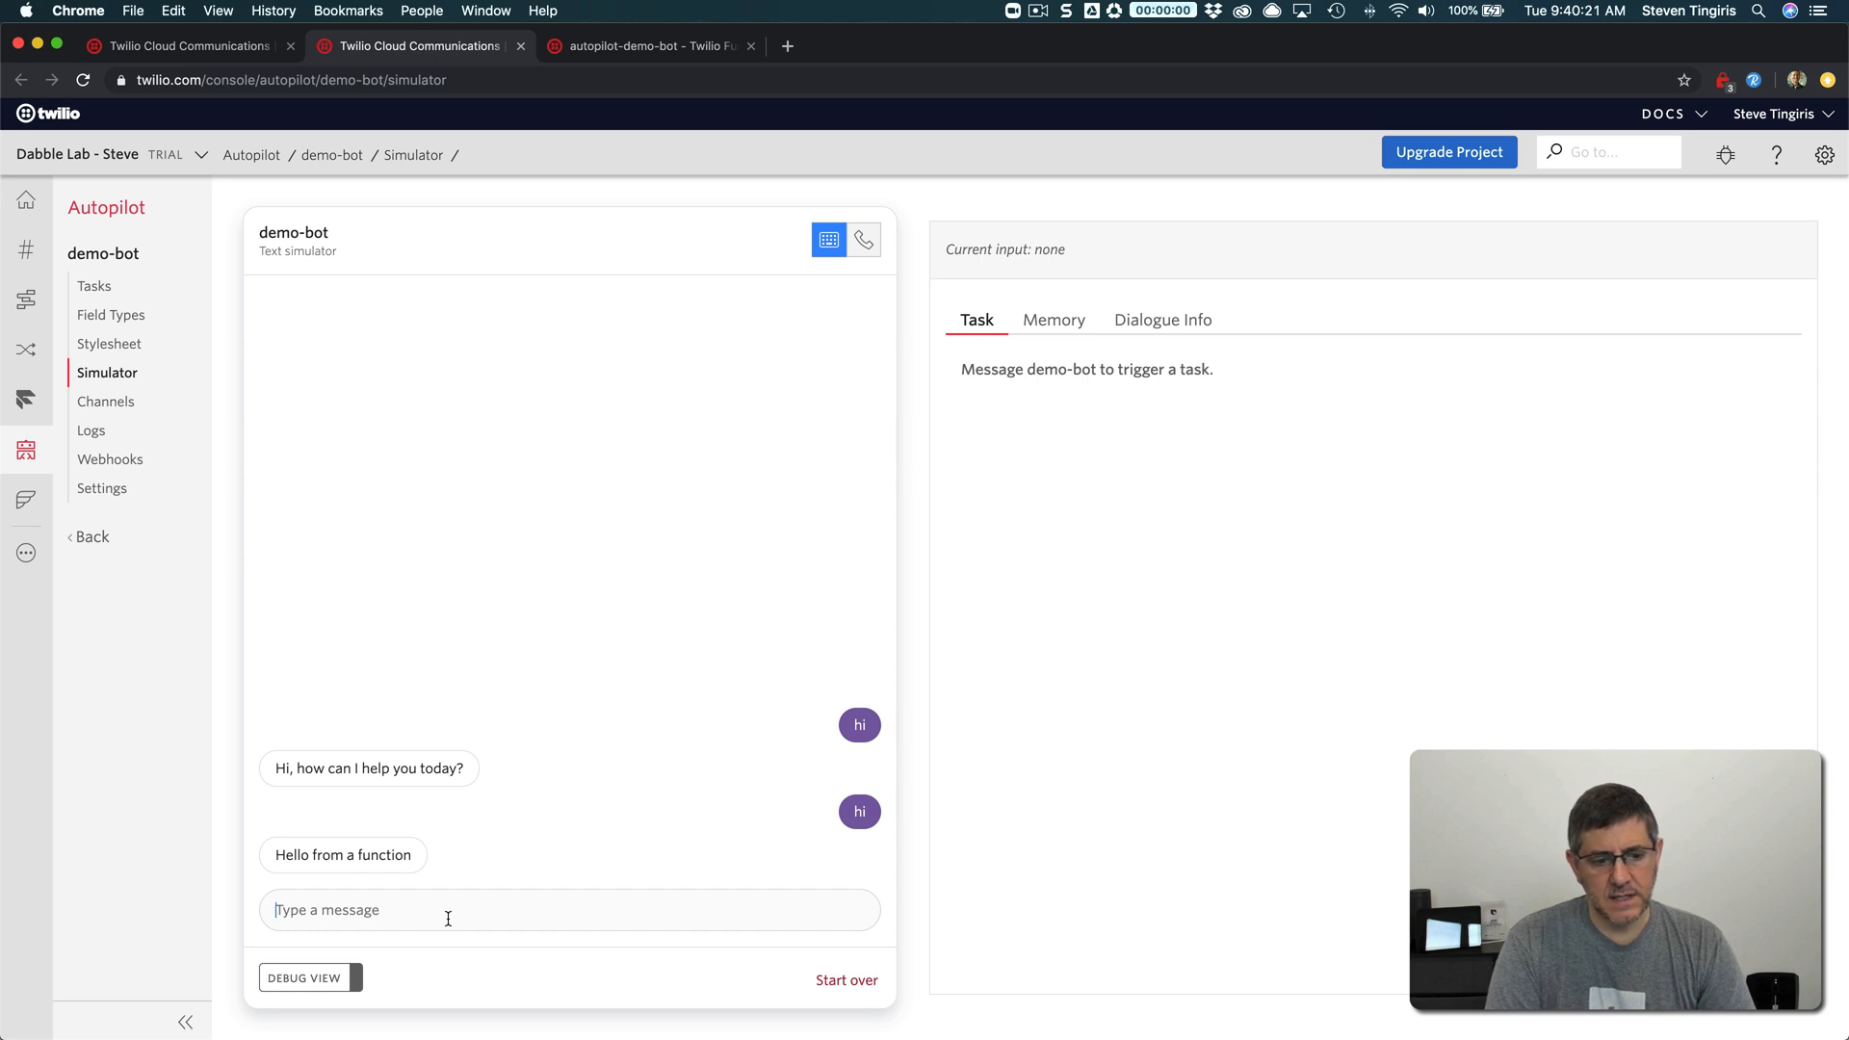
Ask 'what are your hours', cancelling the Start over dialog, and get the fallback reply
type("what are")
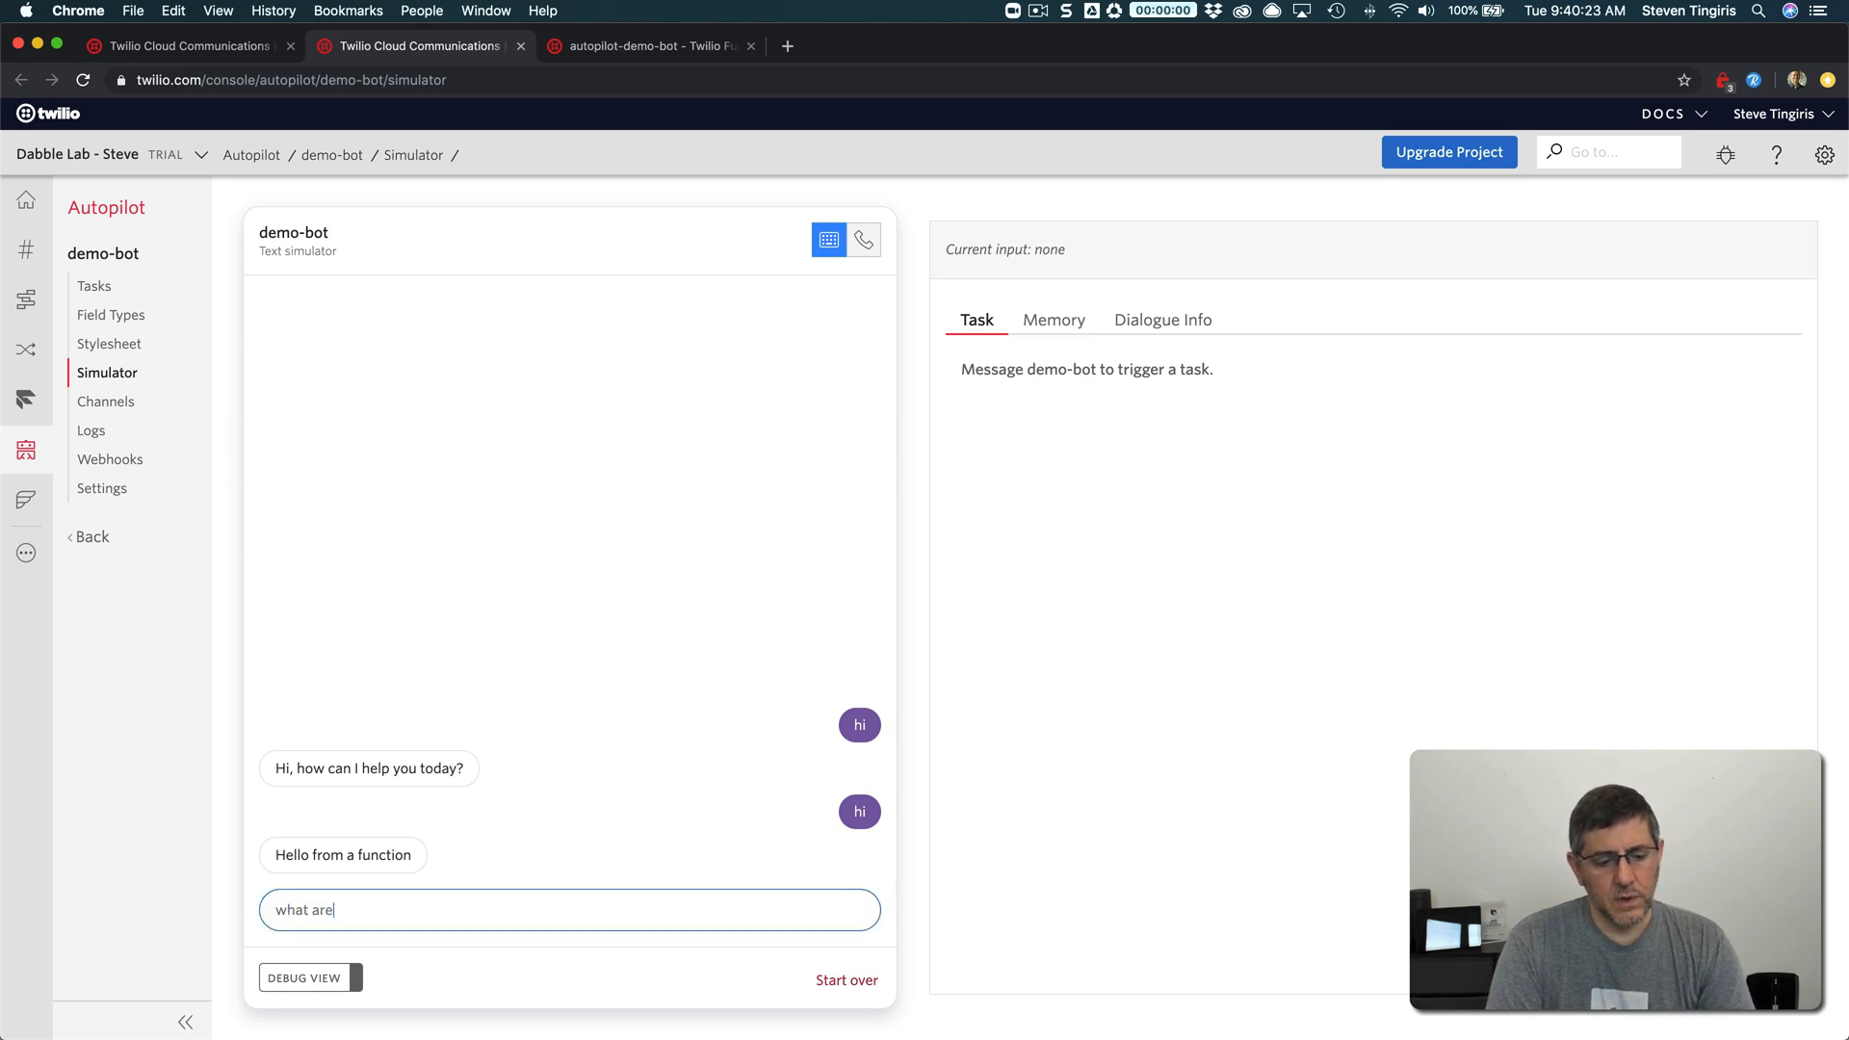
type("your hour")
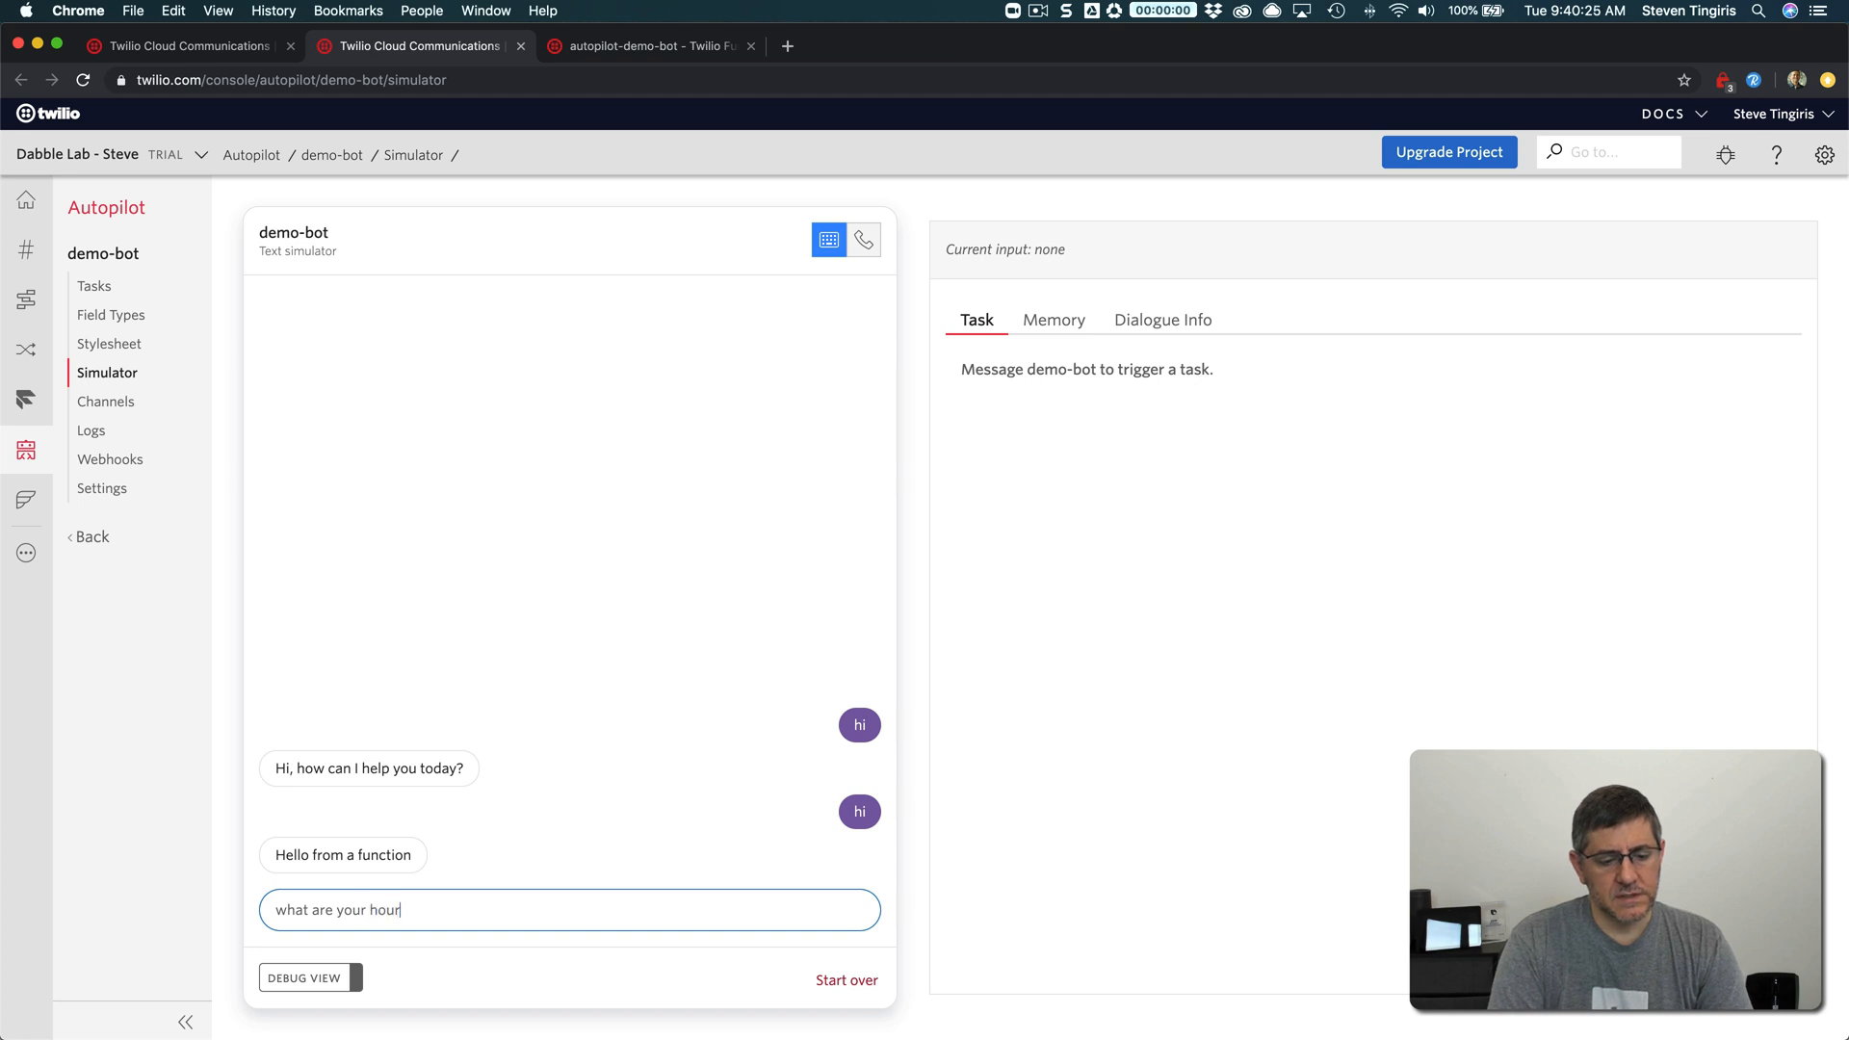
type("s")
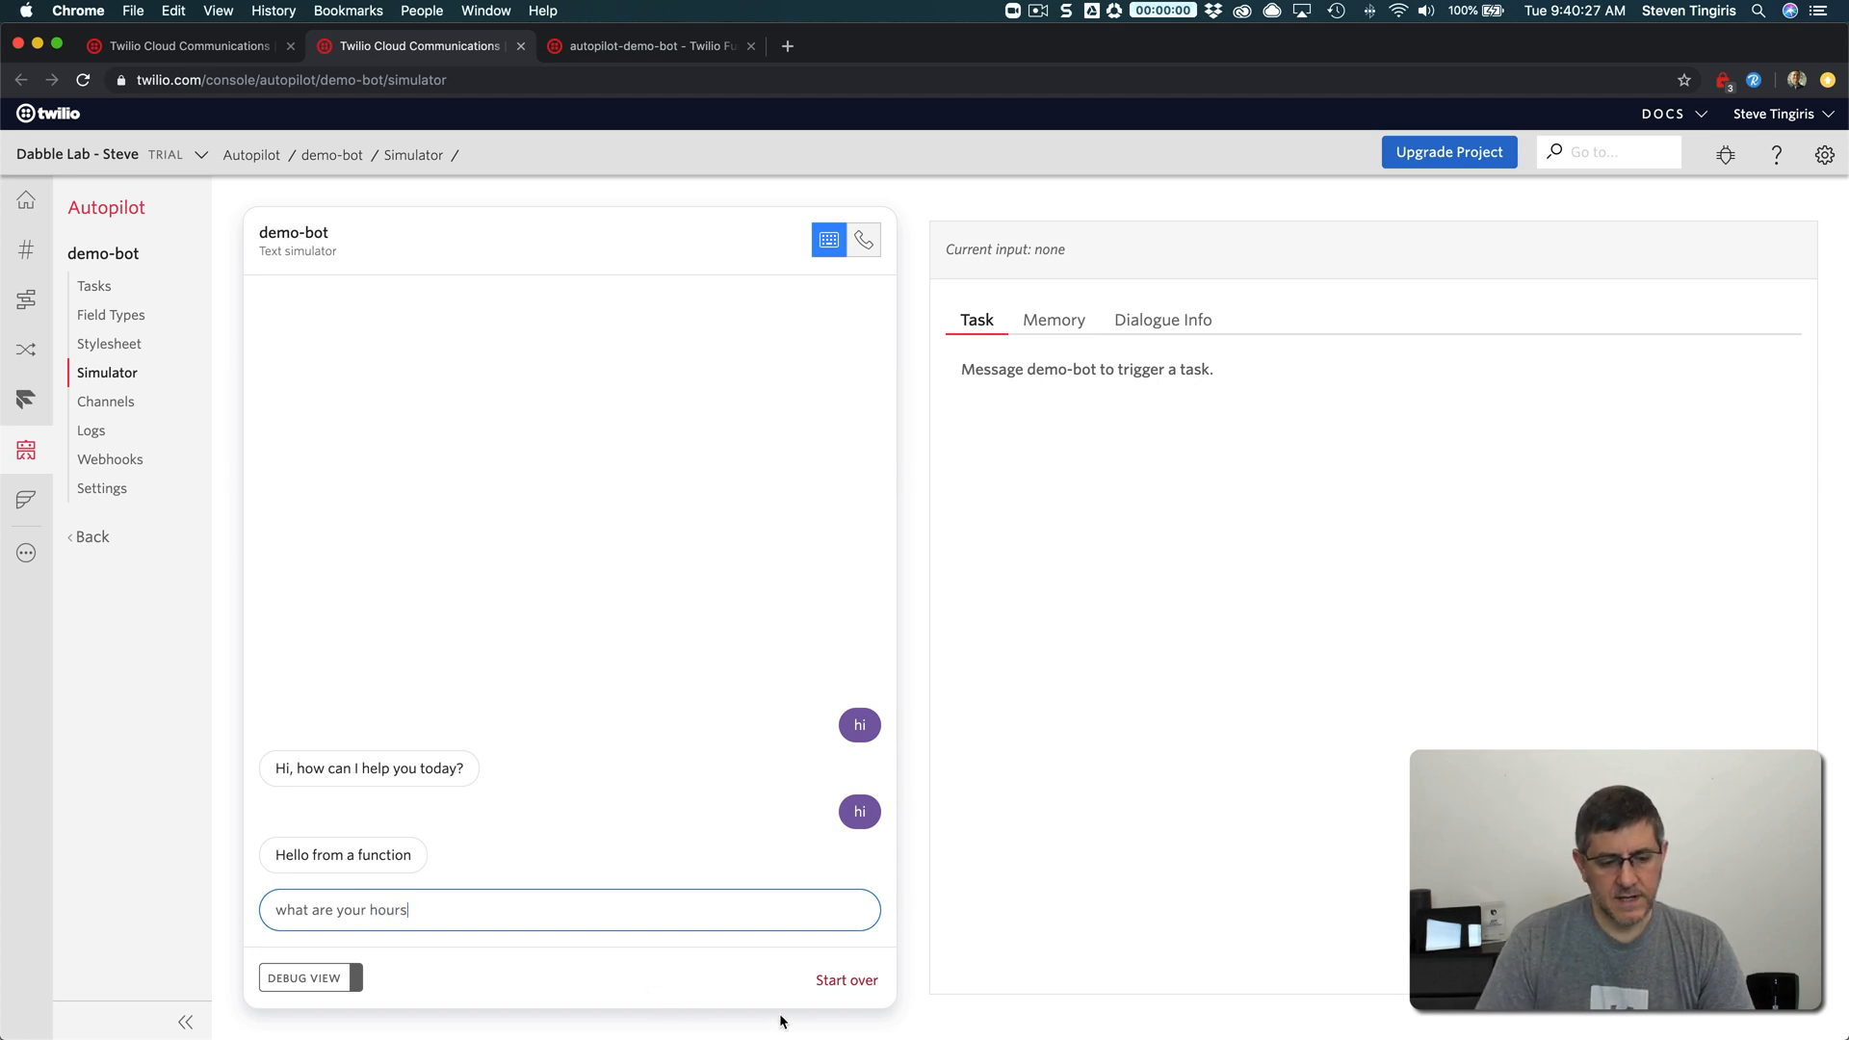
left_click(846, 980)
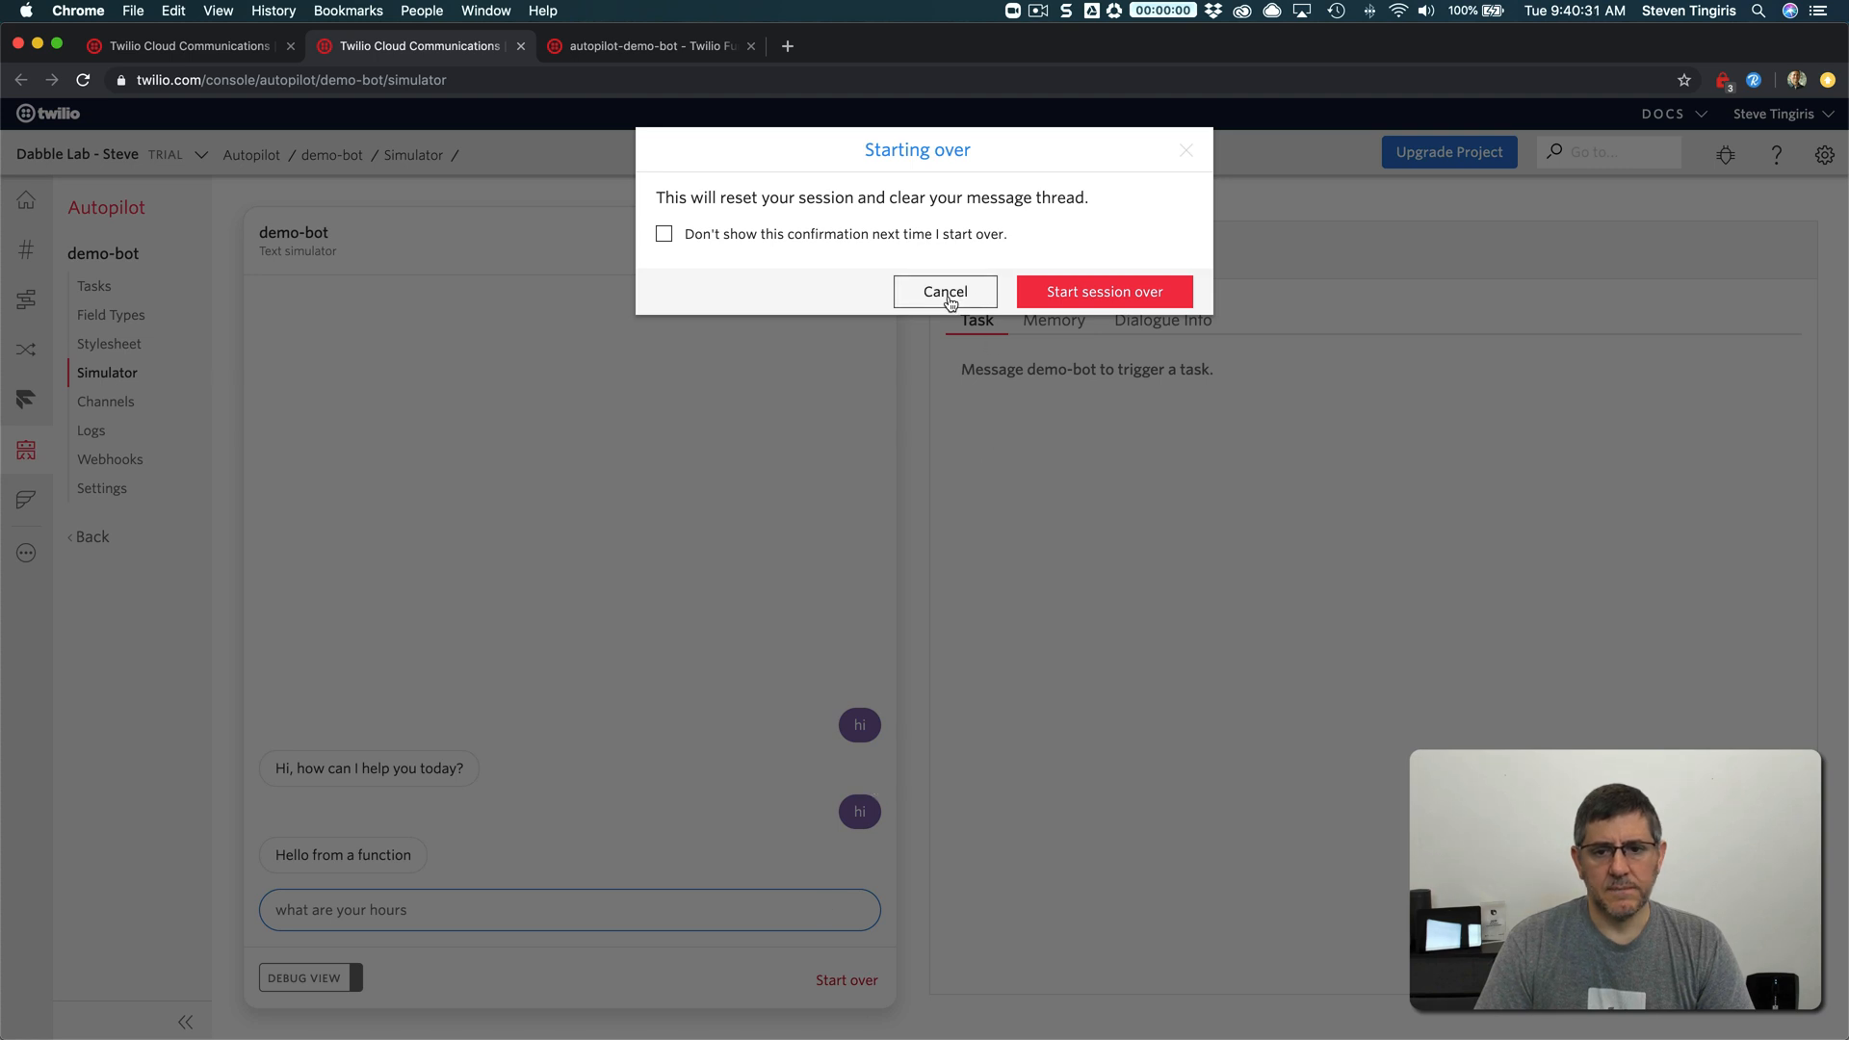
left_click(944, 291)
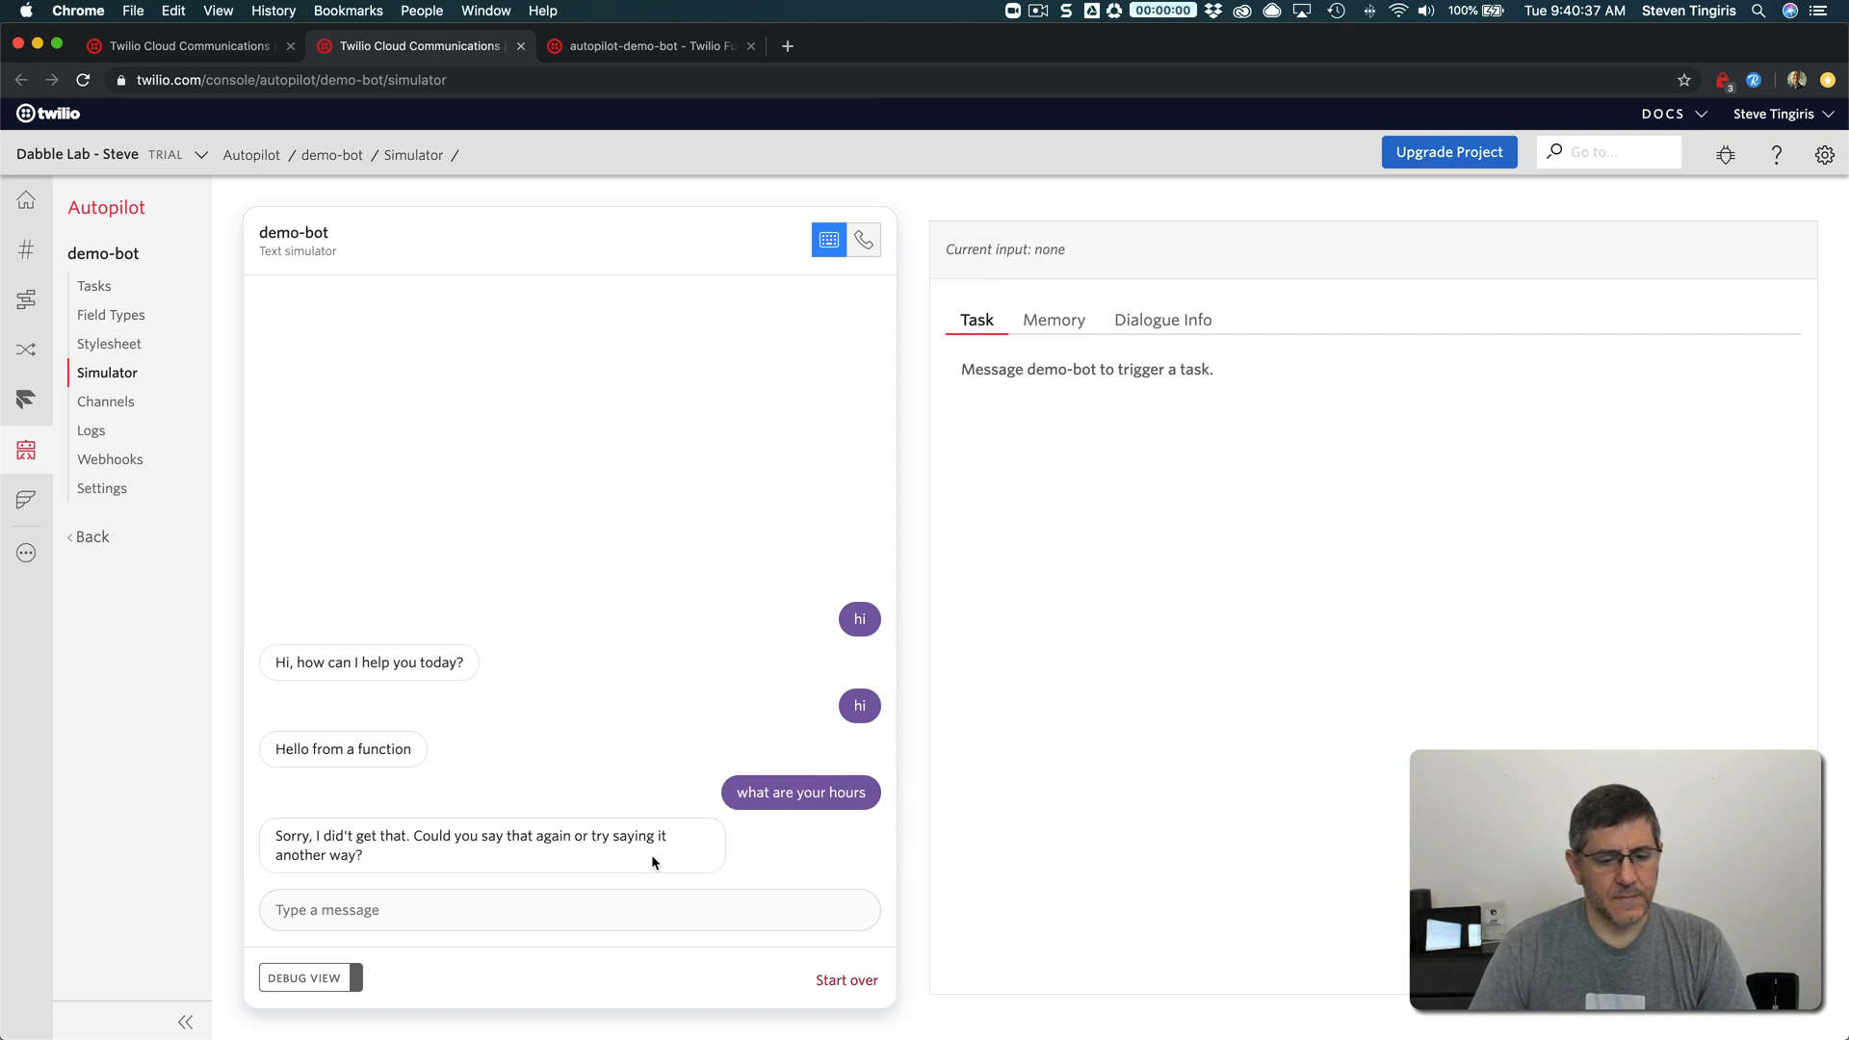
mouse_move(405, 890)
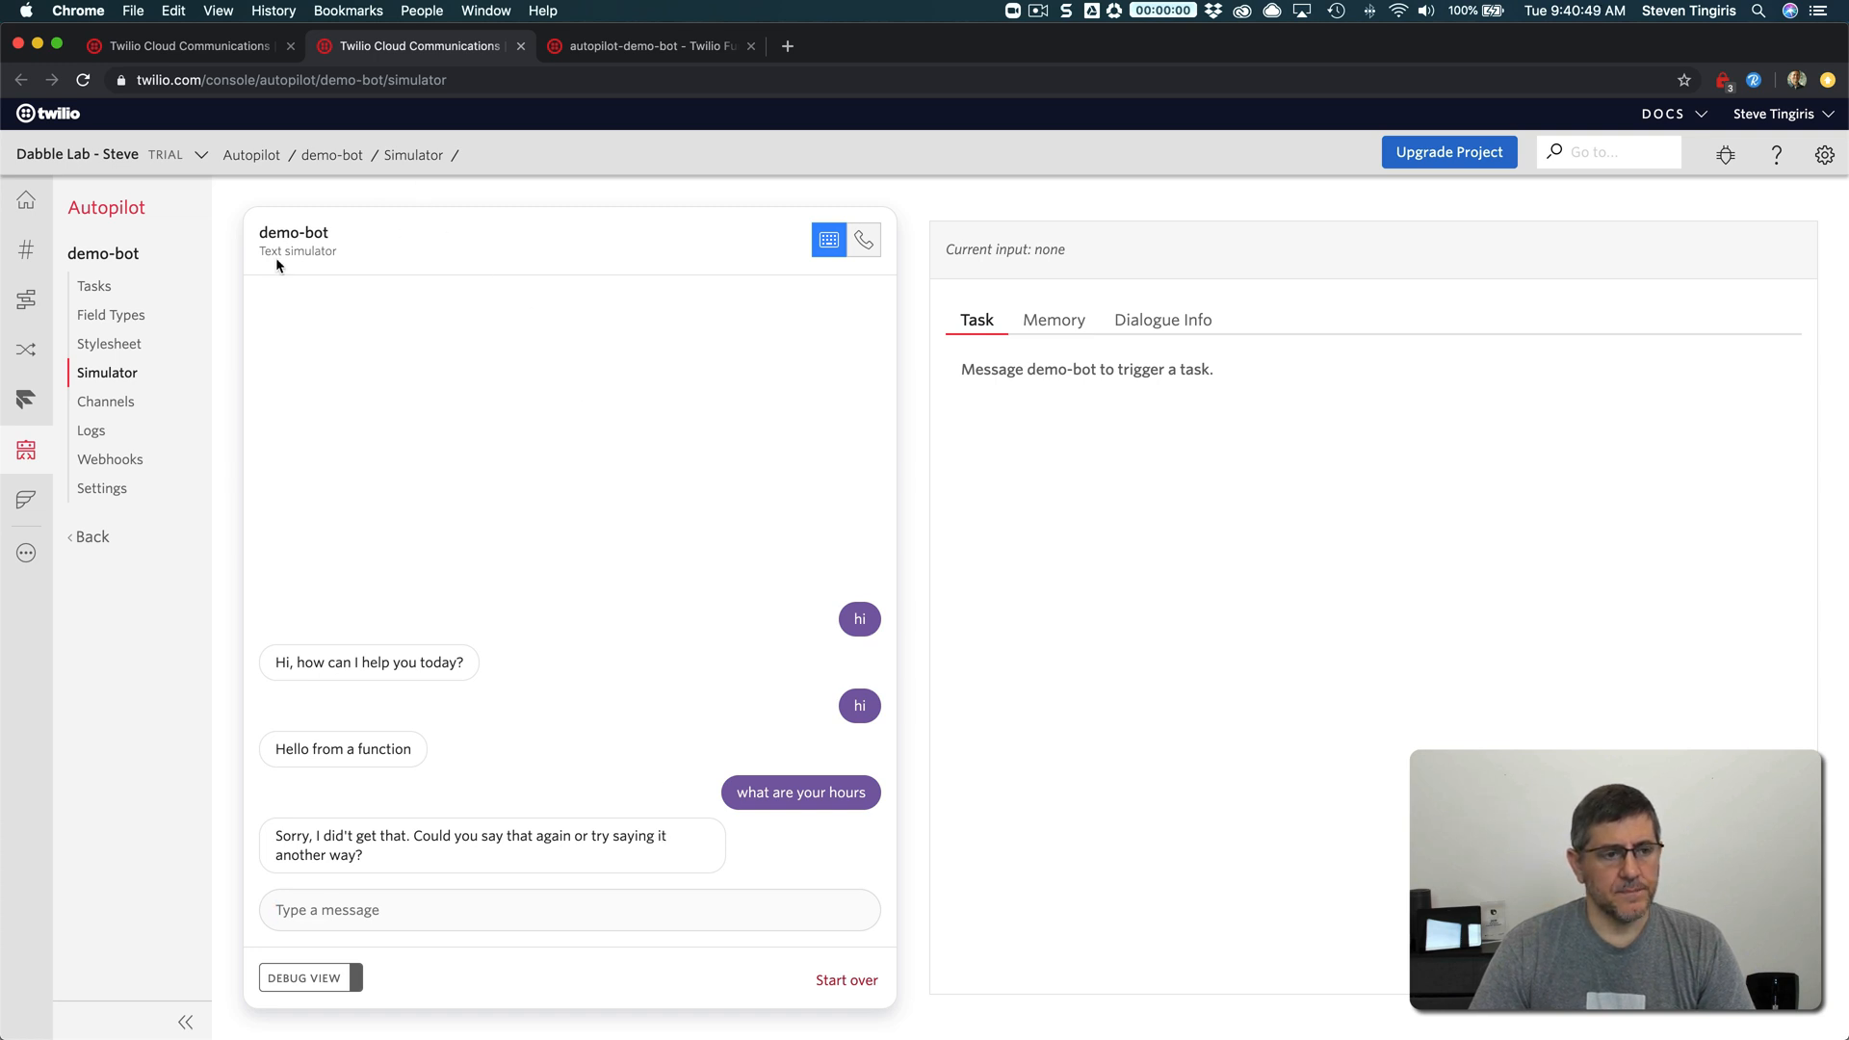
left_click(177, 46)
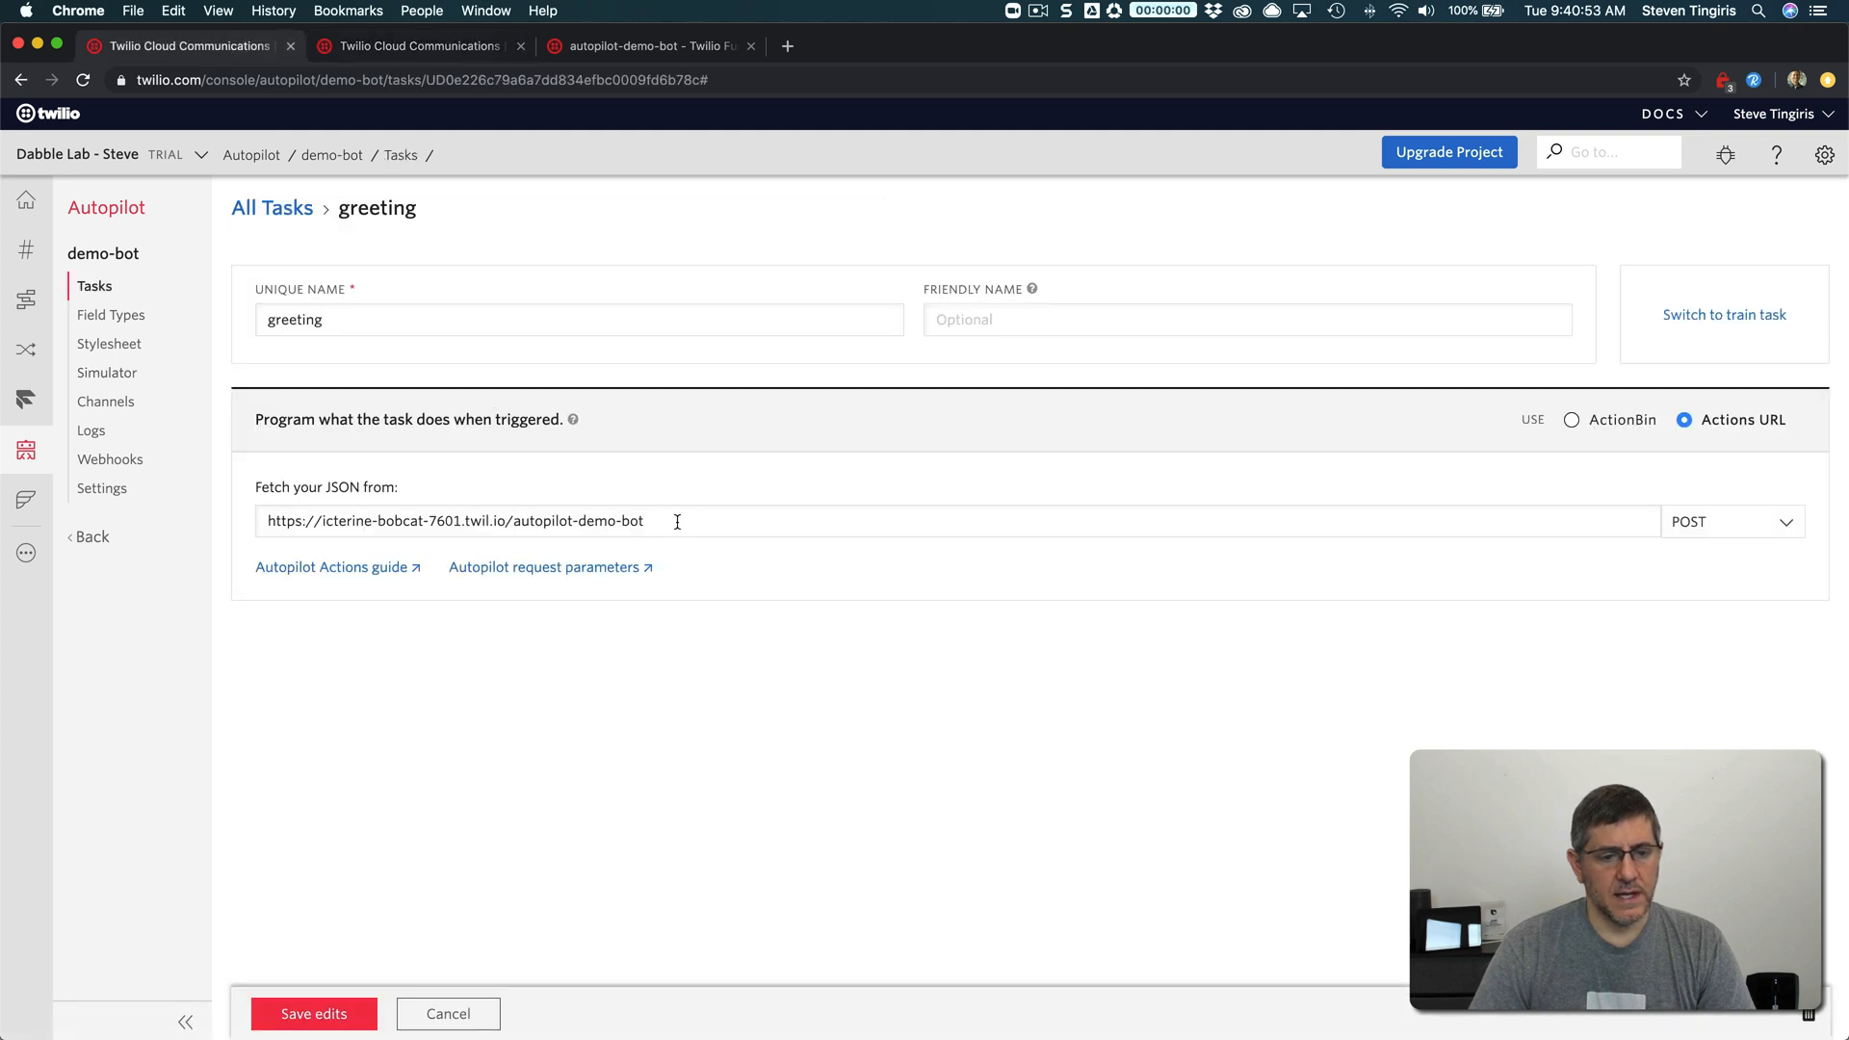
Copy the greeting Function URL and go to the fallback task's programming
triple_click(454, 521)
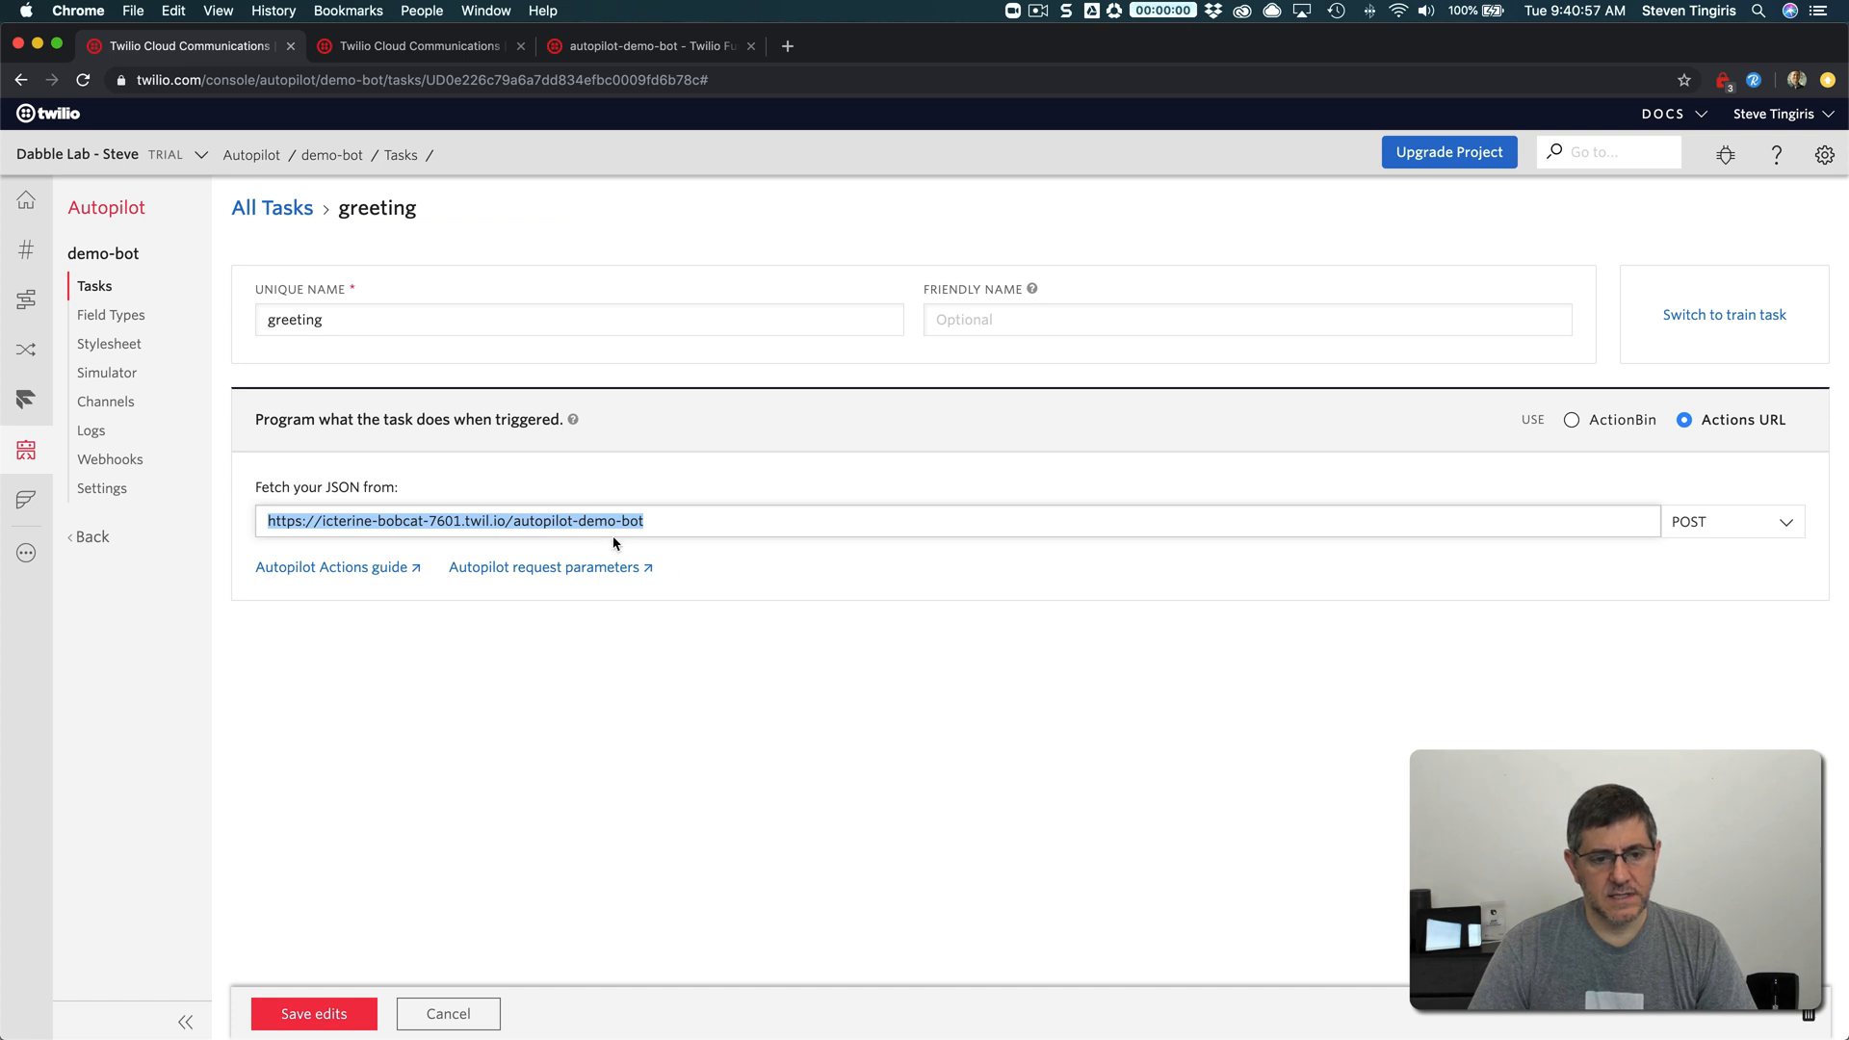
mouse_move(728, 638)
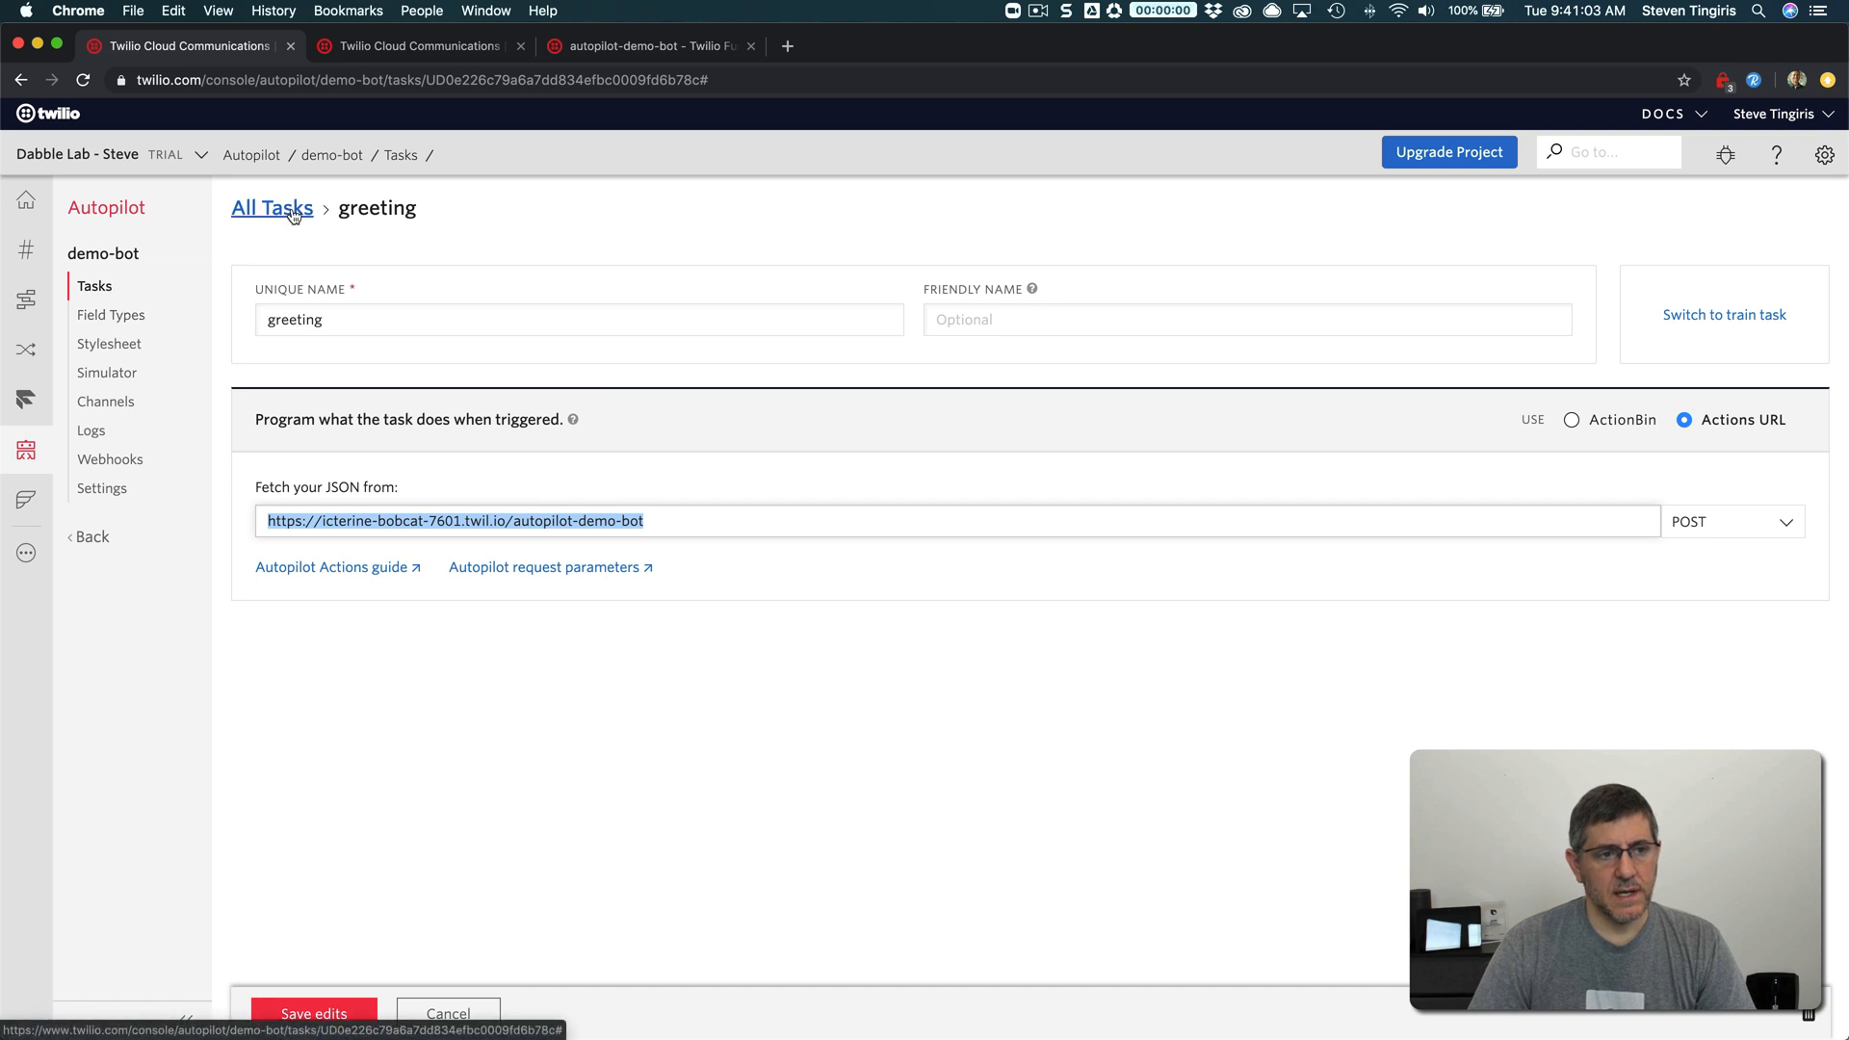
left_click(272, 208)
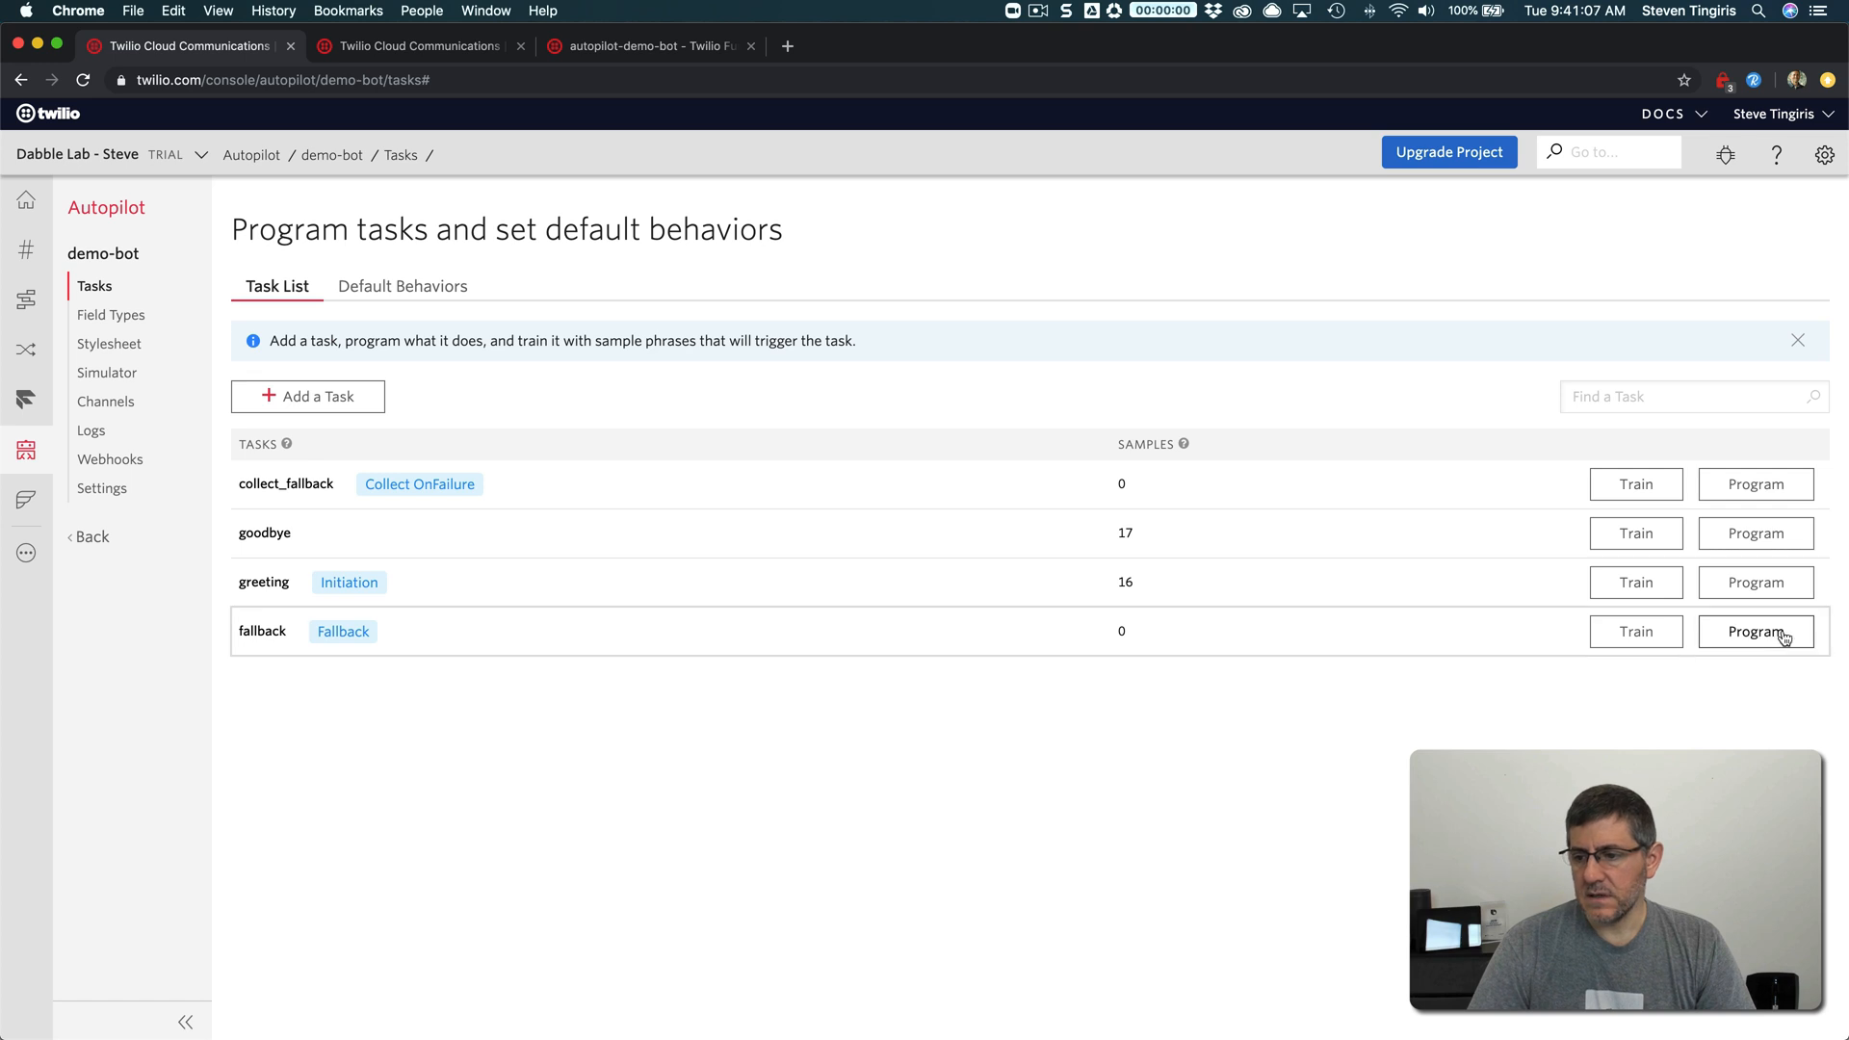
left_click(1755, 632)
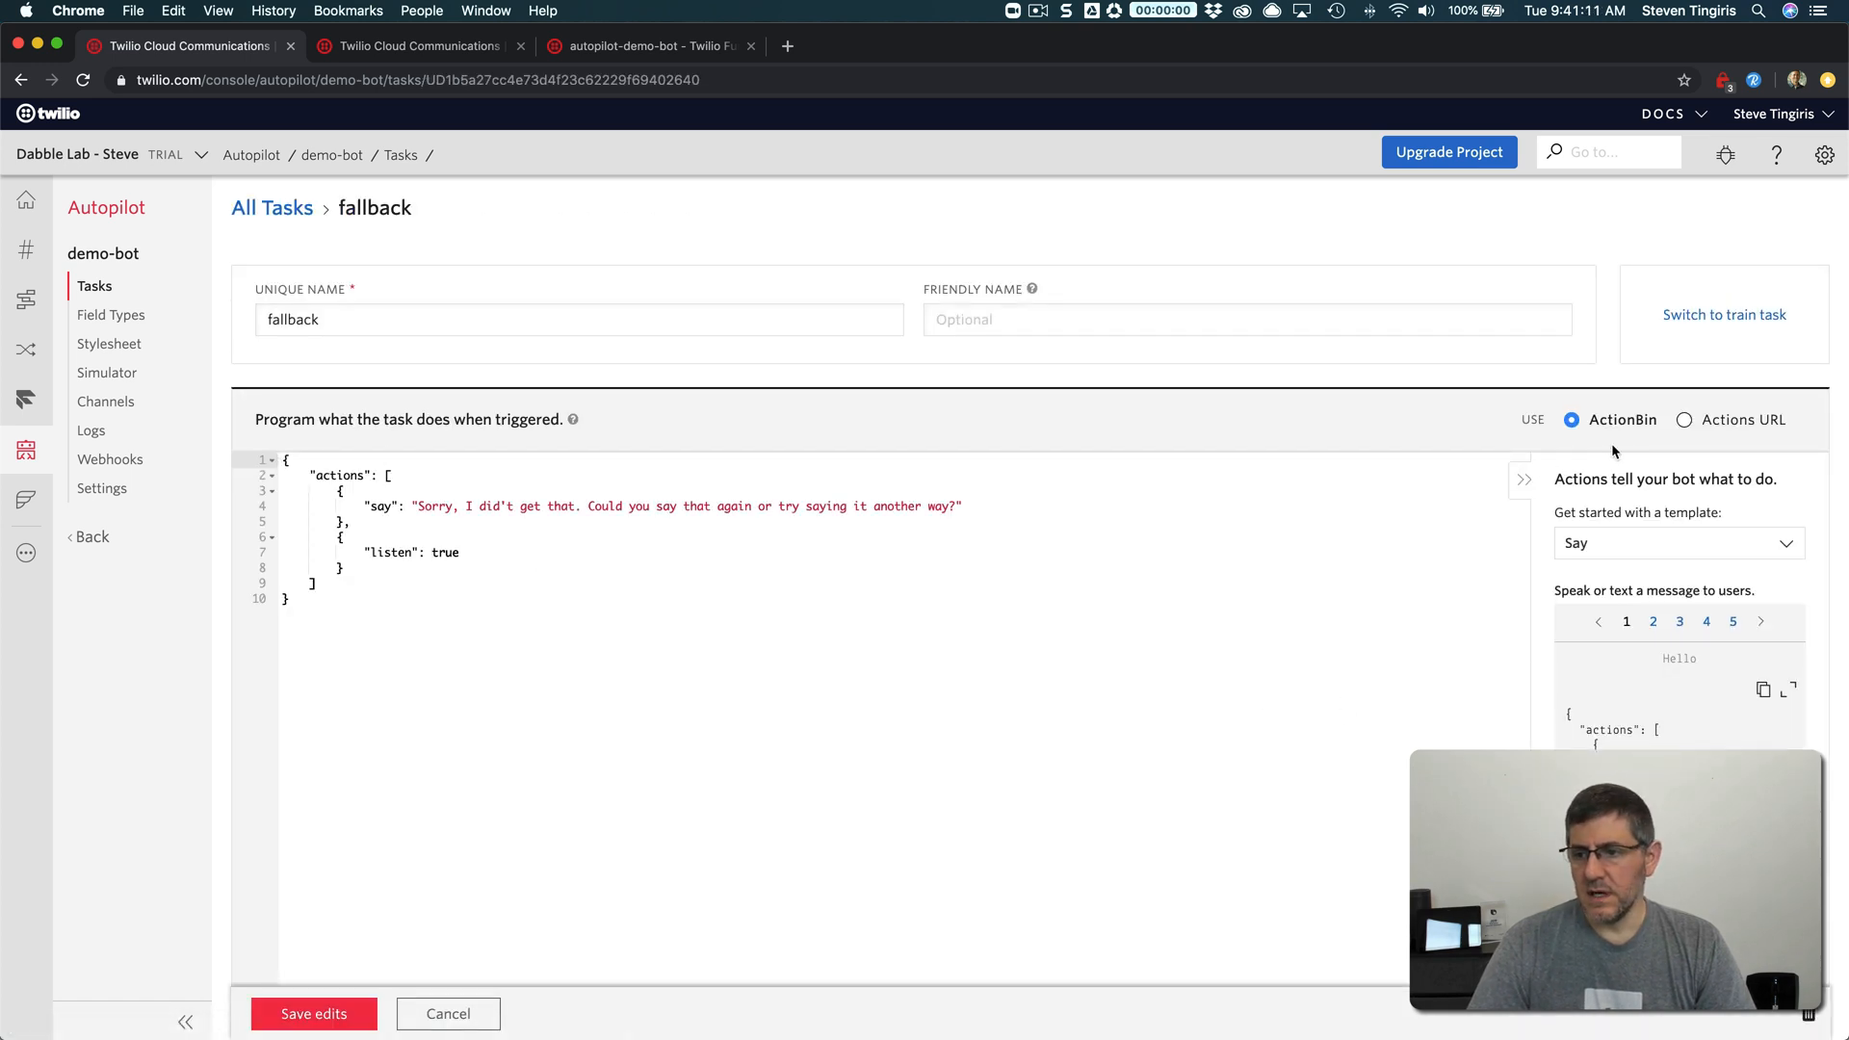
mouse_move(1622, 420)
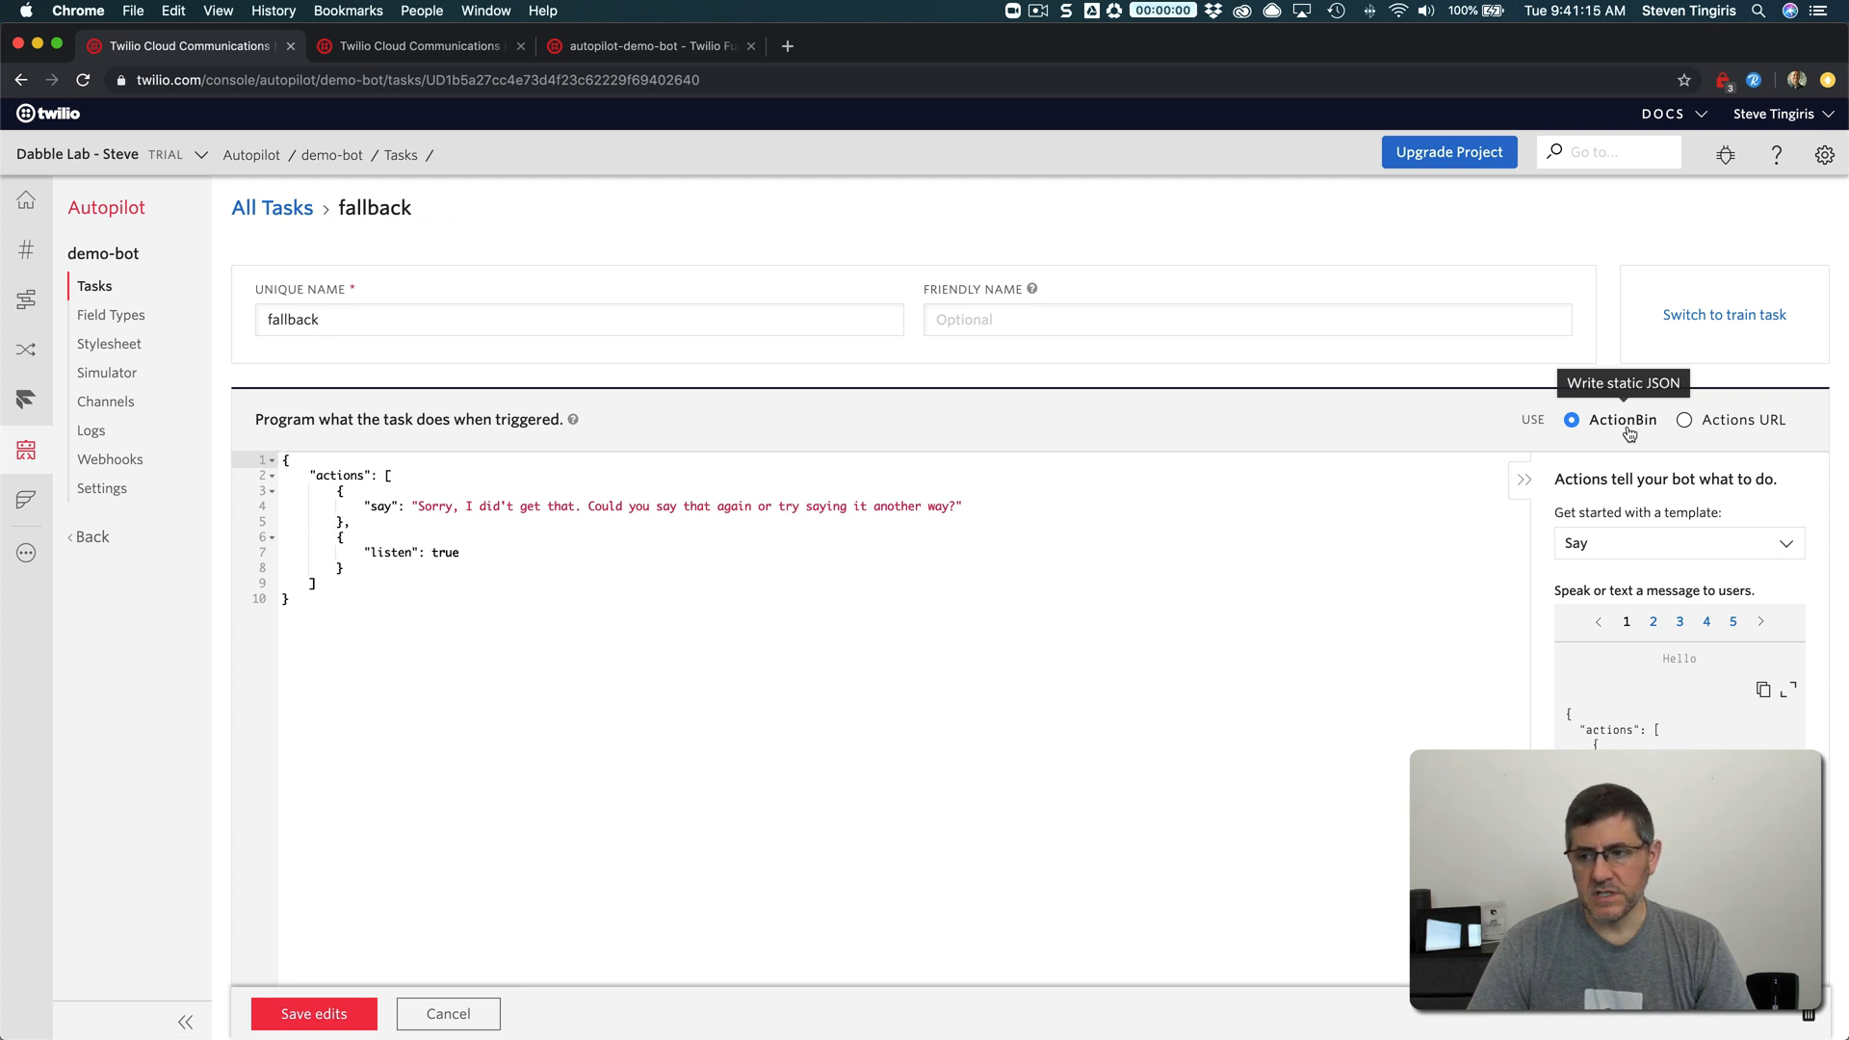
Set fallback's Actions URL to the autopilot-demo-bot Function URL and save edits
left_click(1683, 418)
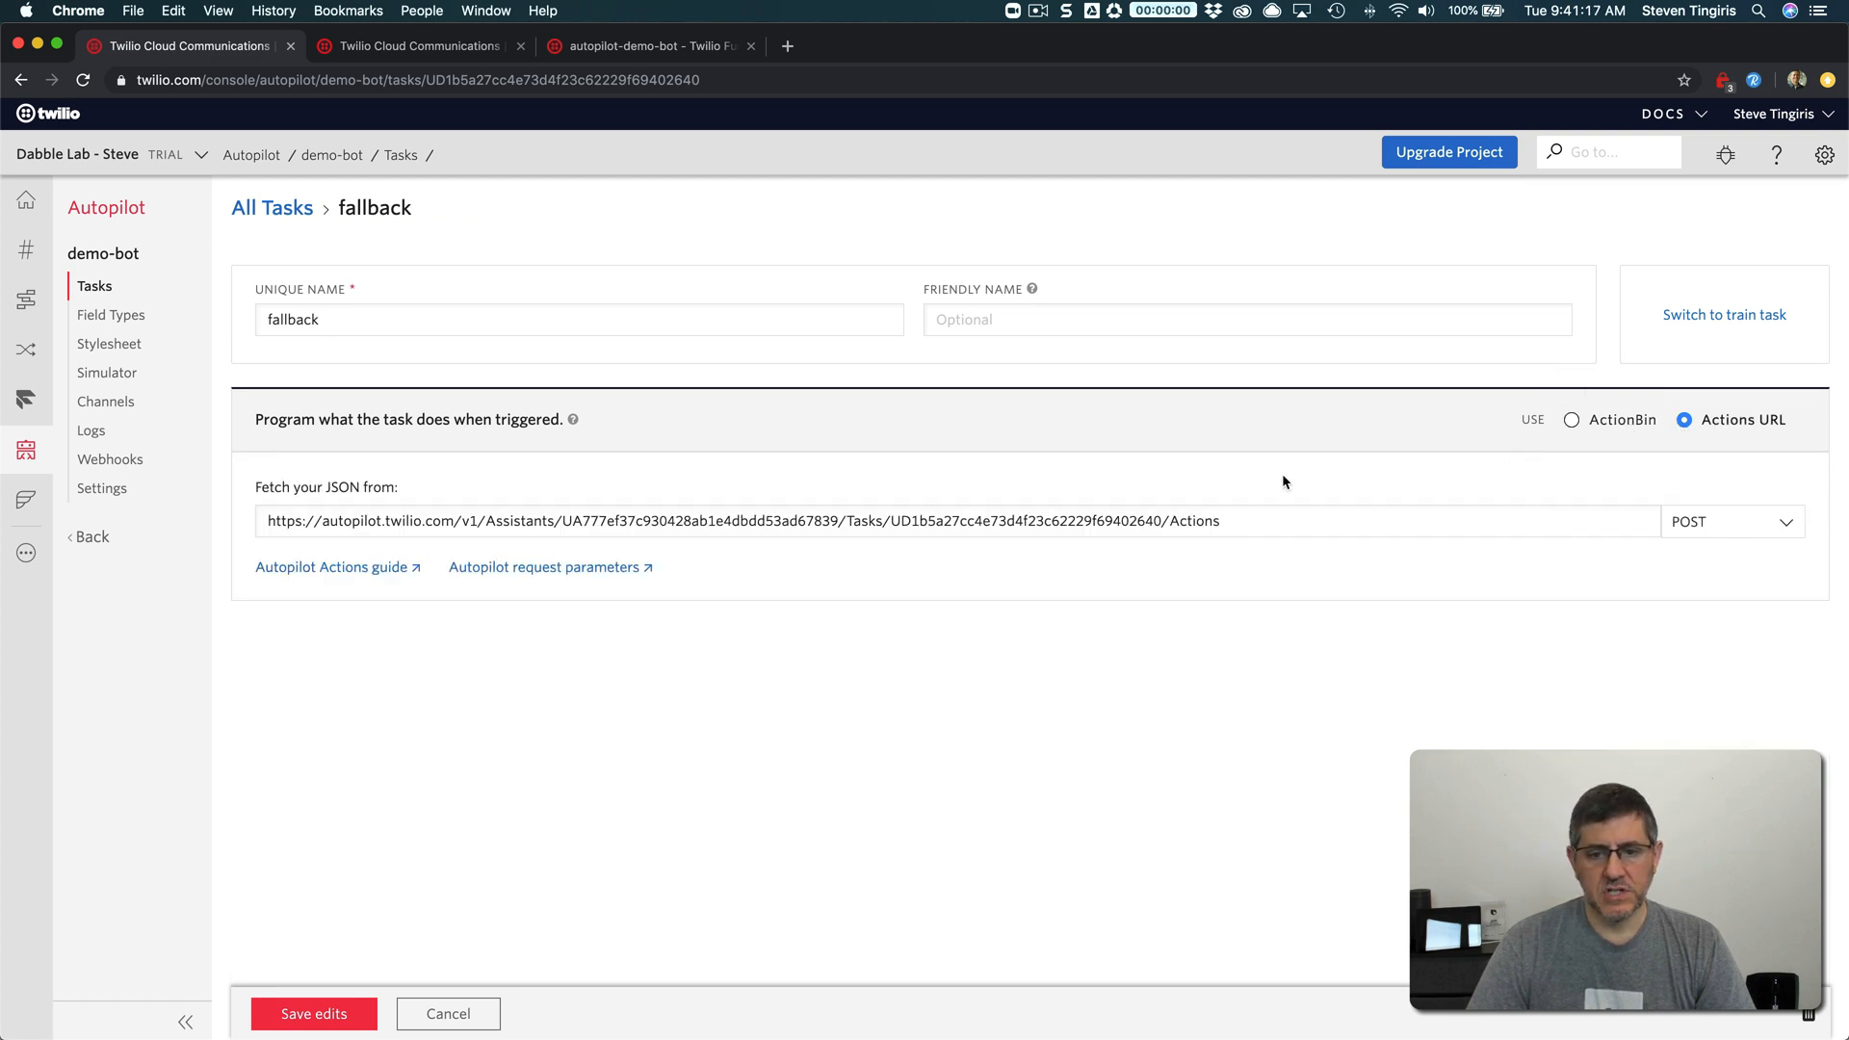
left_click(1288, 520)
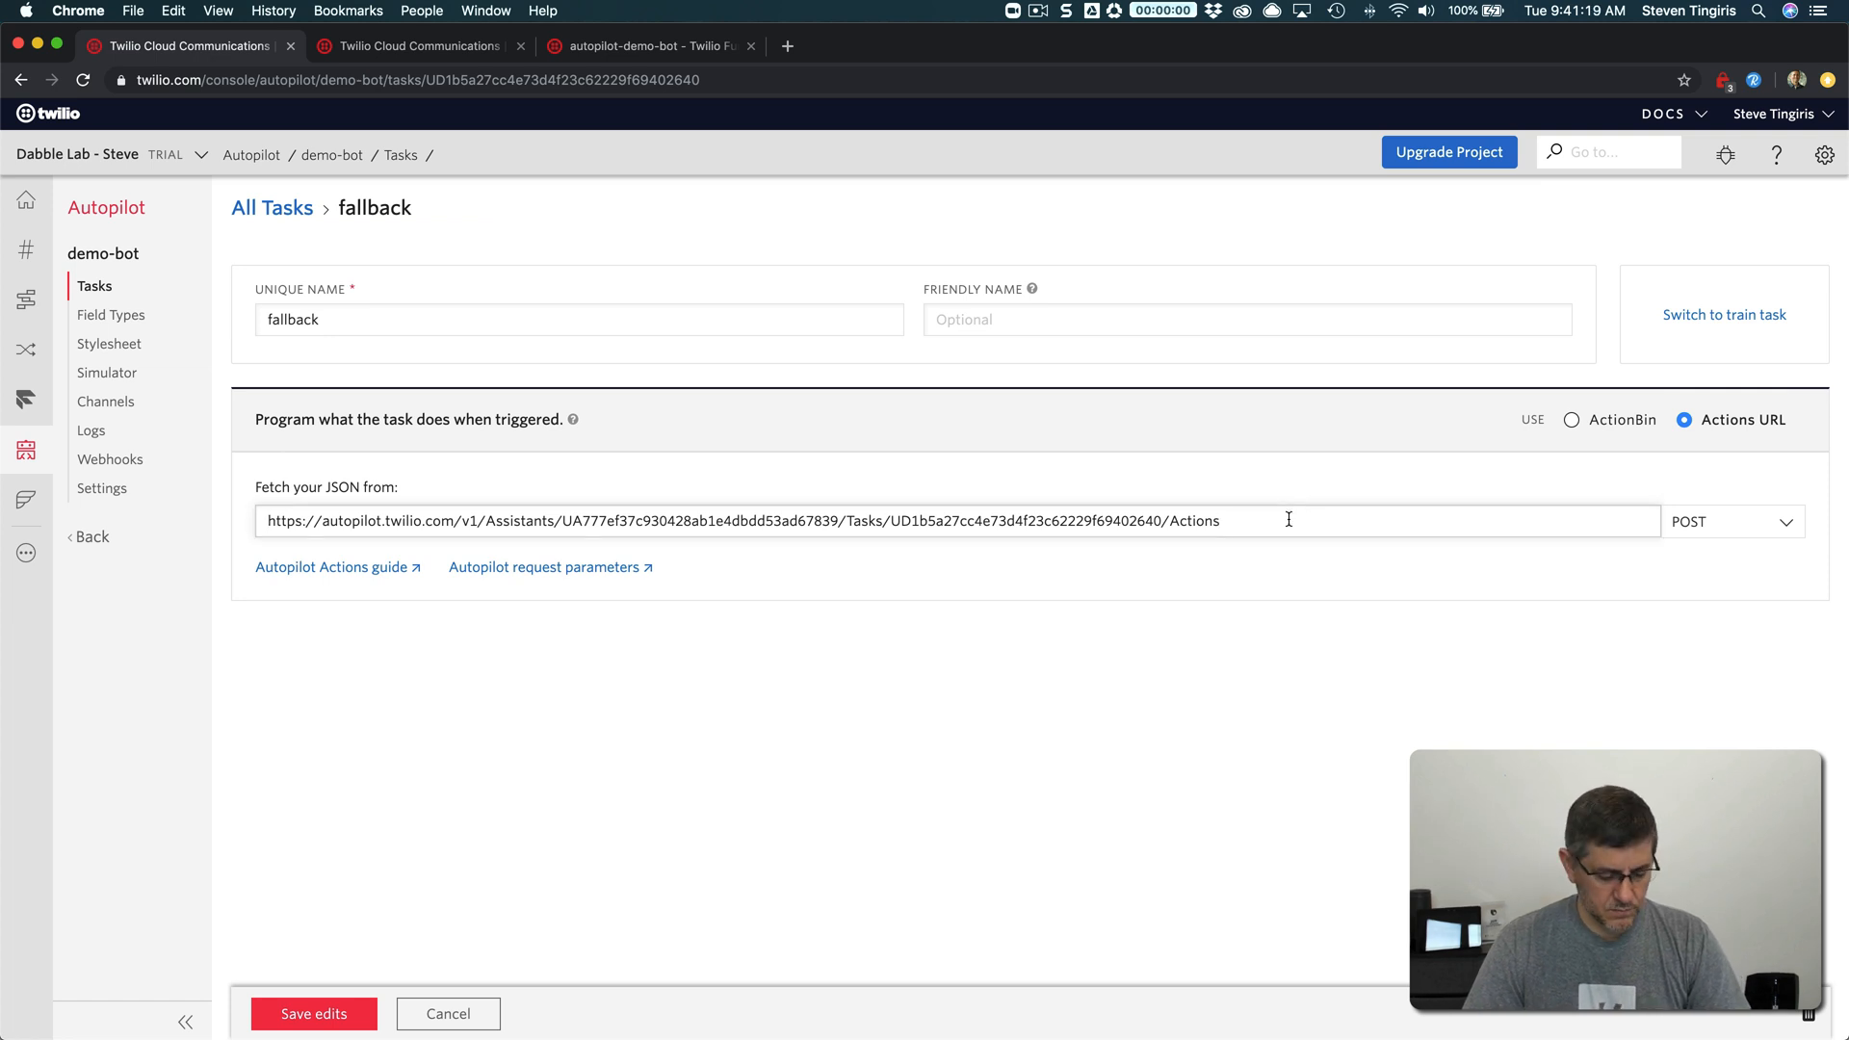
type("https://icterine-bobcat-7601.twil.io/autopilot-demo-bot")
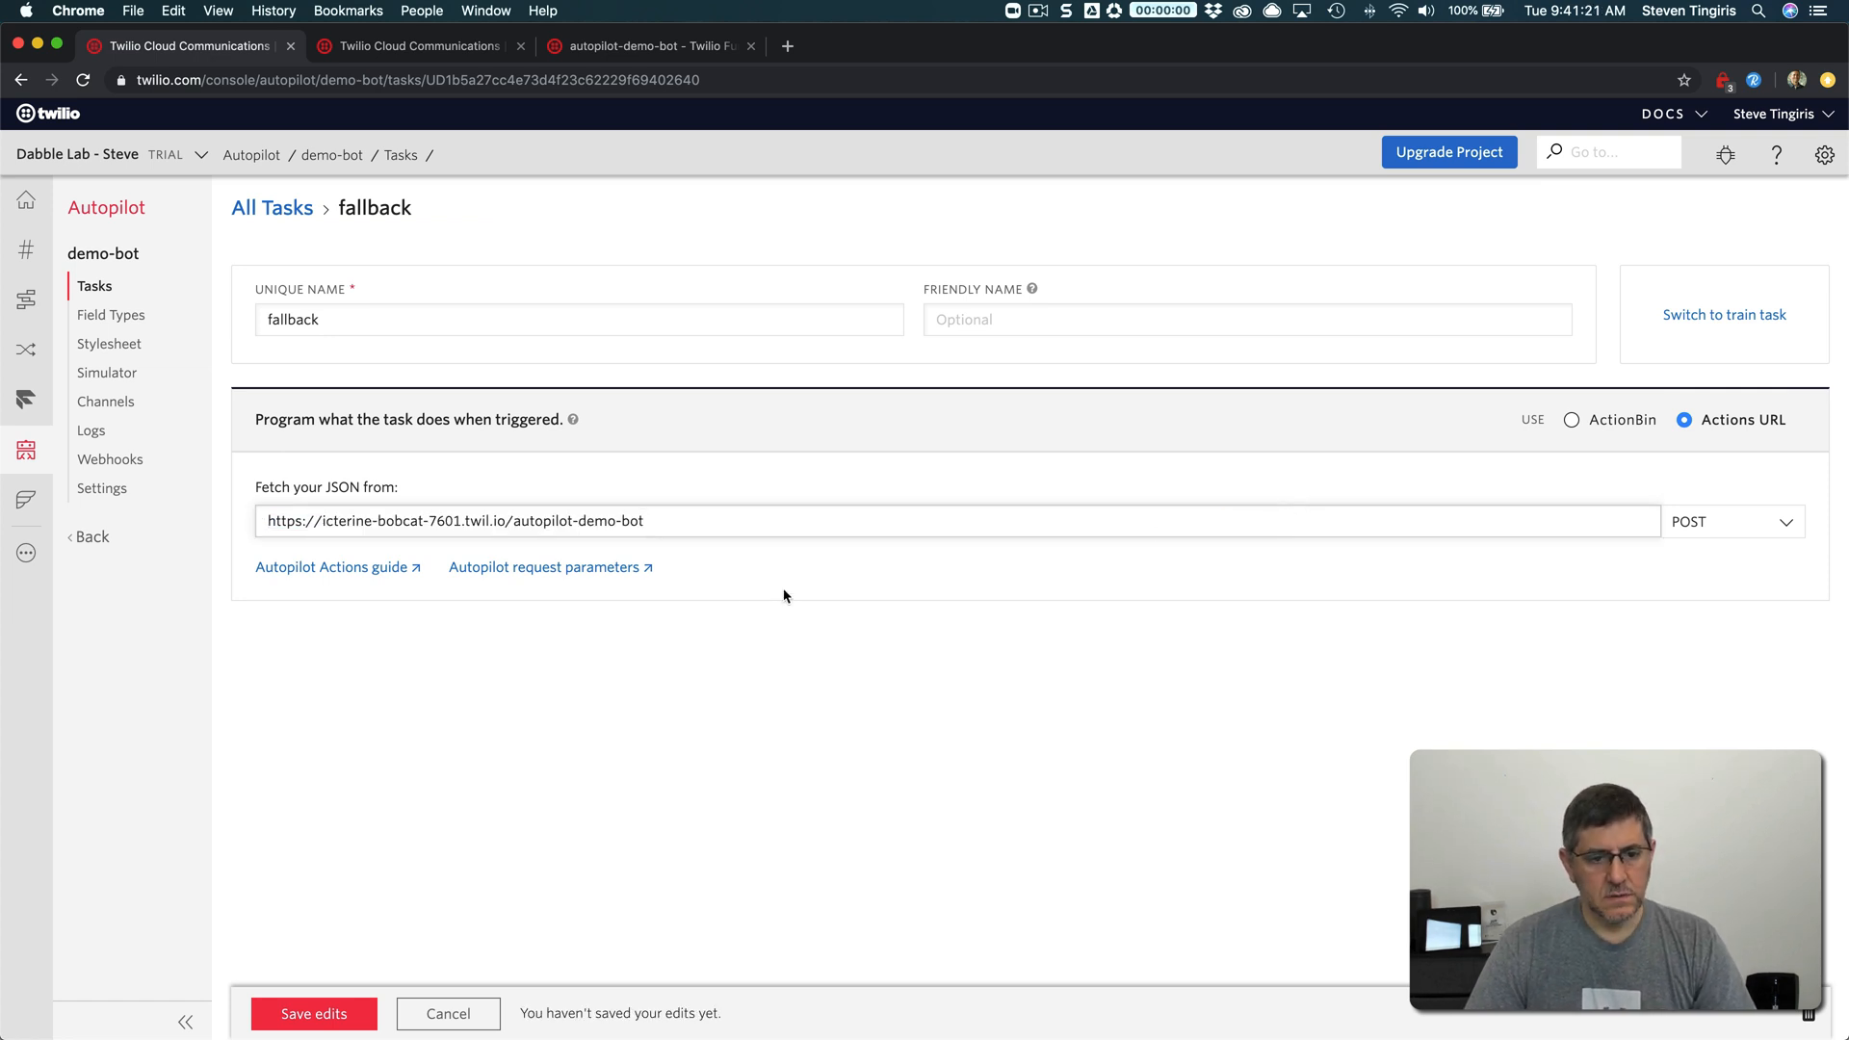
mouse_move(726, 753)
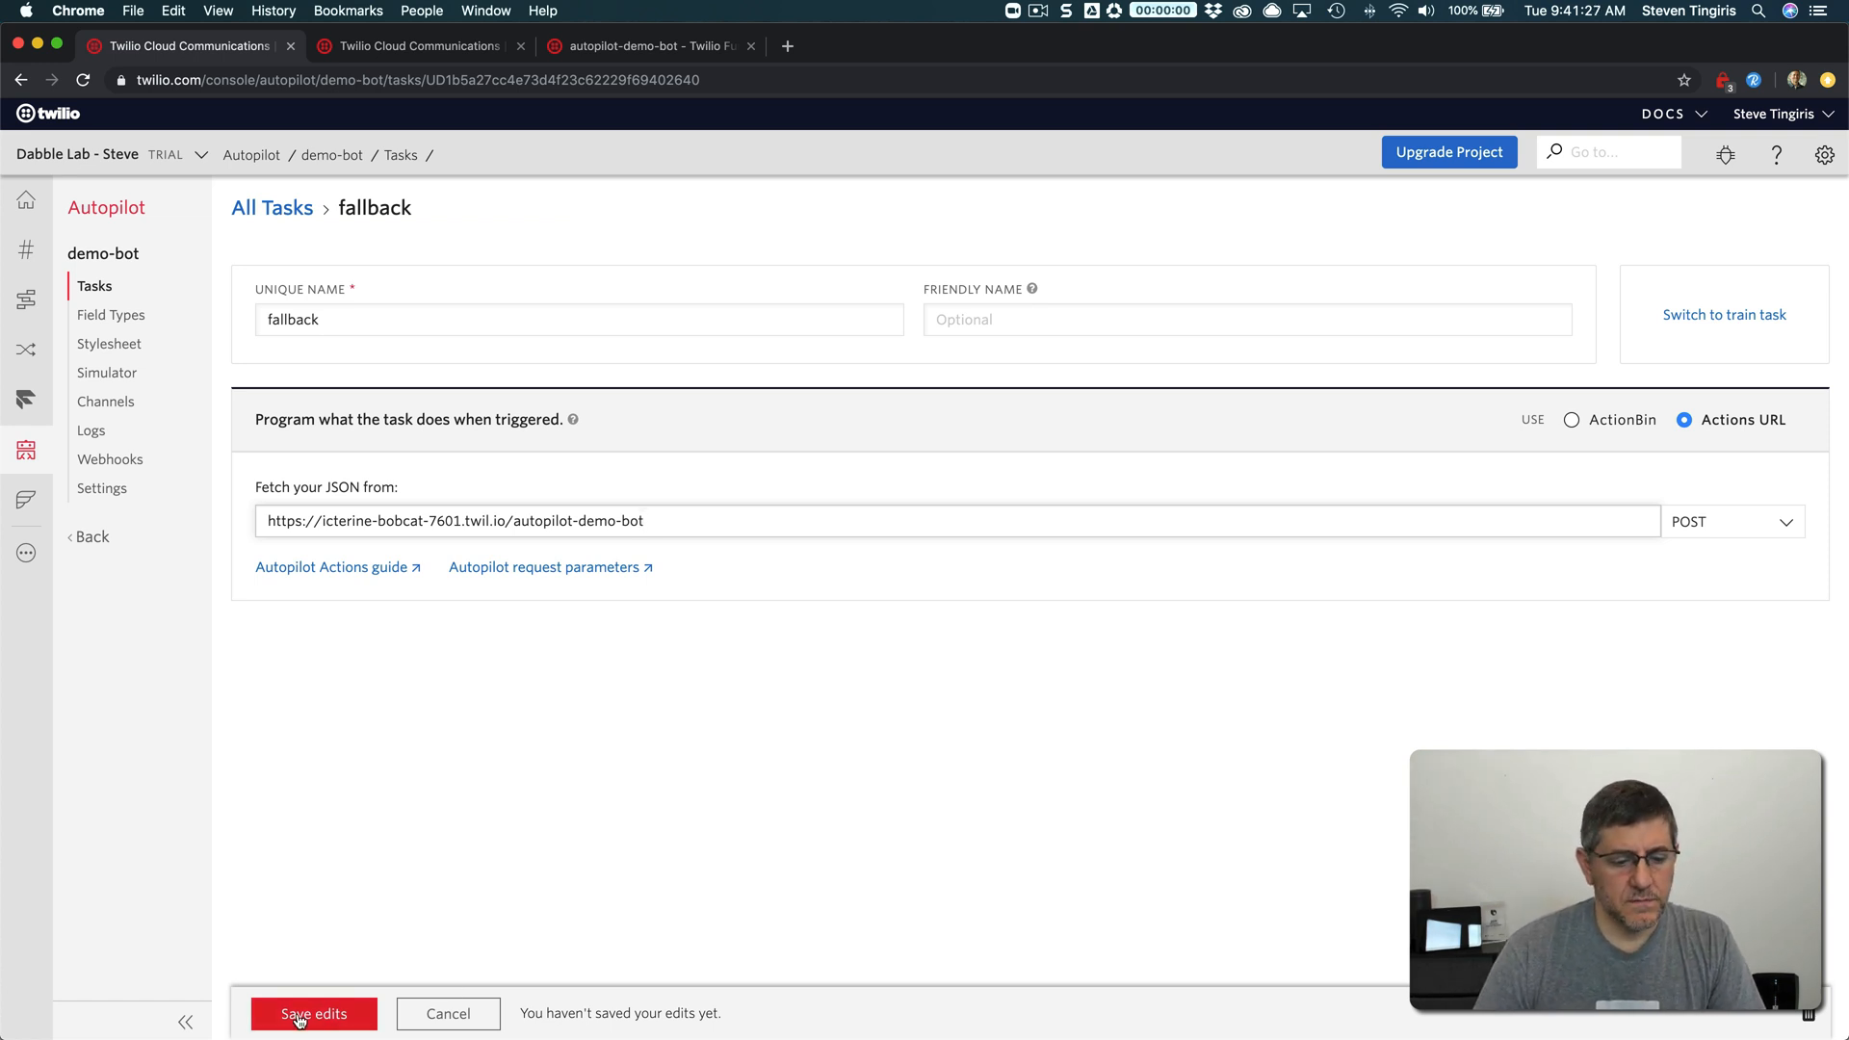
left_click(314, 1014)
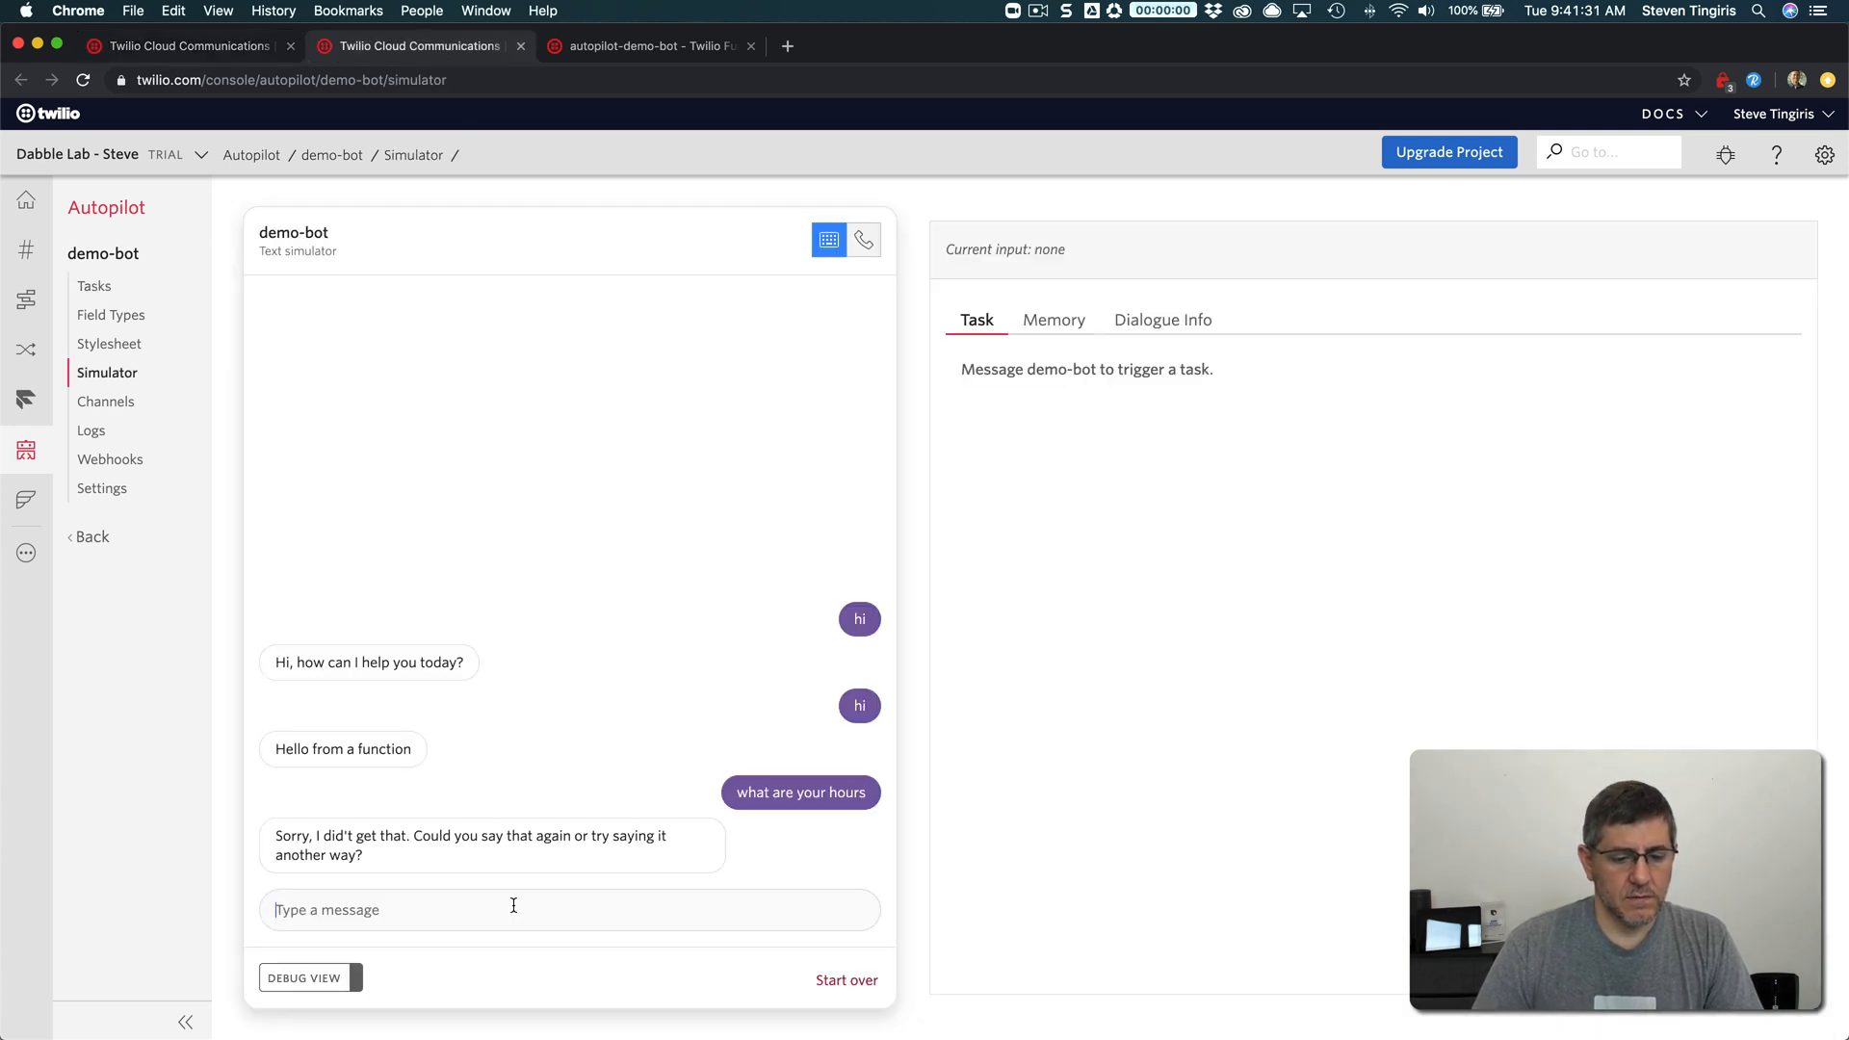
Send 'what are your hours' in the simulator and get 'Hello from a function' back
type("w")
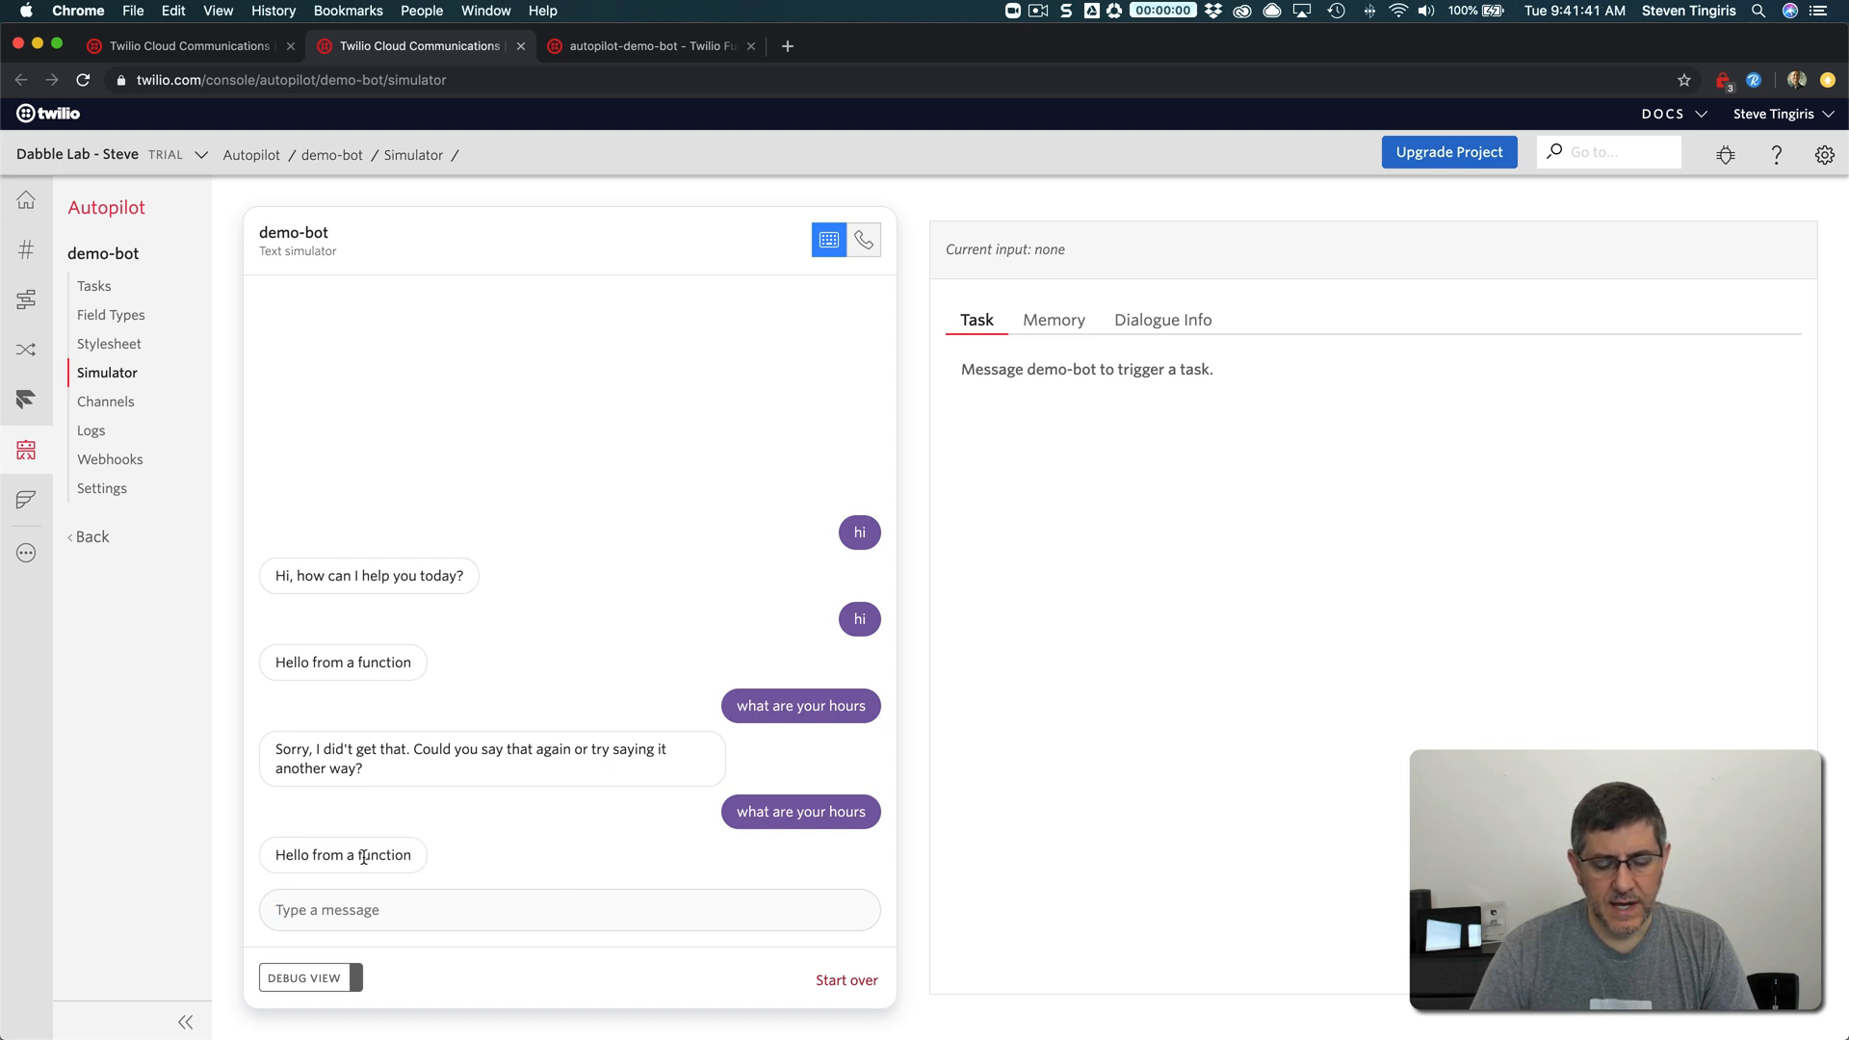
mouse_move(439, 855)
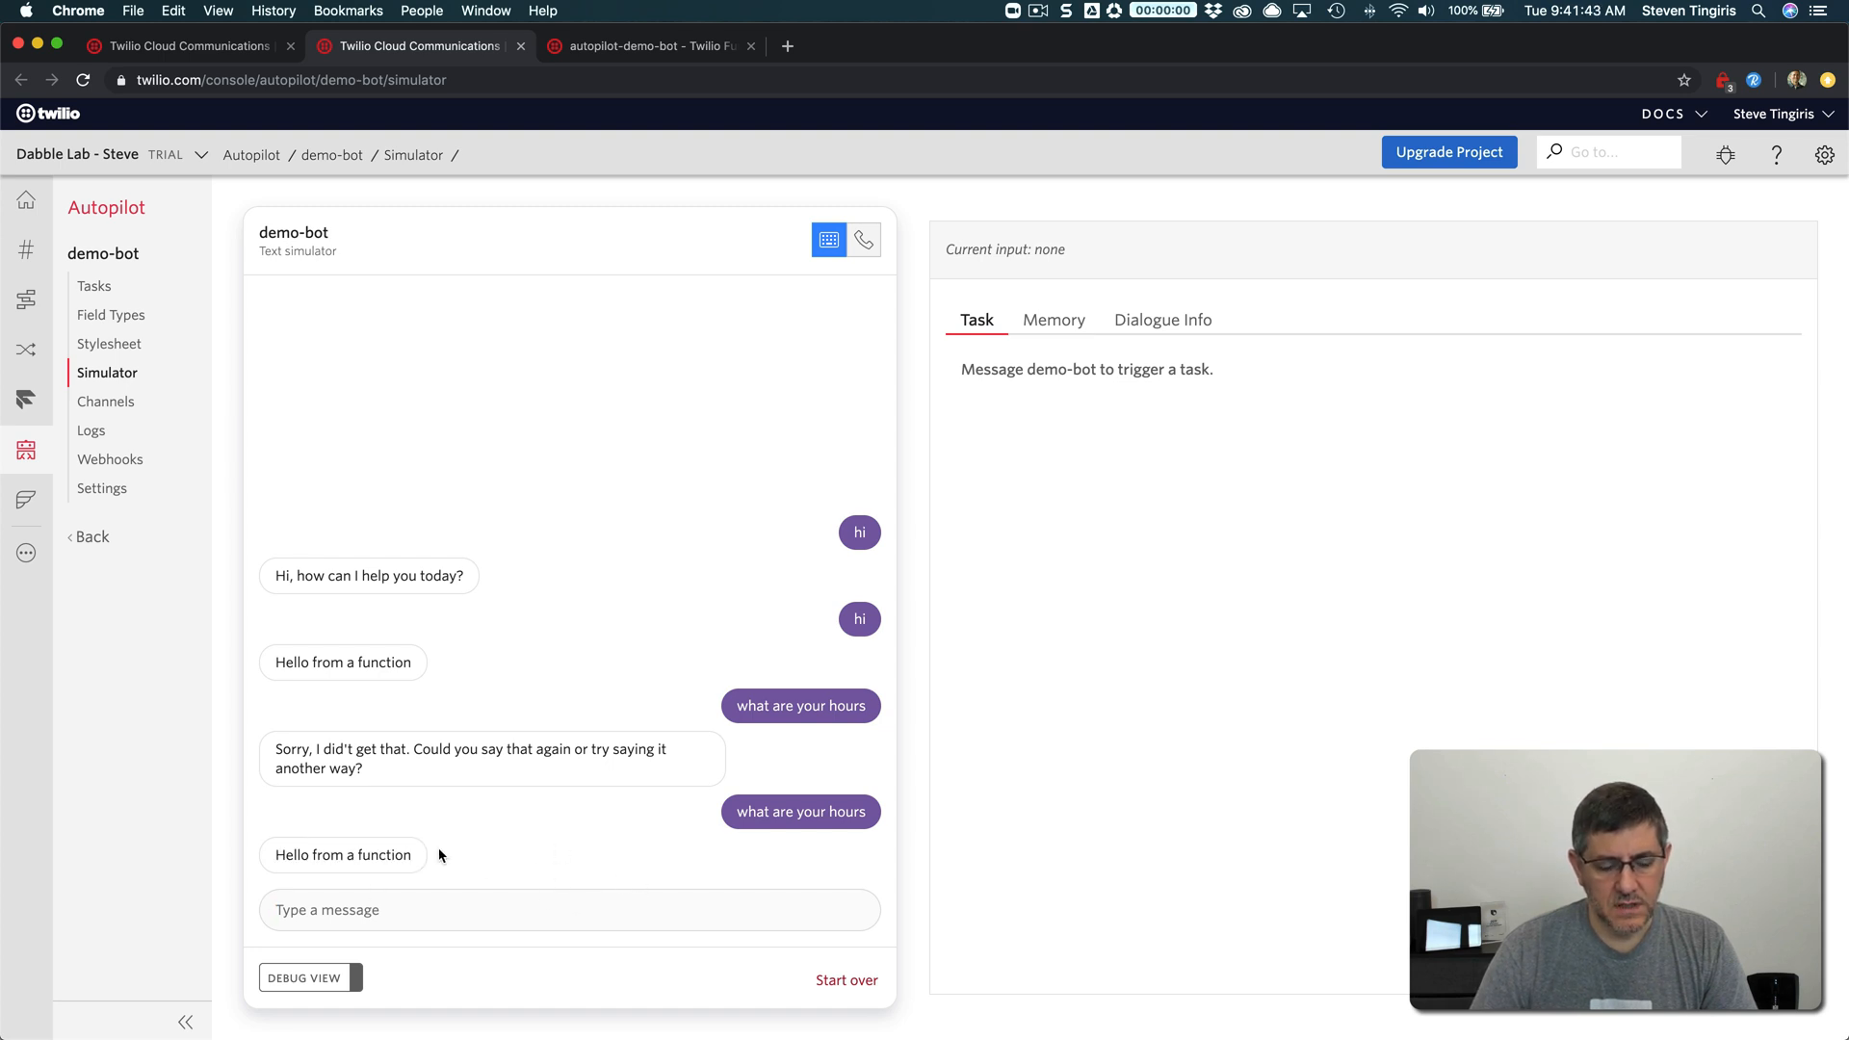
mouse_move(572, 755)
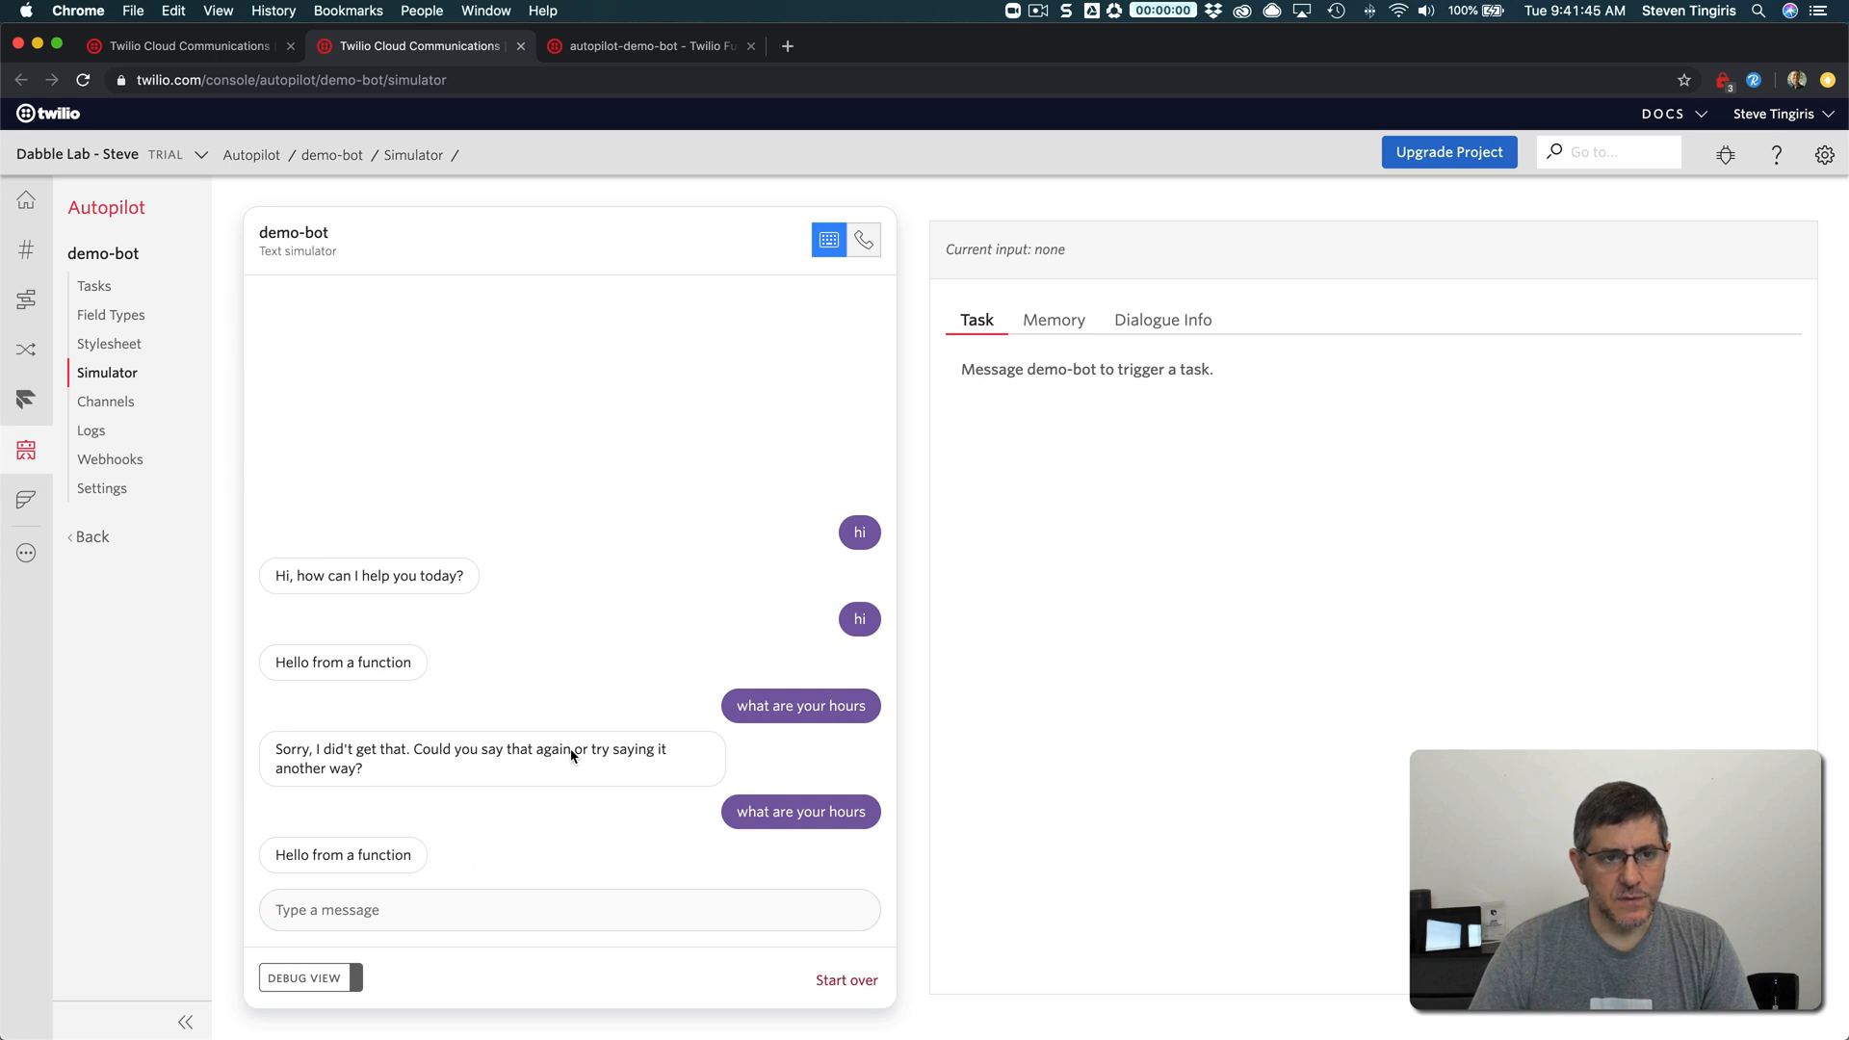
mouse_move(626, 689)
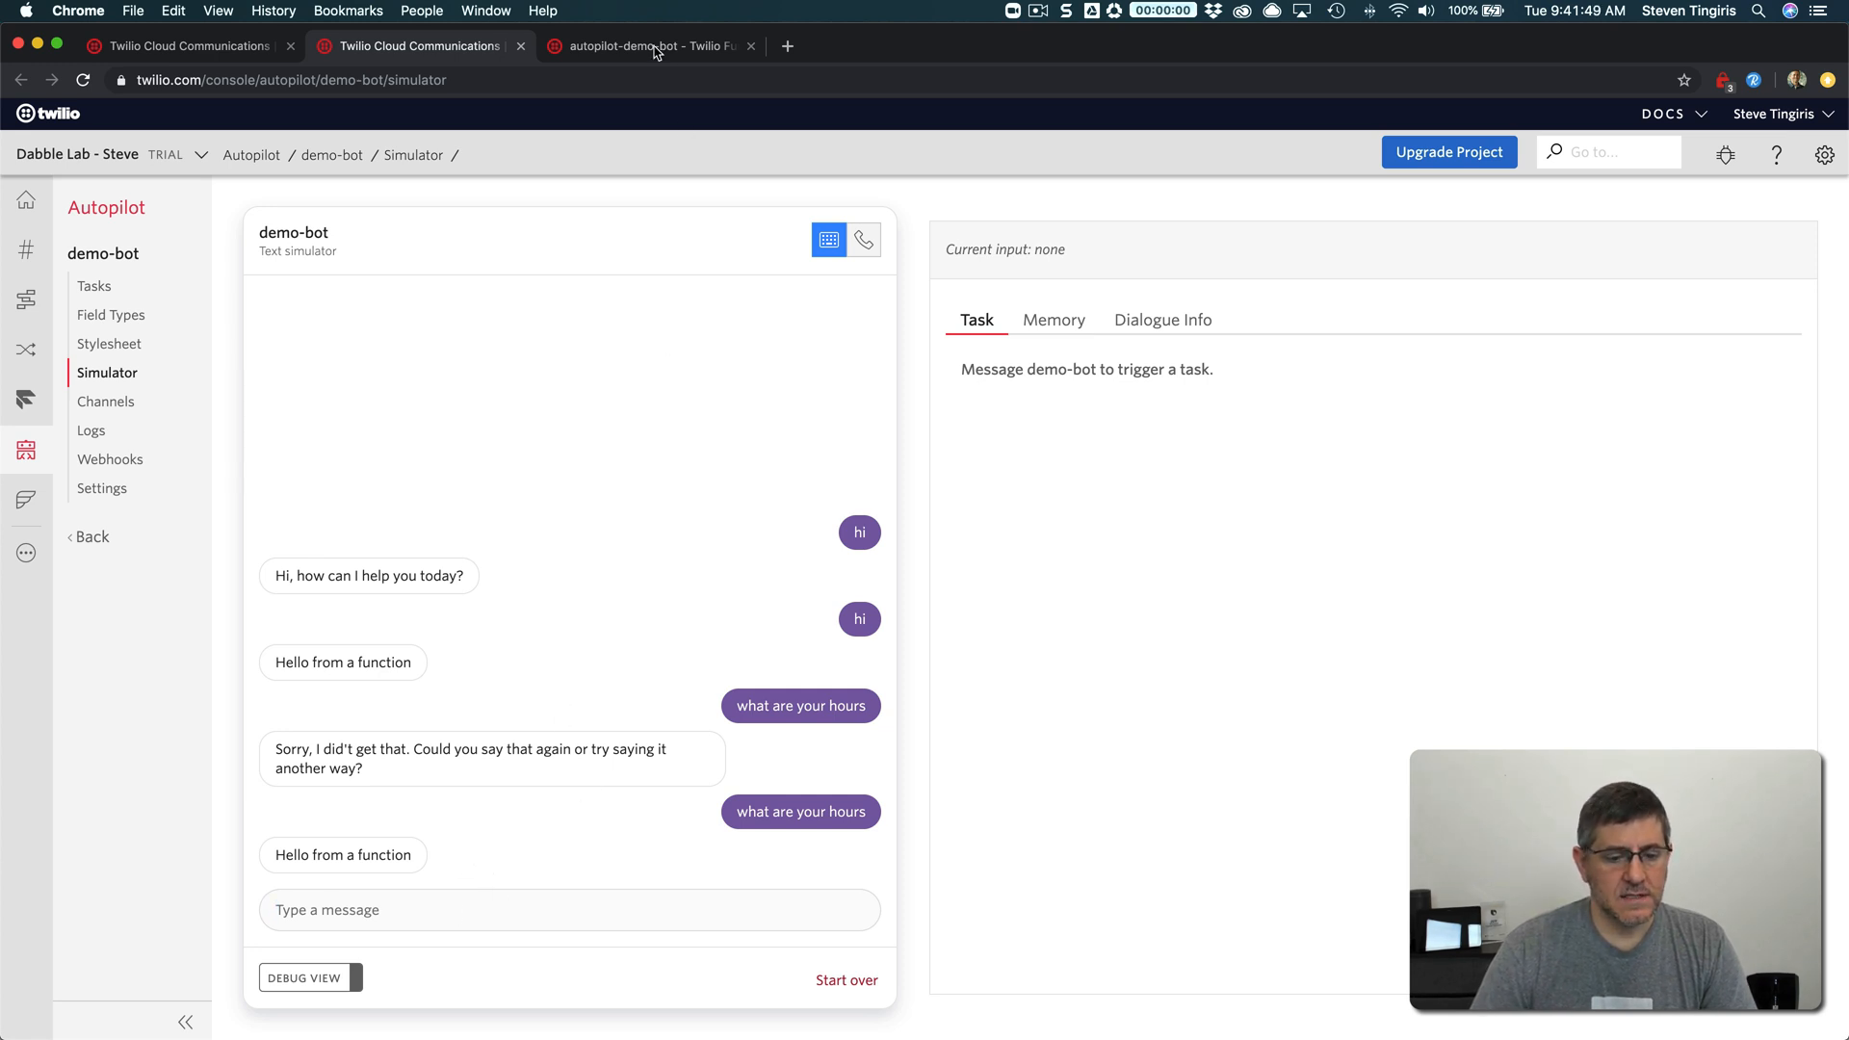
In the autopilot-demo-bot Function code, add switch(event.CurrentTask) { ... }
left_click(647, 46)
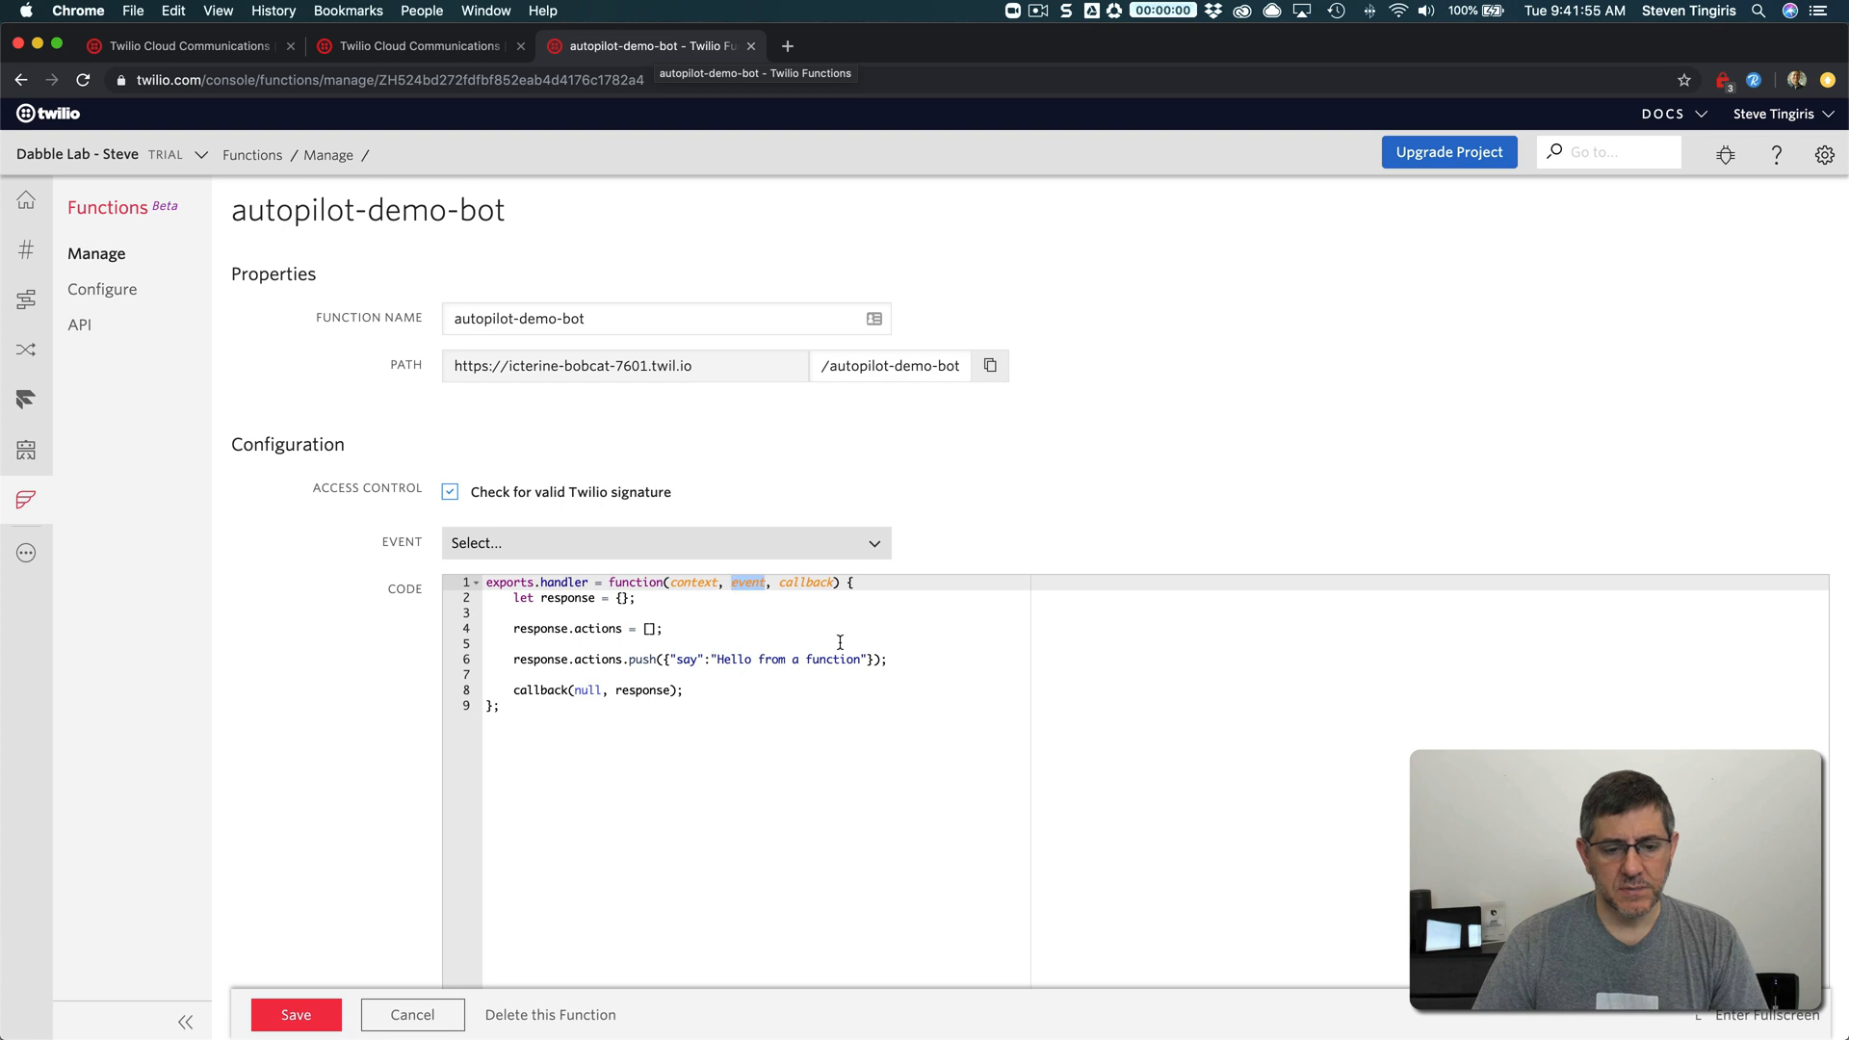
type("sw")
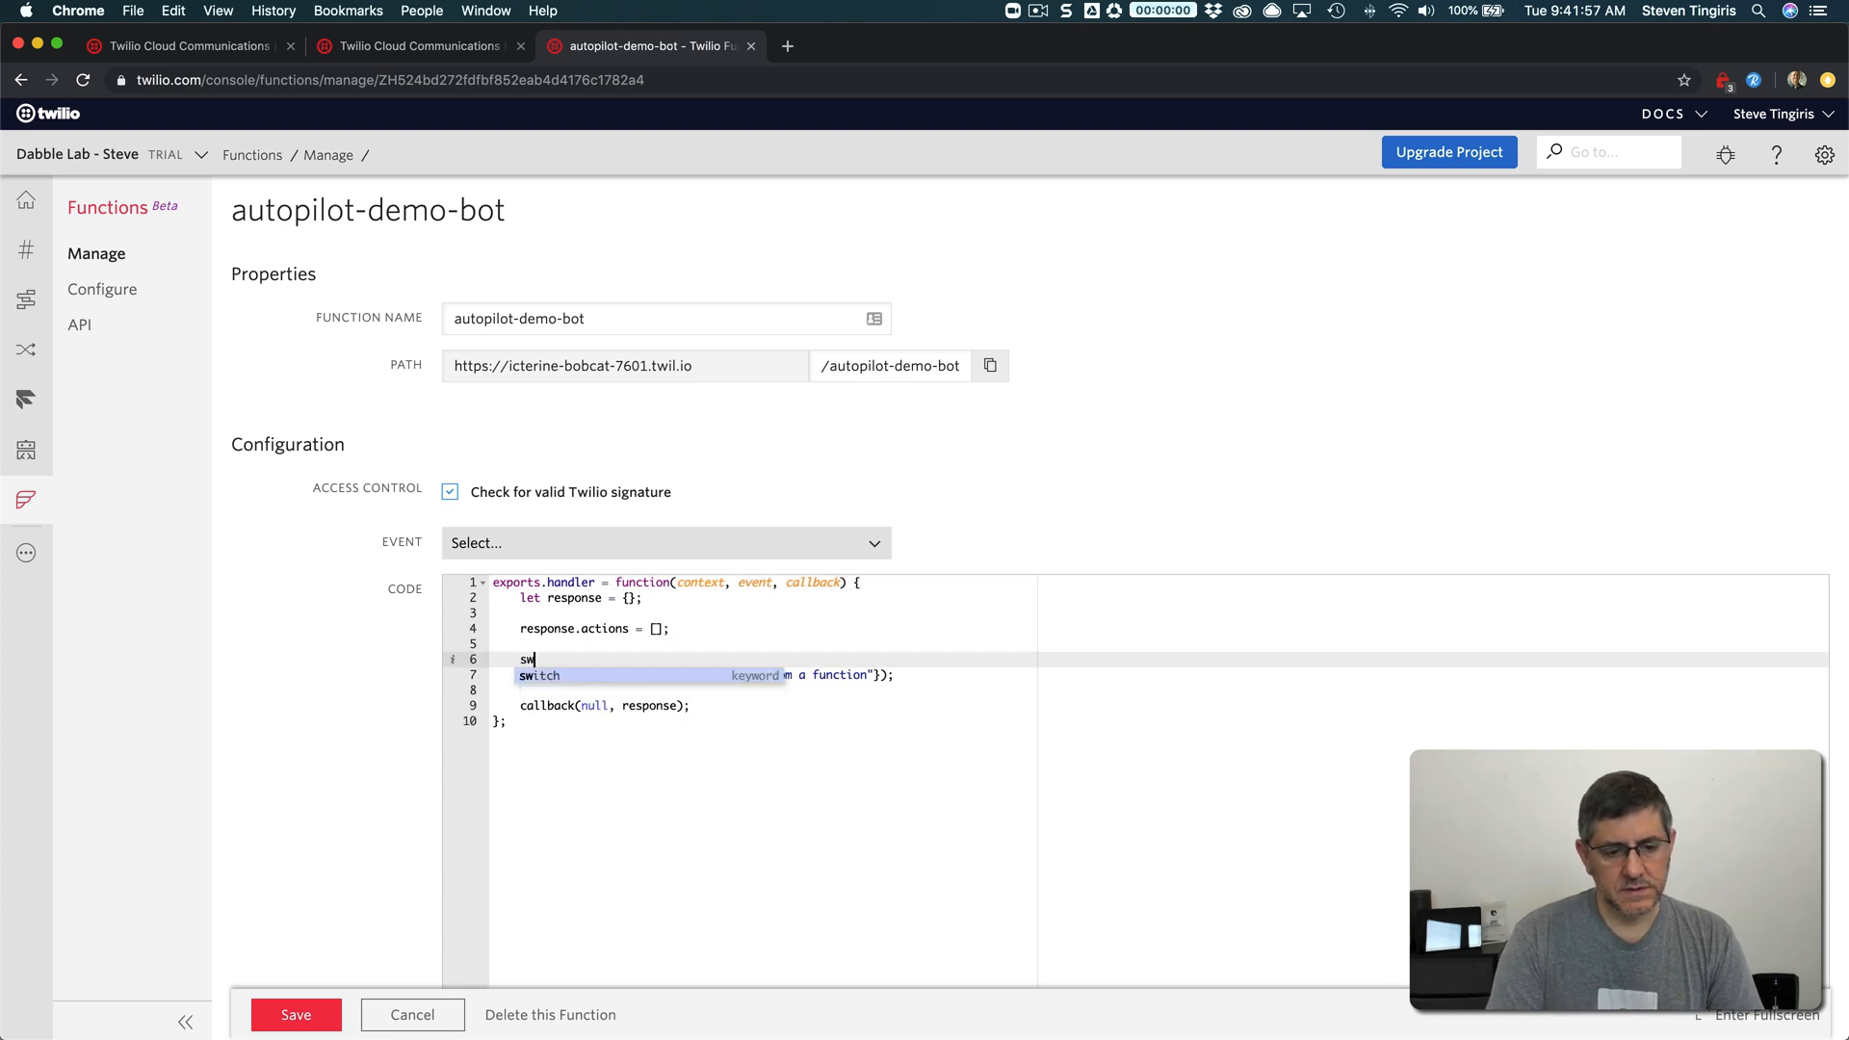
type("itch()")
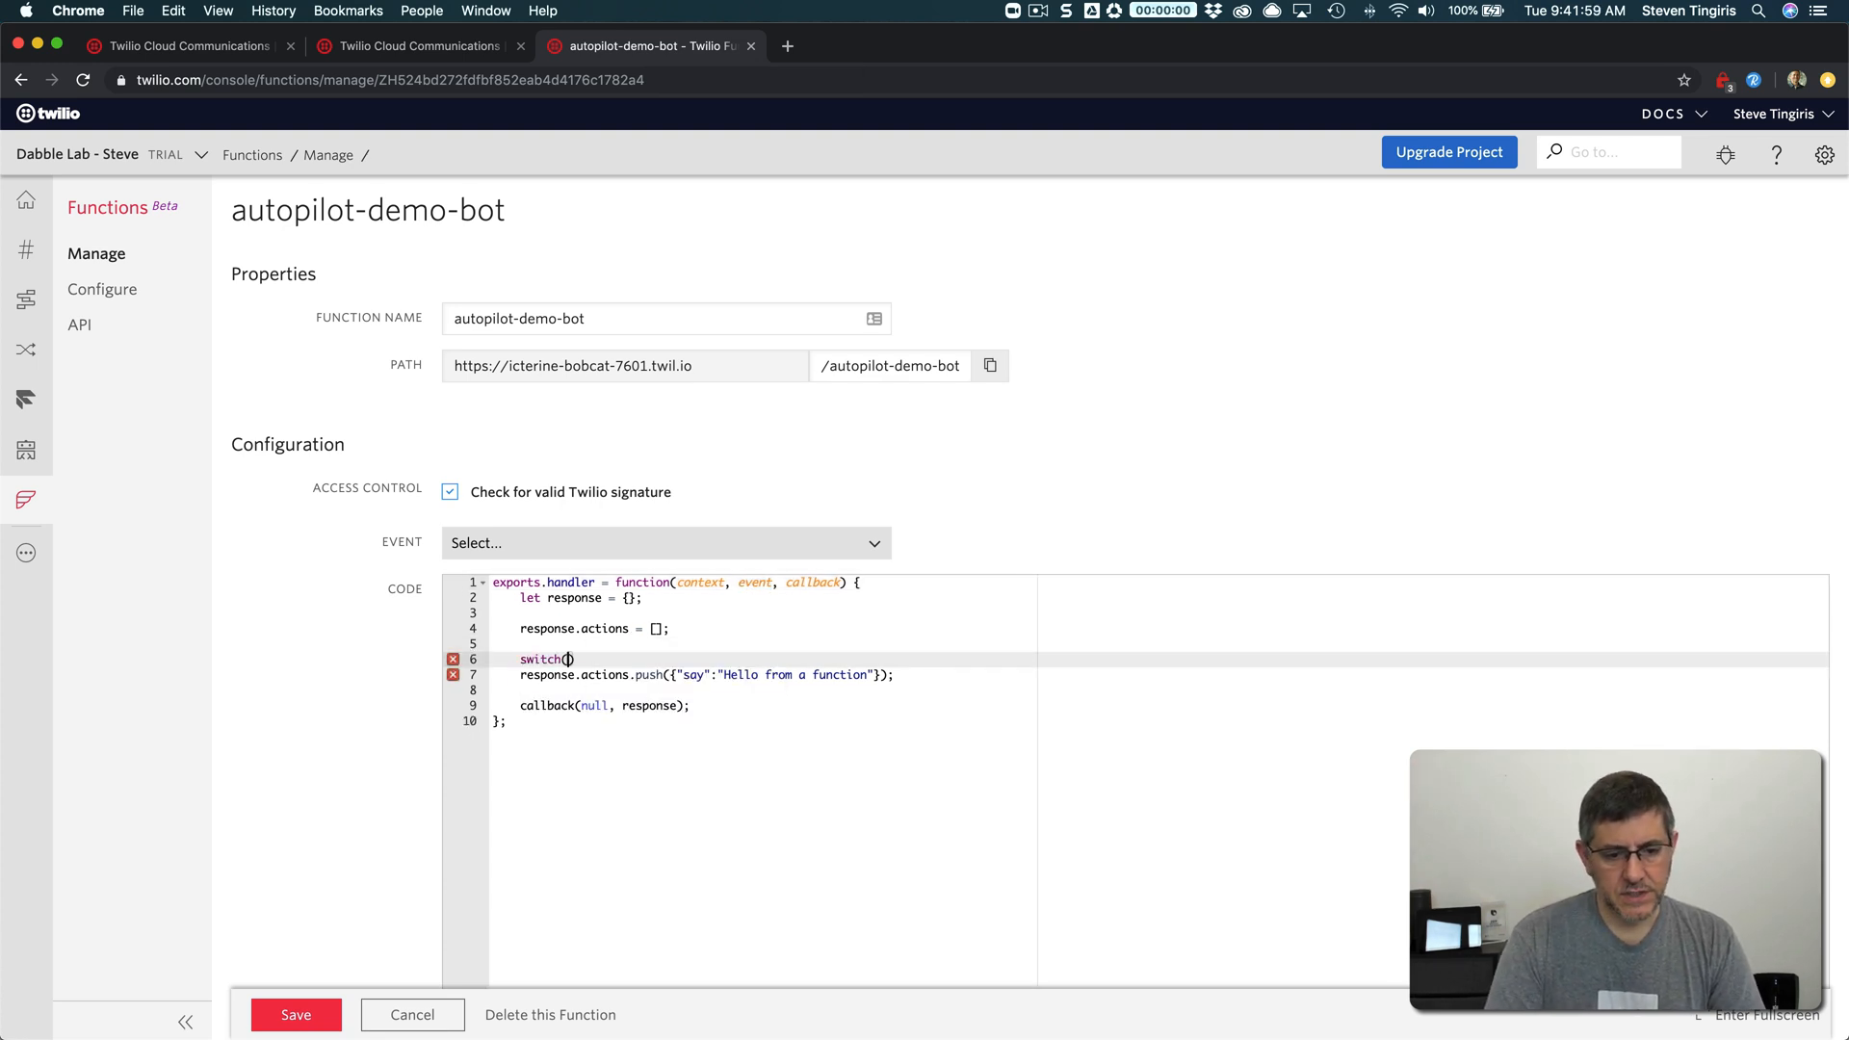
type("eve")
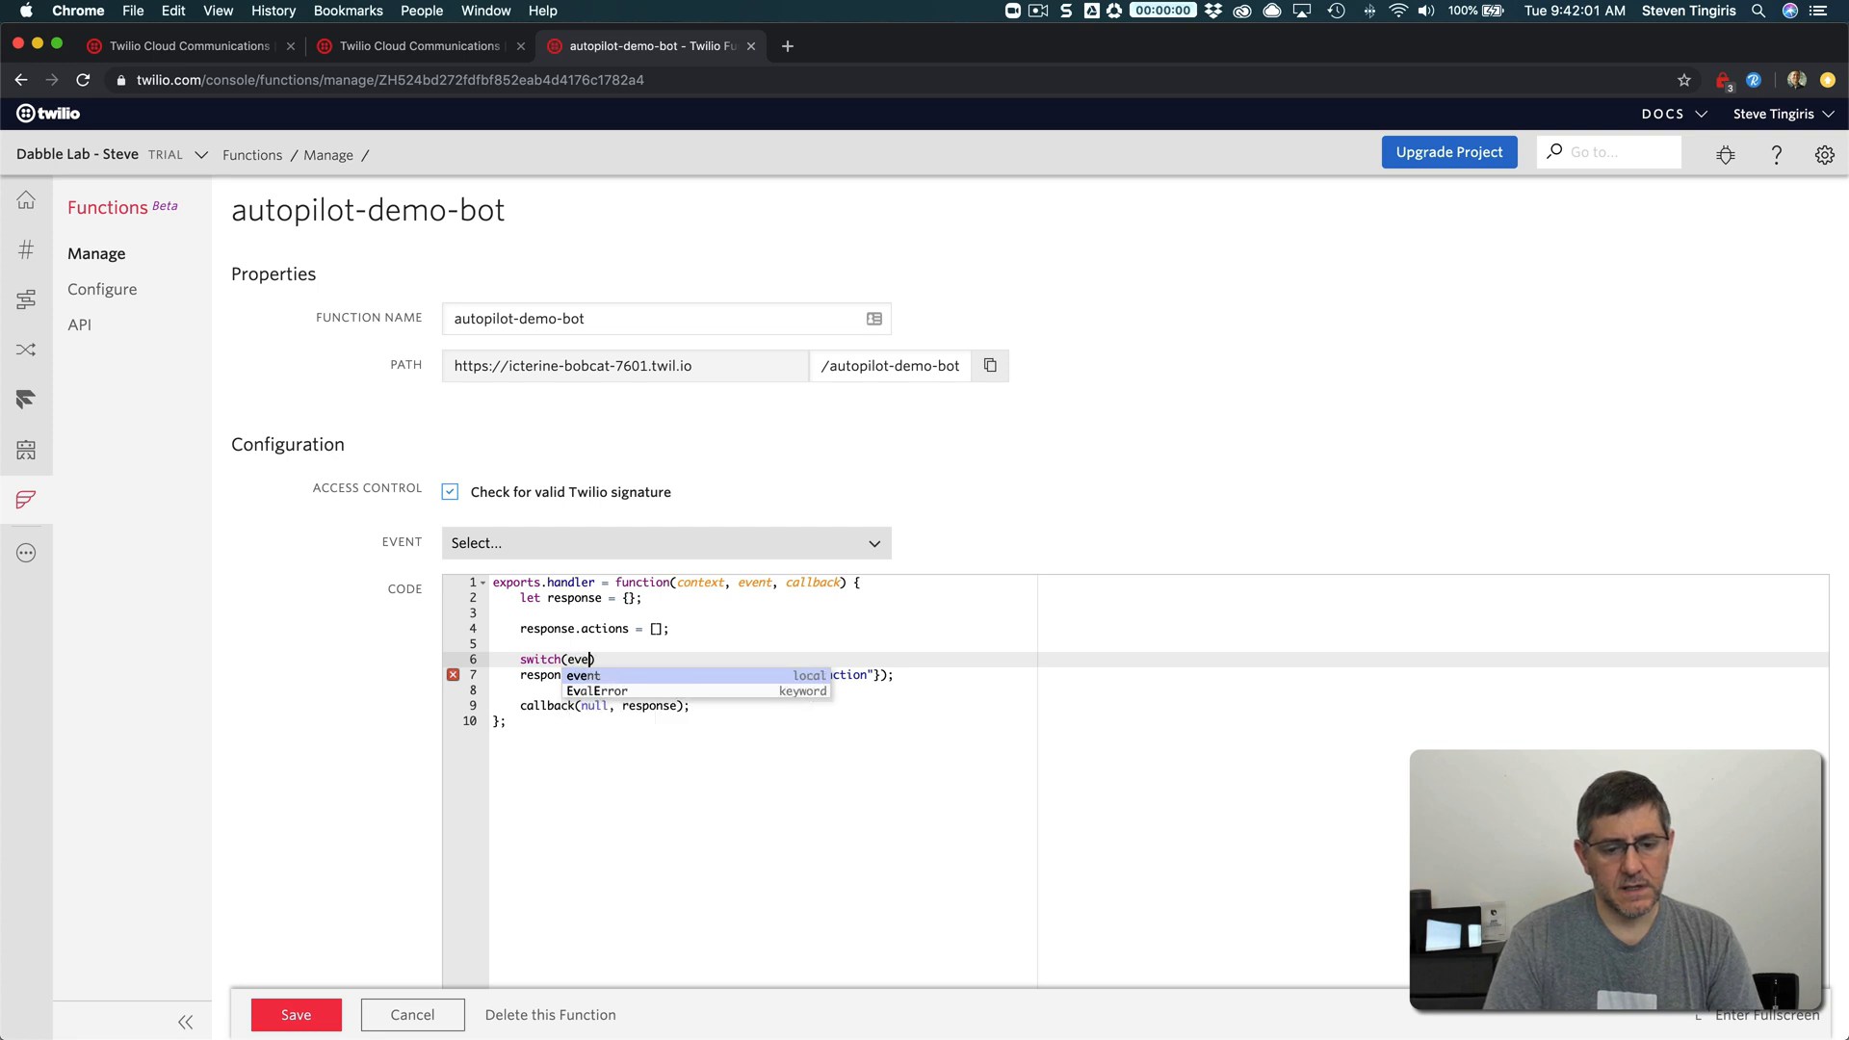
type(".c")
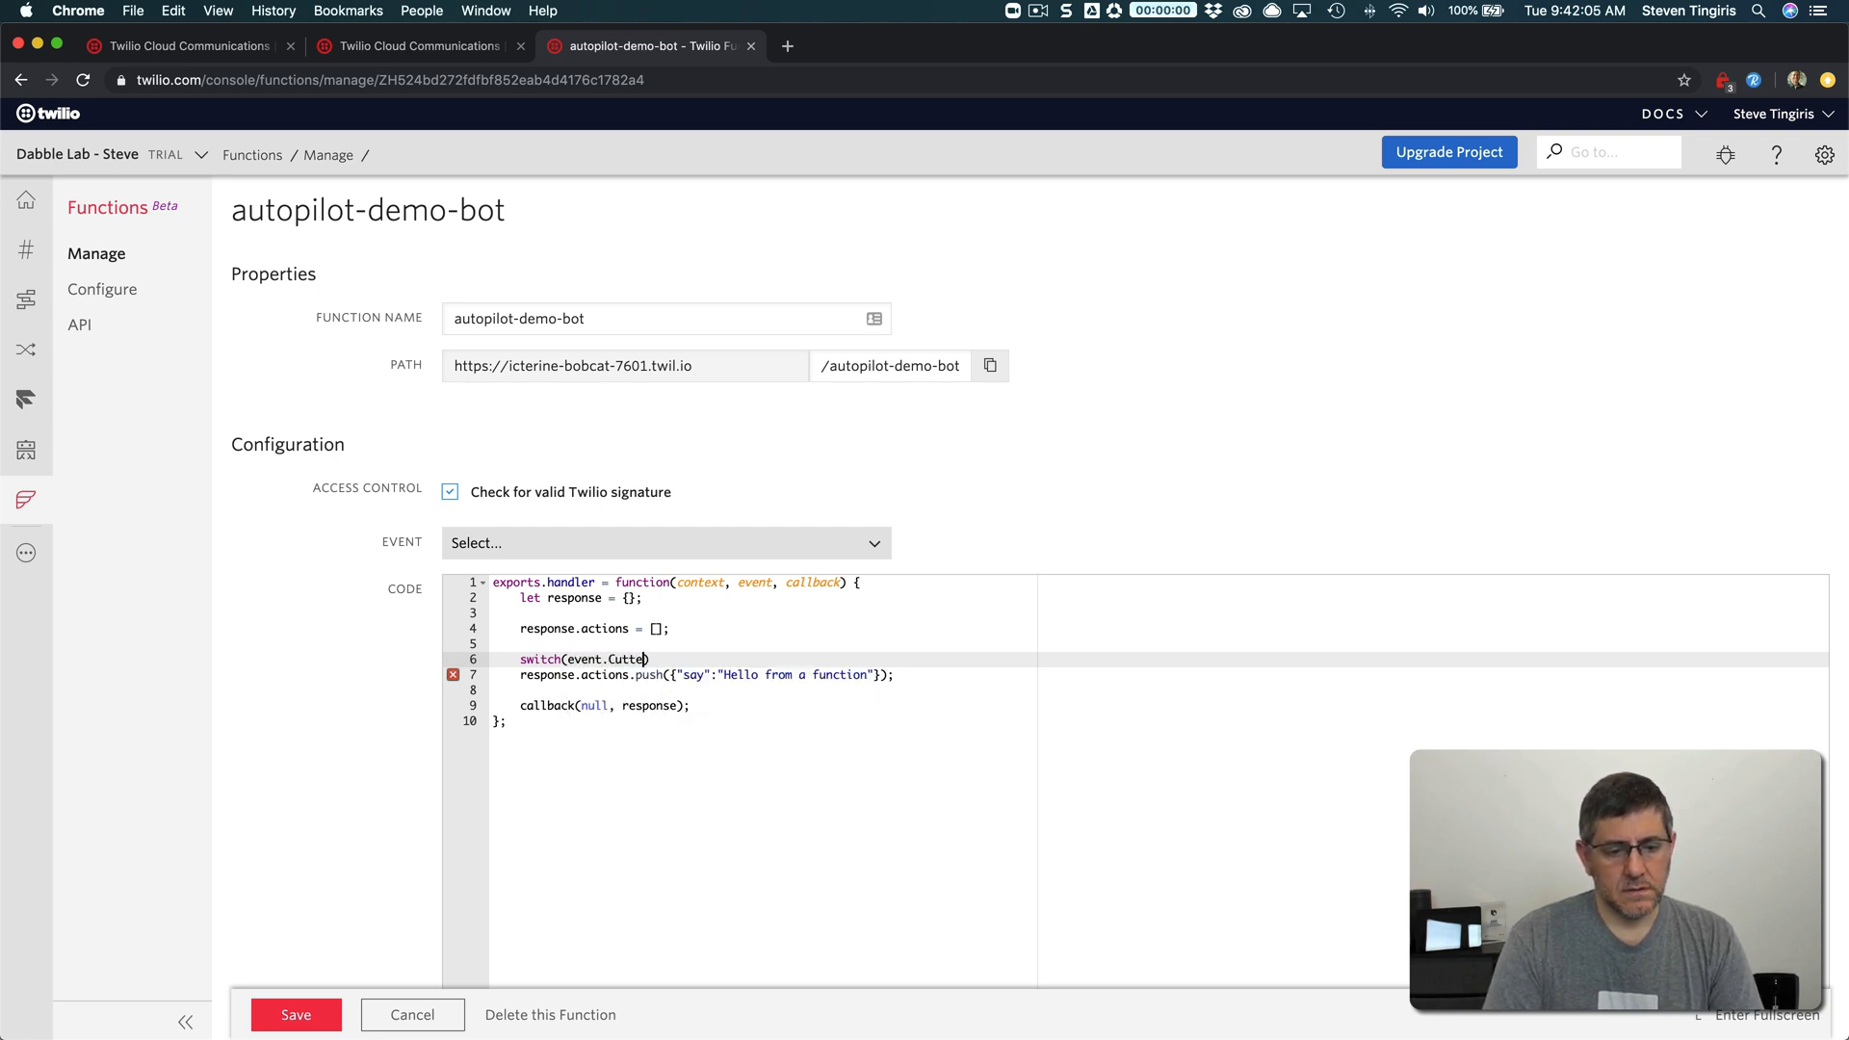
type("CurrentTo")
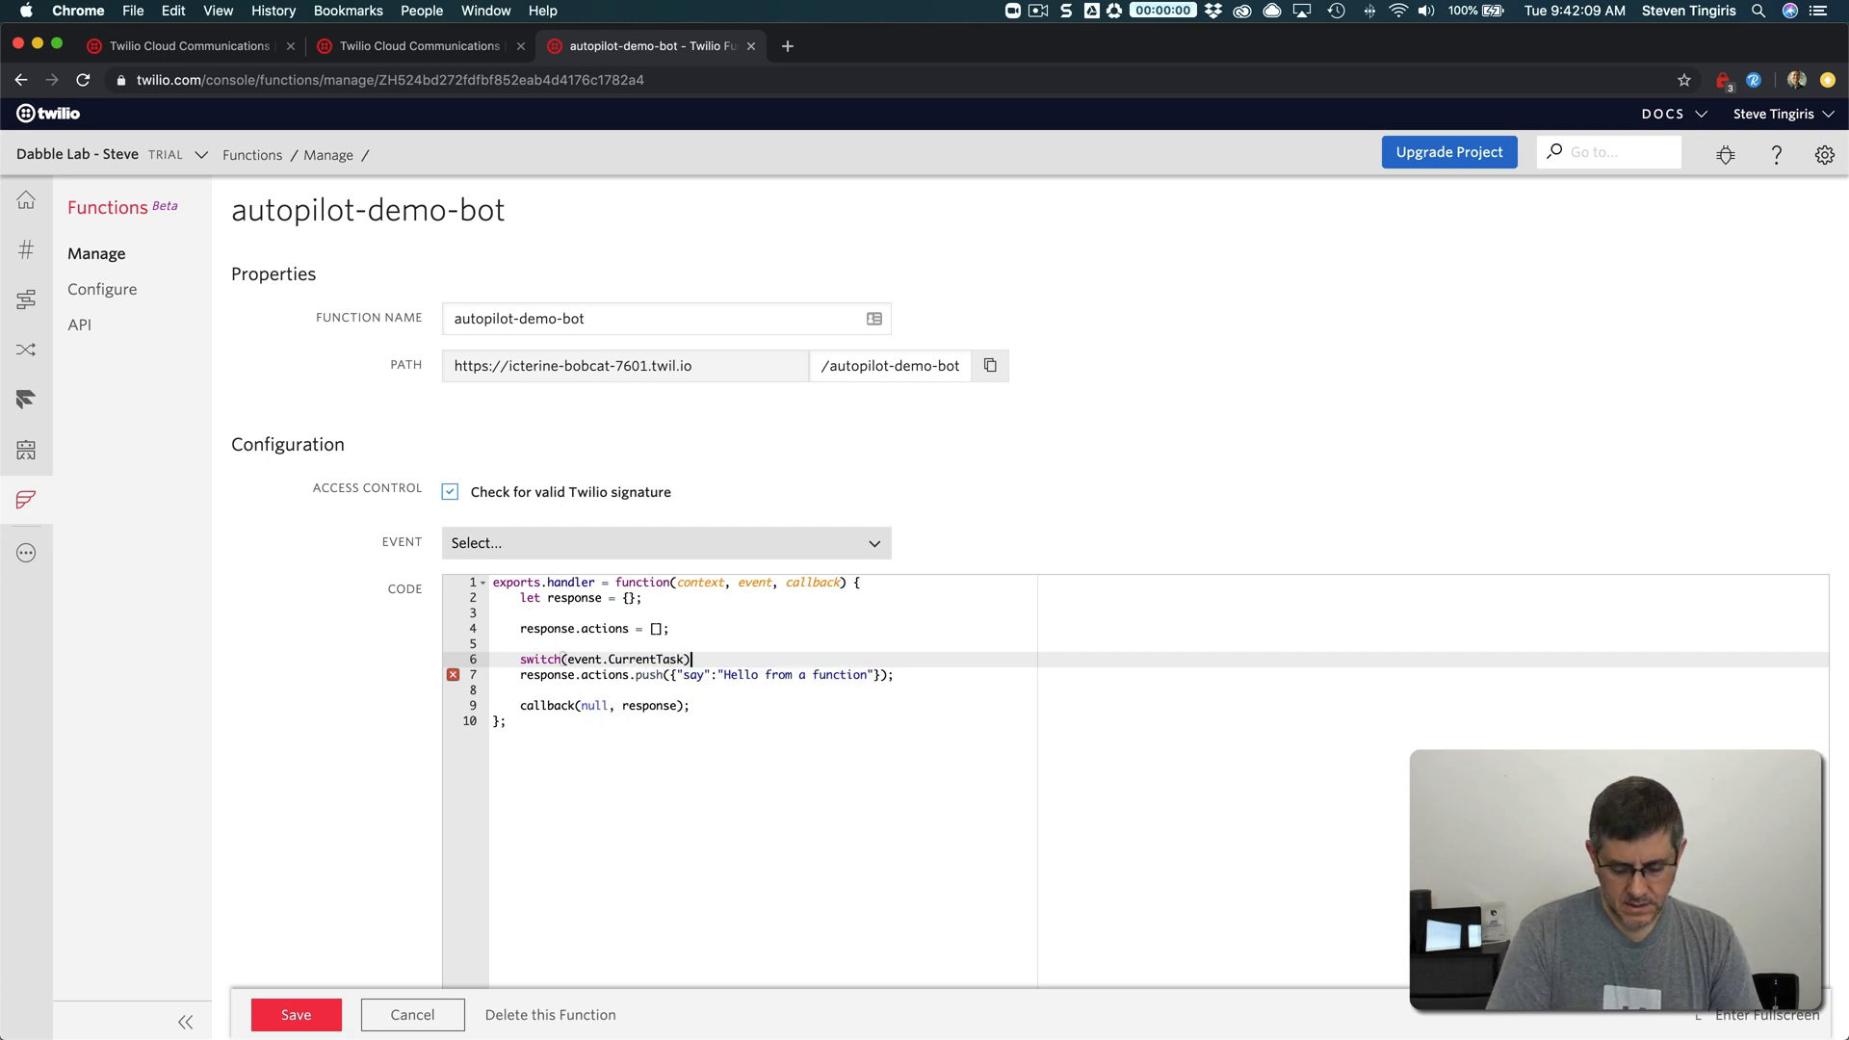
type("{")
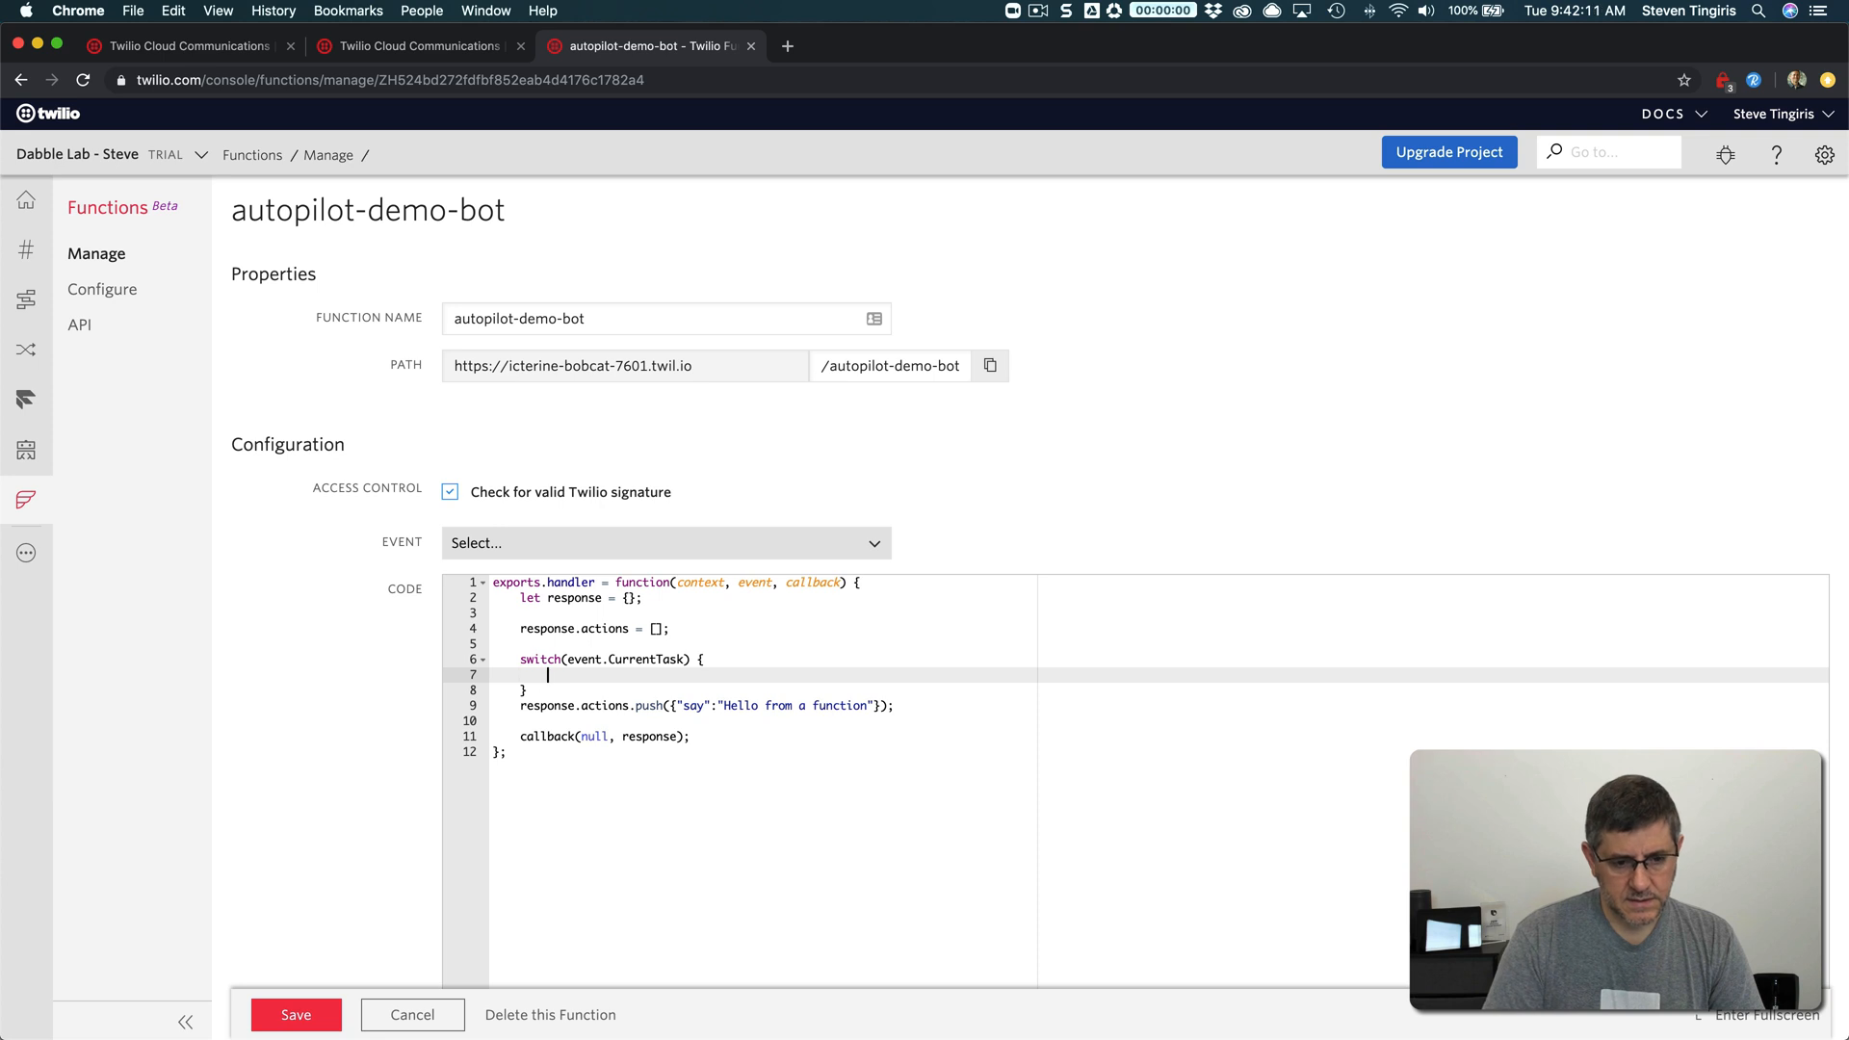
Add case "greeting" pushing say "Hello from a function" and break
type("case")
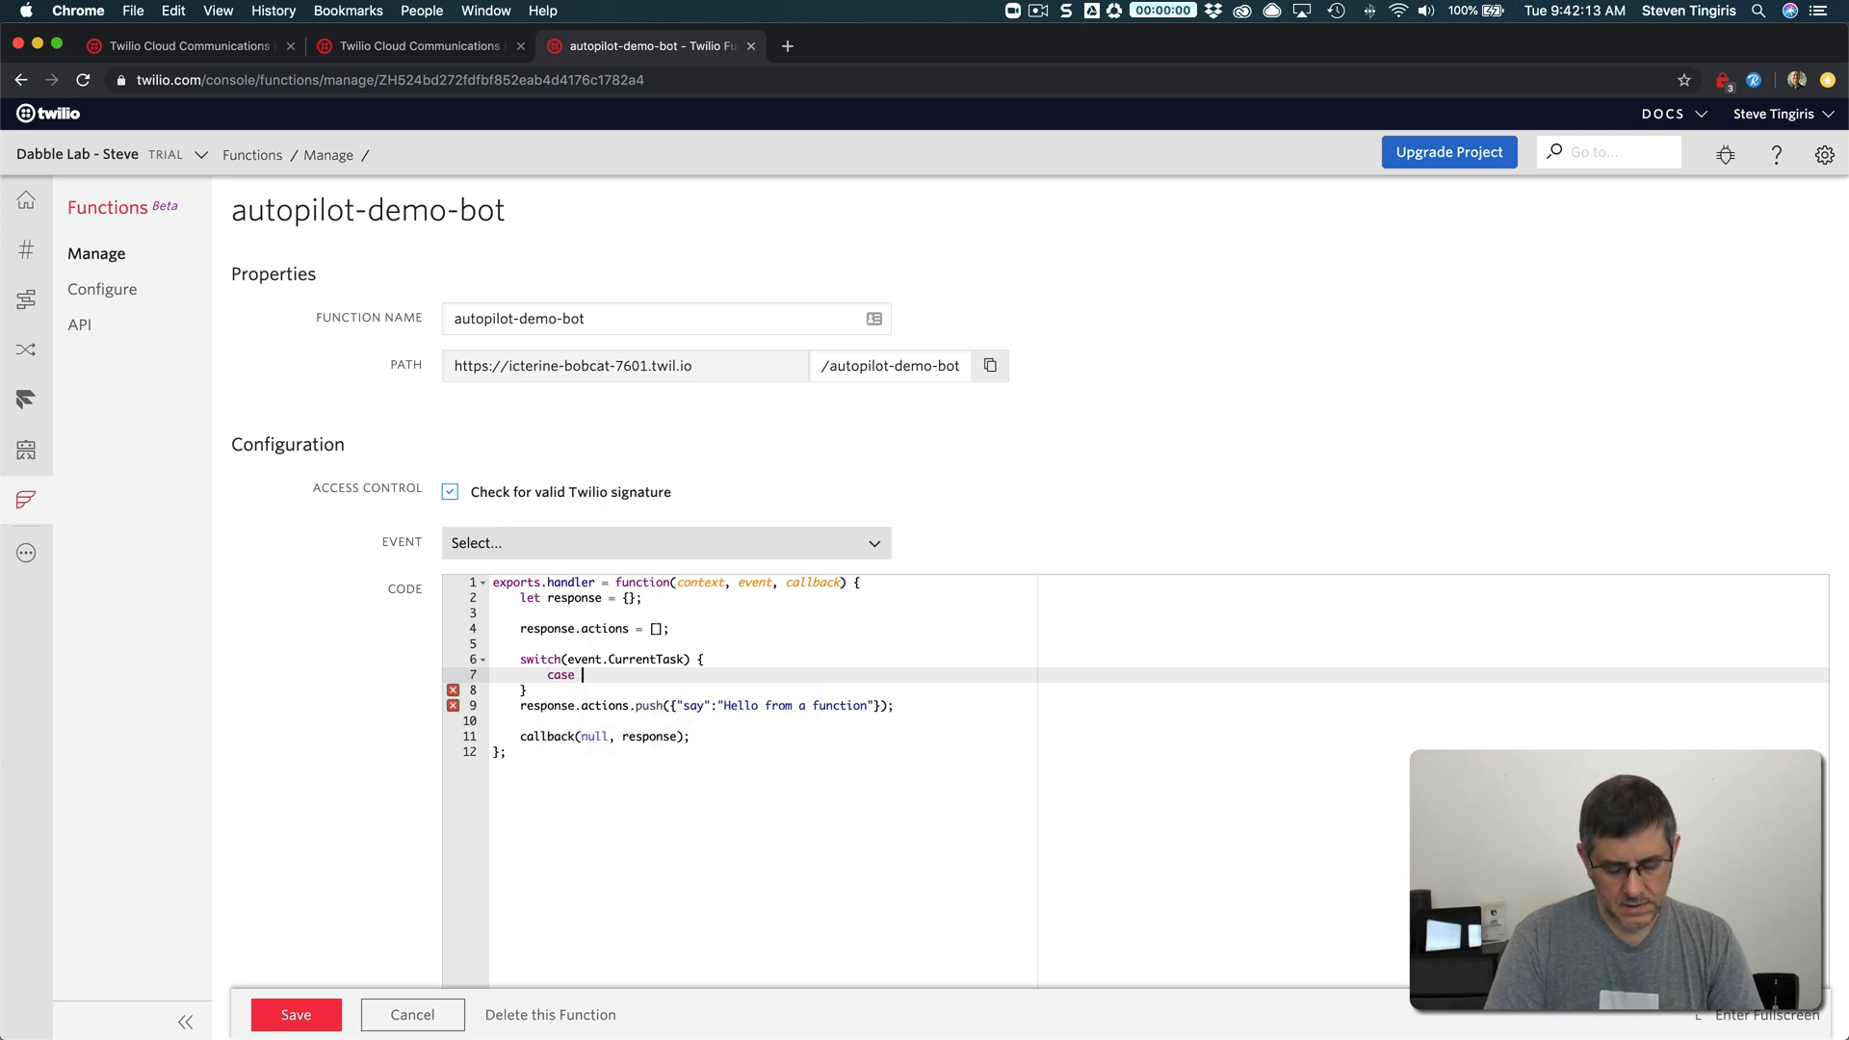
type("\"g")
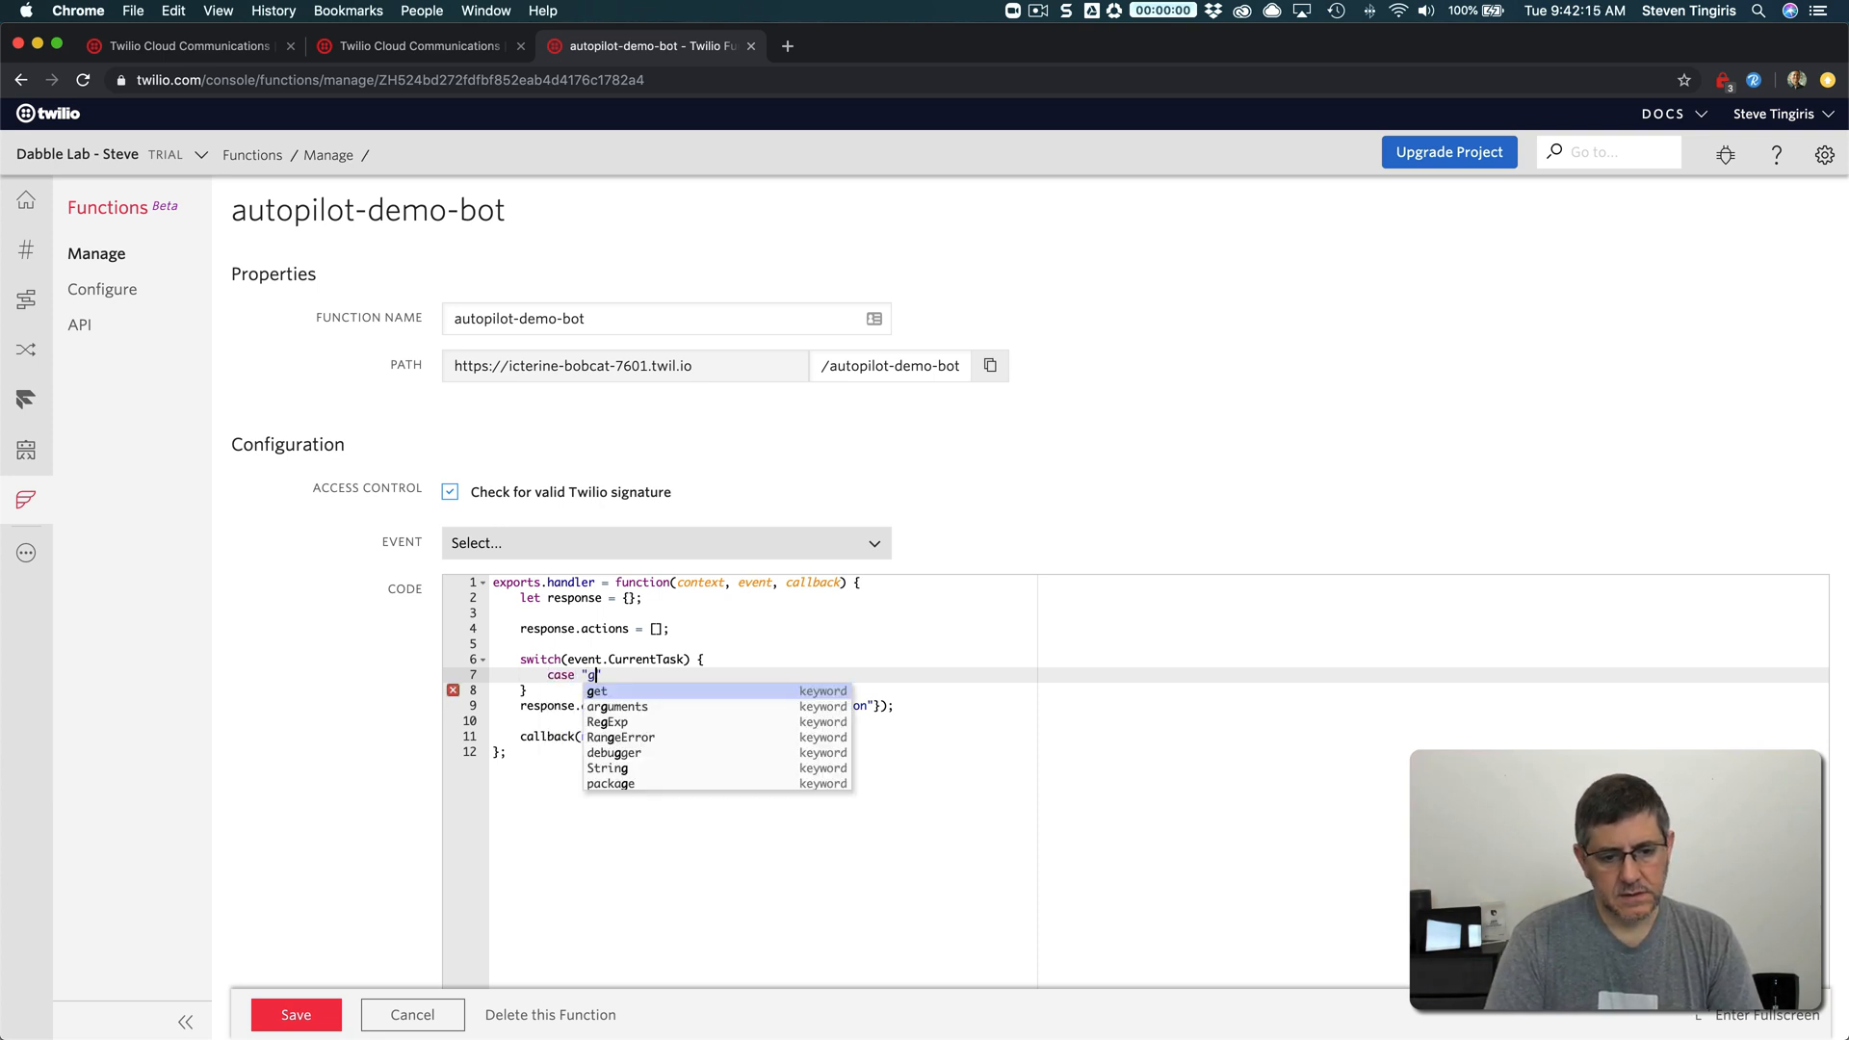
type("reeting")
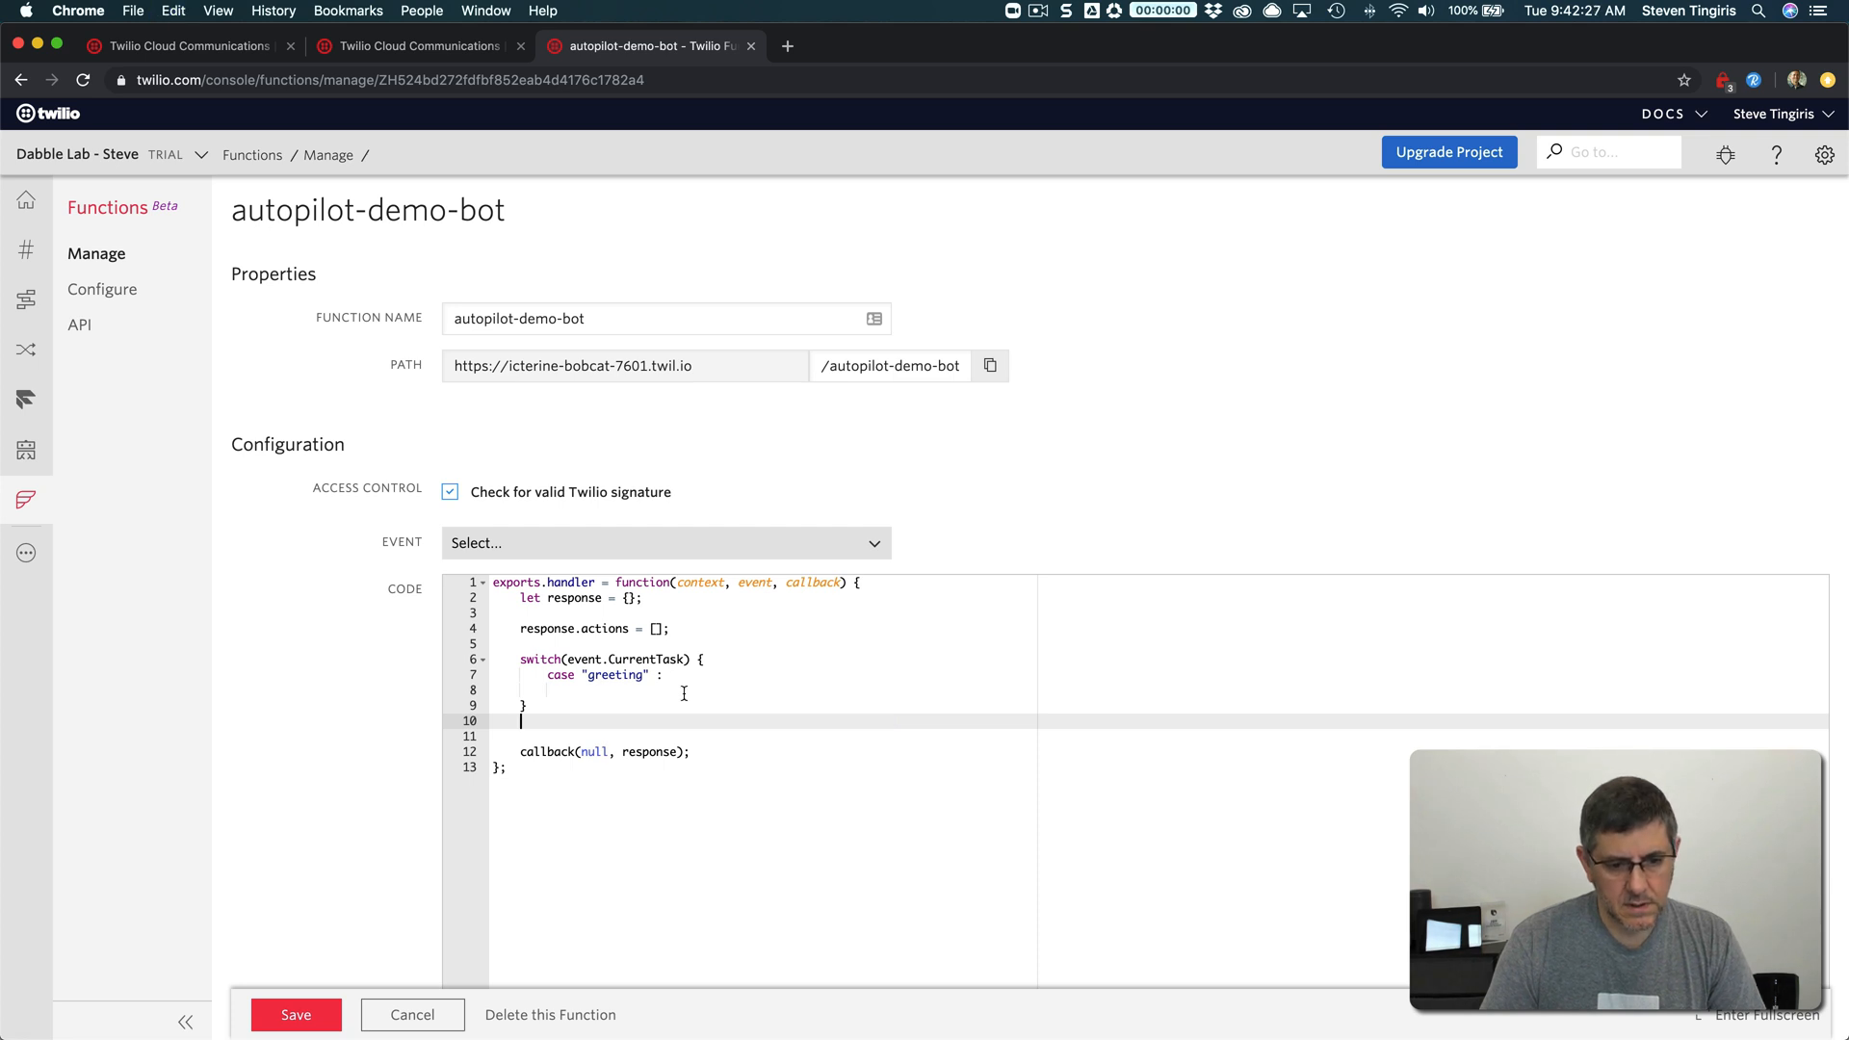
type("response.actions.push({\"say\":\"Hello from a function\"});")
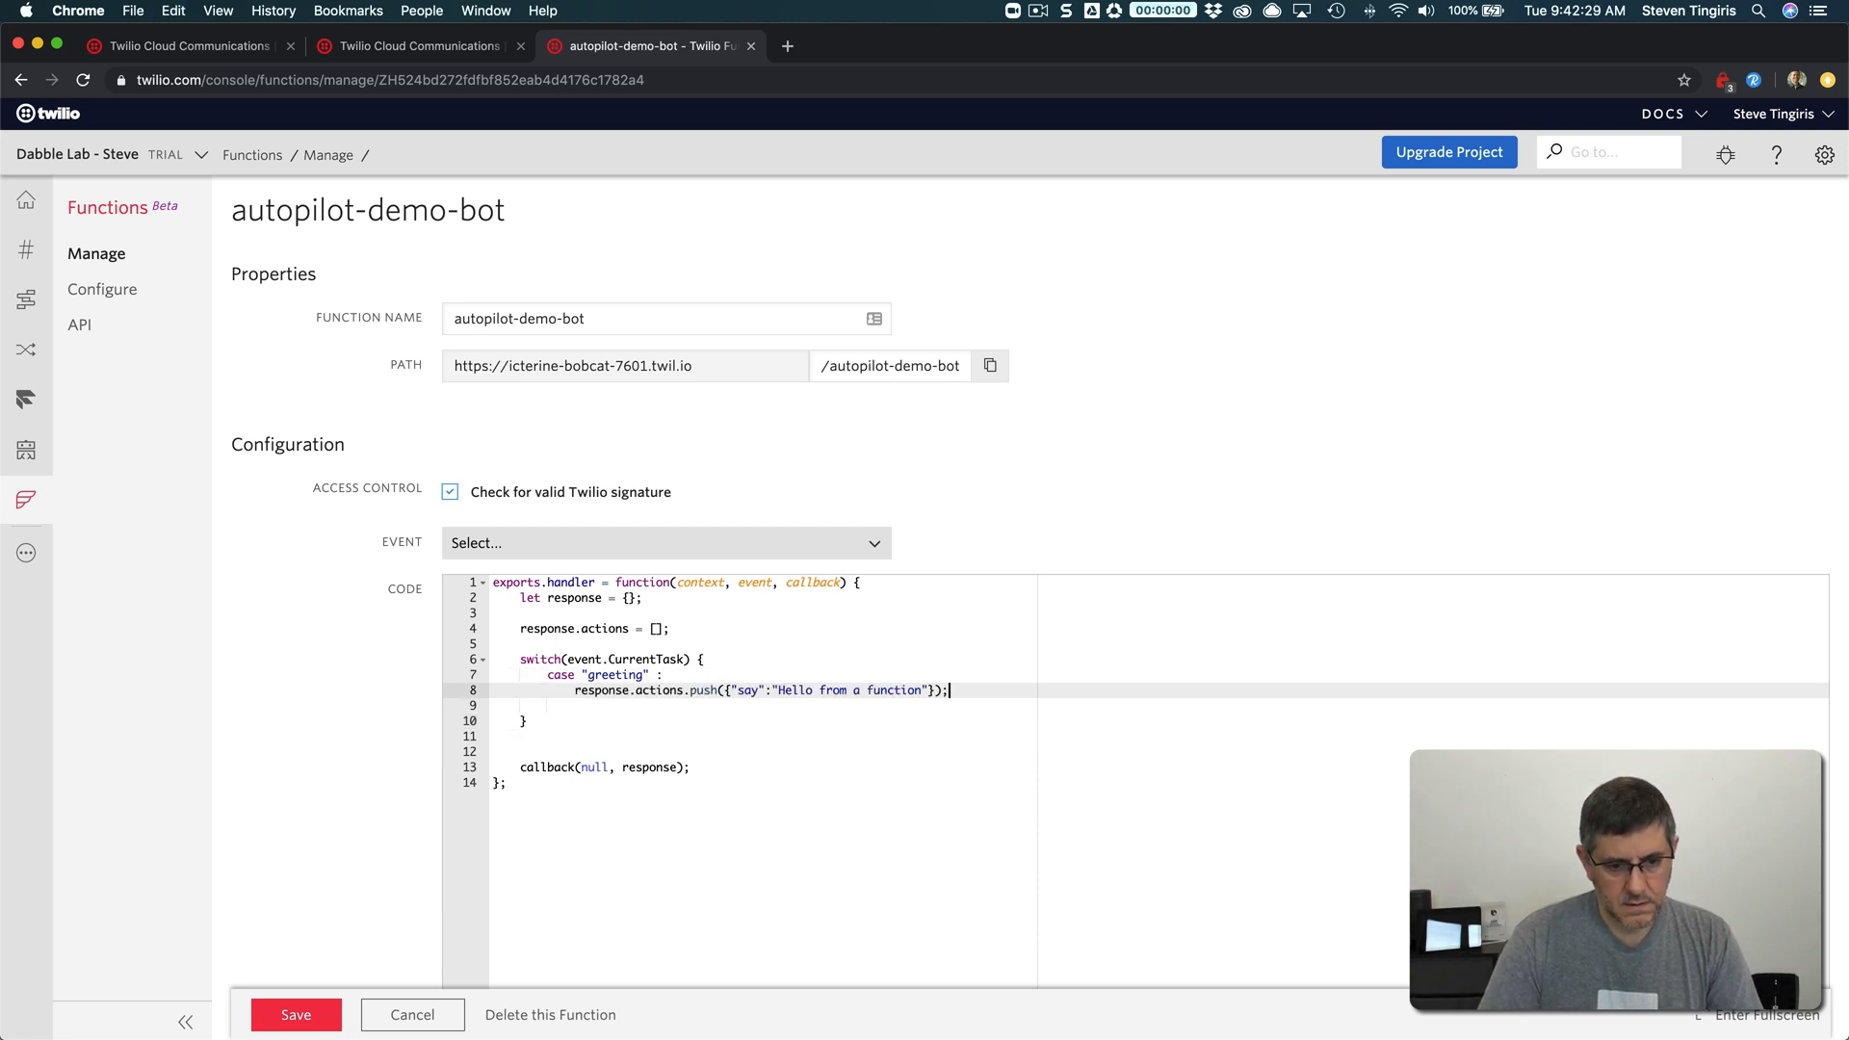
type("break;")
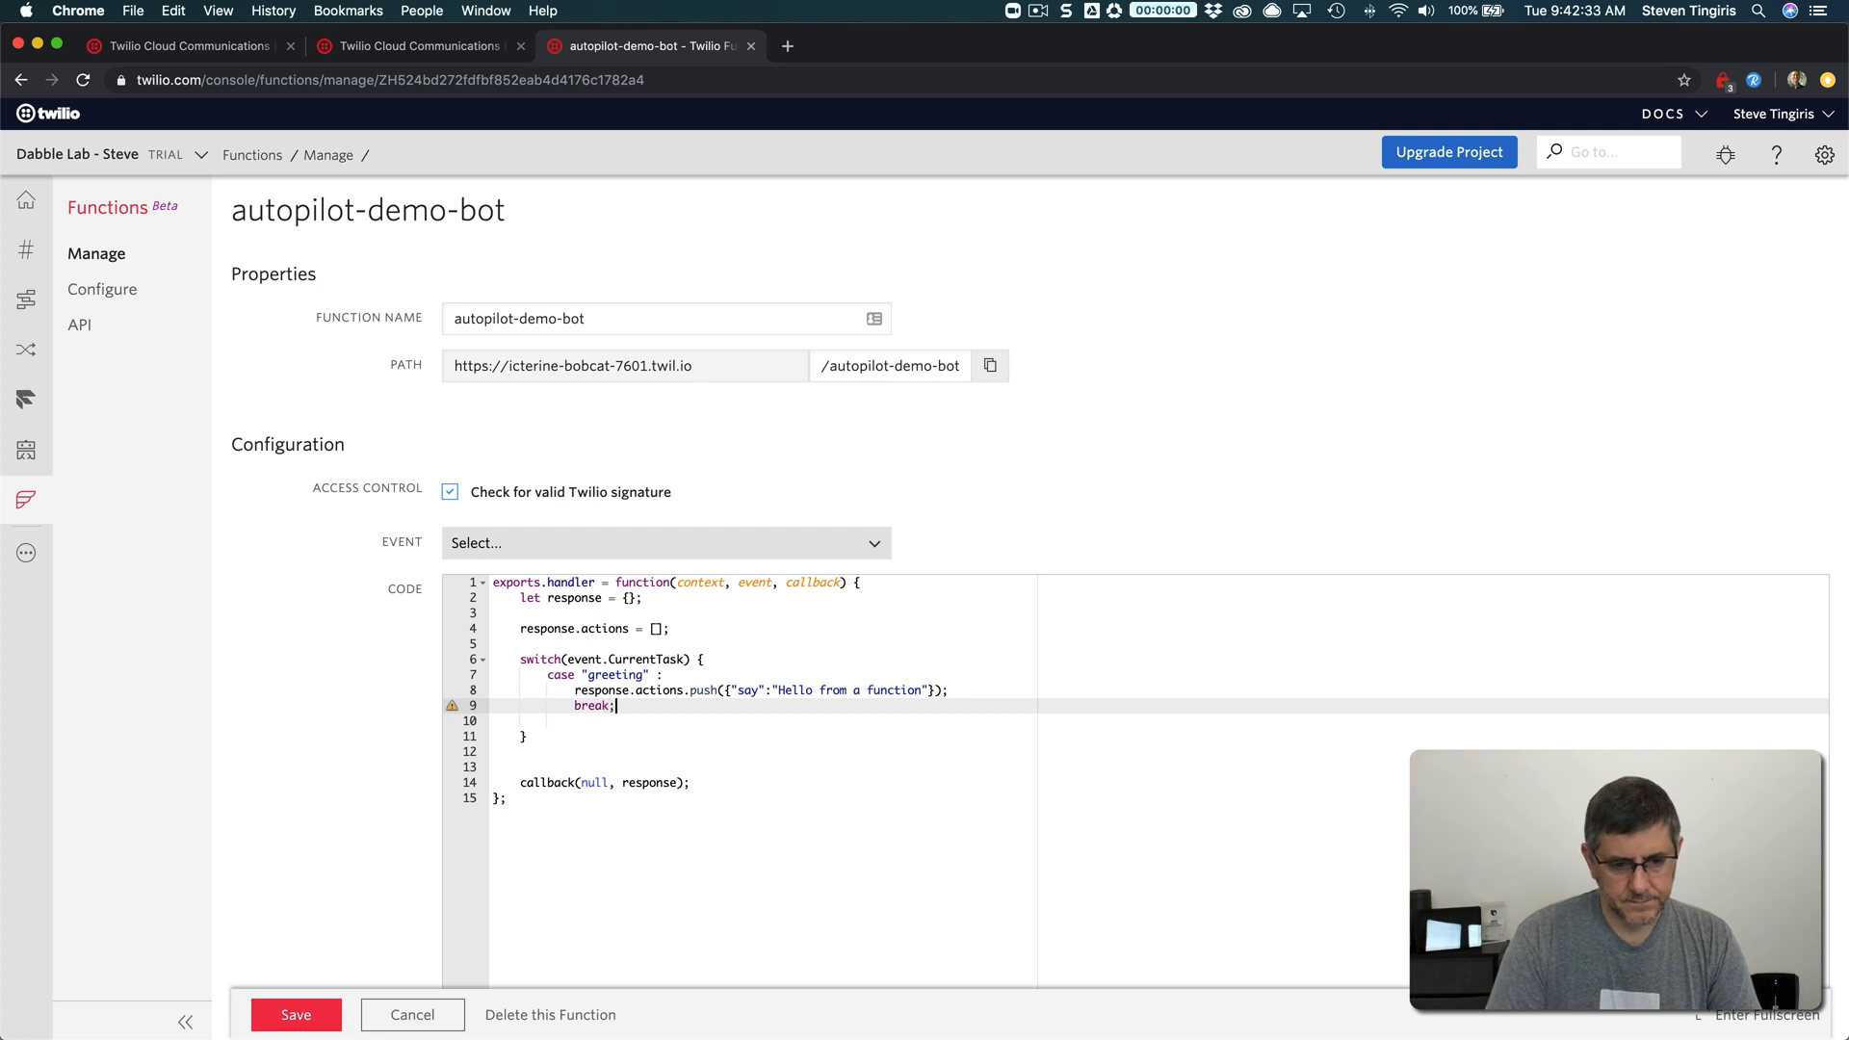
Add case "fallback" pushing say "Sorry I don't know what to do." and break
type("c")
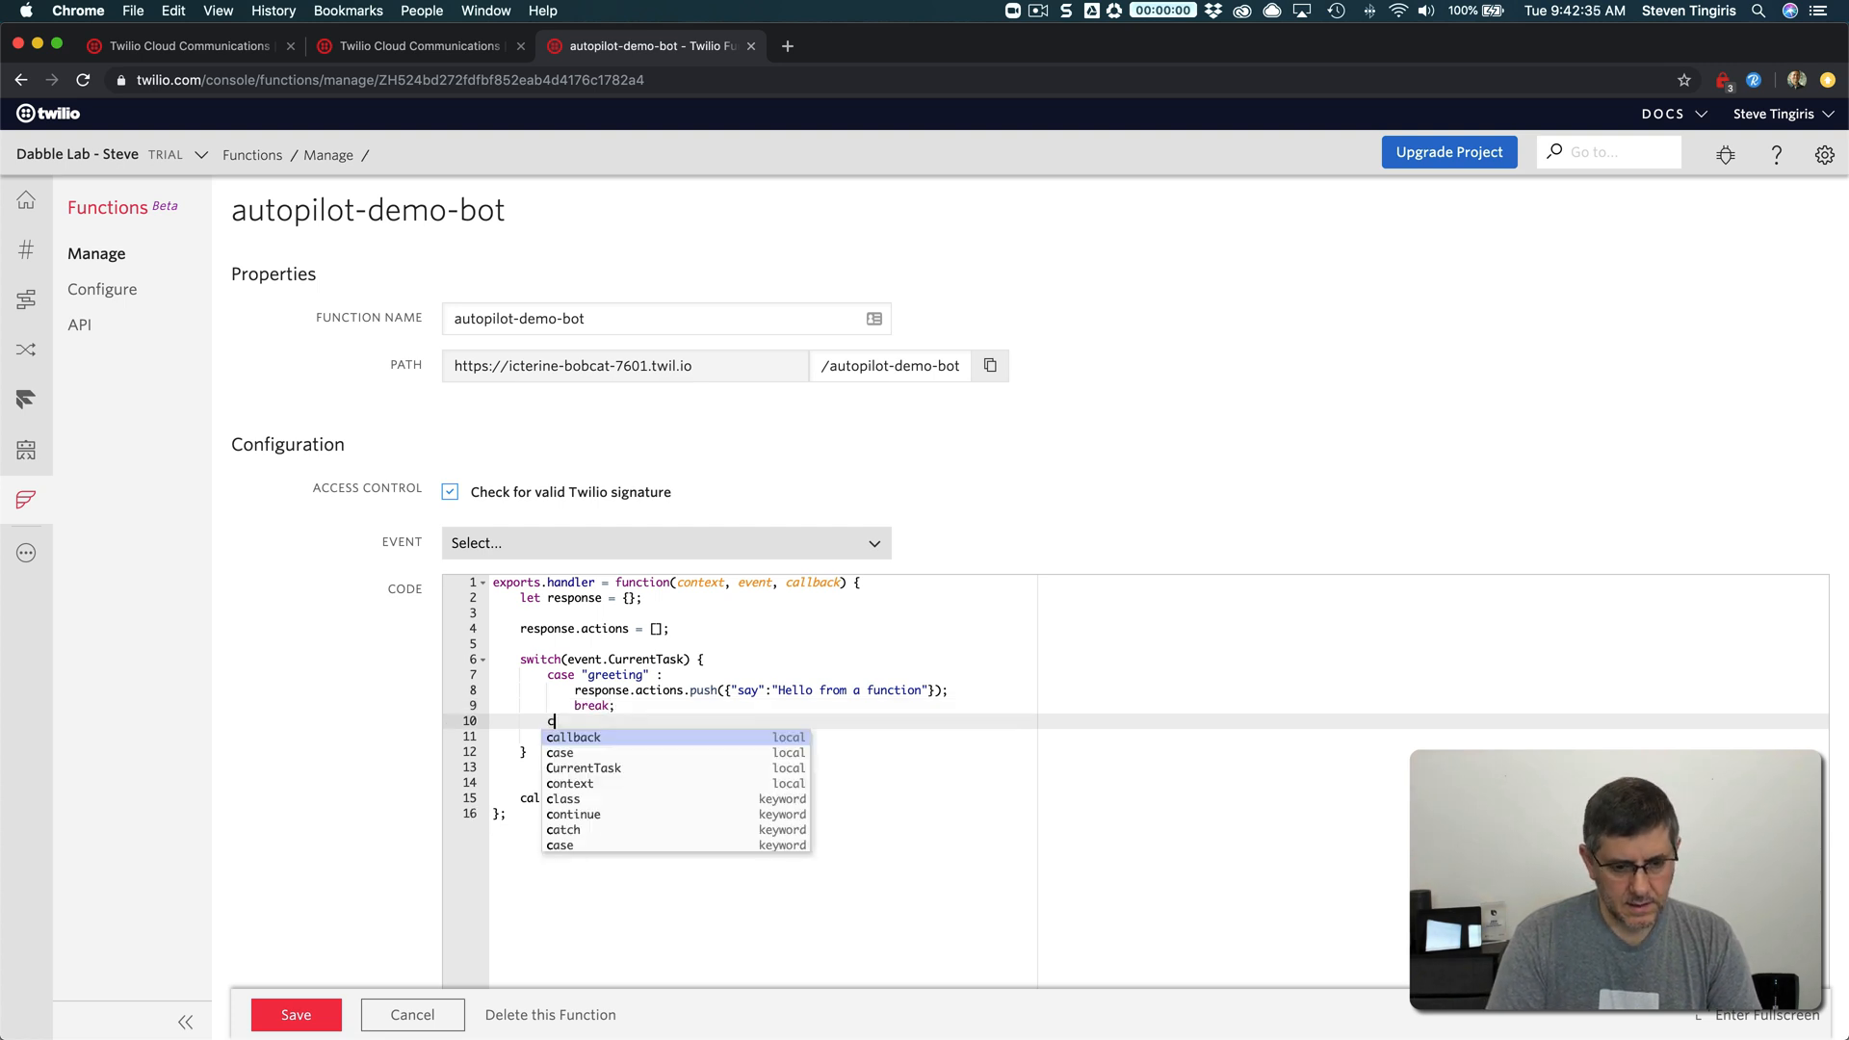
type("ase \"")
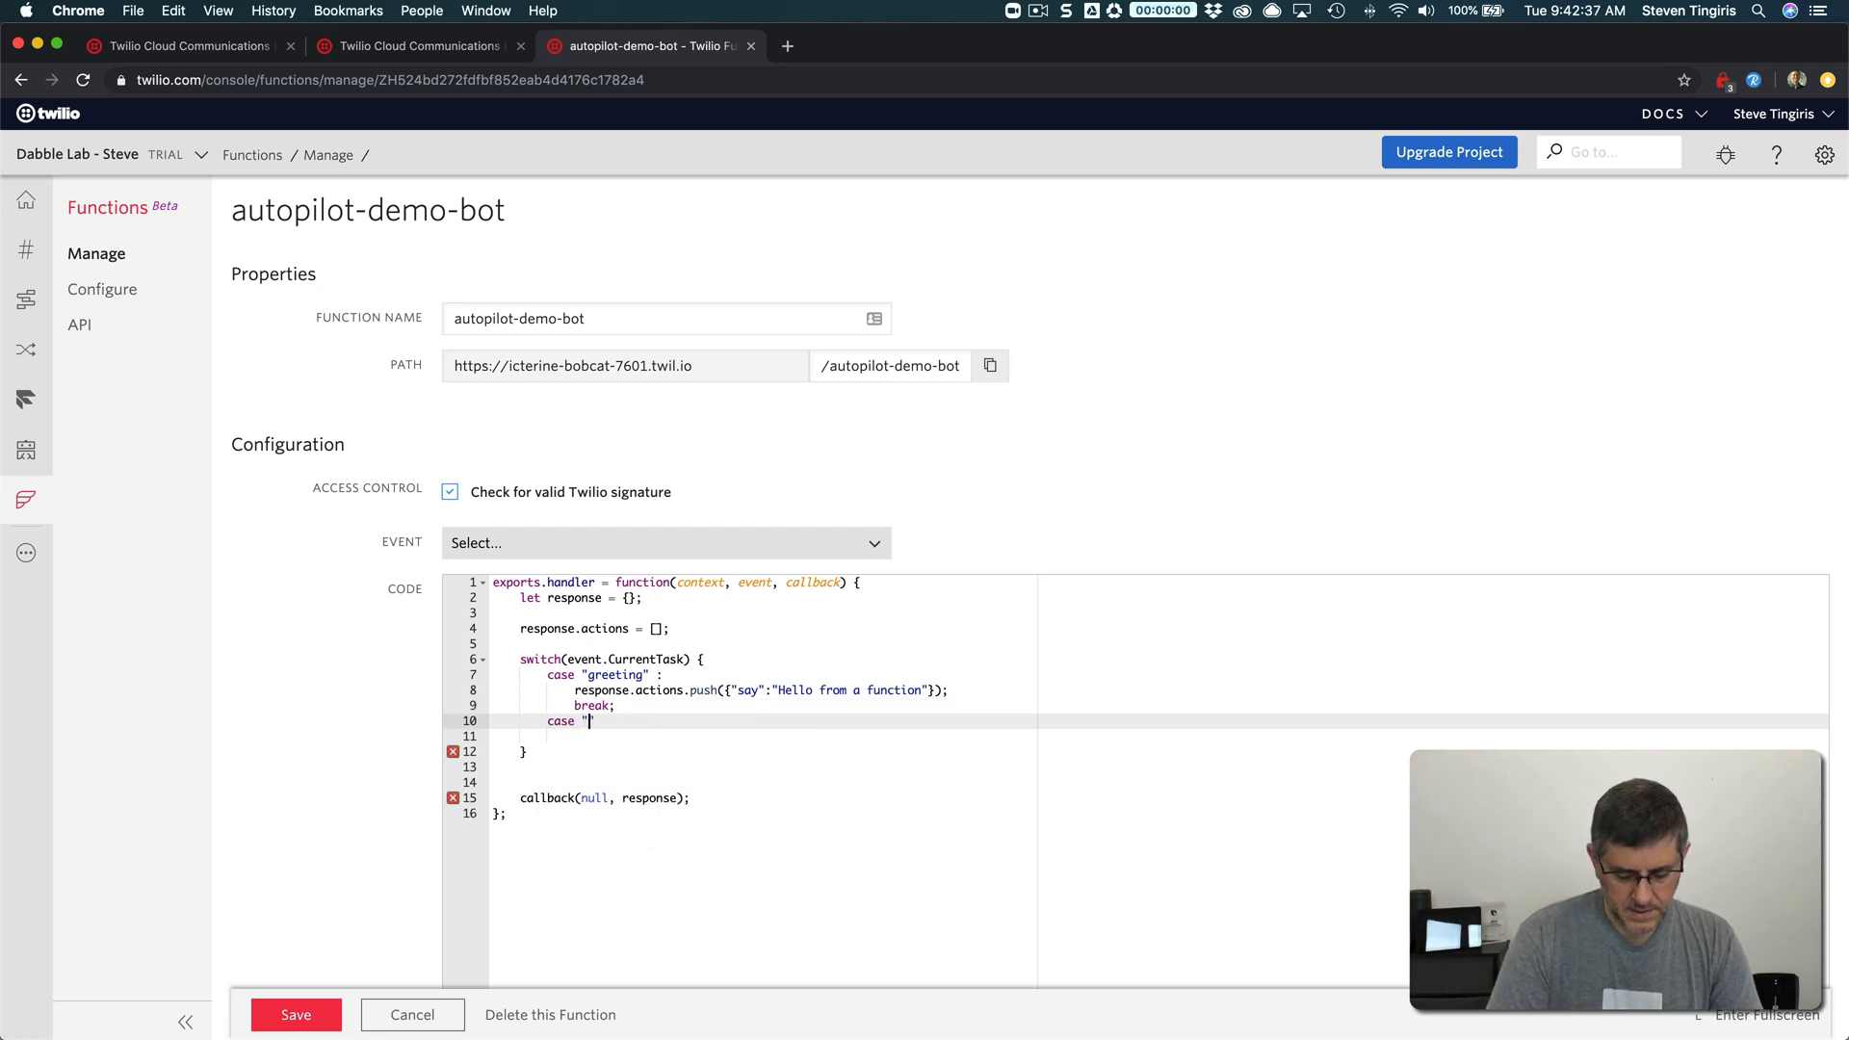
type("fallback")
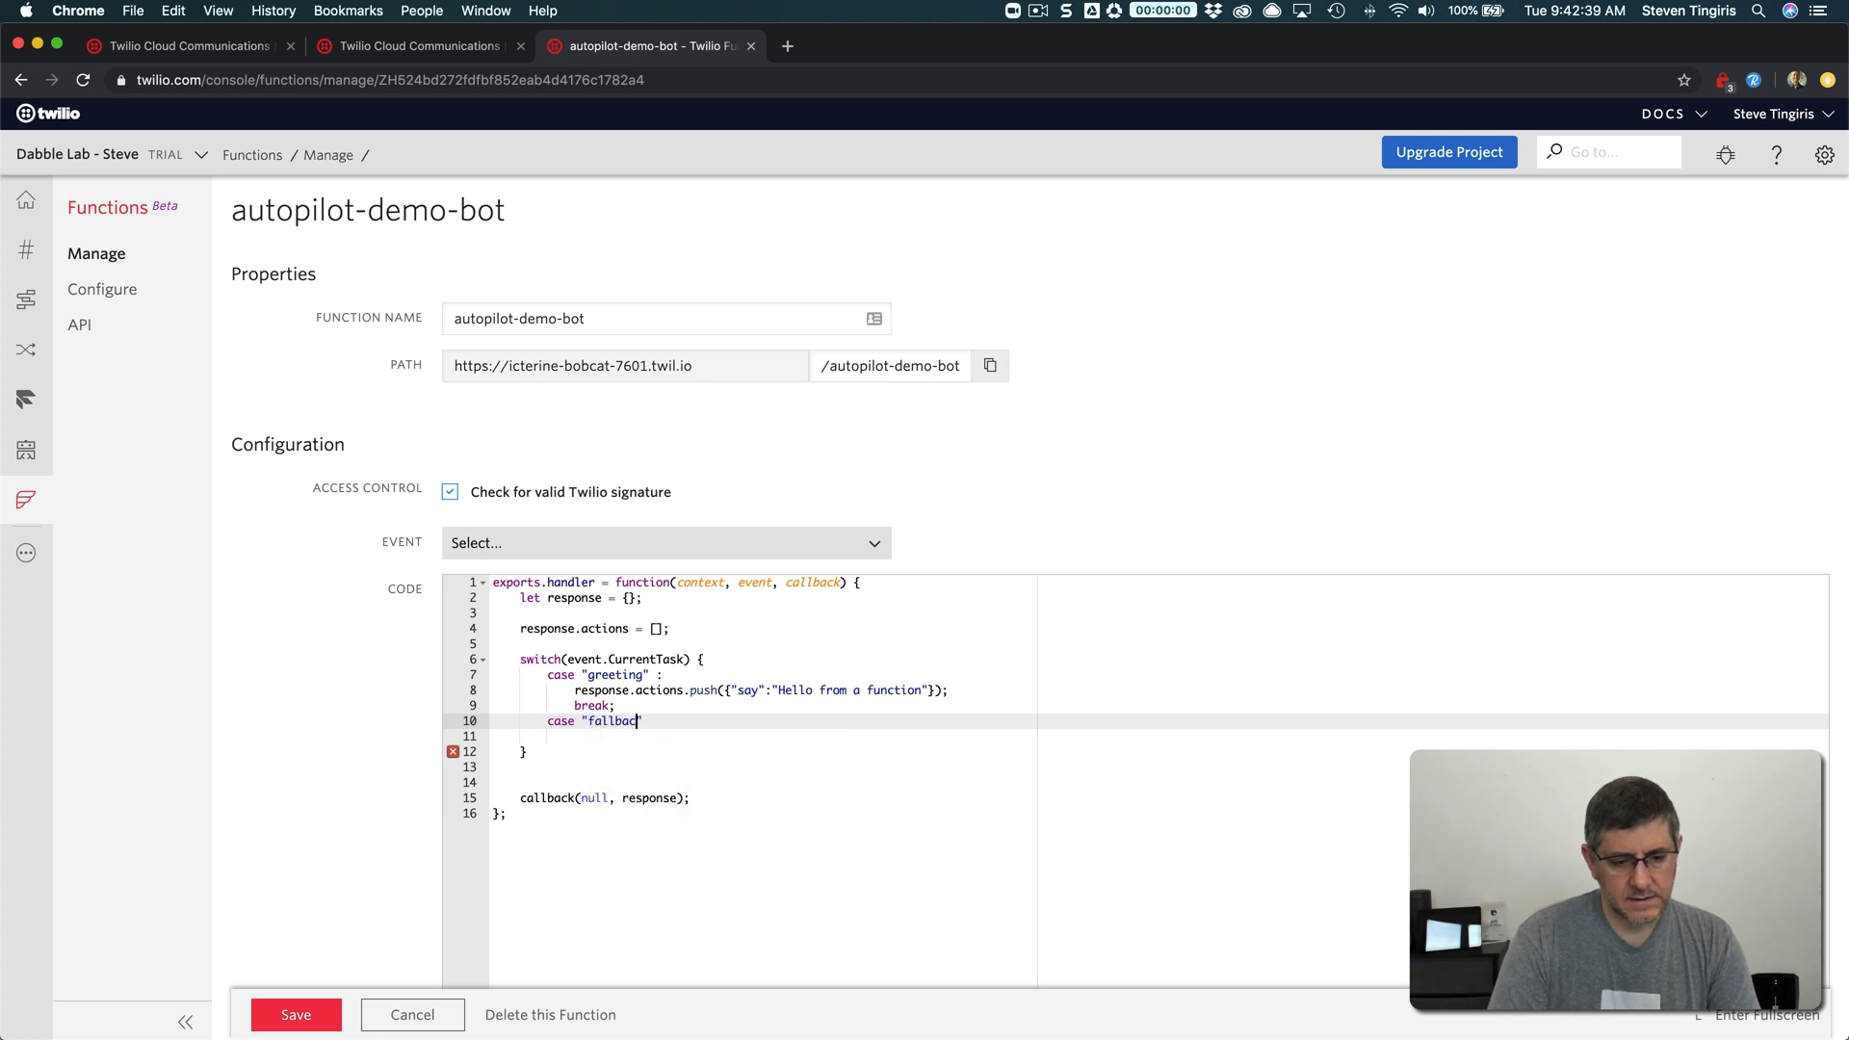
type("k\"")
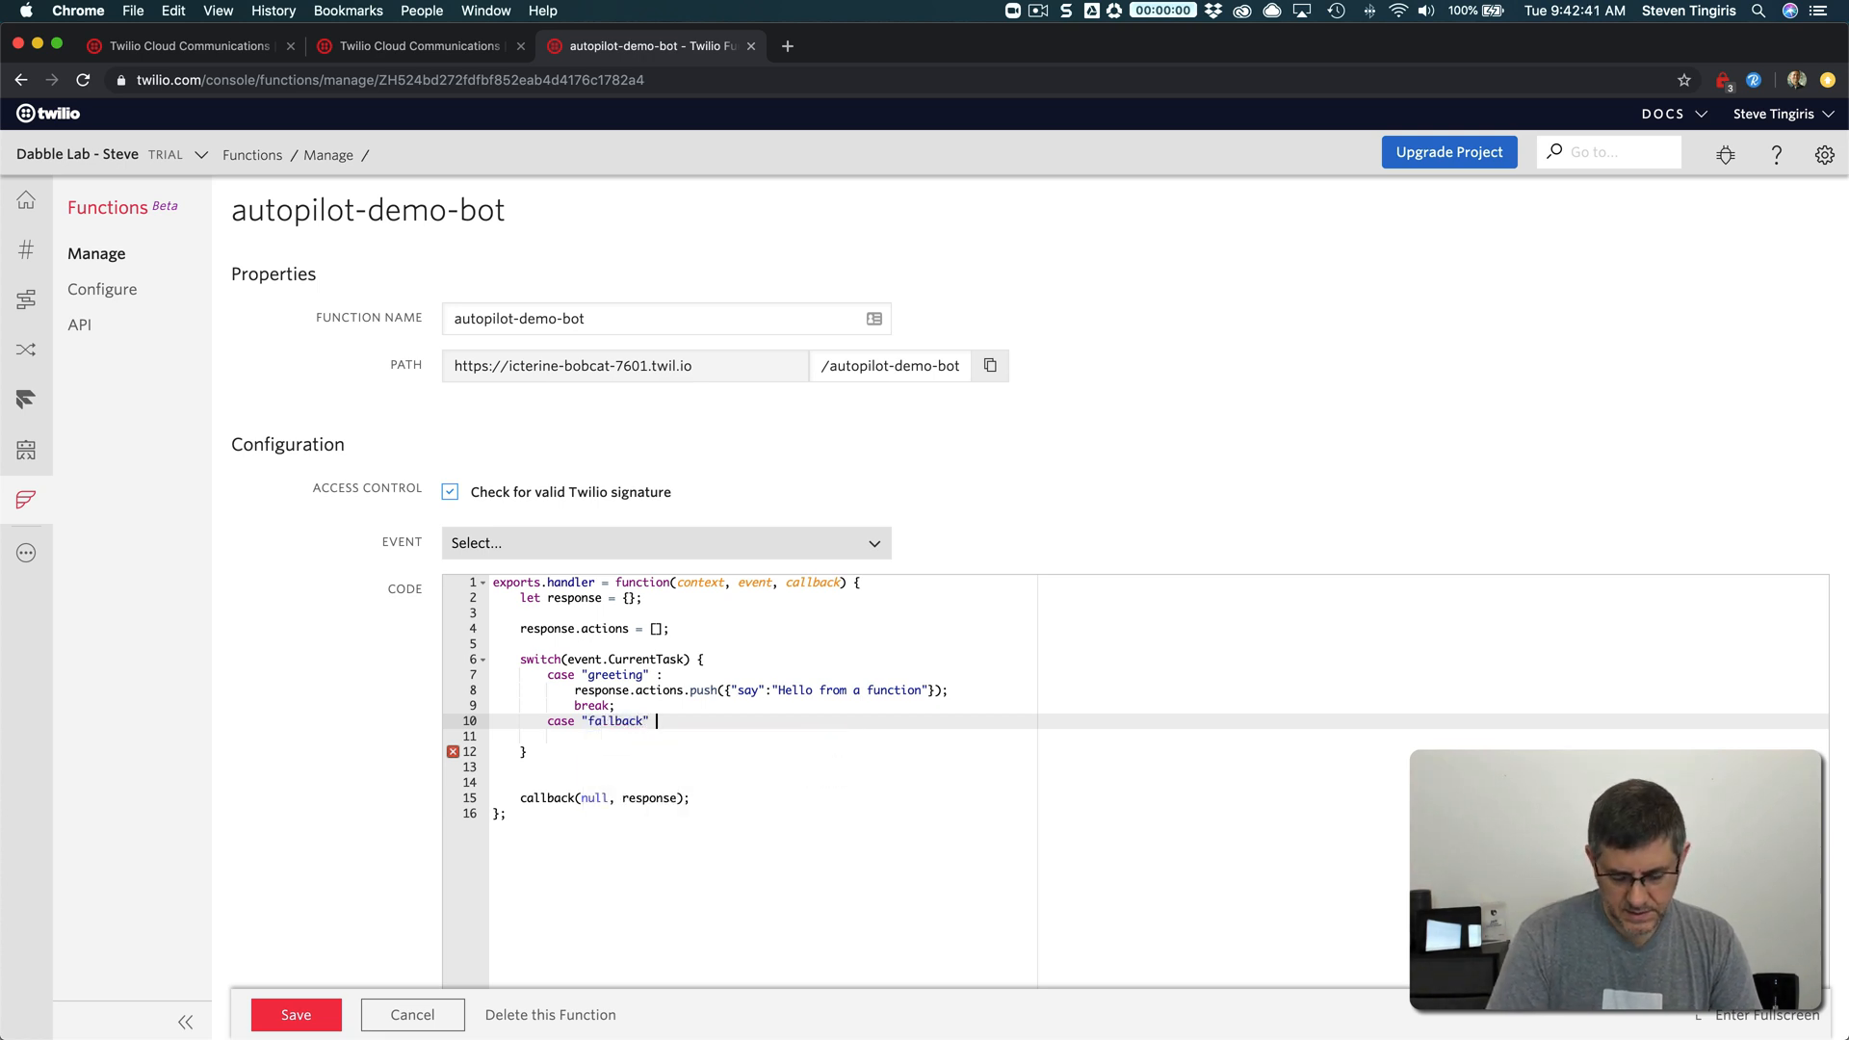
type("response.actions.push({\"say\":\"Hello from a function\"});")
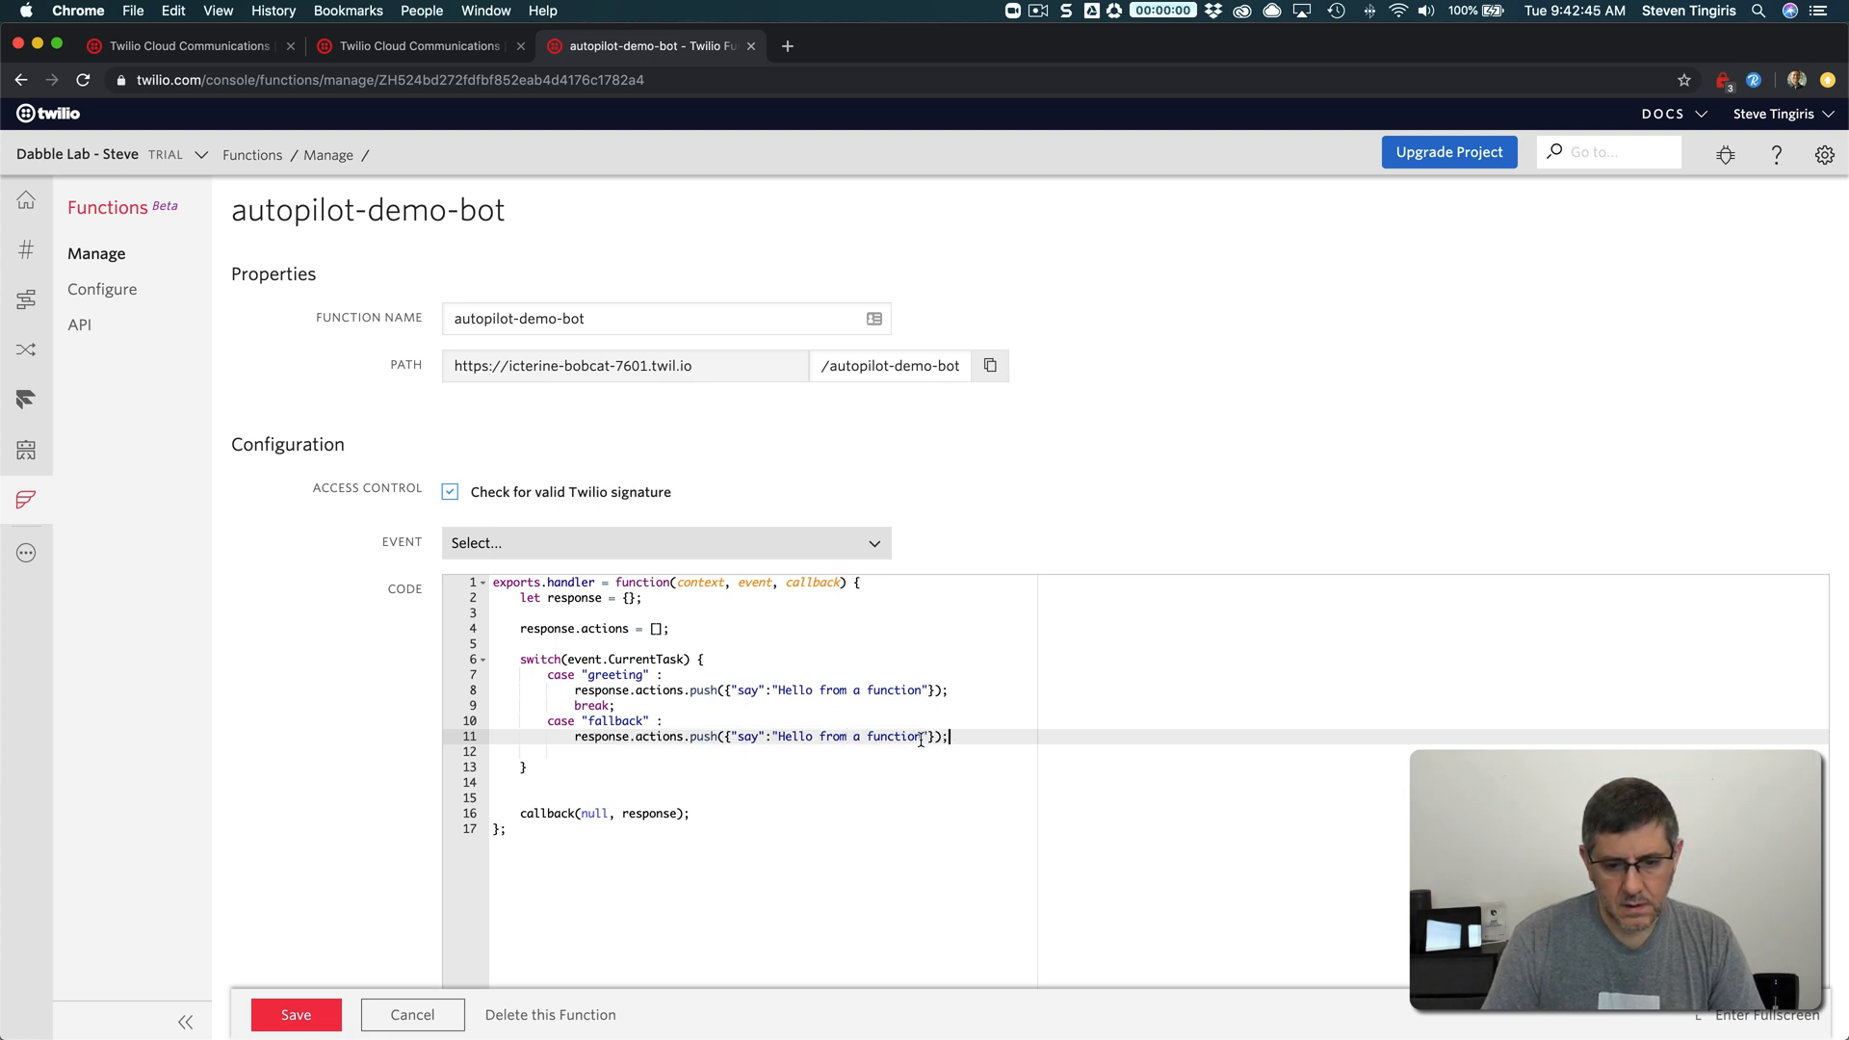
double_click(849, 736)
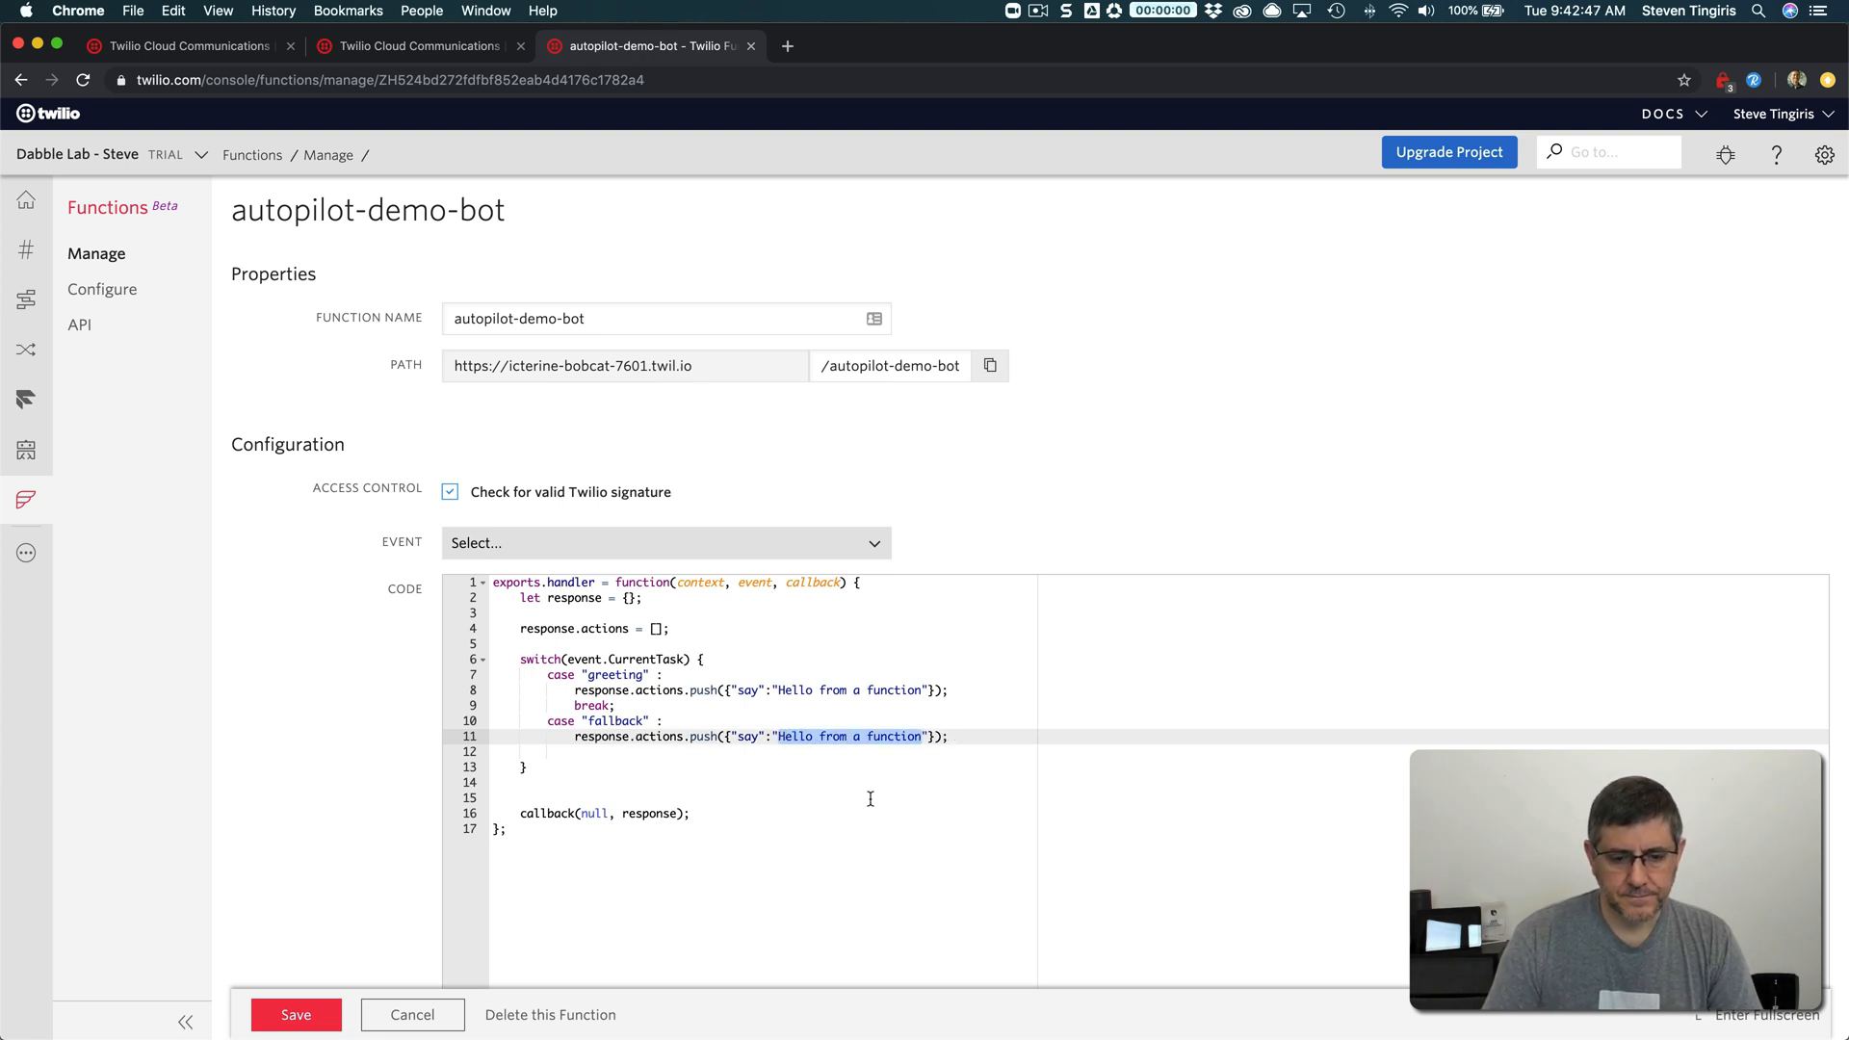
type("Sorry")
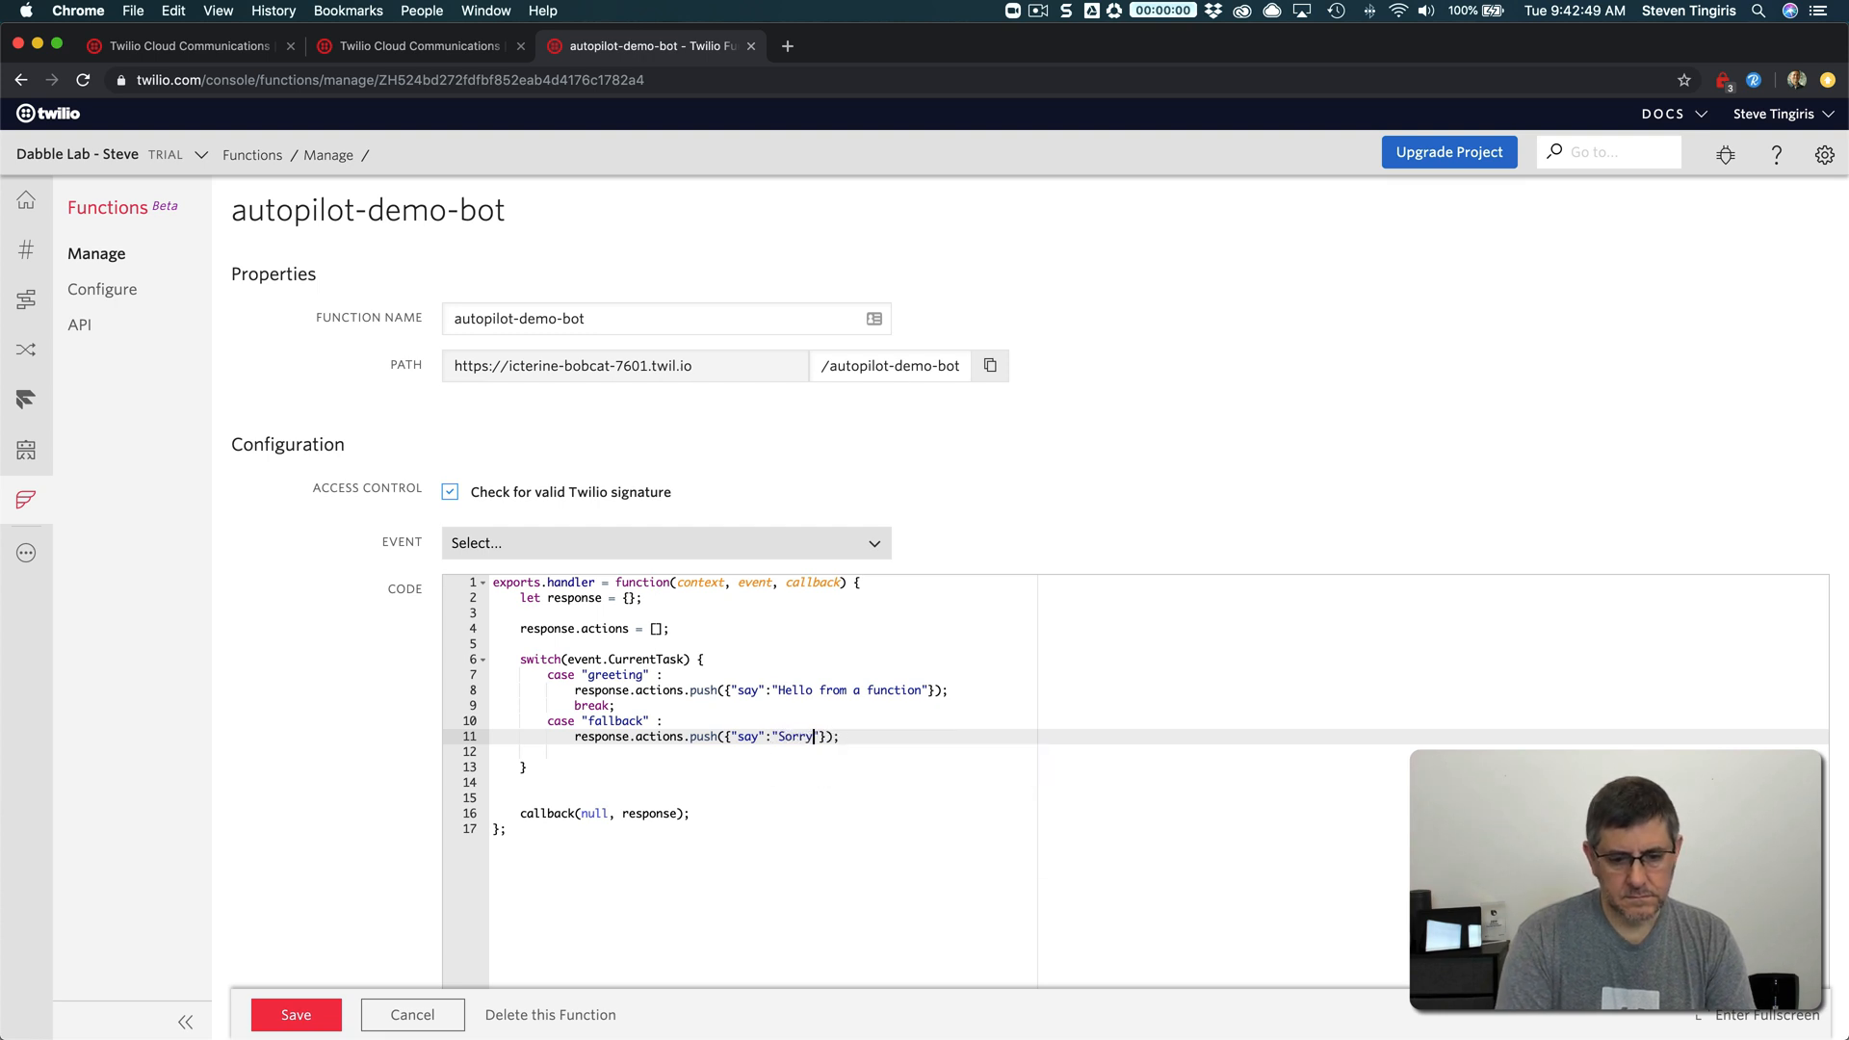
type("I don't know what to do.")
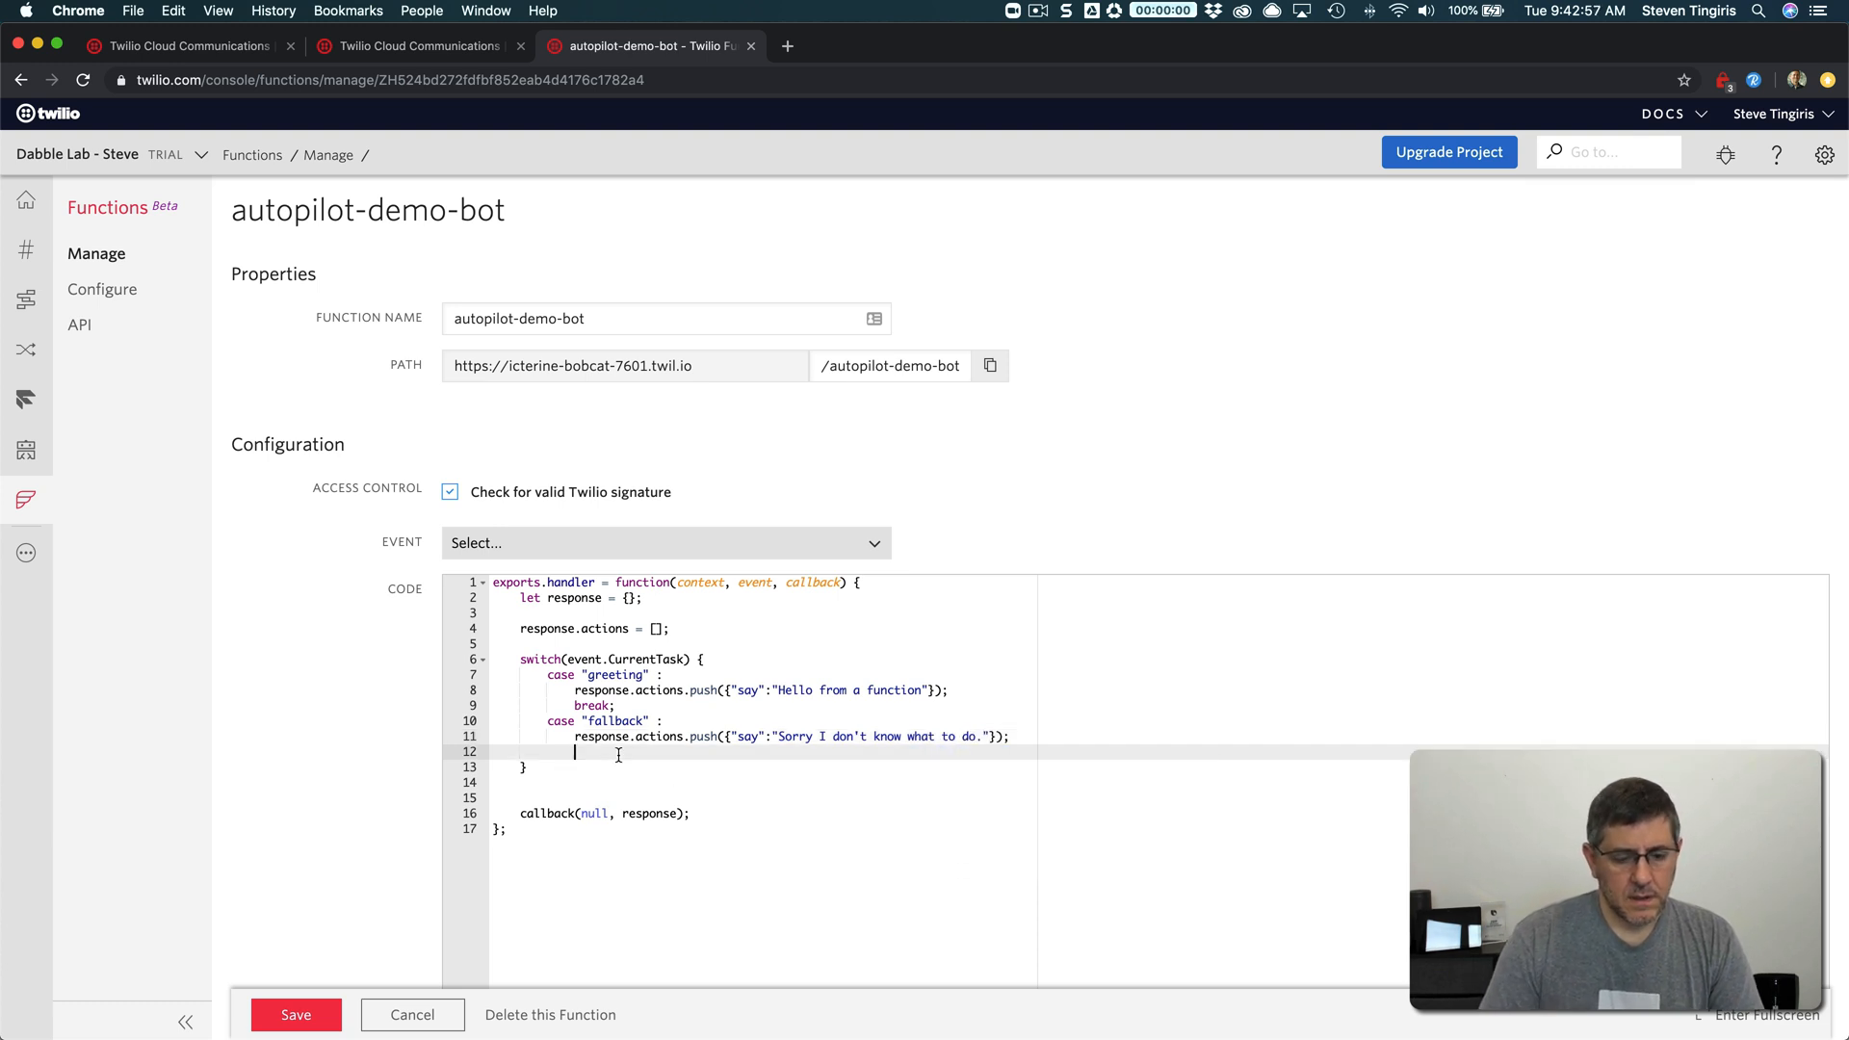
type("break;")
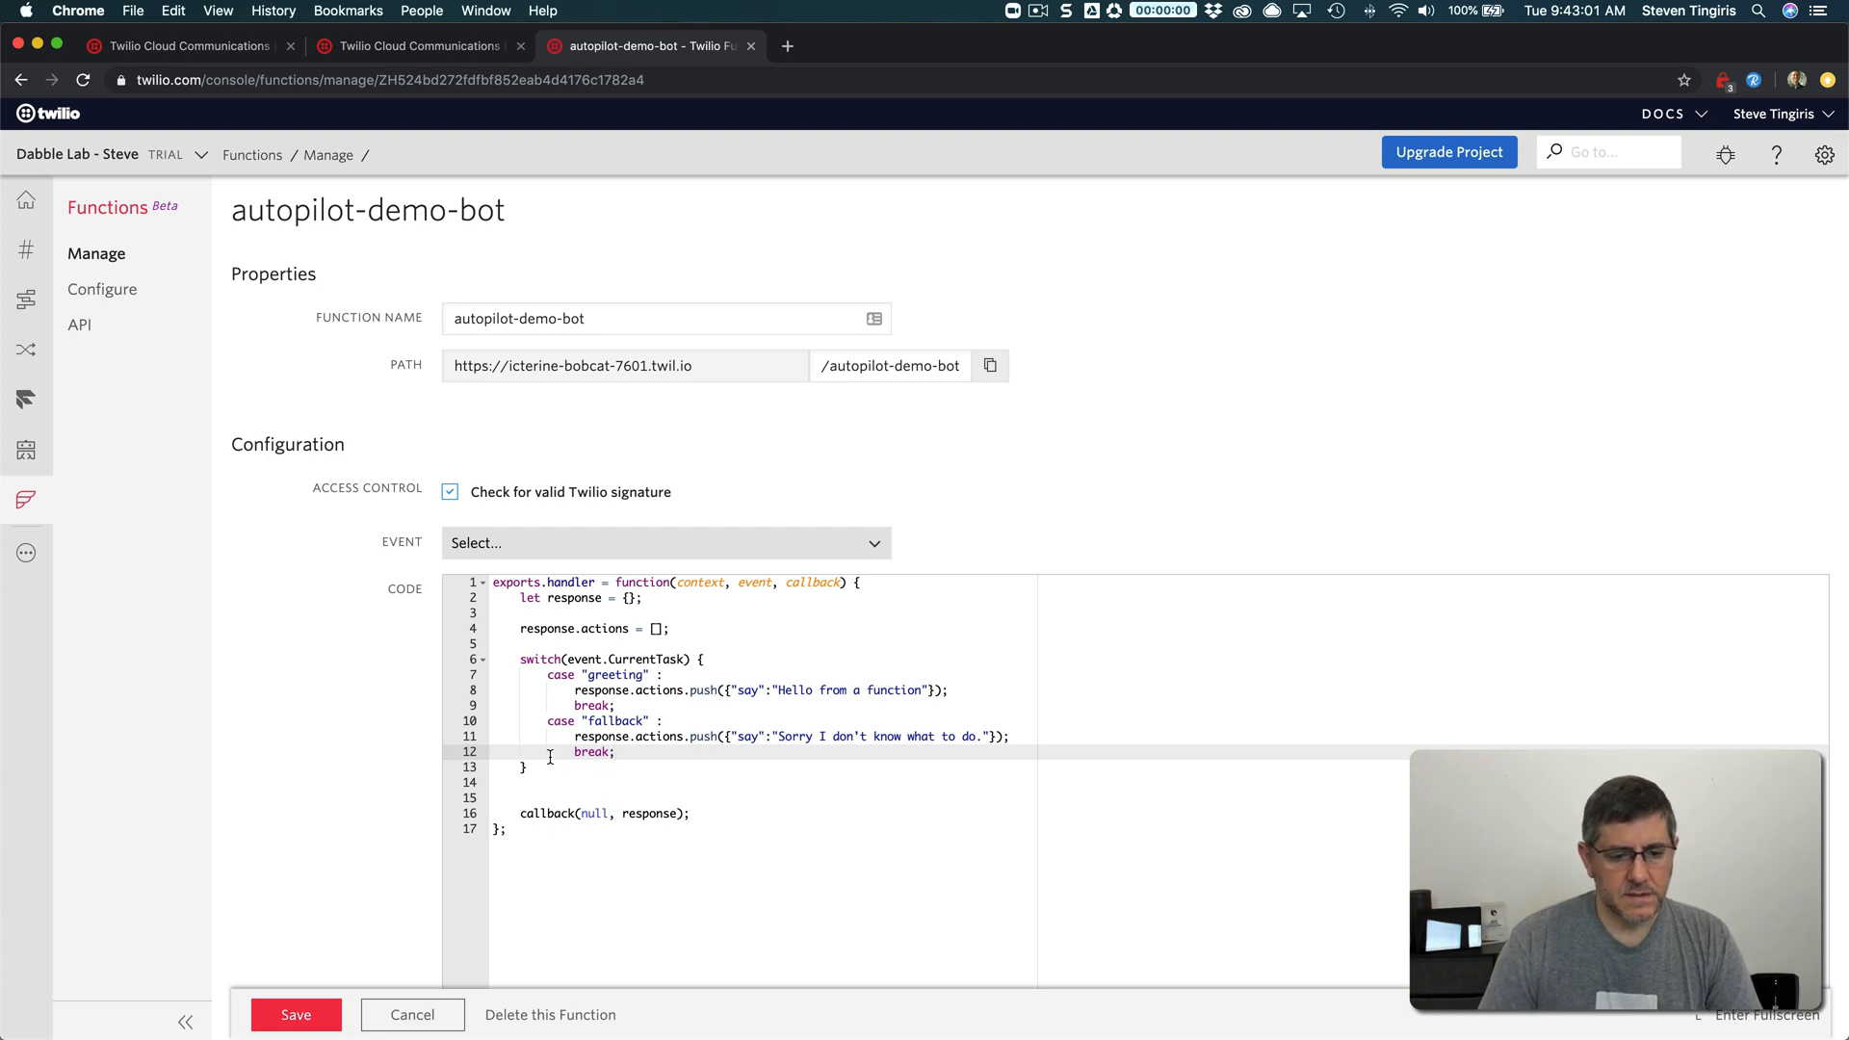
mouse_move(370, 913)
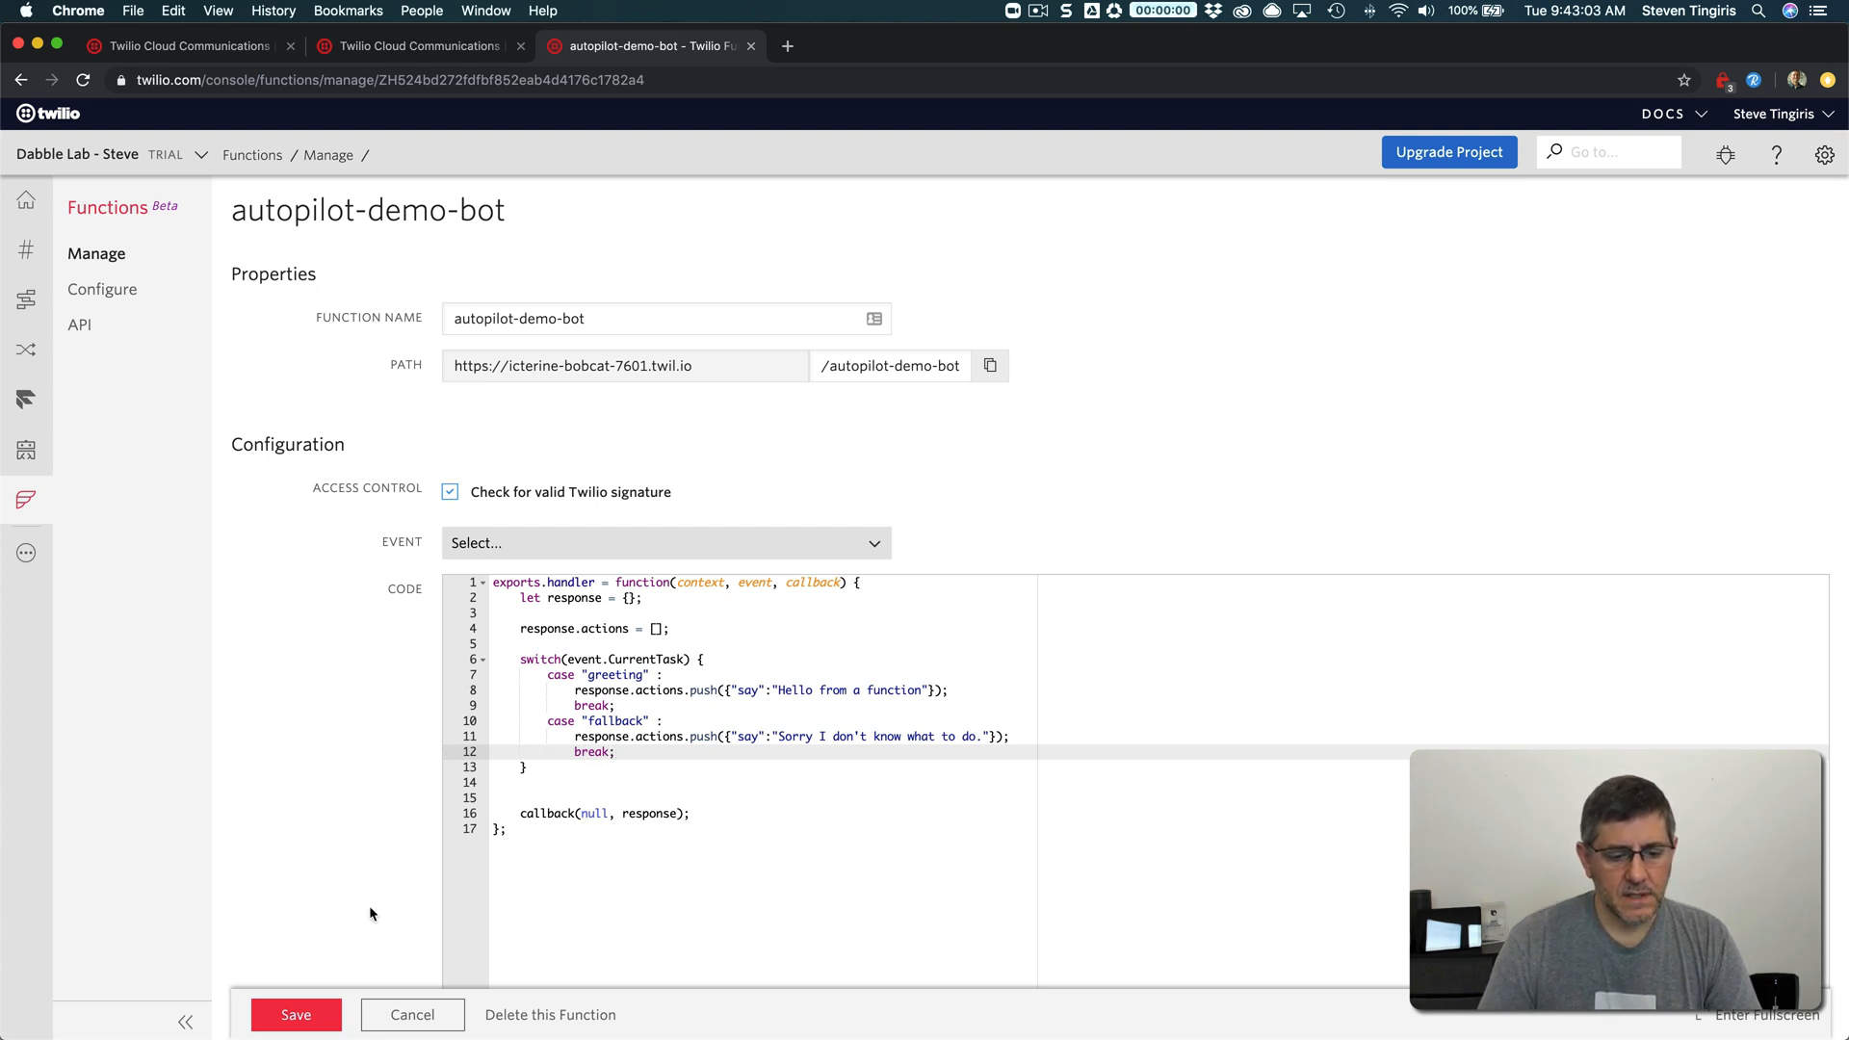
Save the updated function code
left_click(294, 1016)
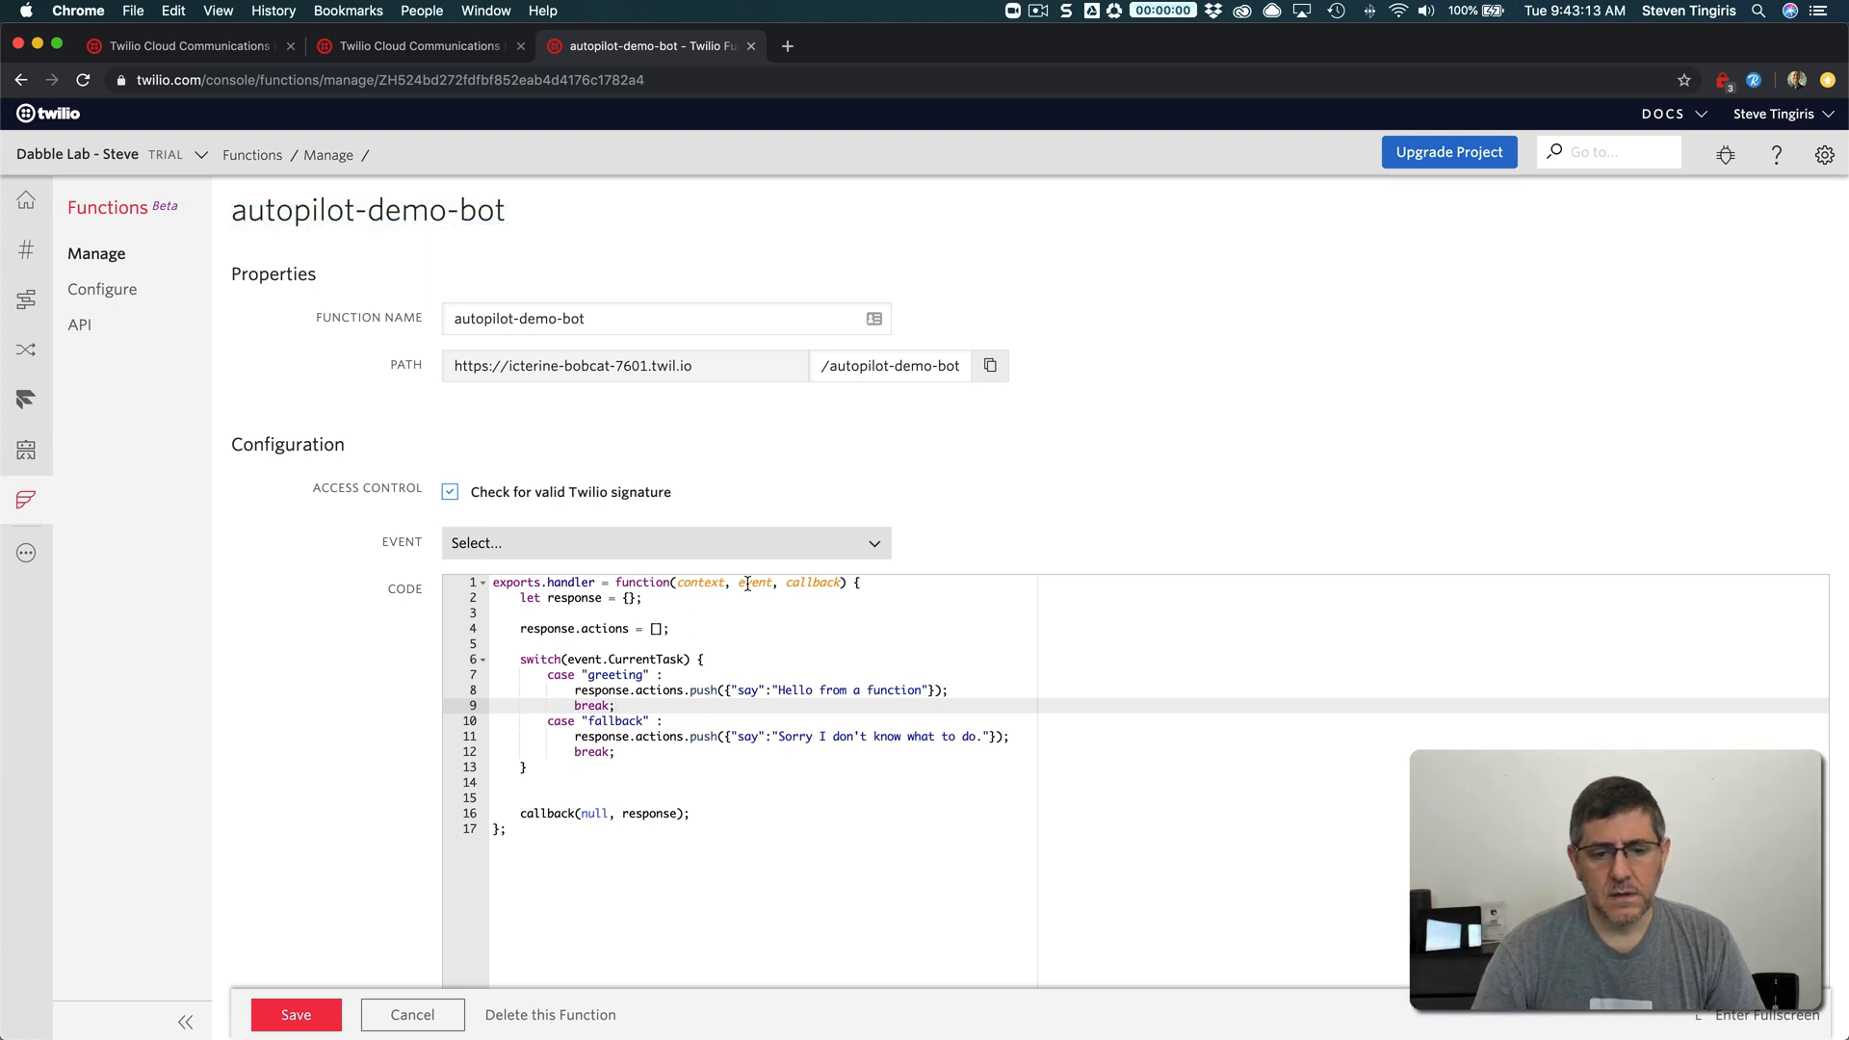
double_click(755, 581)
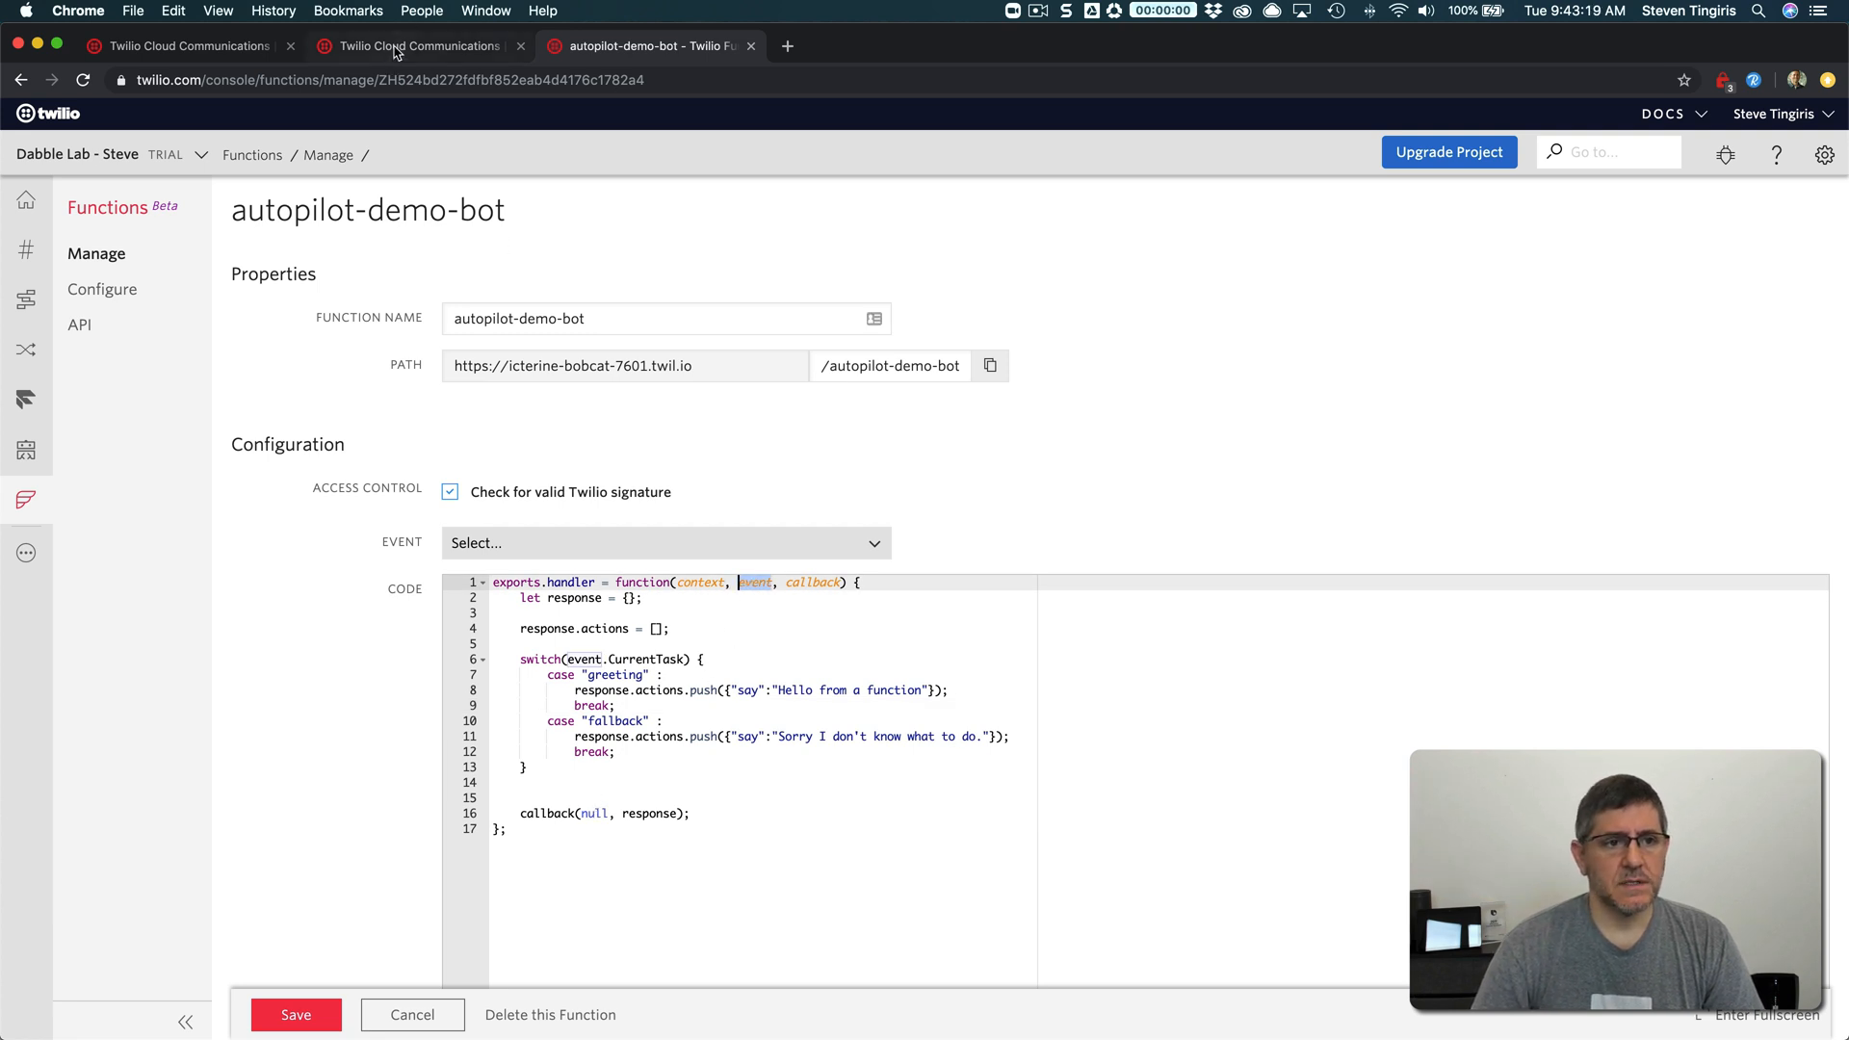
In the simulator, send 'hi' and 'what are your hours' to get the hello and sorry replies
left_click(412, 46)
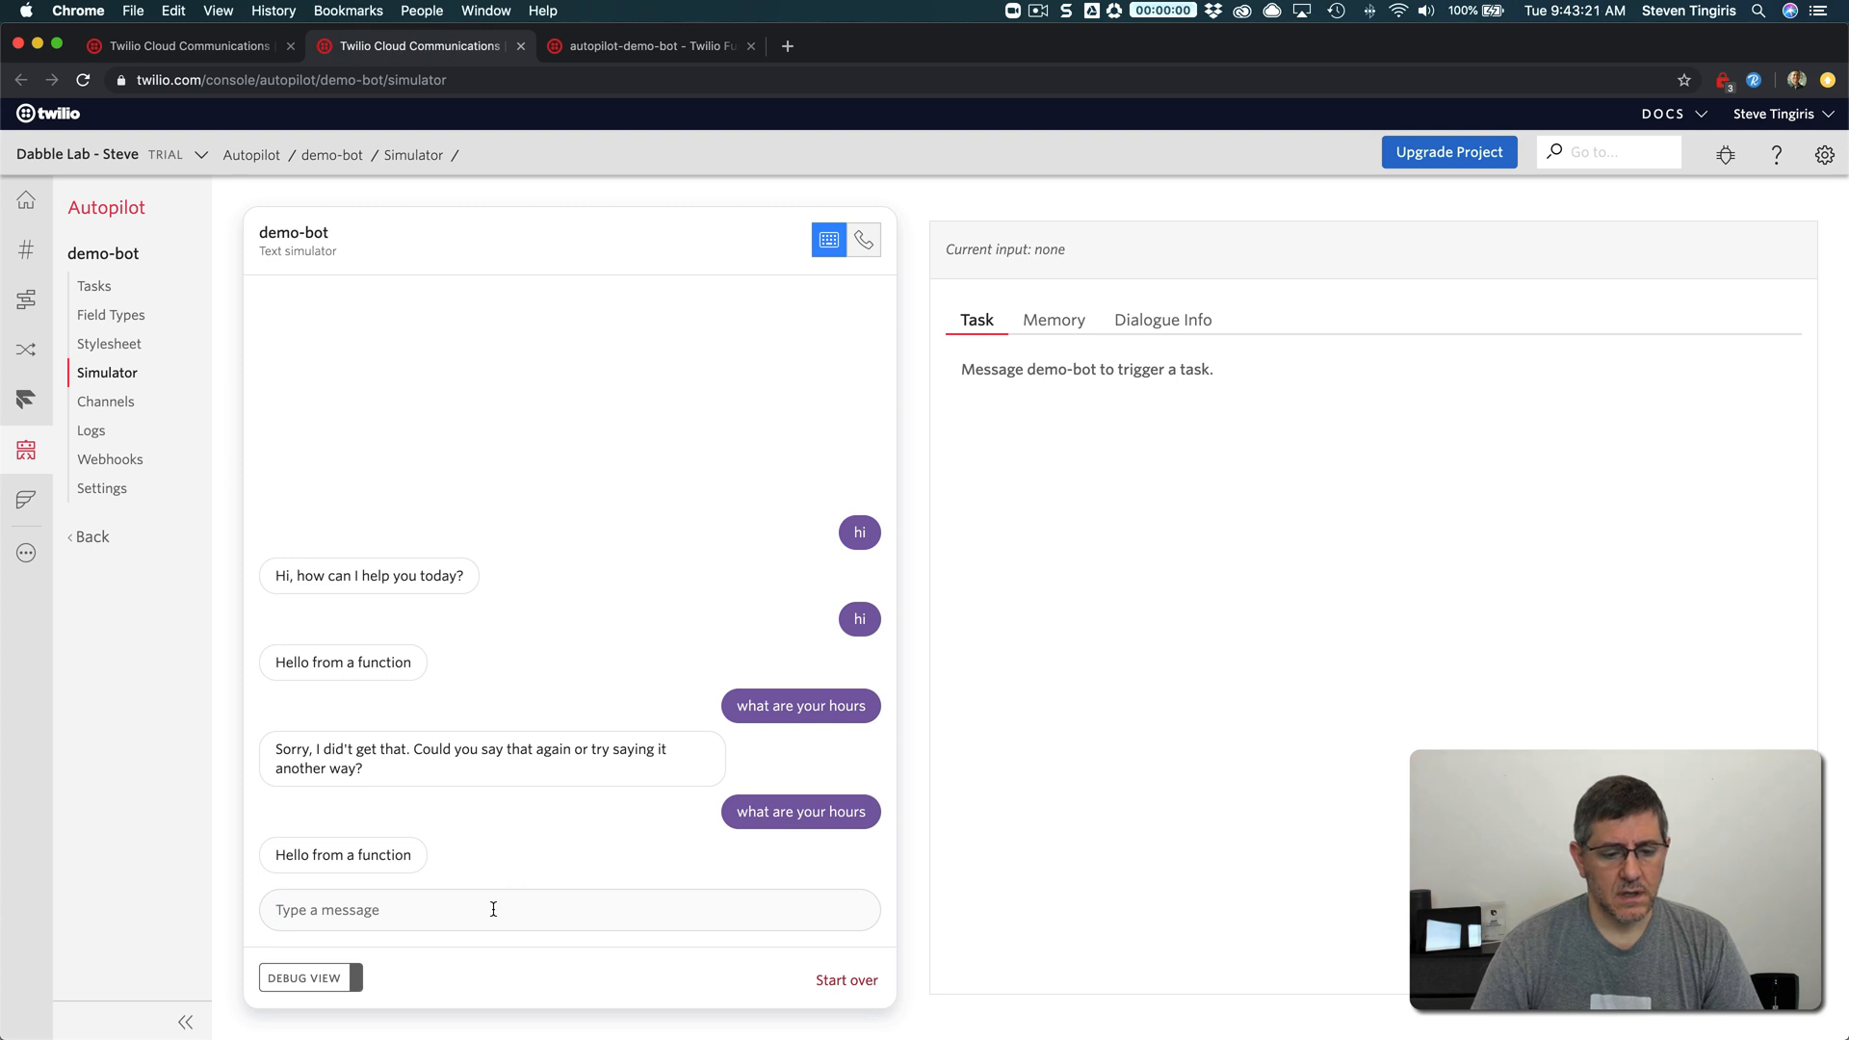
type("hi")
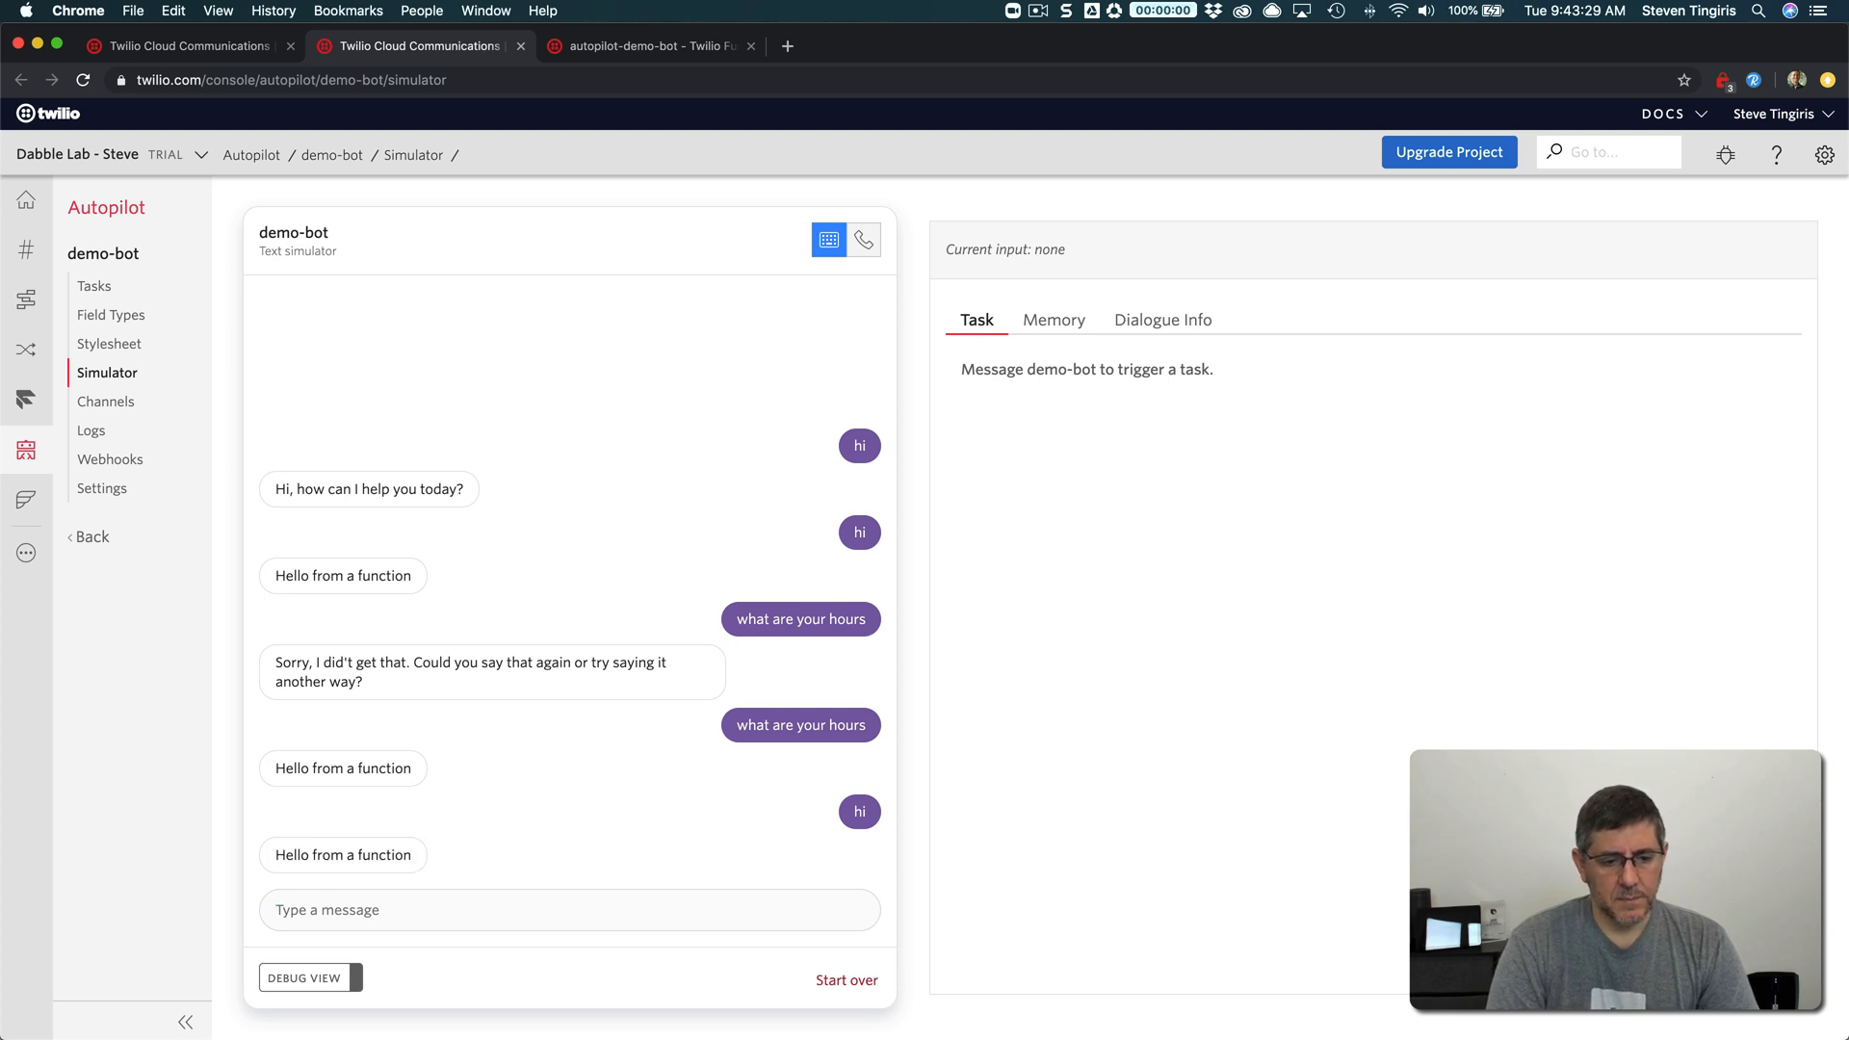
type("what are your hours")
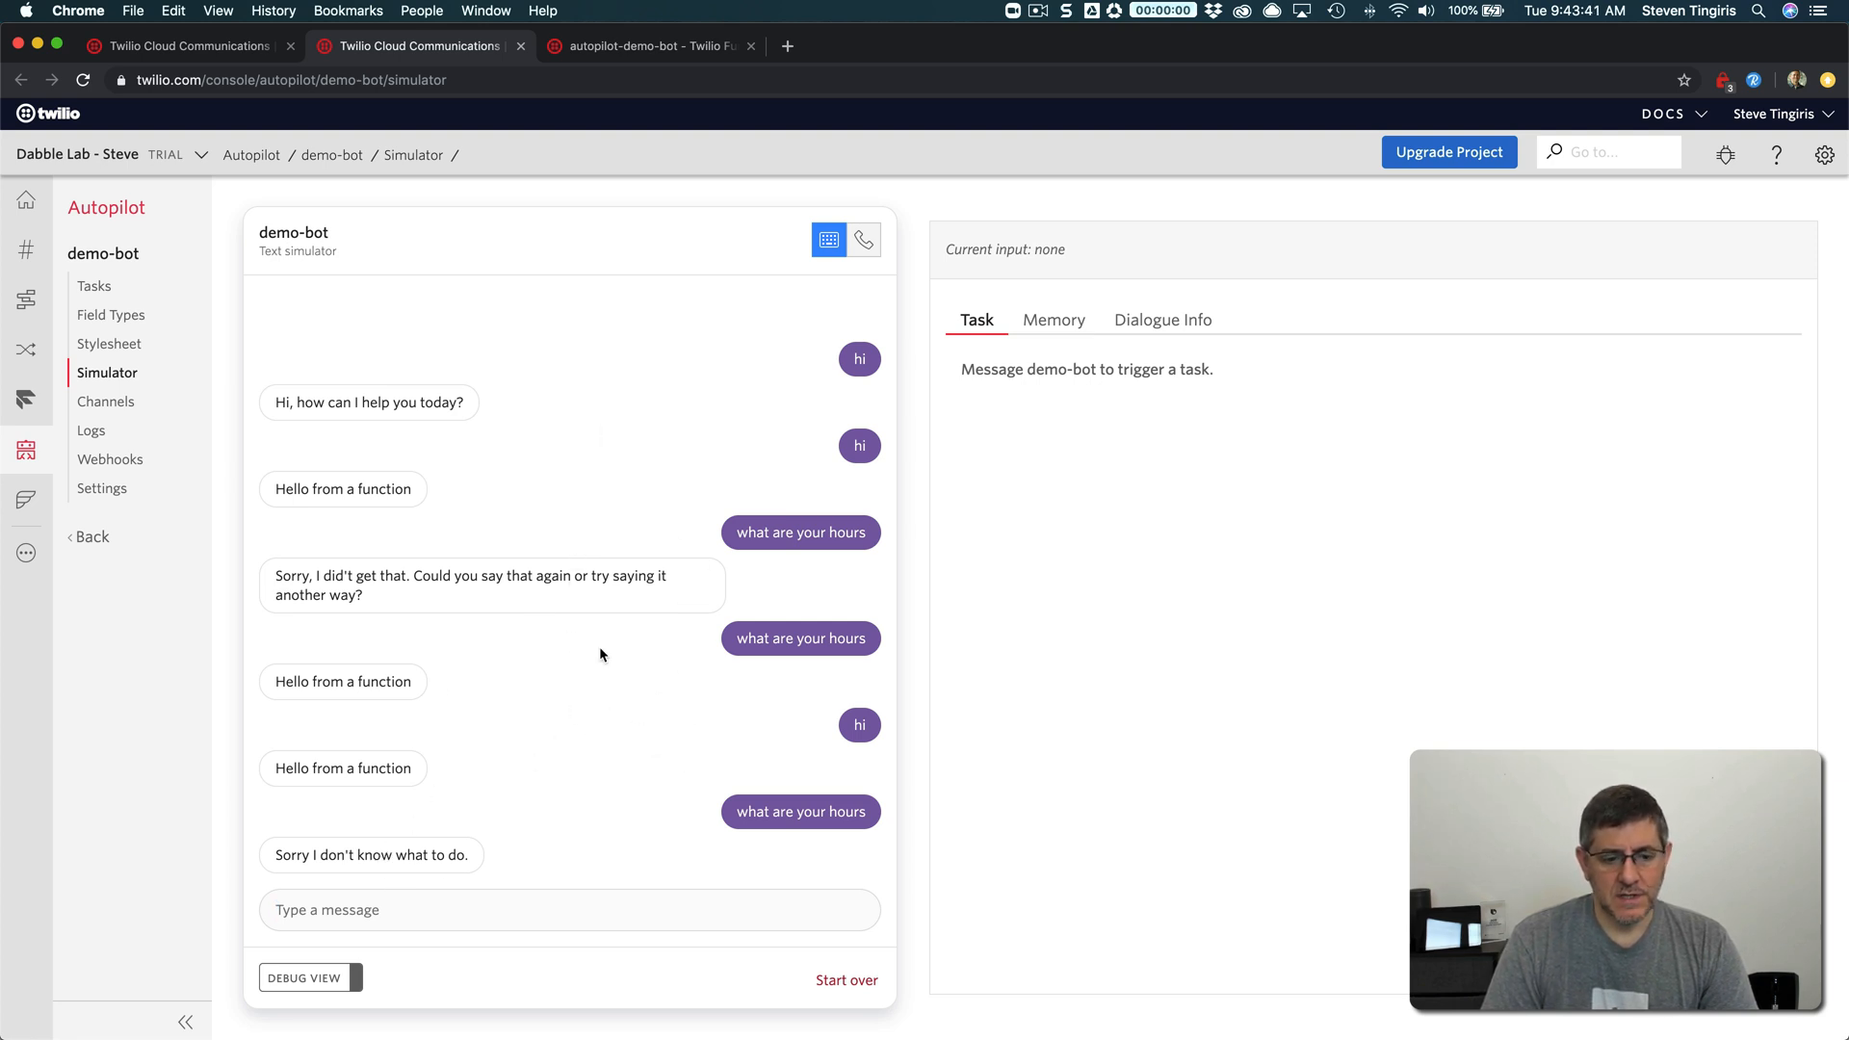
left_click(649, 46)
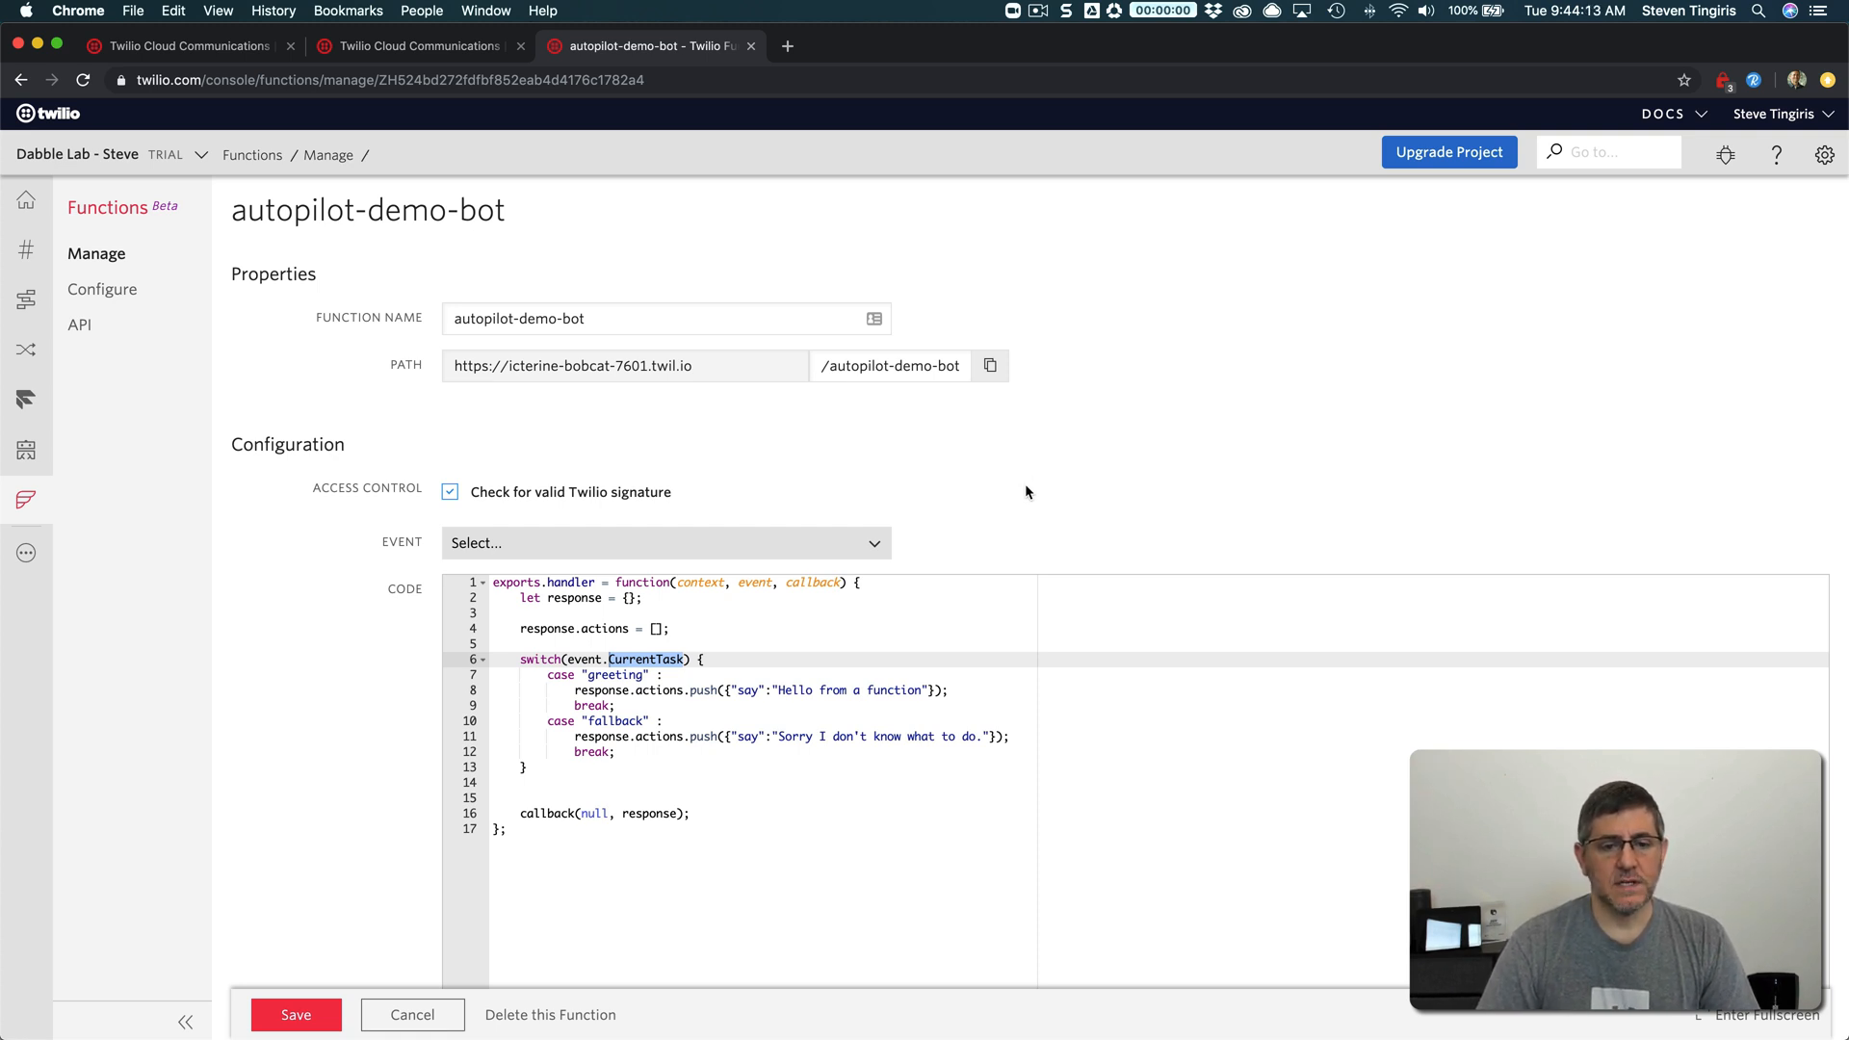
mouse_move(855, 414)
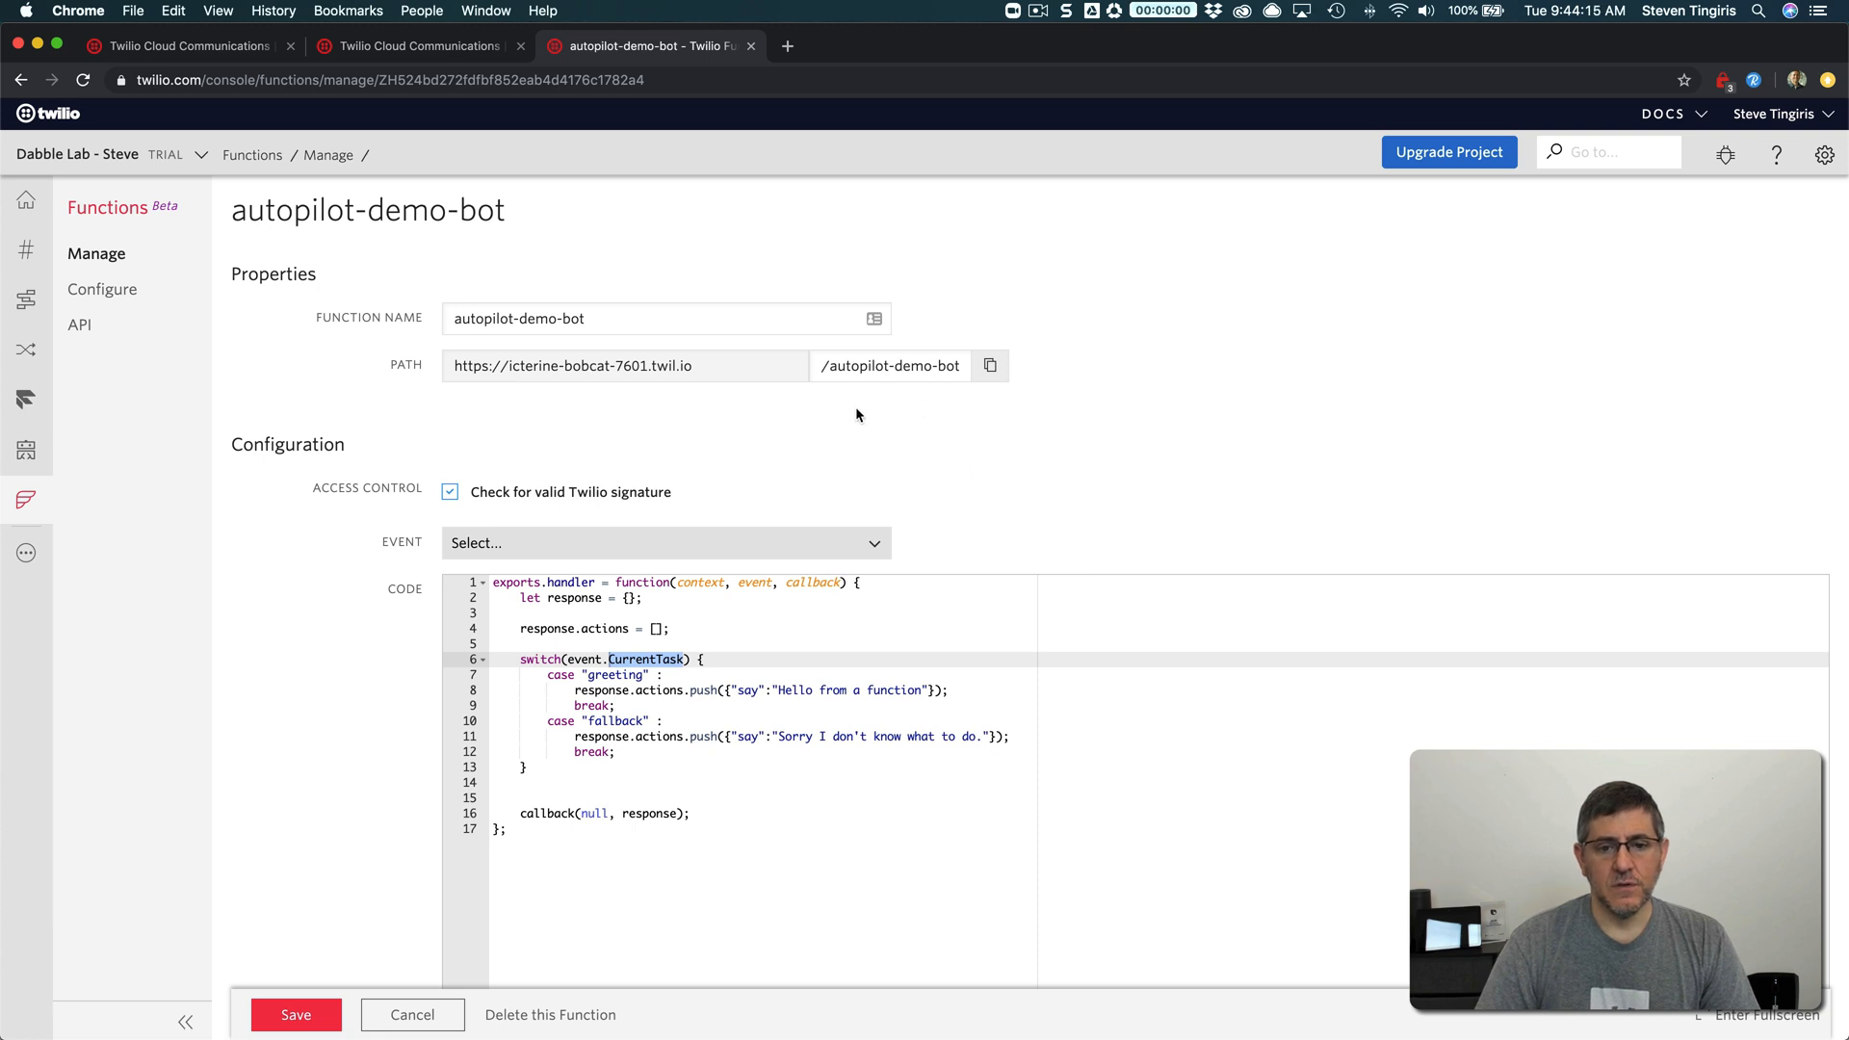
mouse_move(695, 477)
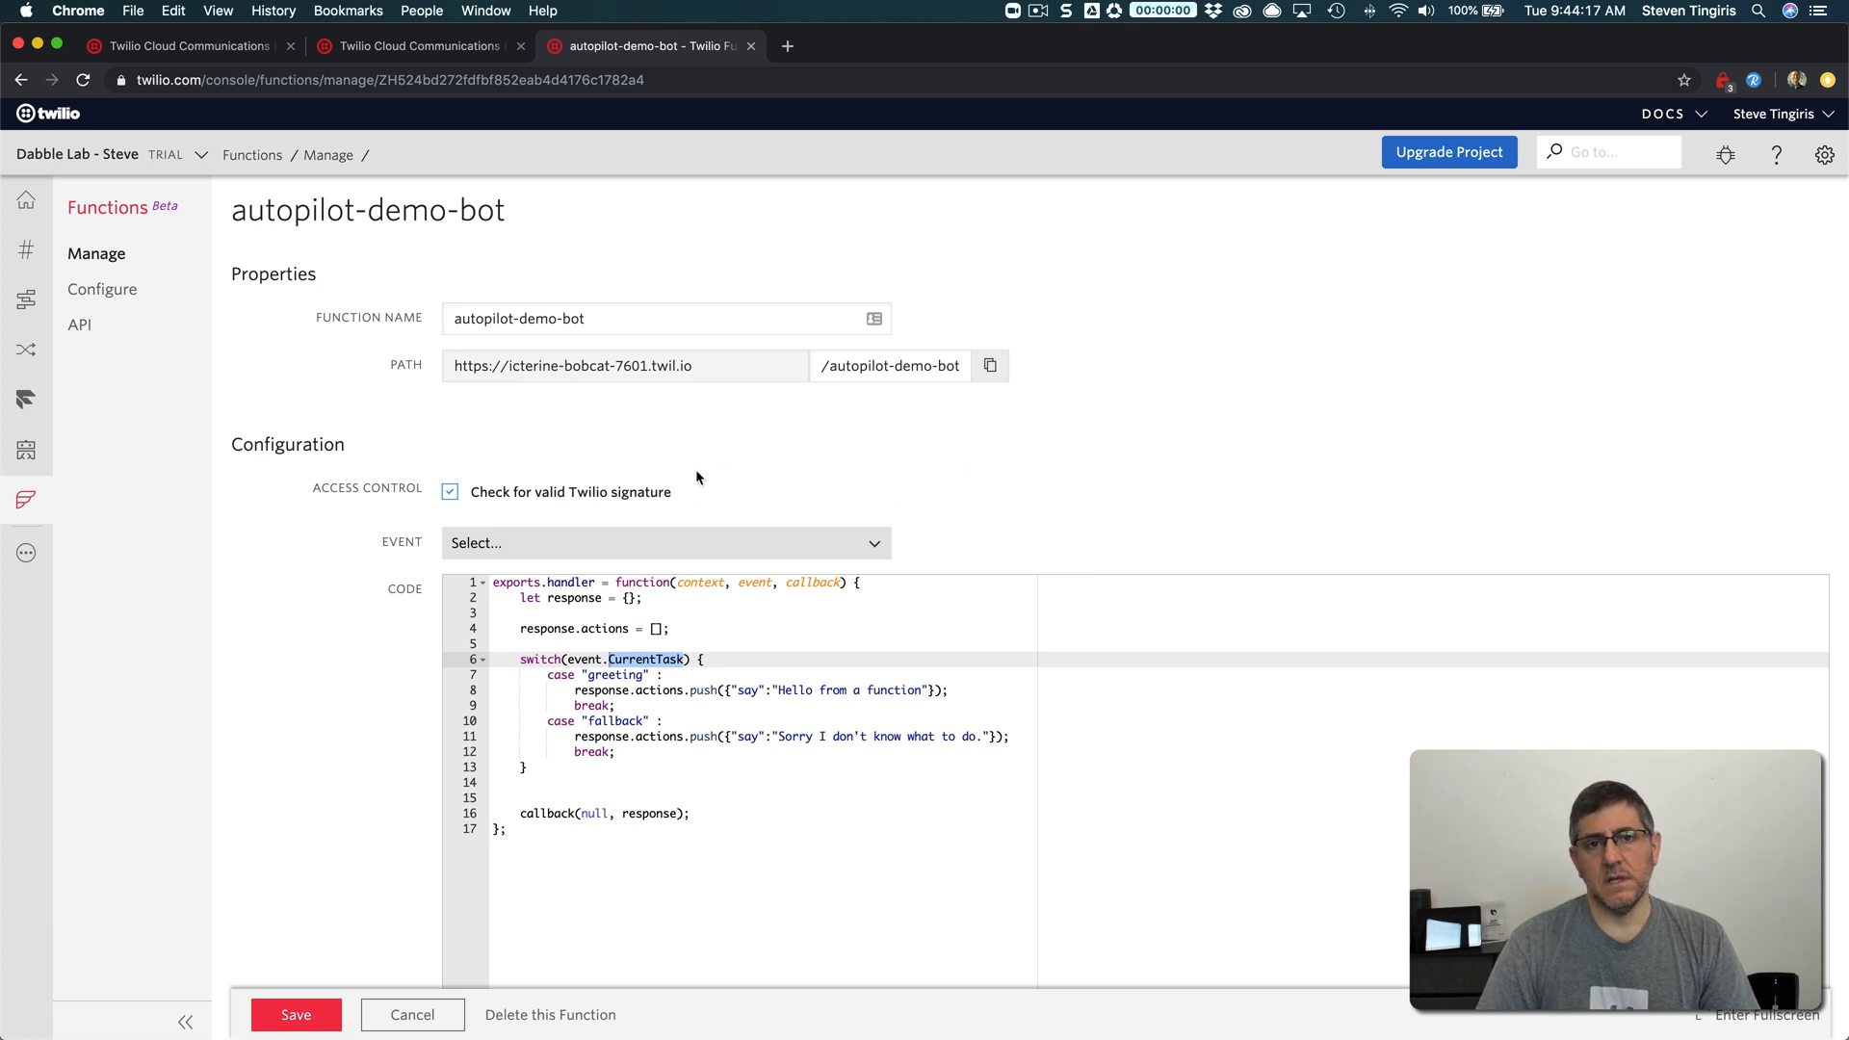
mouse_move(707, 449)
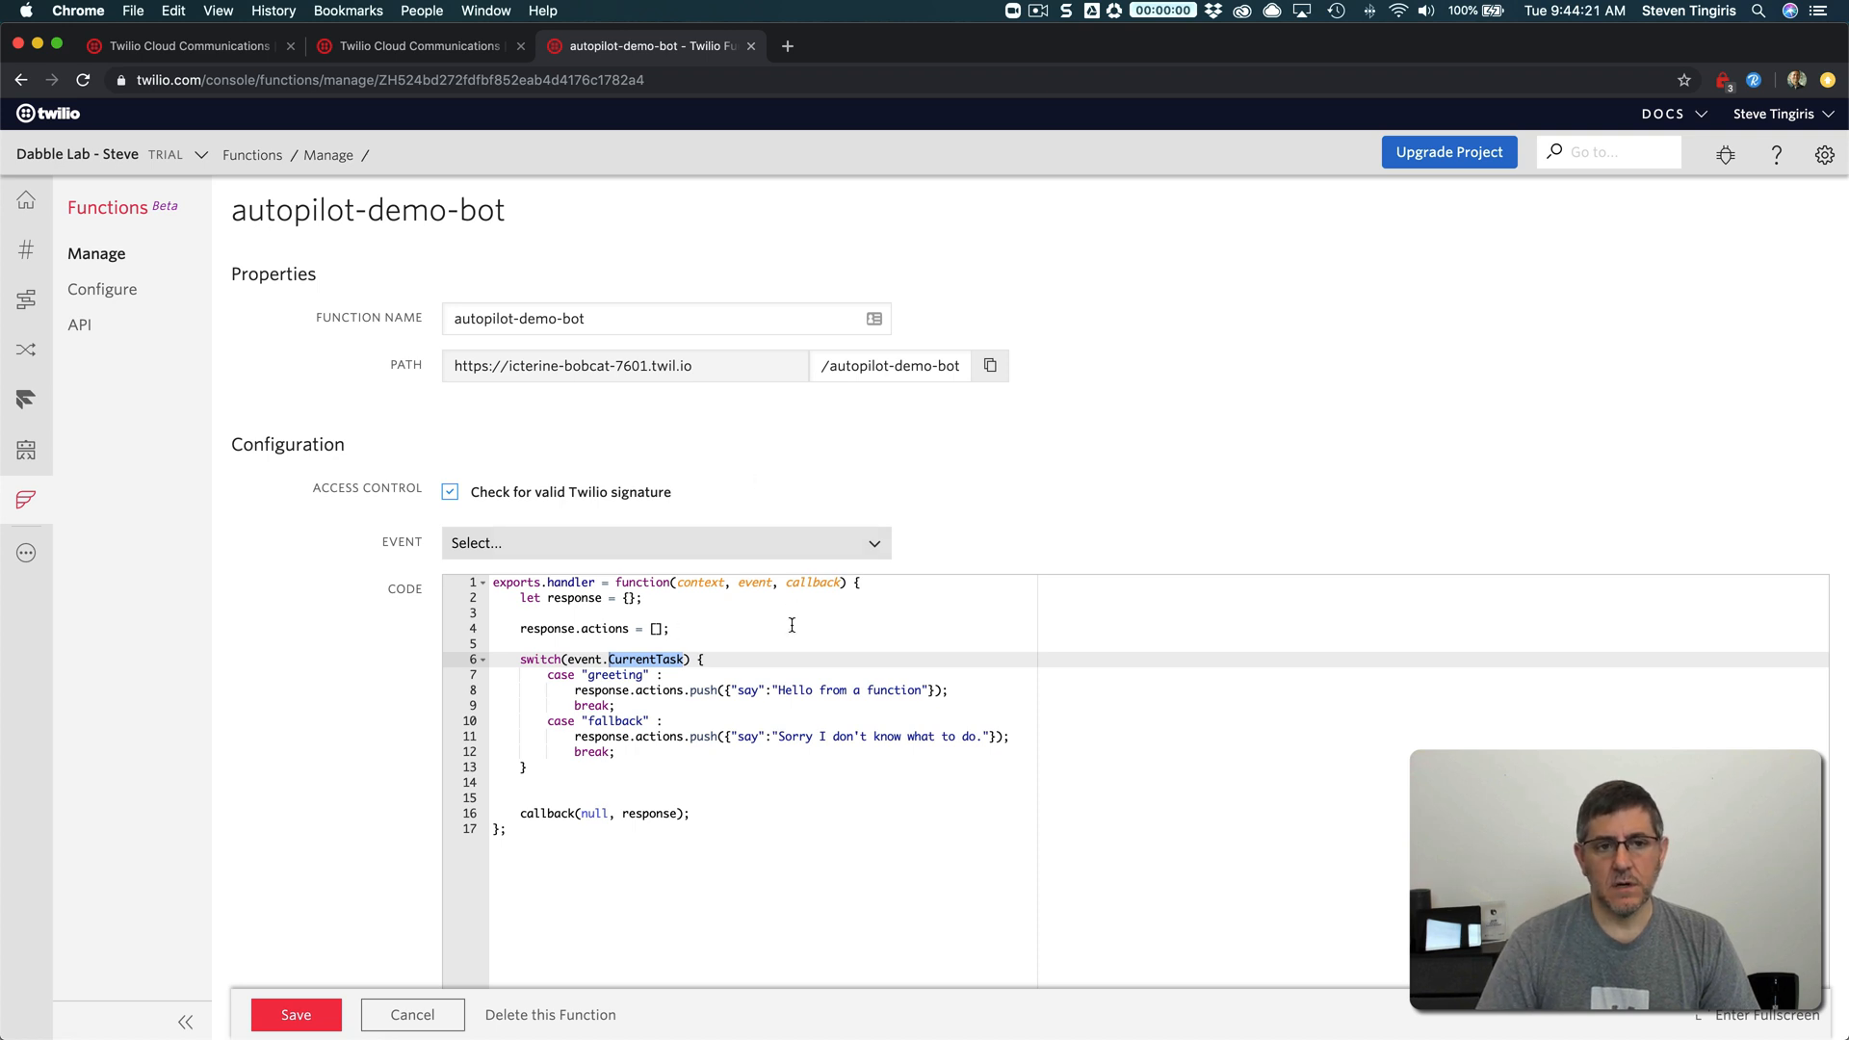
Bring up demo-bot's fallback task, which uses the Function's Actions URL
left_click(416, 47)
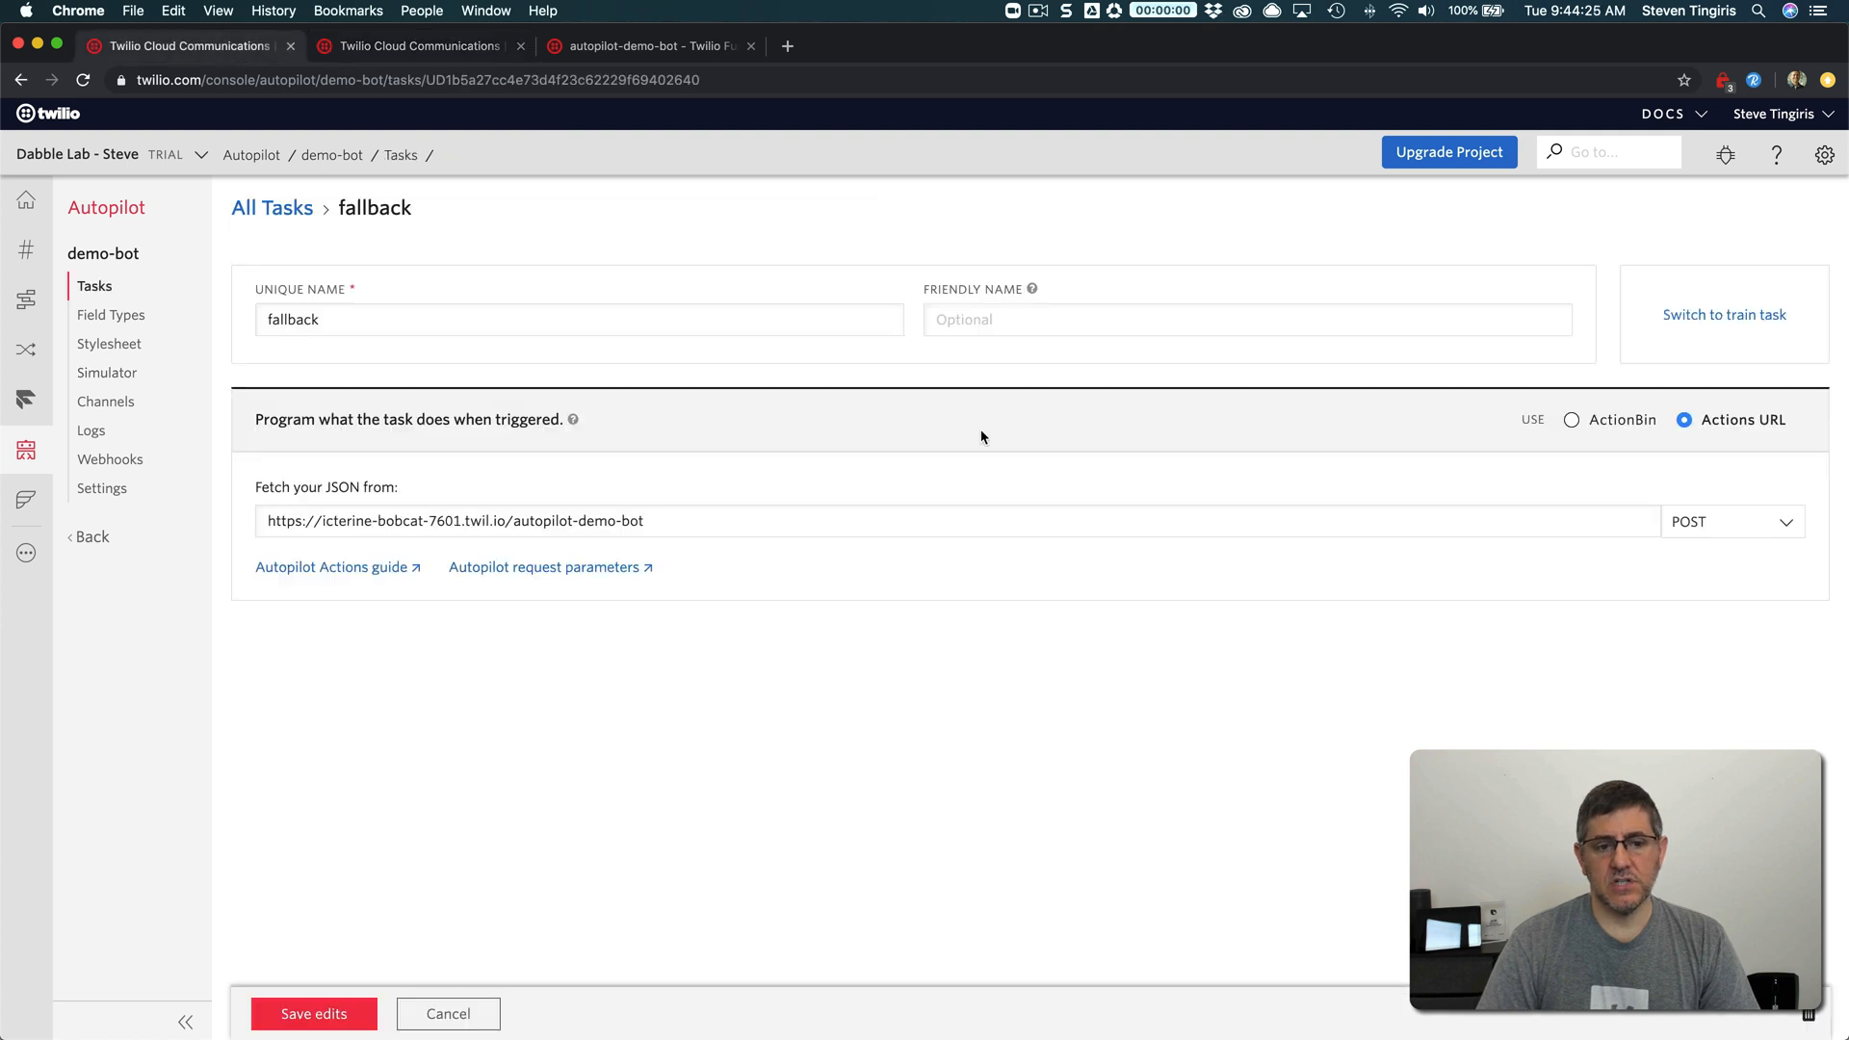
mouse_move(1575, 438)
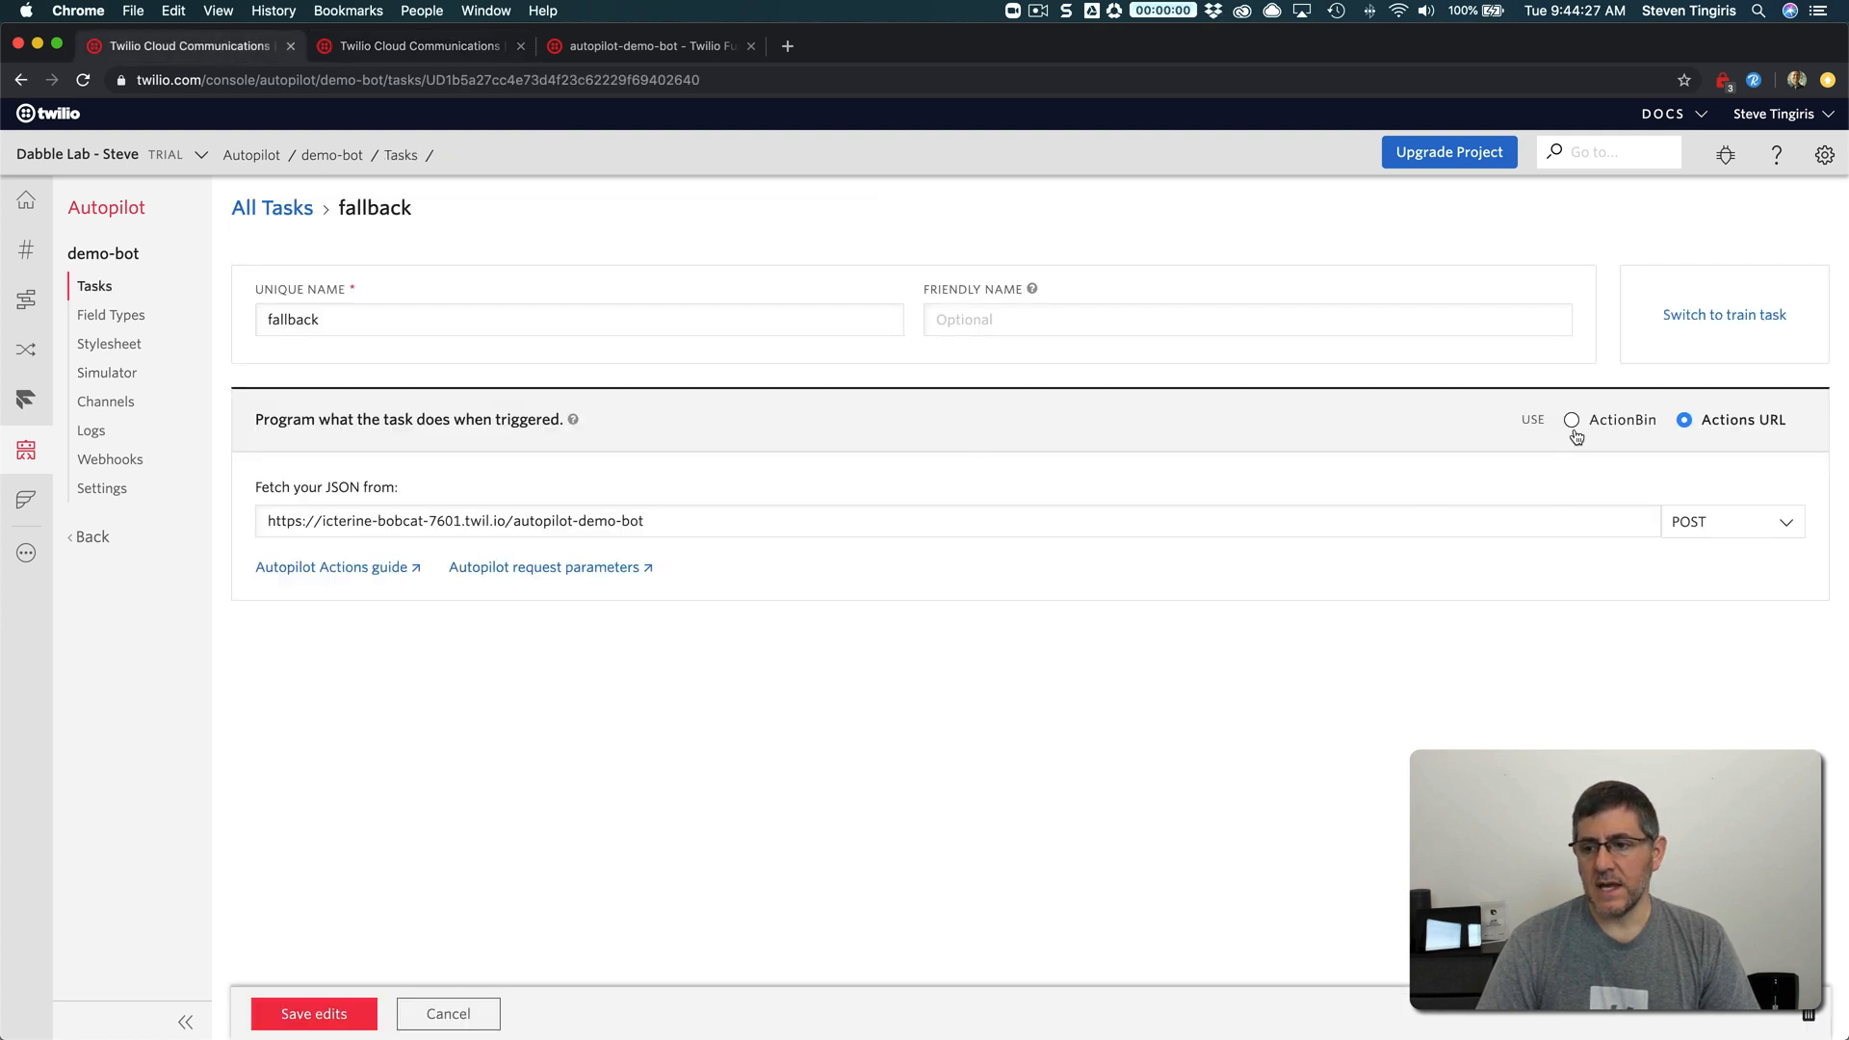
mouse_move(1622, 418)
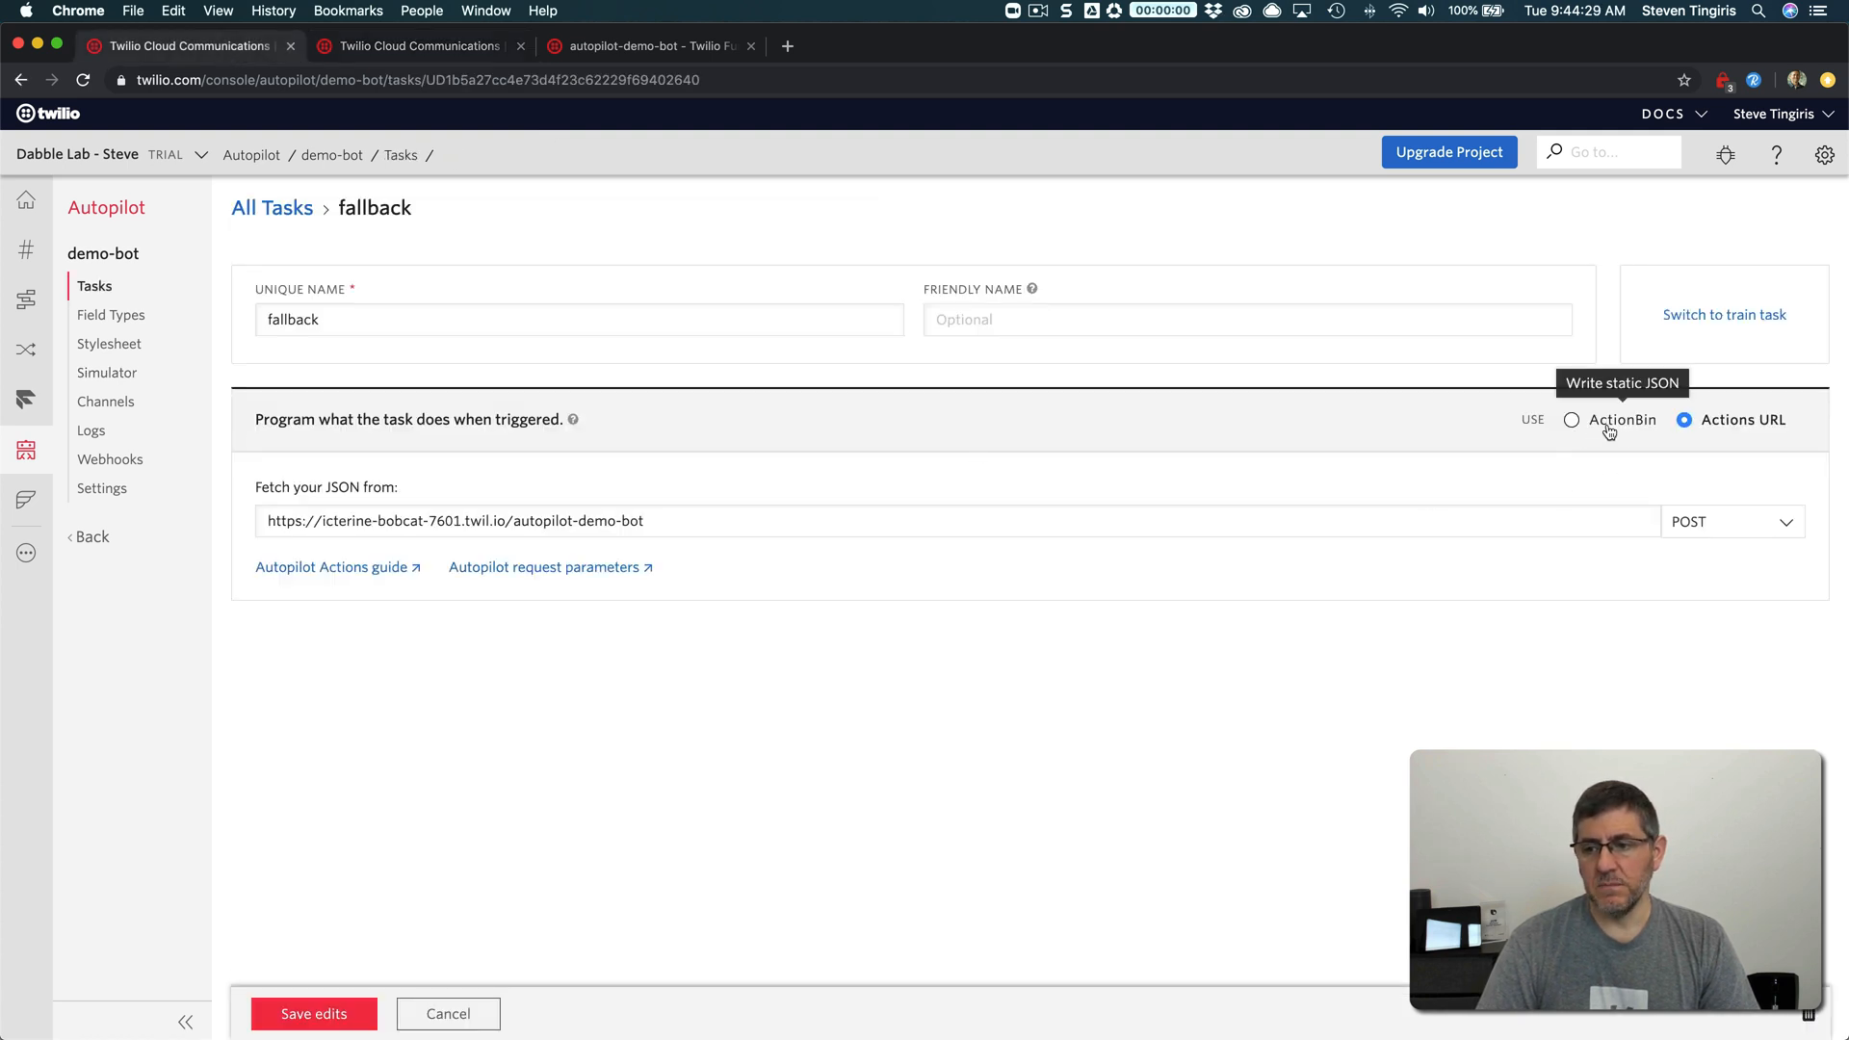
mouse_move(1296, 427)
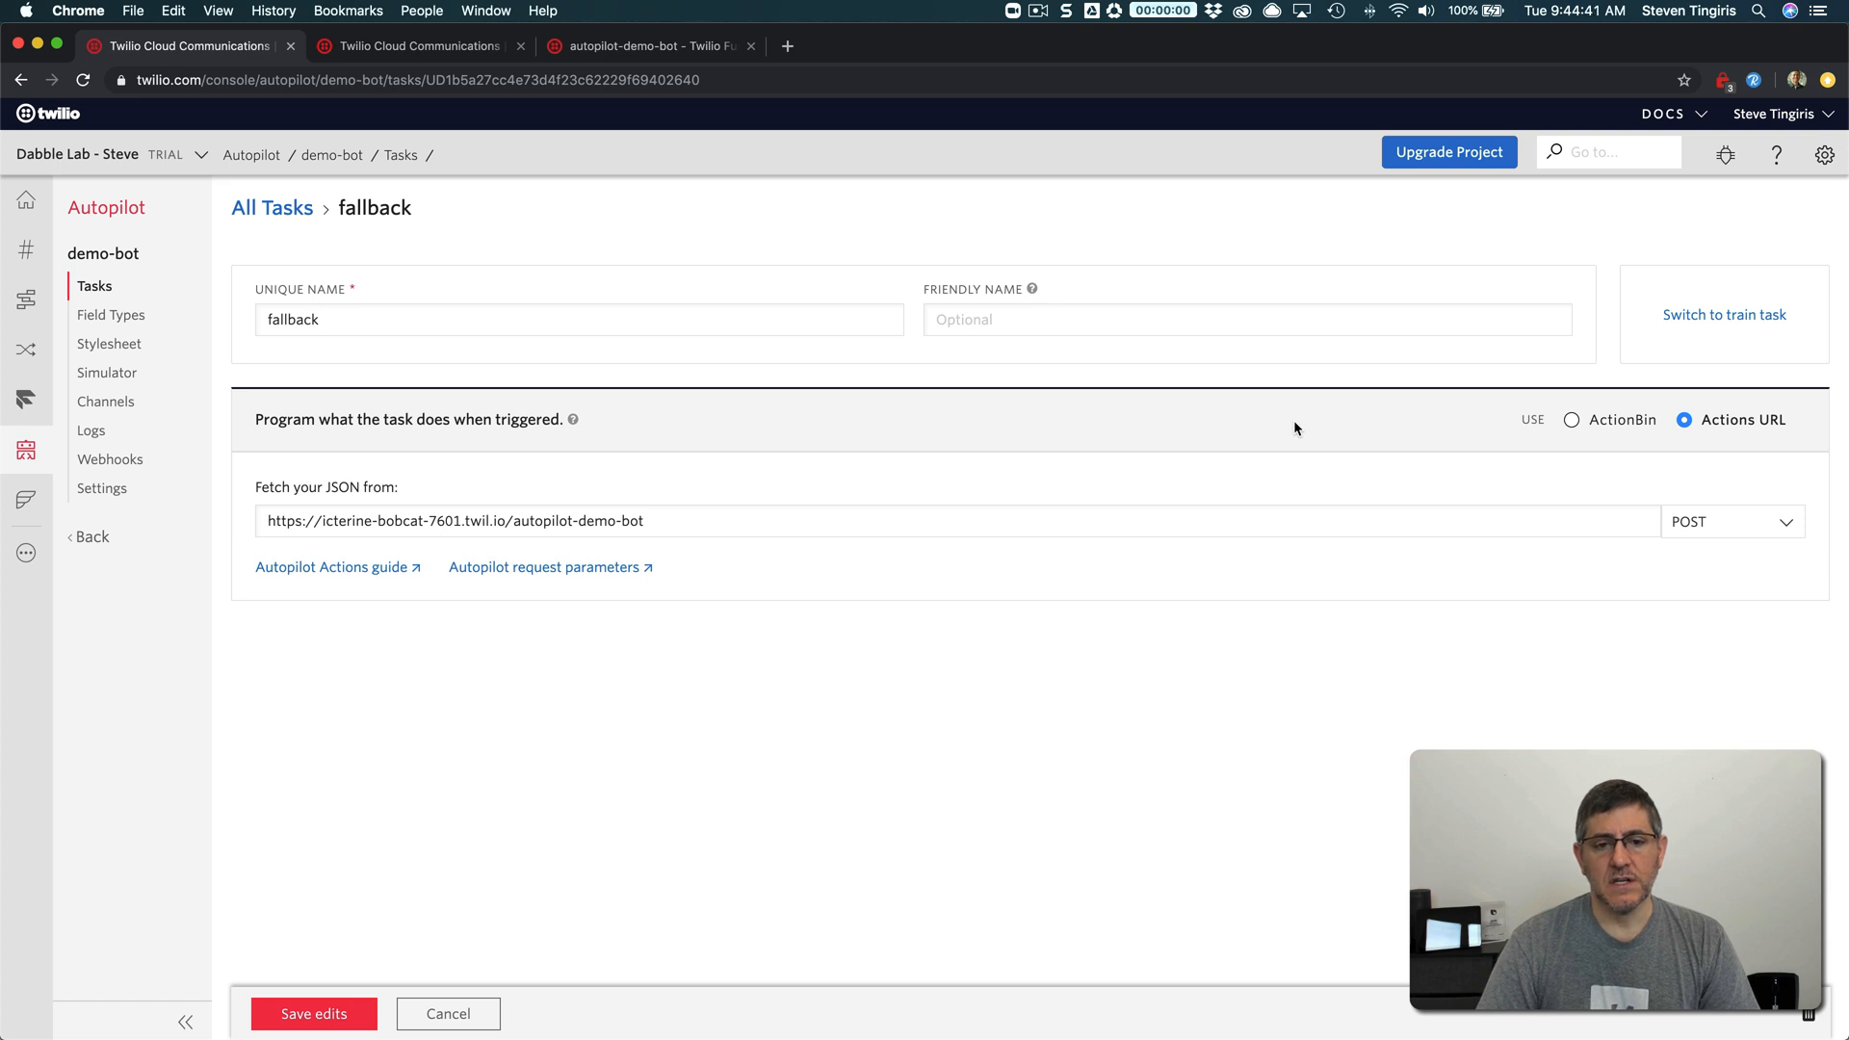
mouse_move(1268, 424)
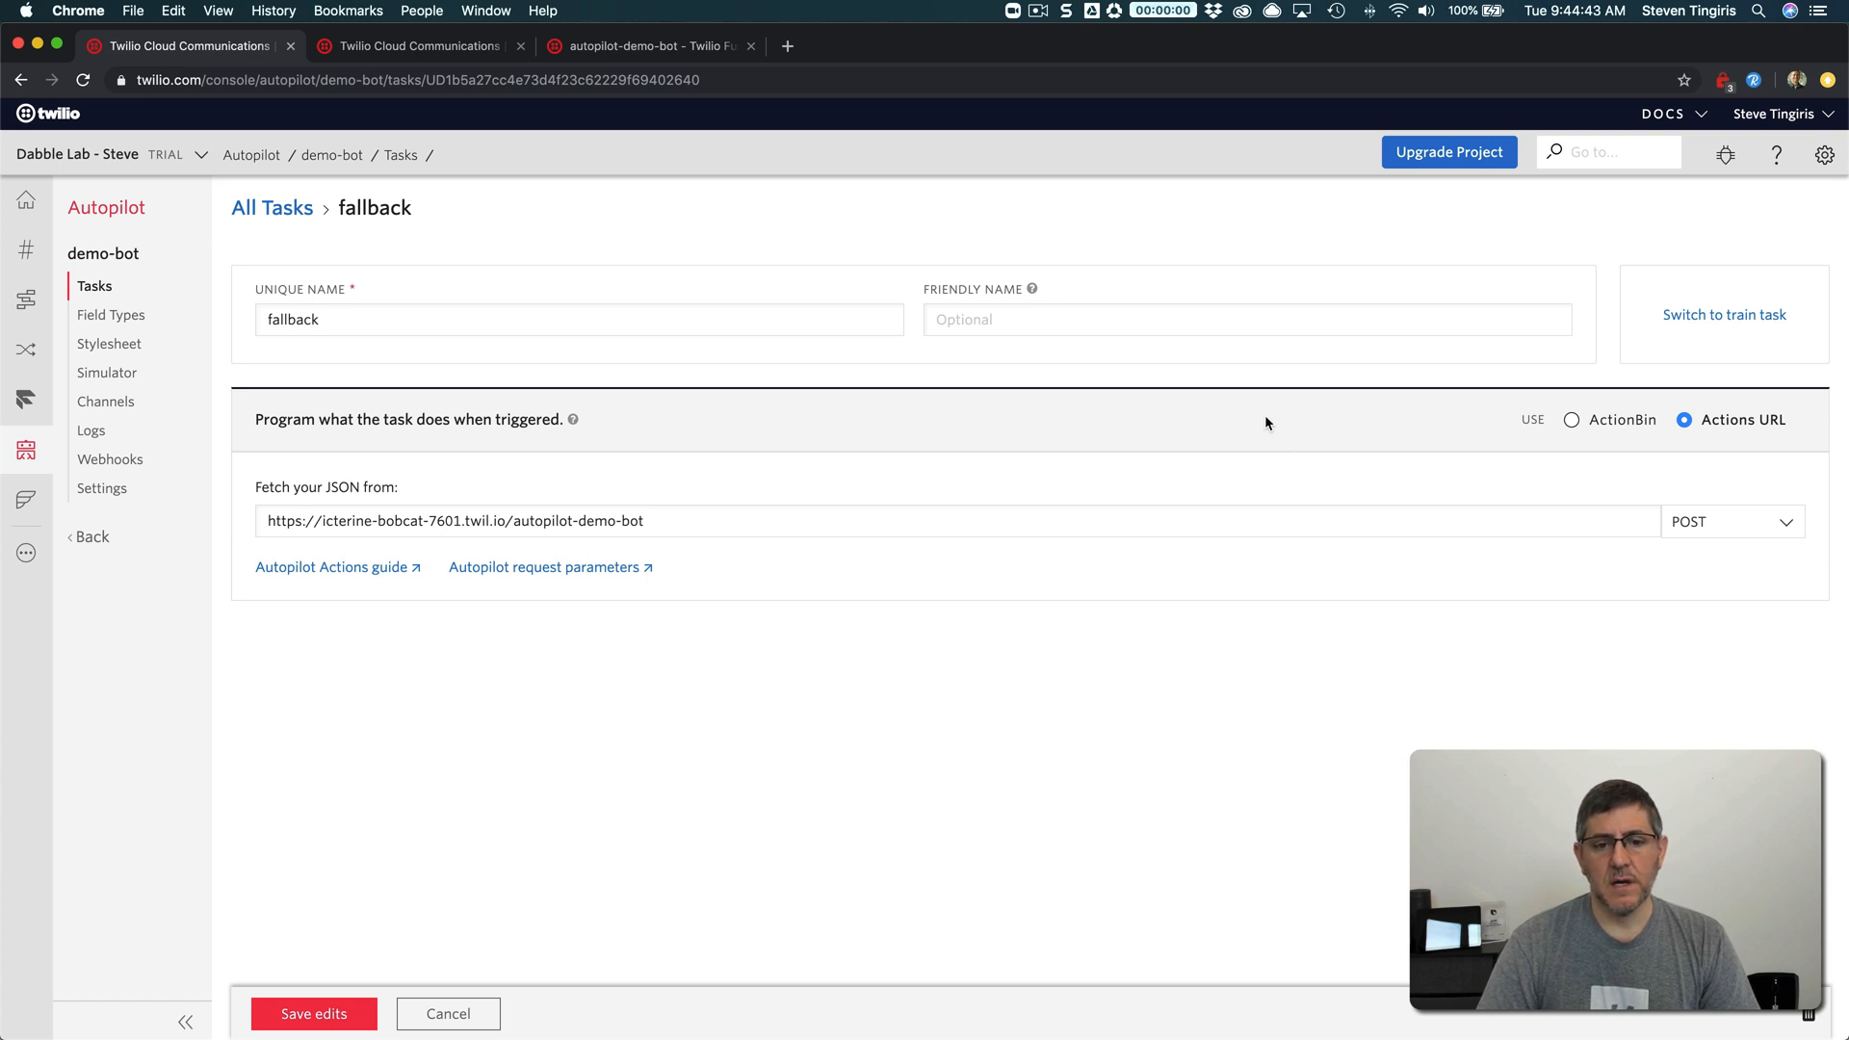
mouse_move(1121, 431)
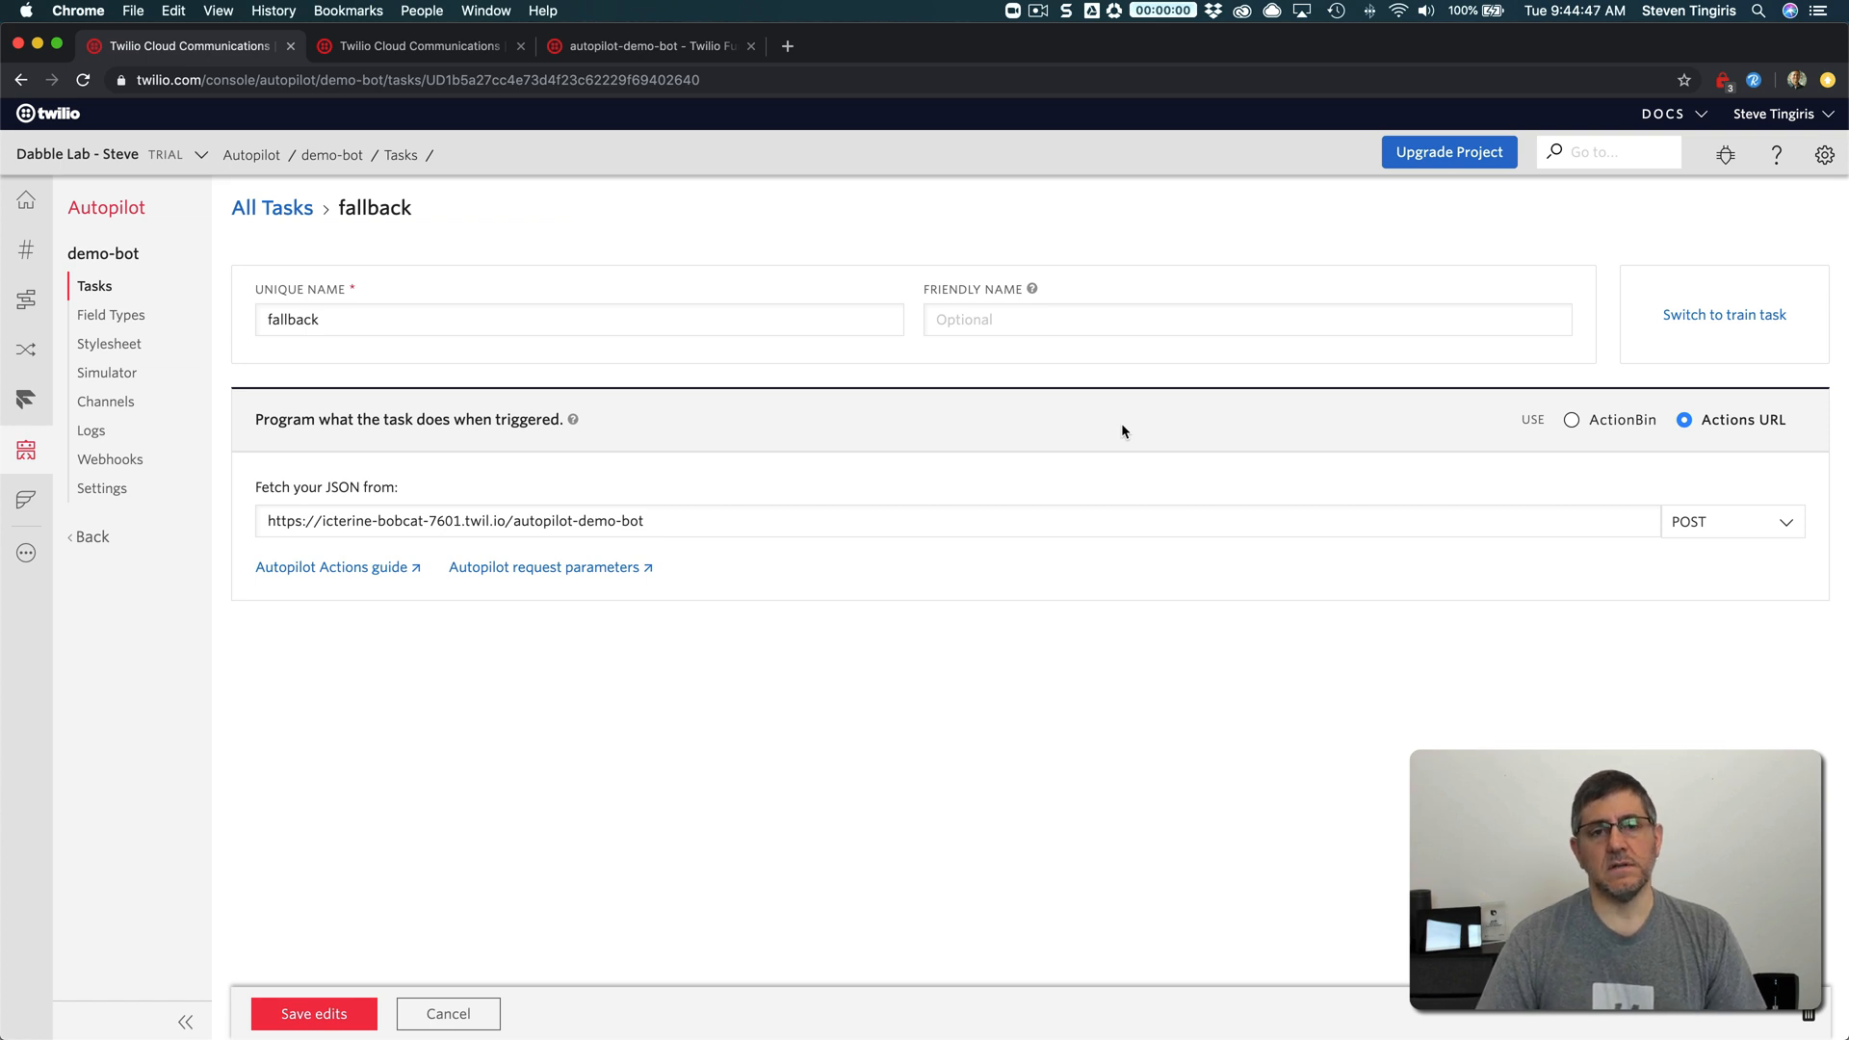
mouse_move(1079, 459)
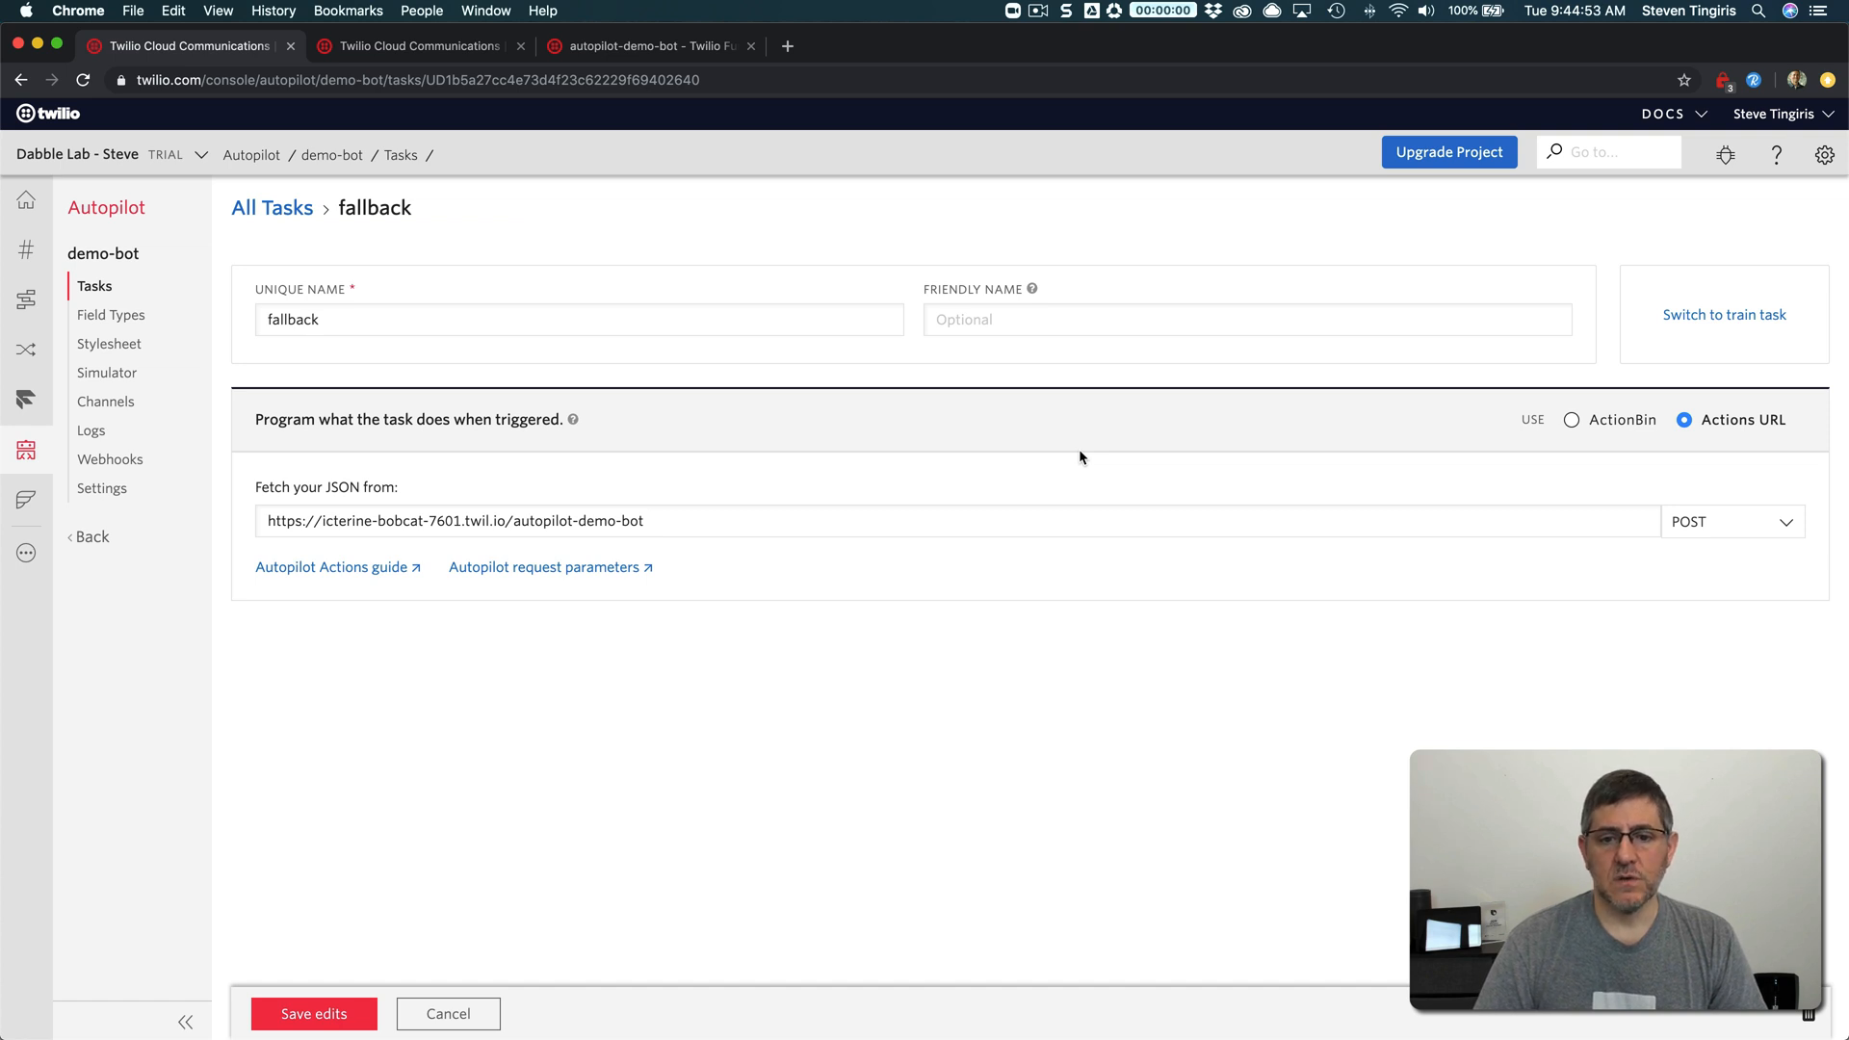
mouse_move(1570, 376)
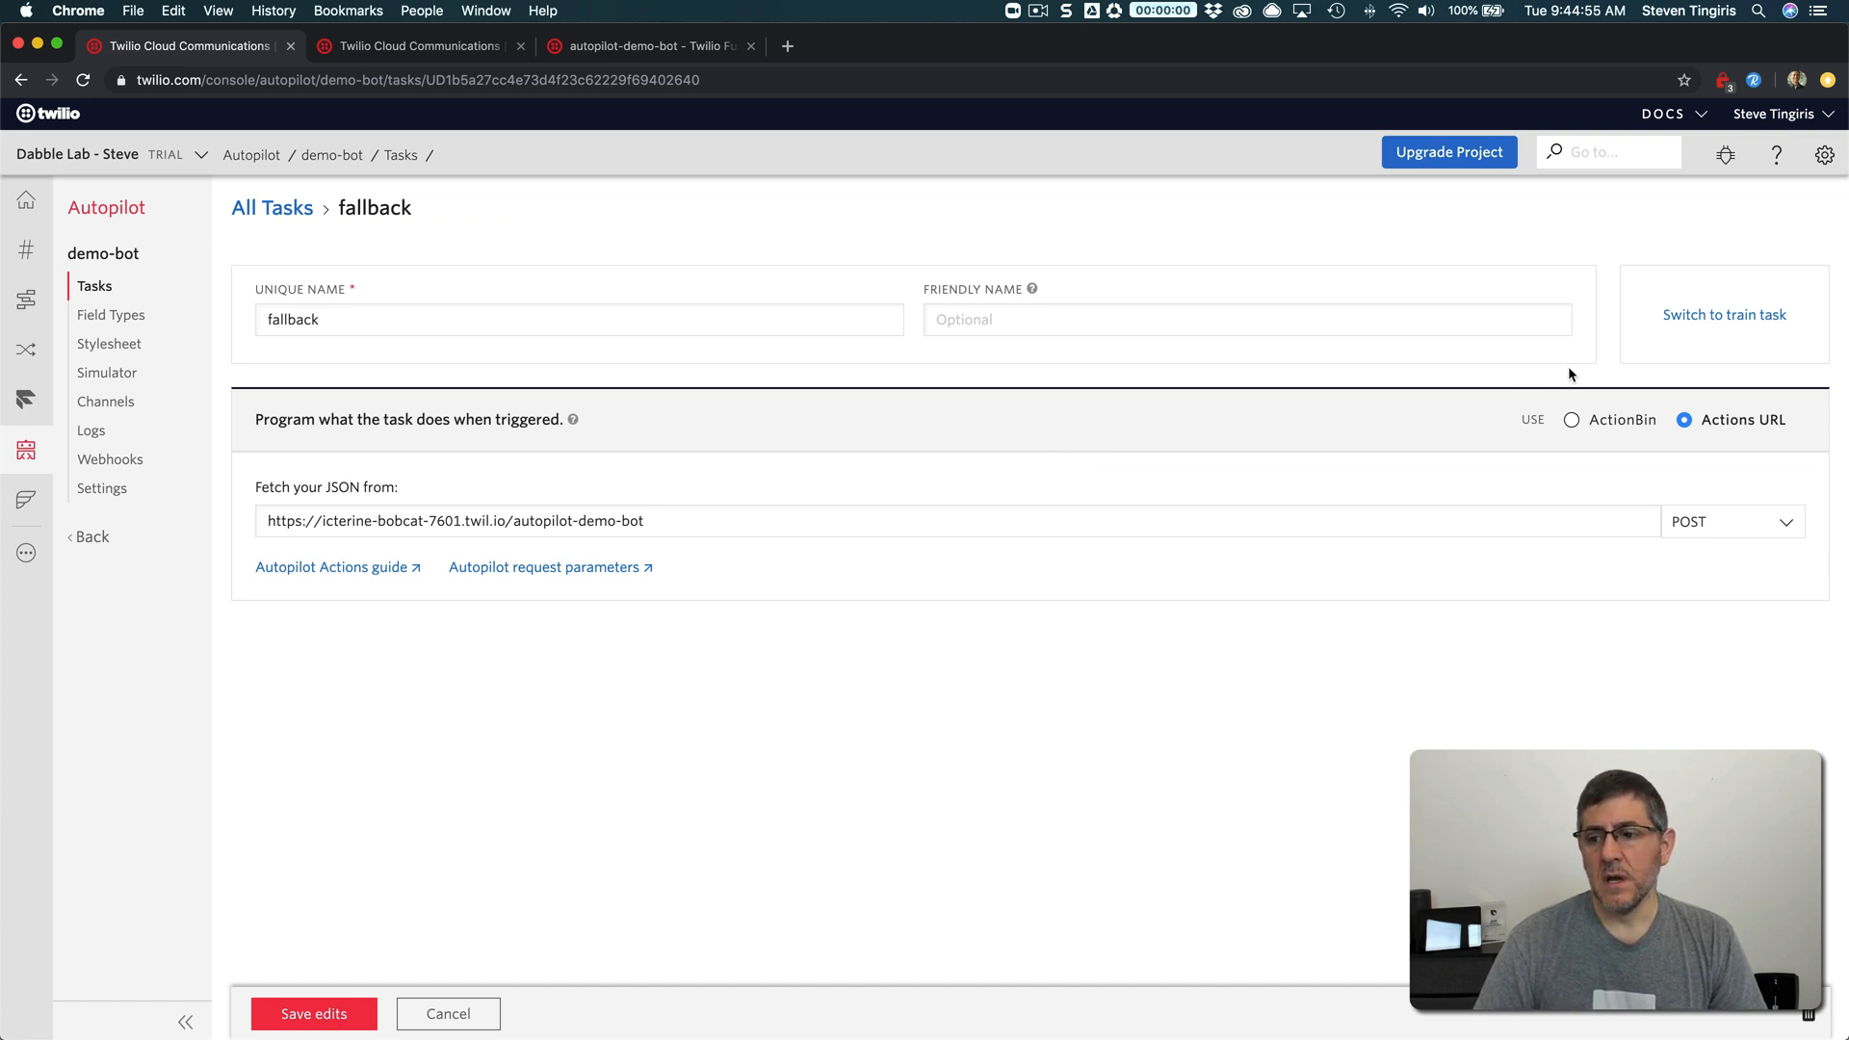
mouse_move(1316, 460)
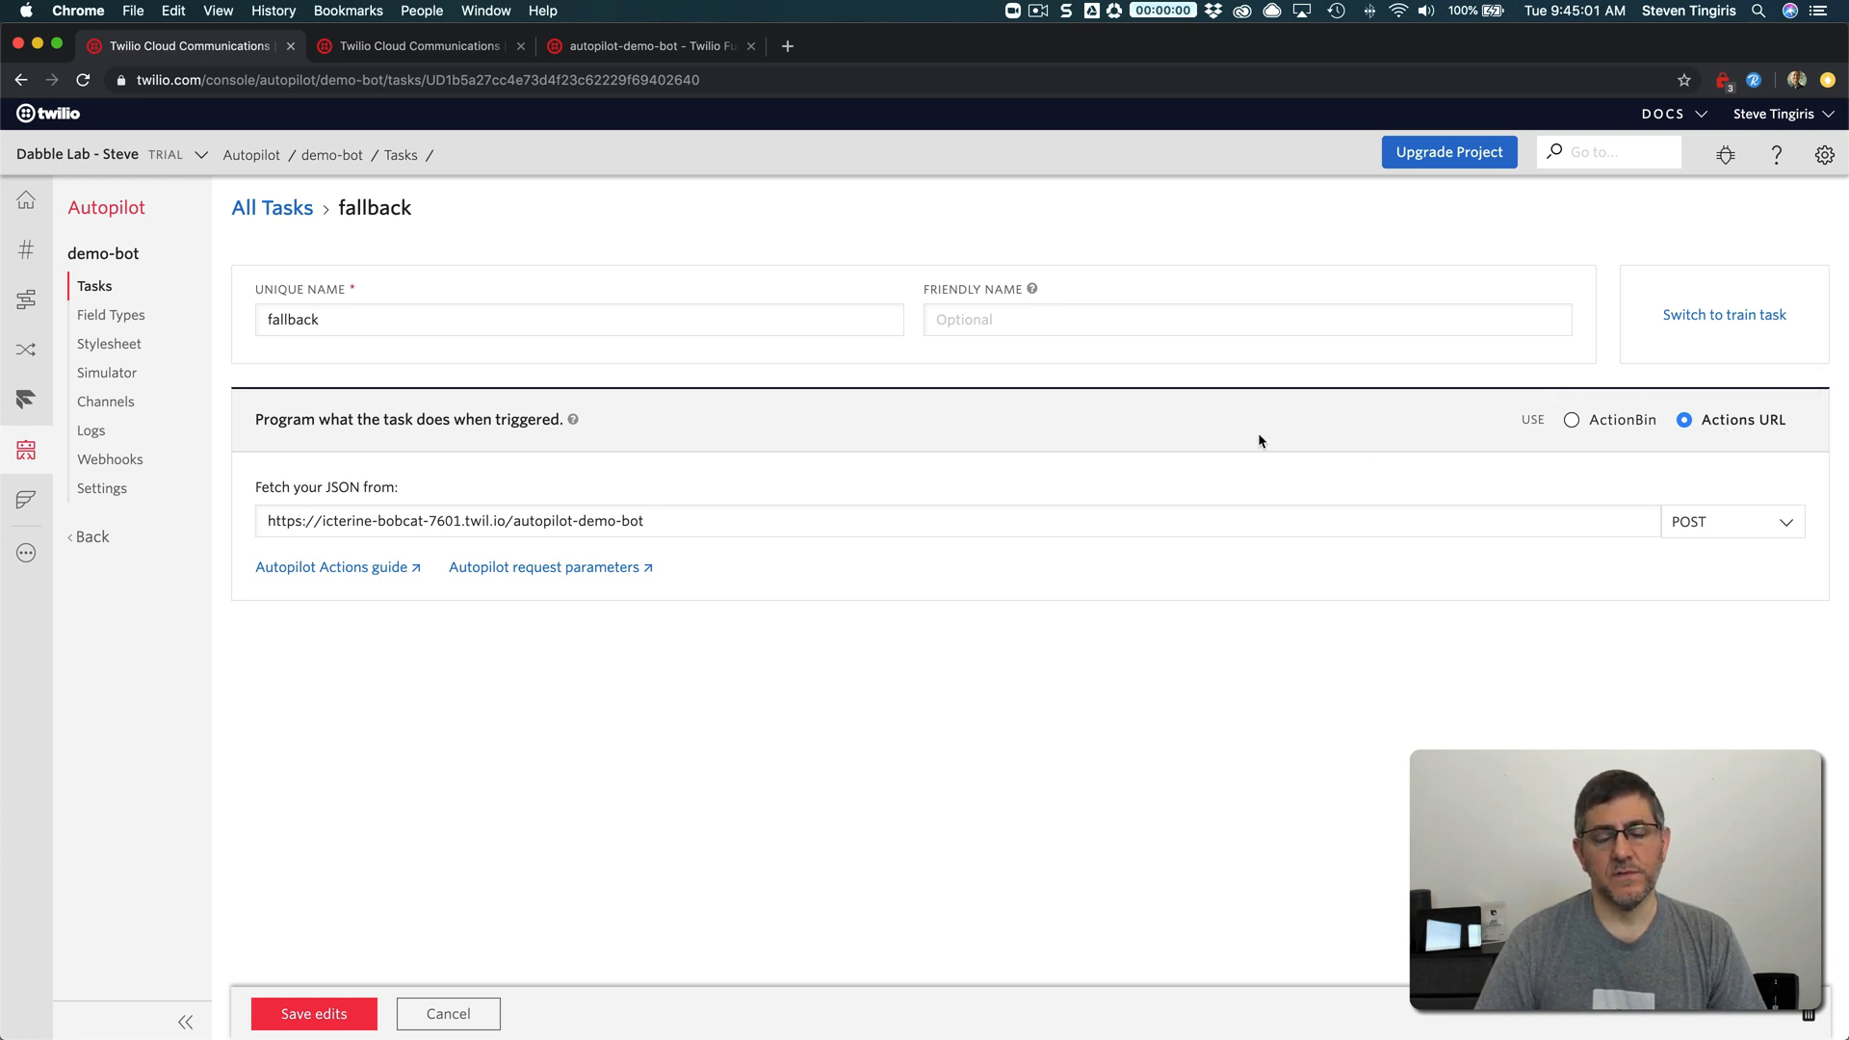
mouse_move(1237, 441)
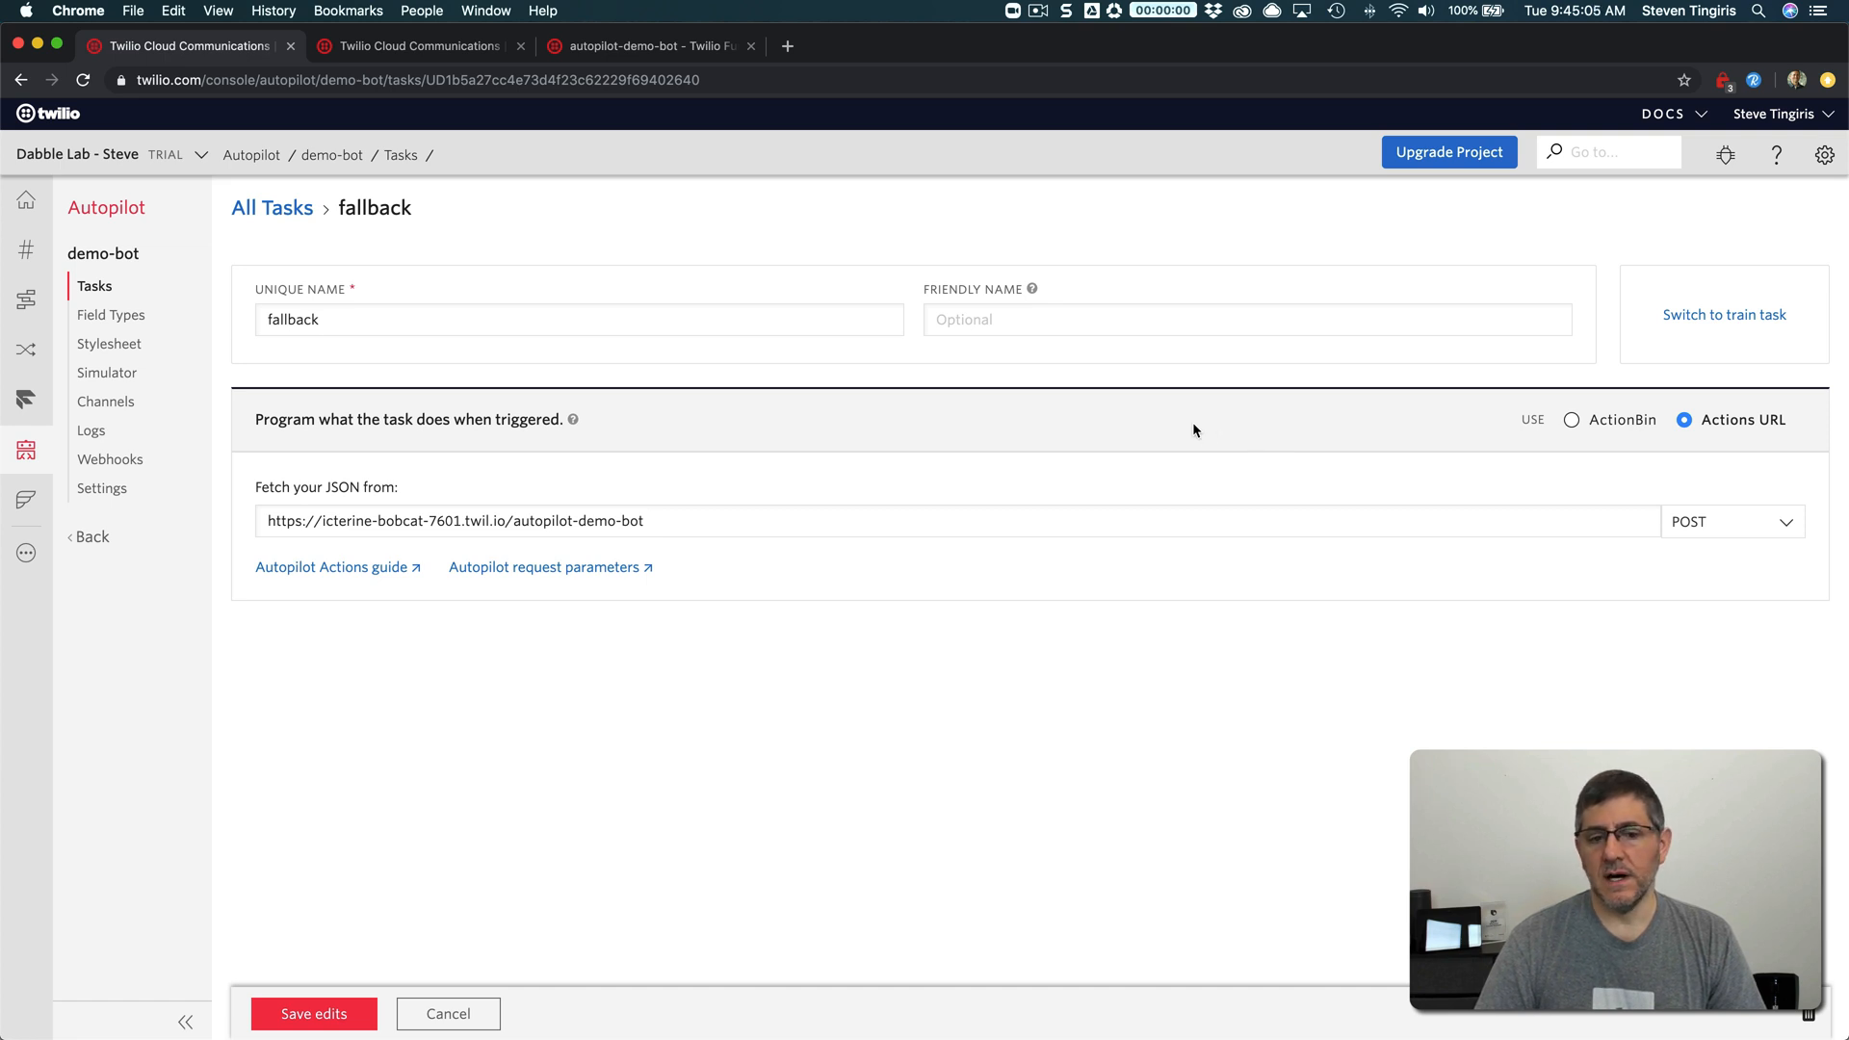
mouse_move(1090, 405)
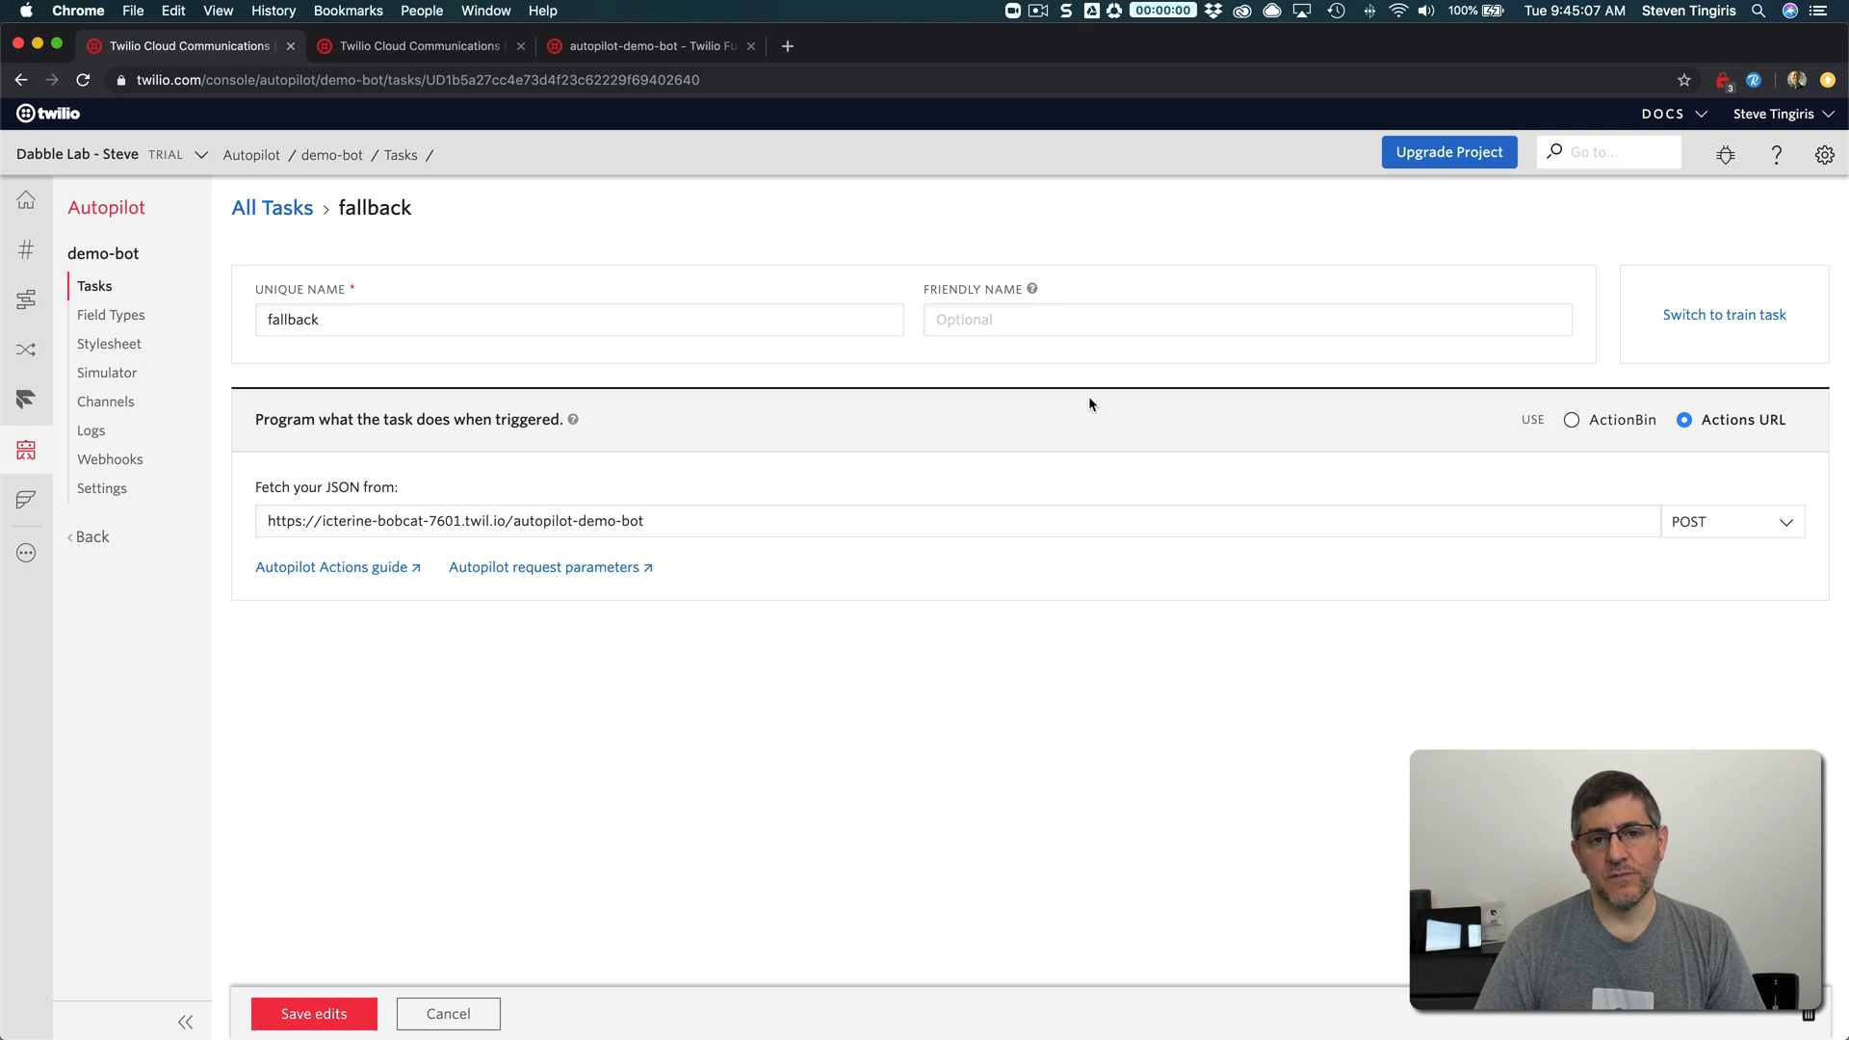
mouse_move(861, 510)
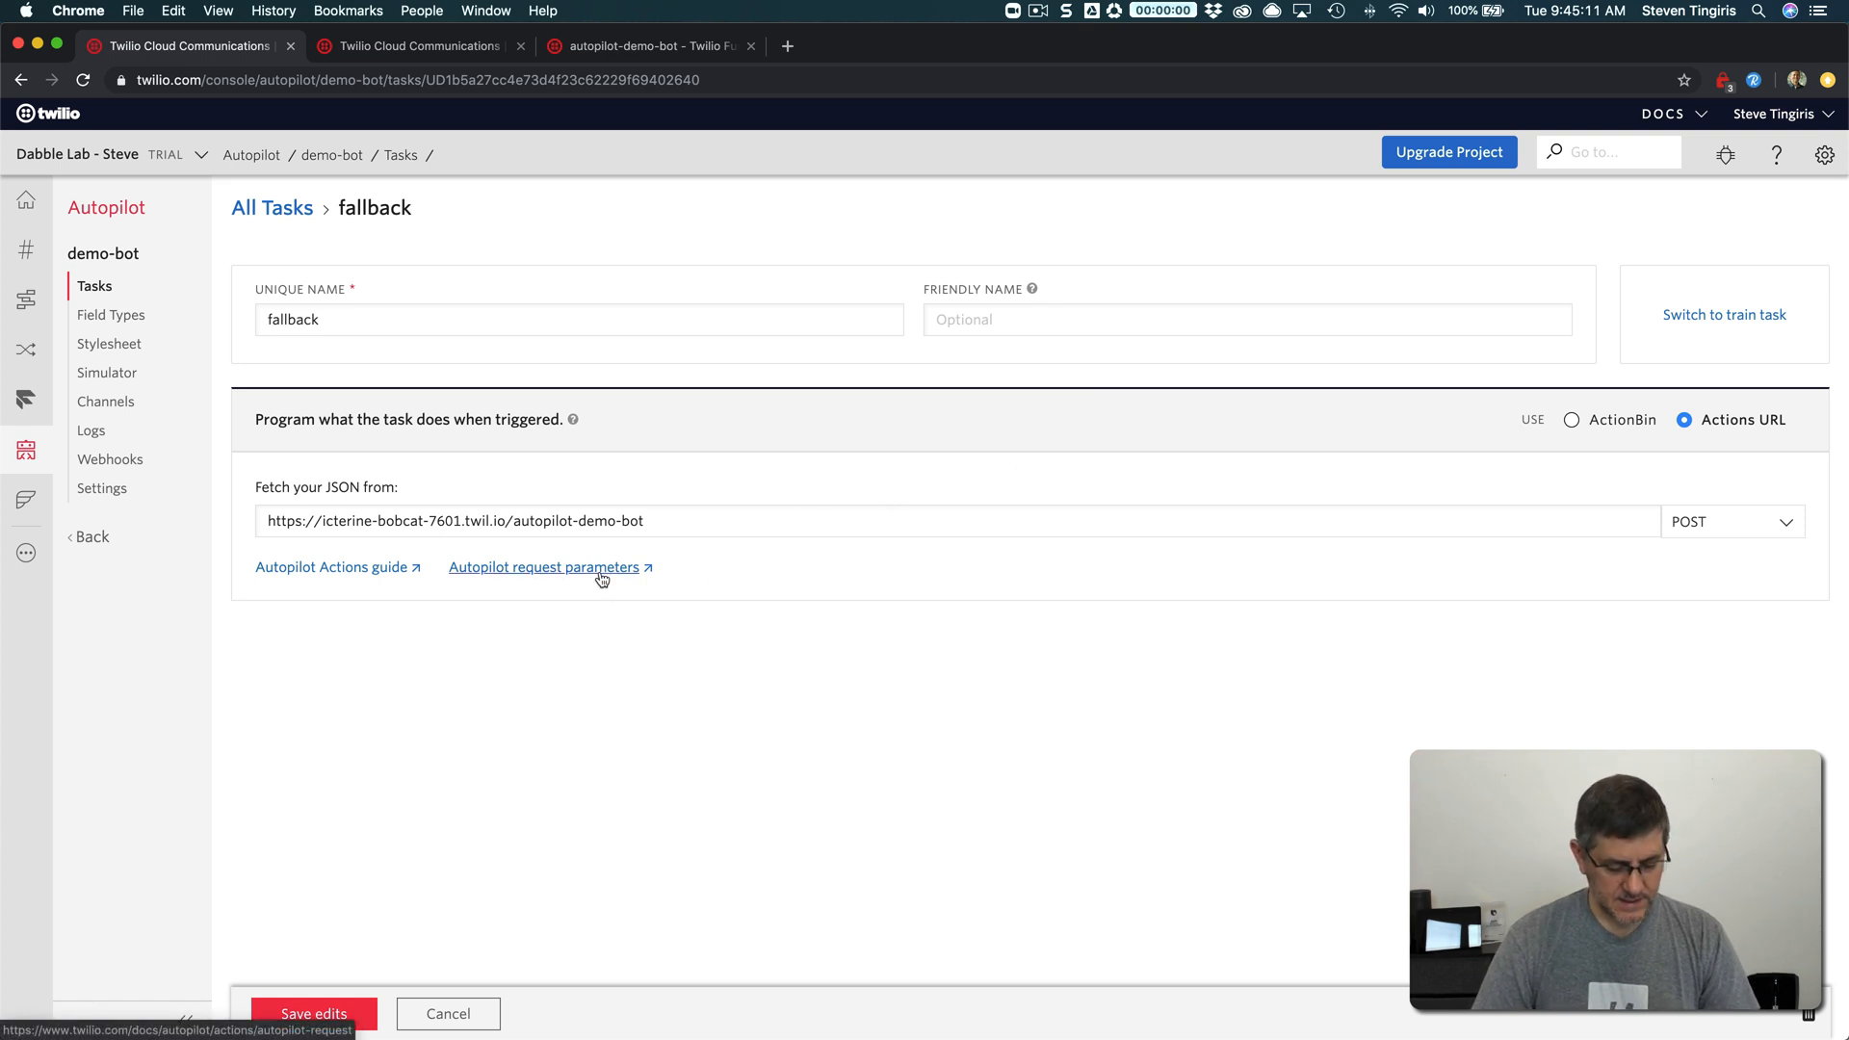
mouse_move(518, 580)
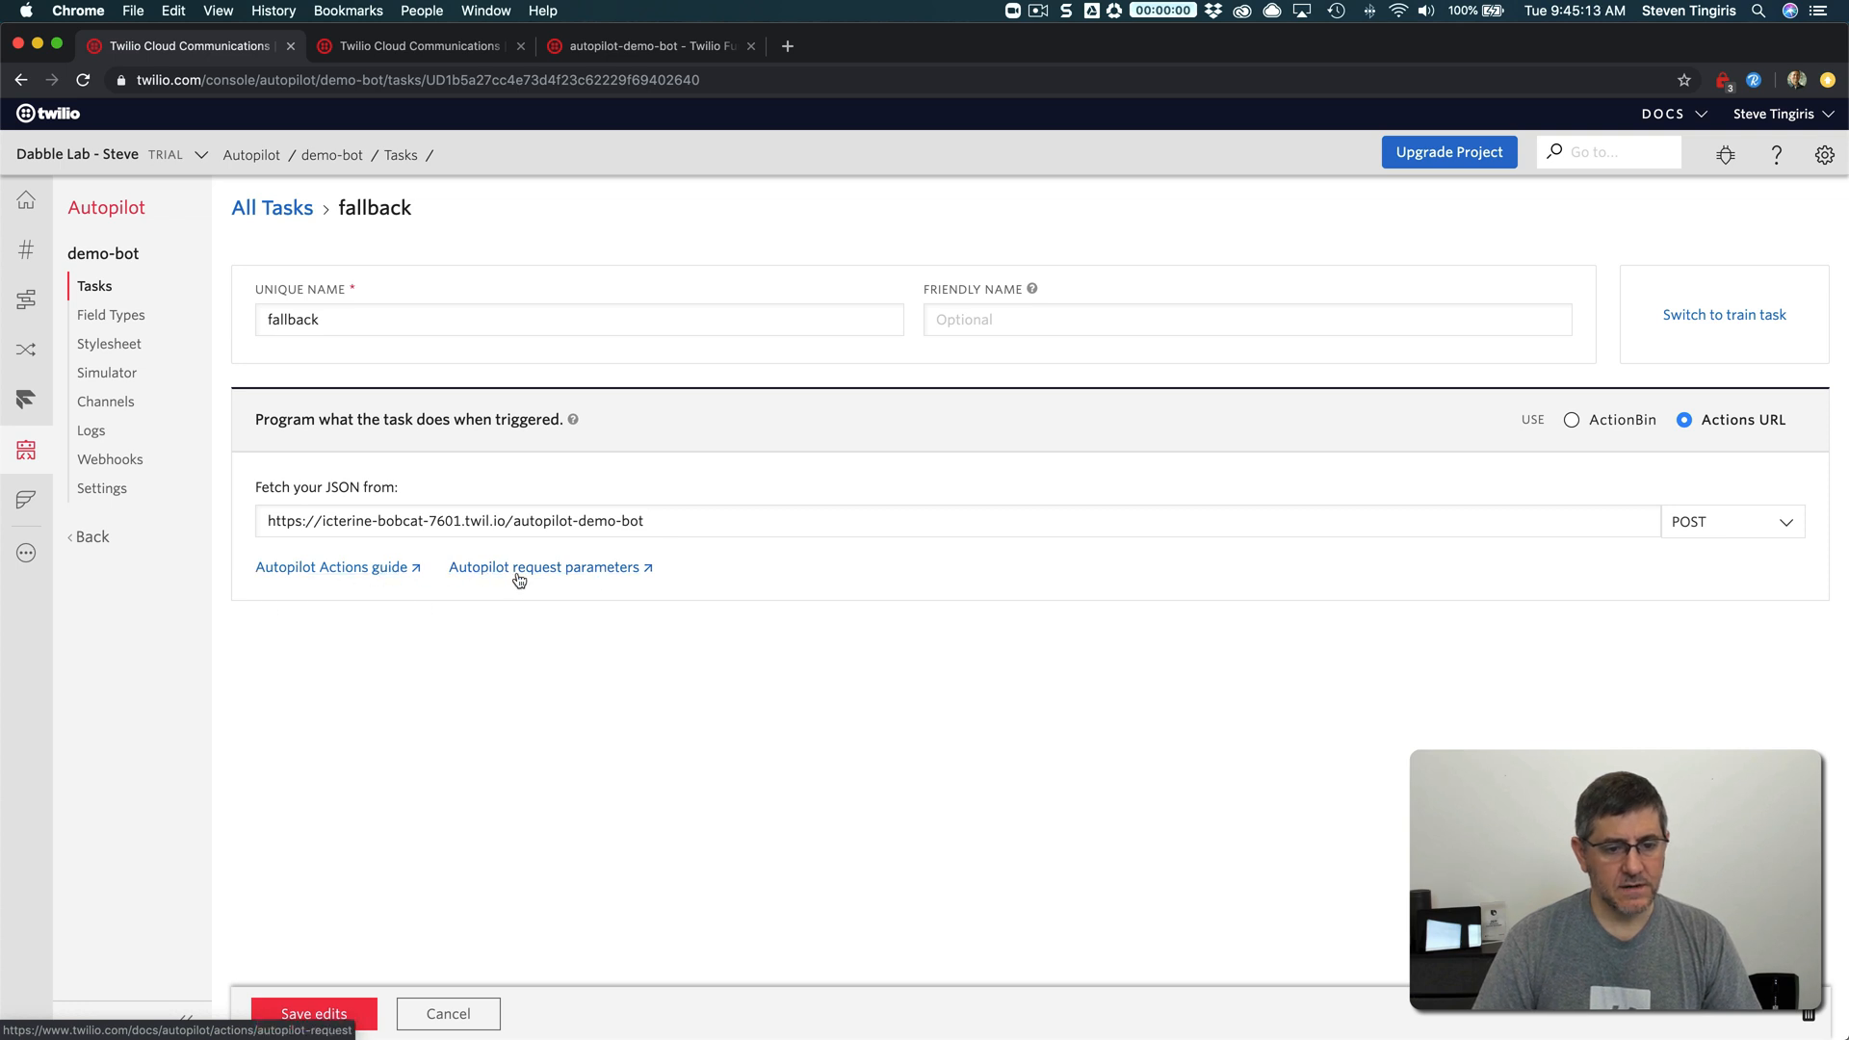
Follow the 'Autopilot request parameters' link to the docs in a new tab
left_click(543, 566)
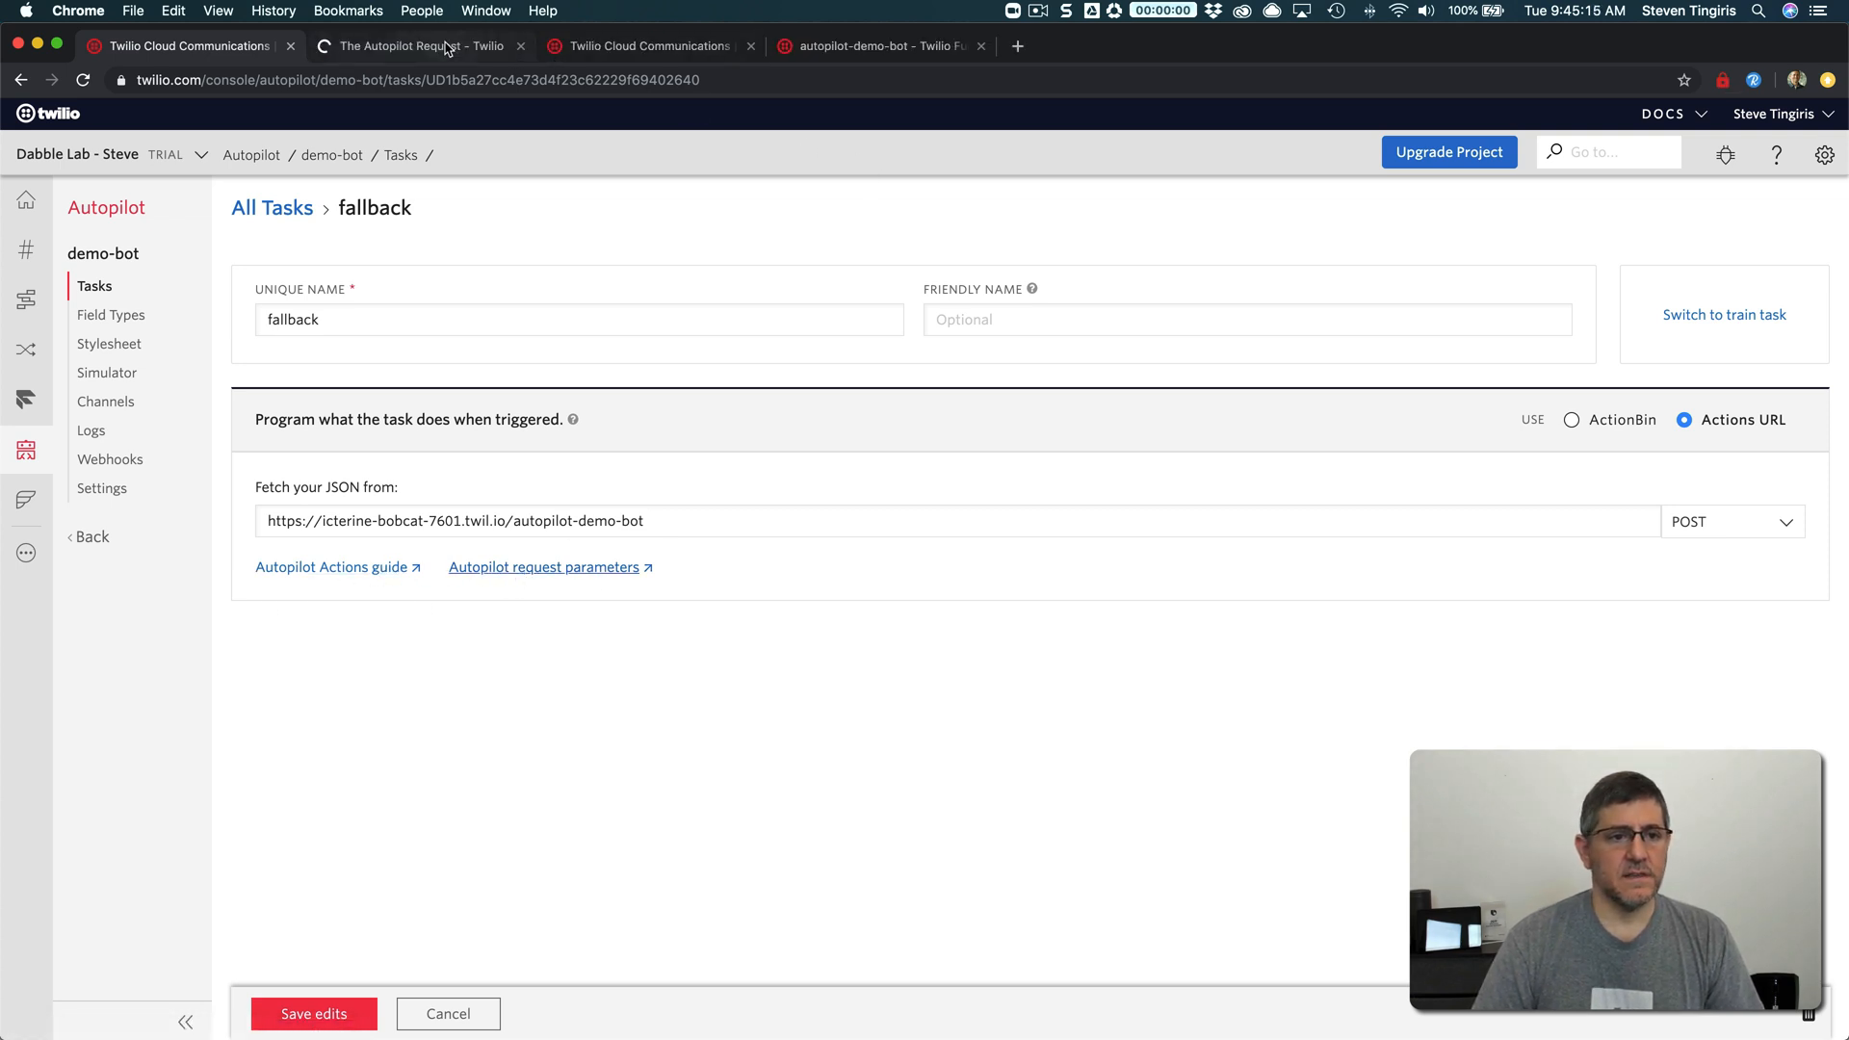
Review The Autopilot Request parameter table and highlight CurrentTask
left_click(416, 44)
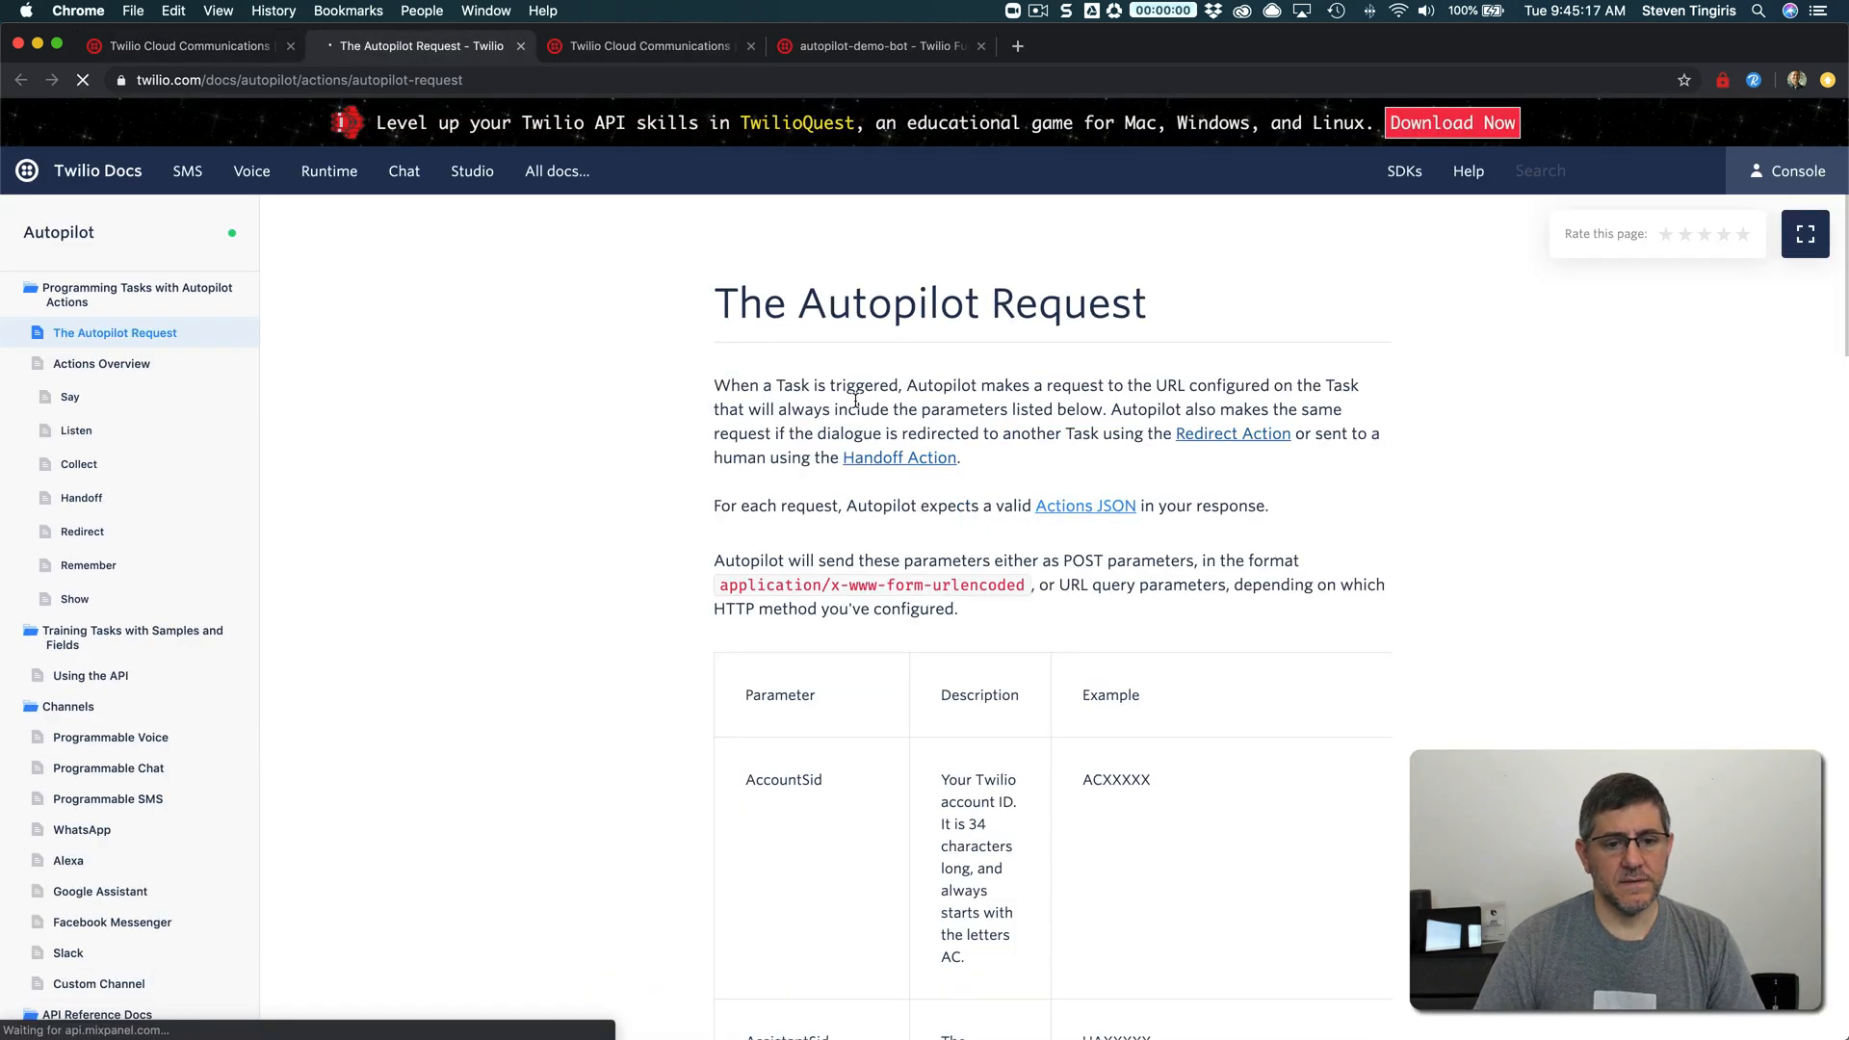
scroll("down", 3)
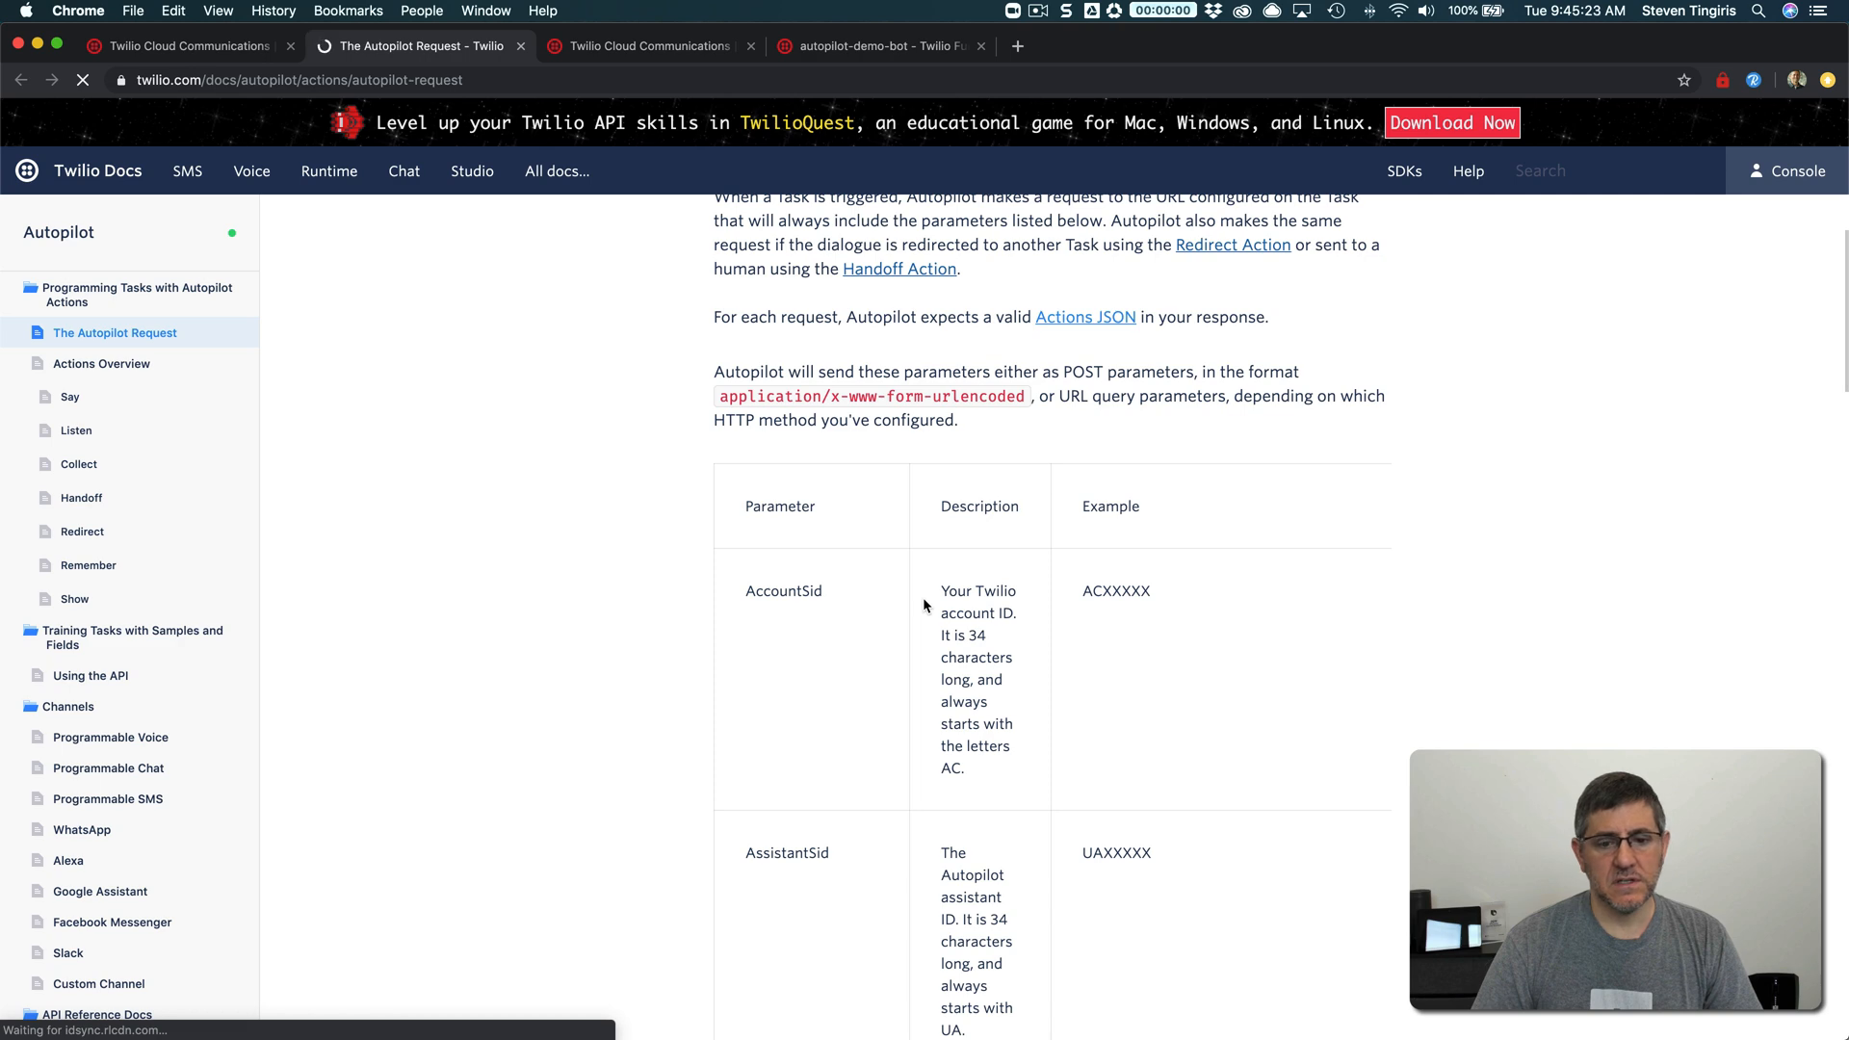
scroll("down", 3)
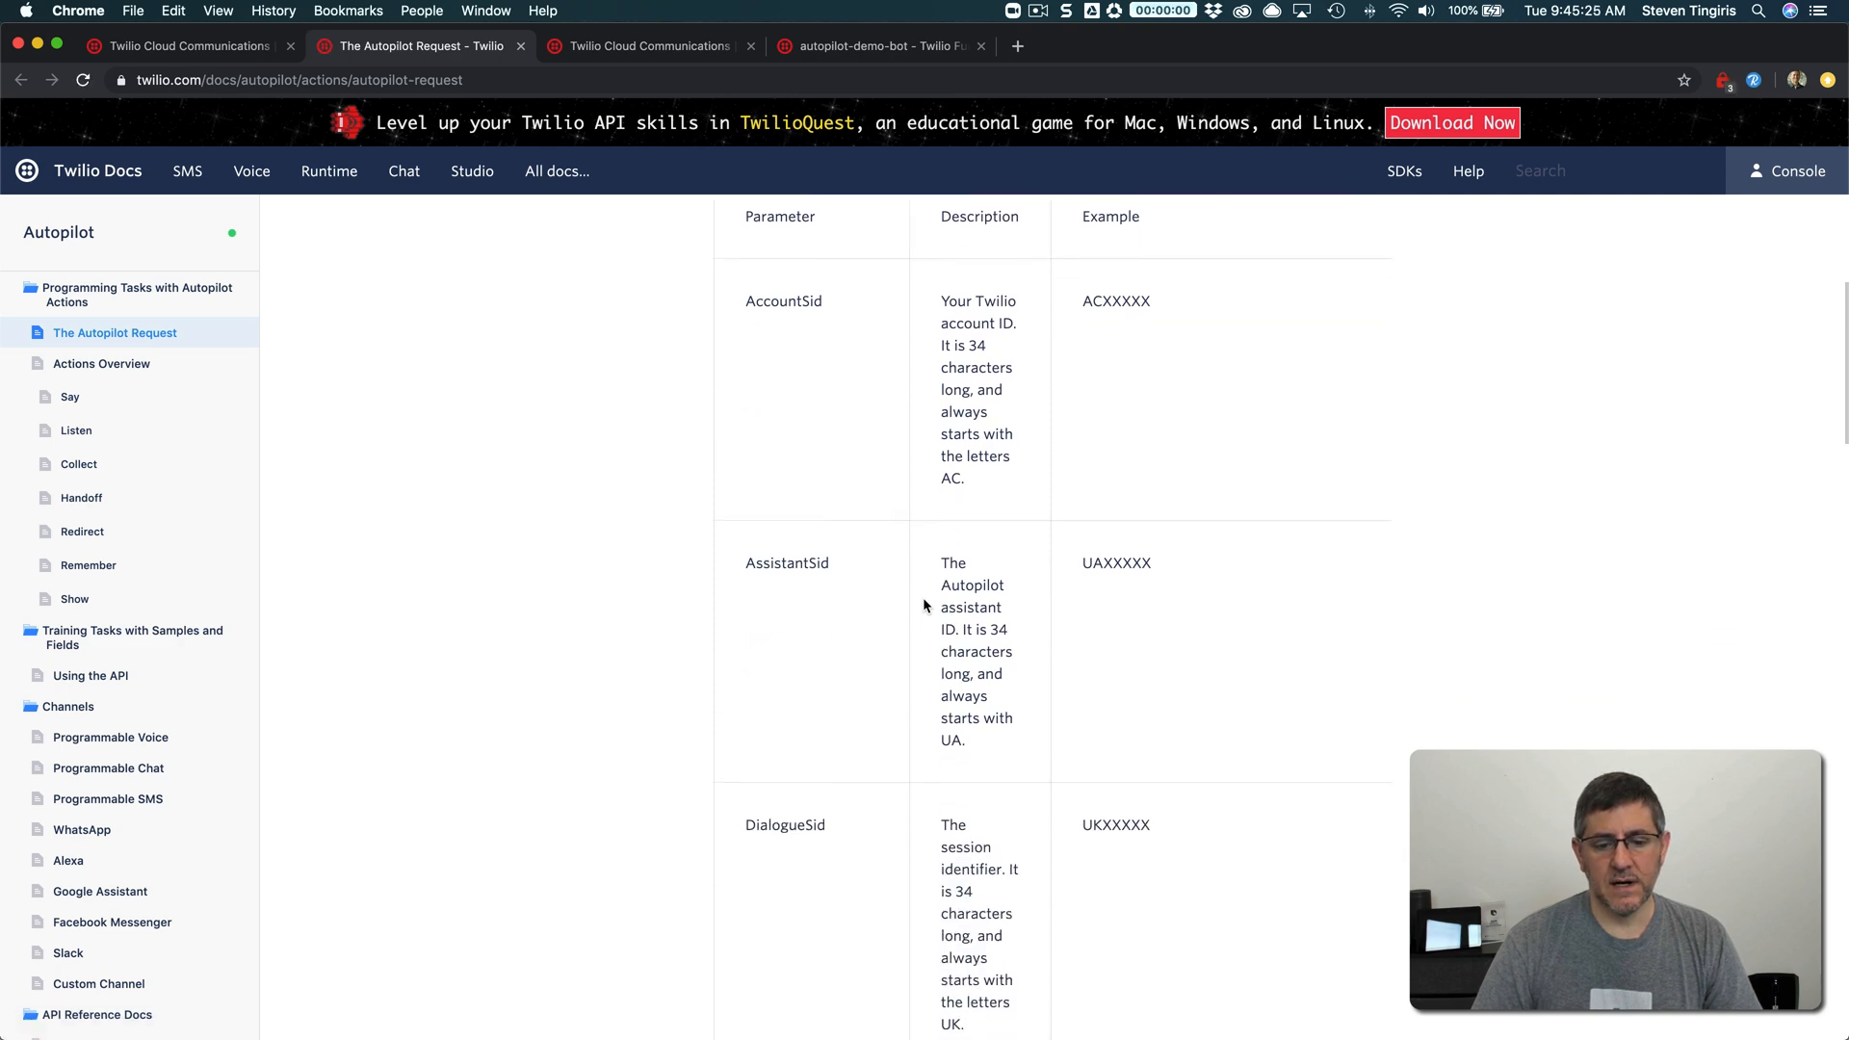
scroll("down", 3)
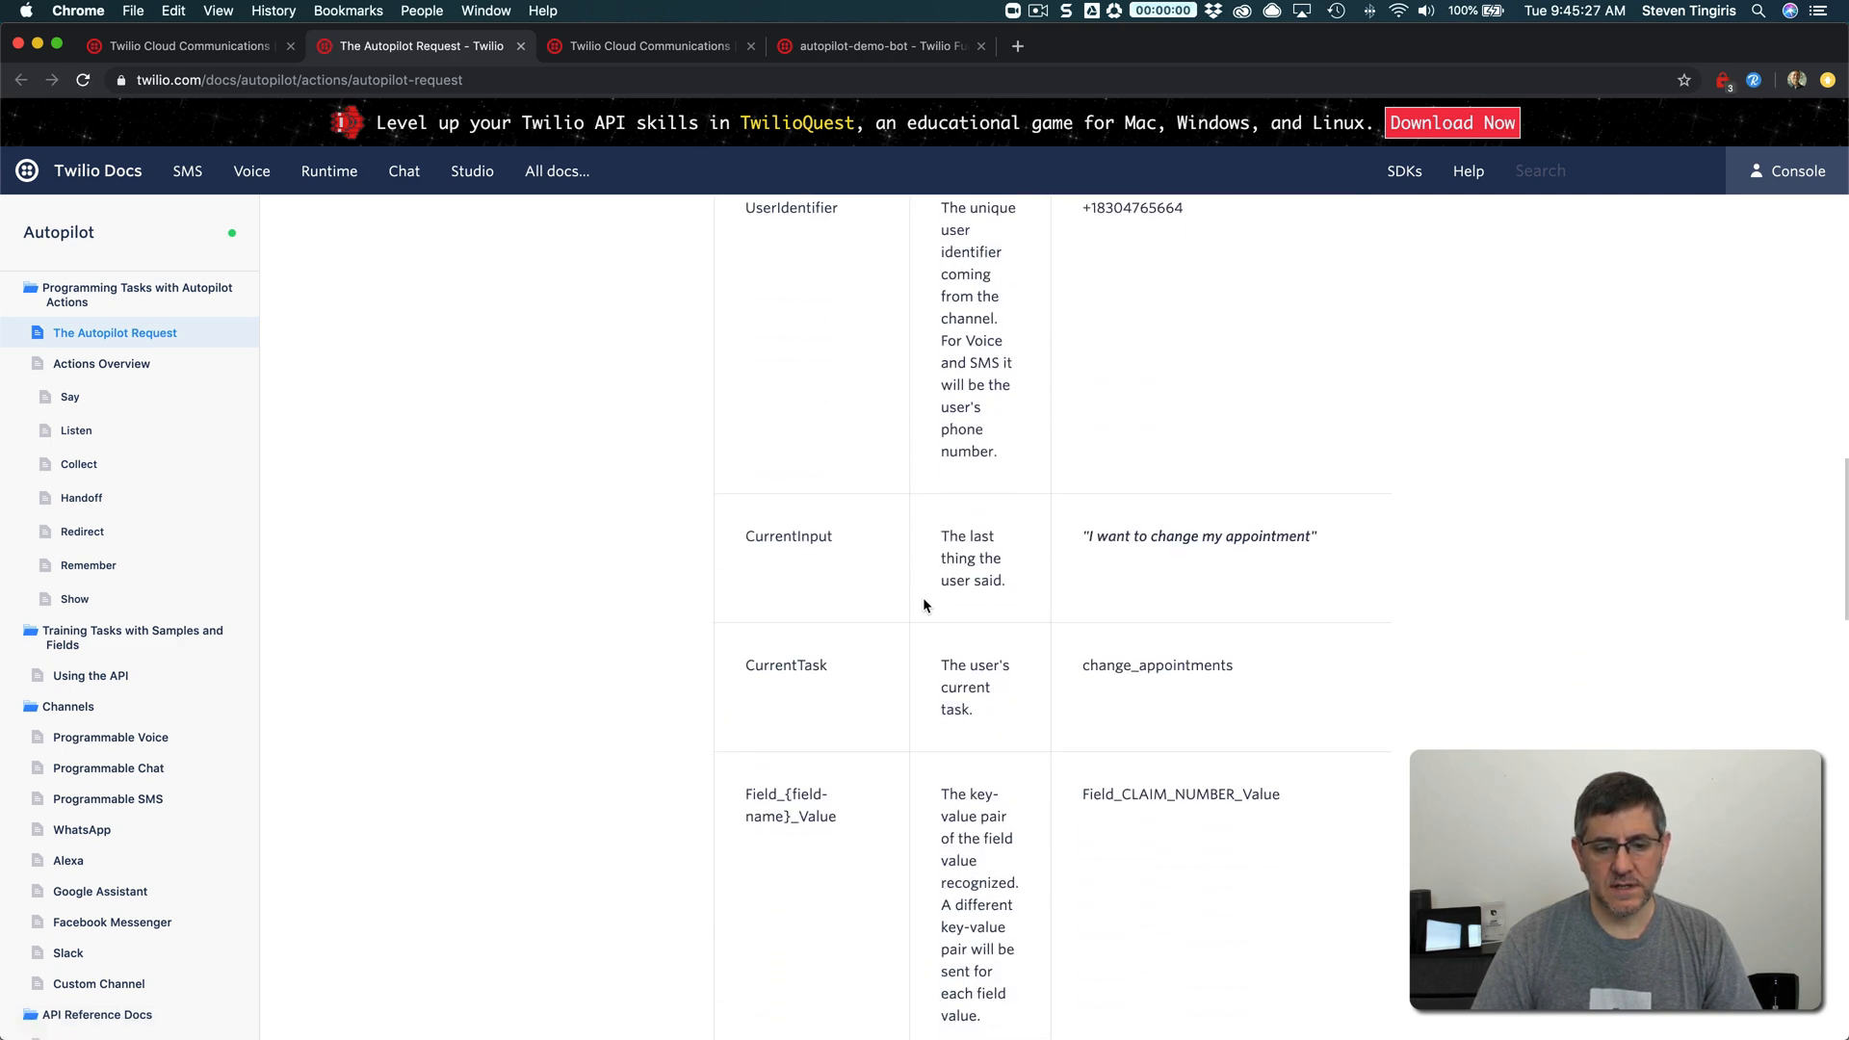
double_click(786, 664)
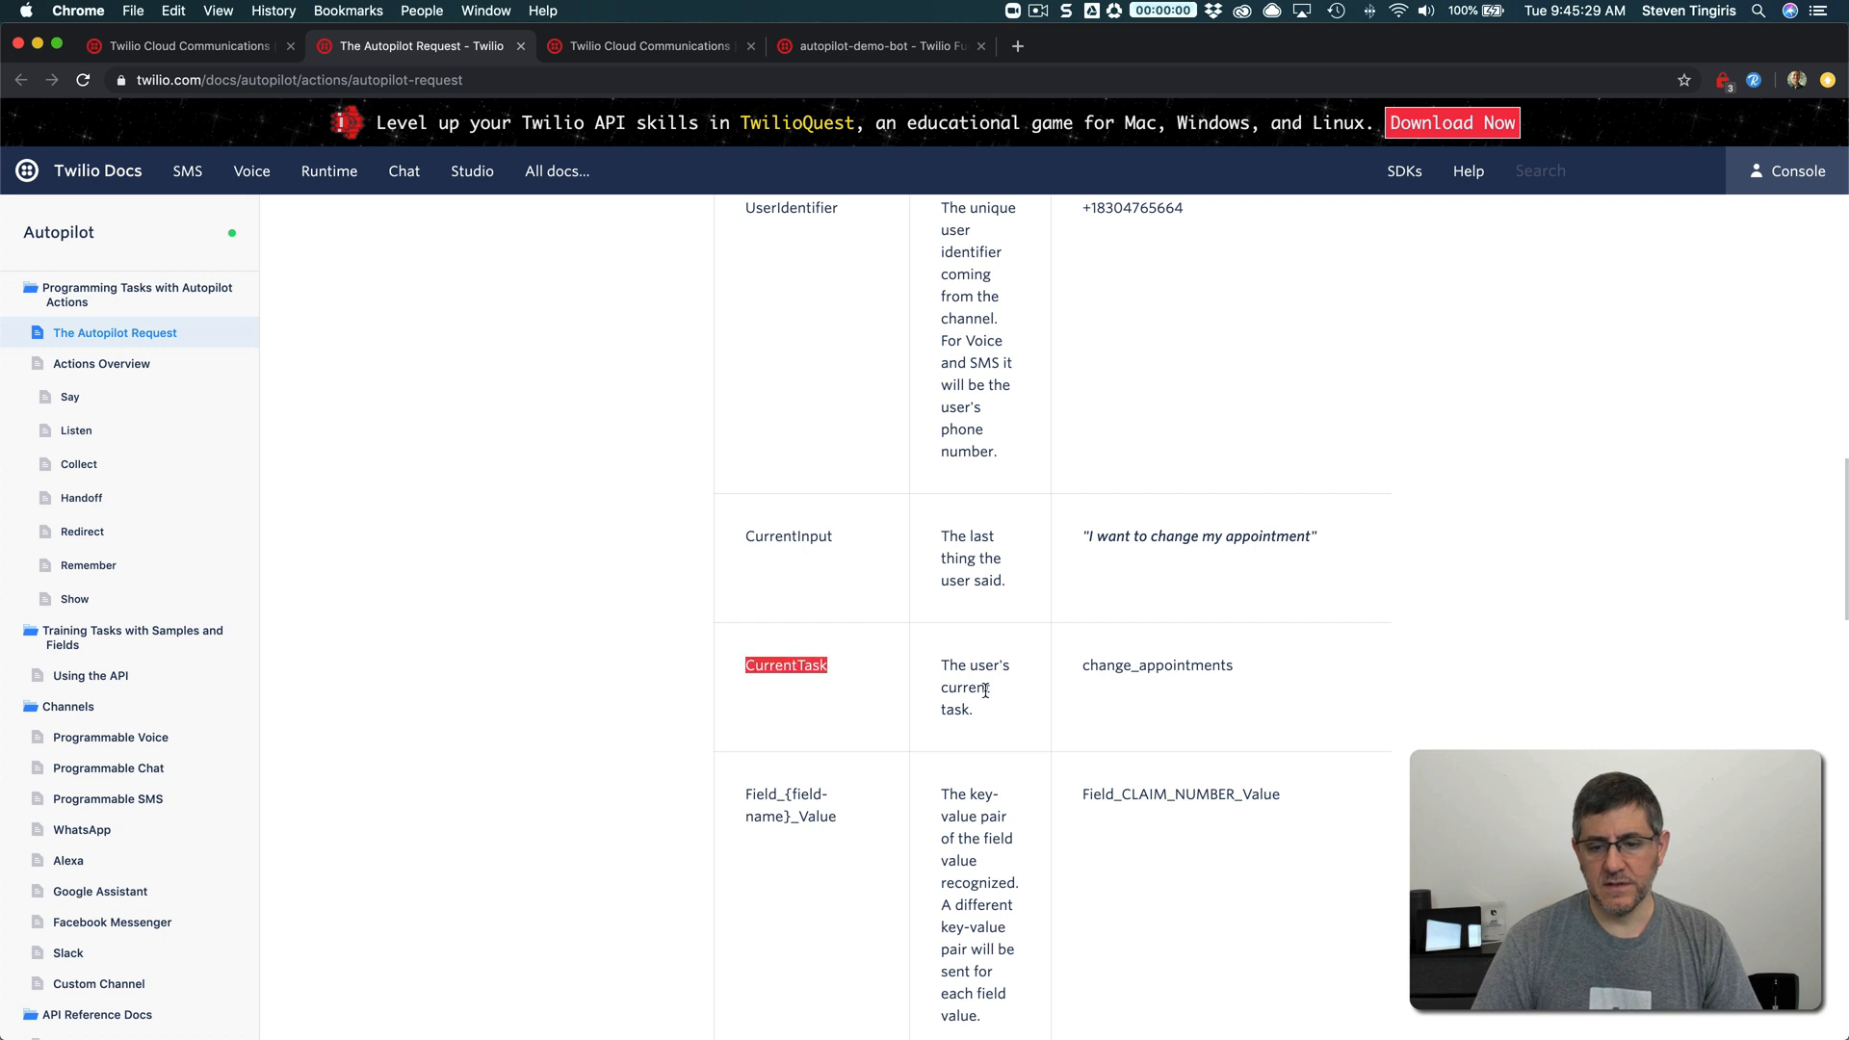
mouse_move(994, 692)
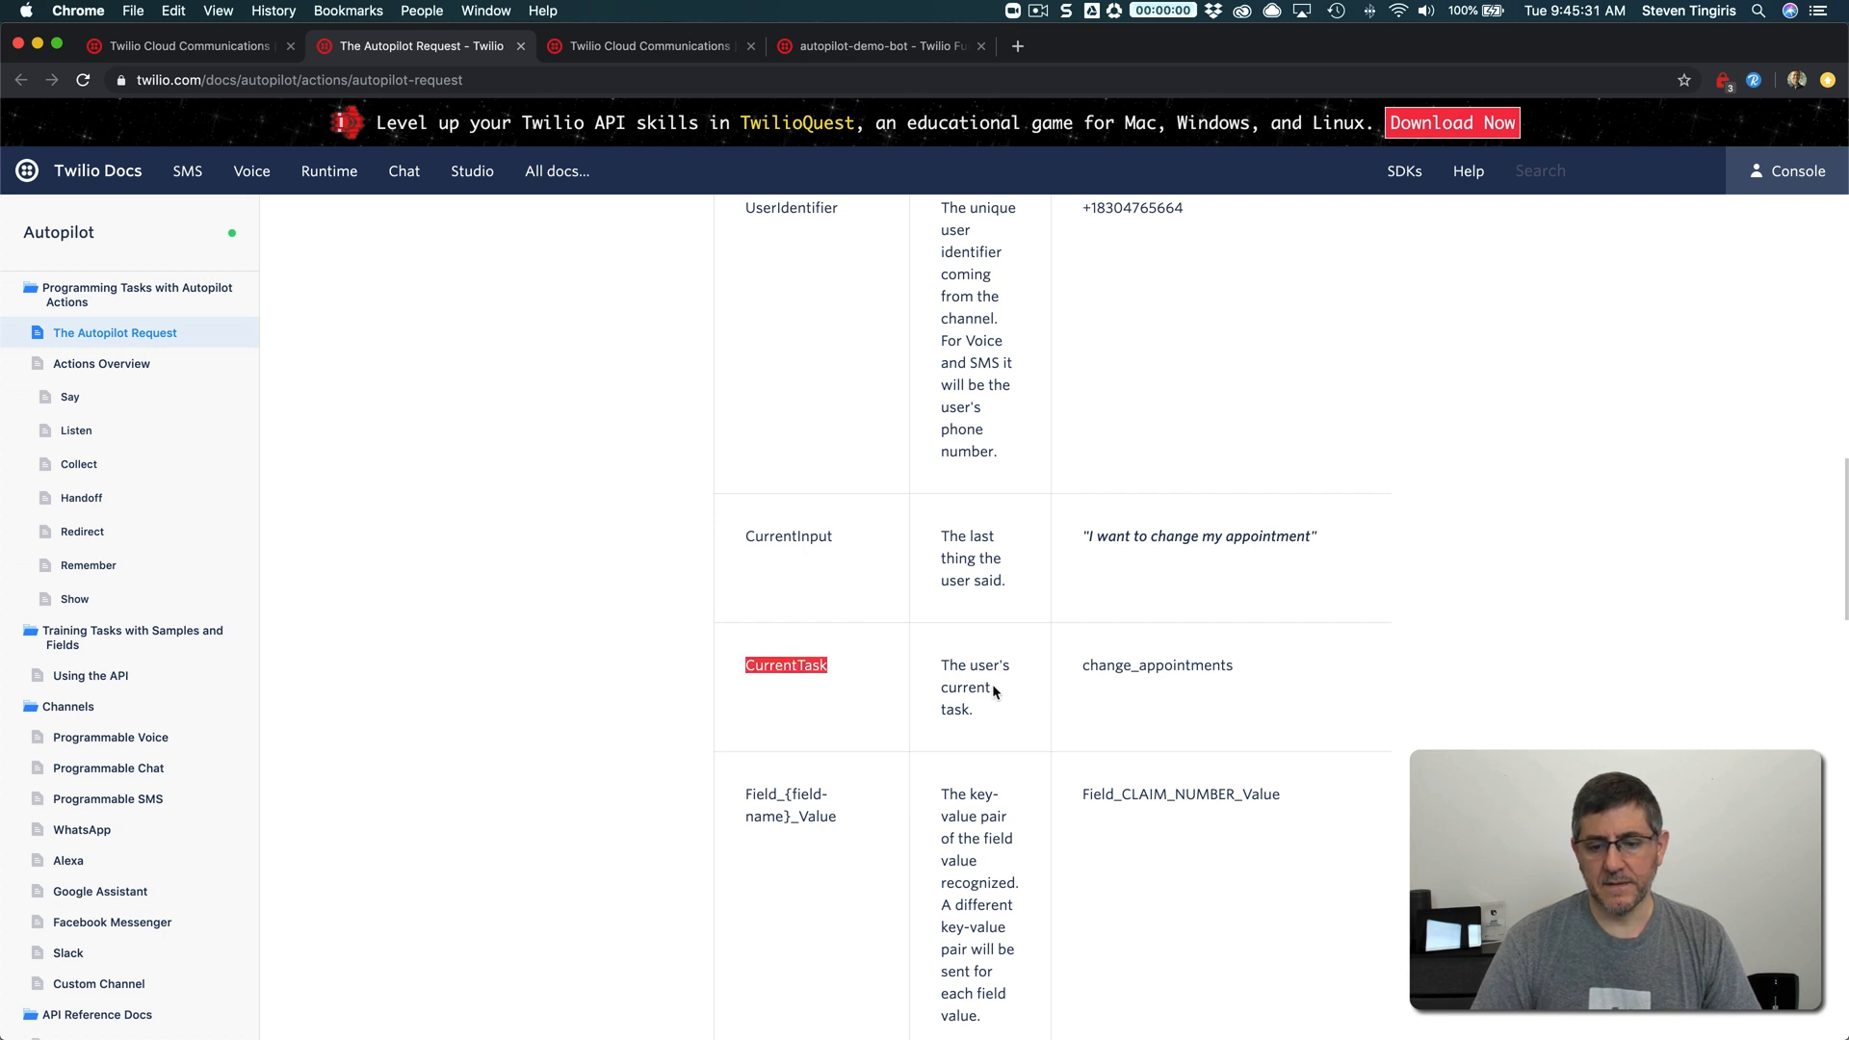
mouse_move(981, 707)
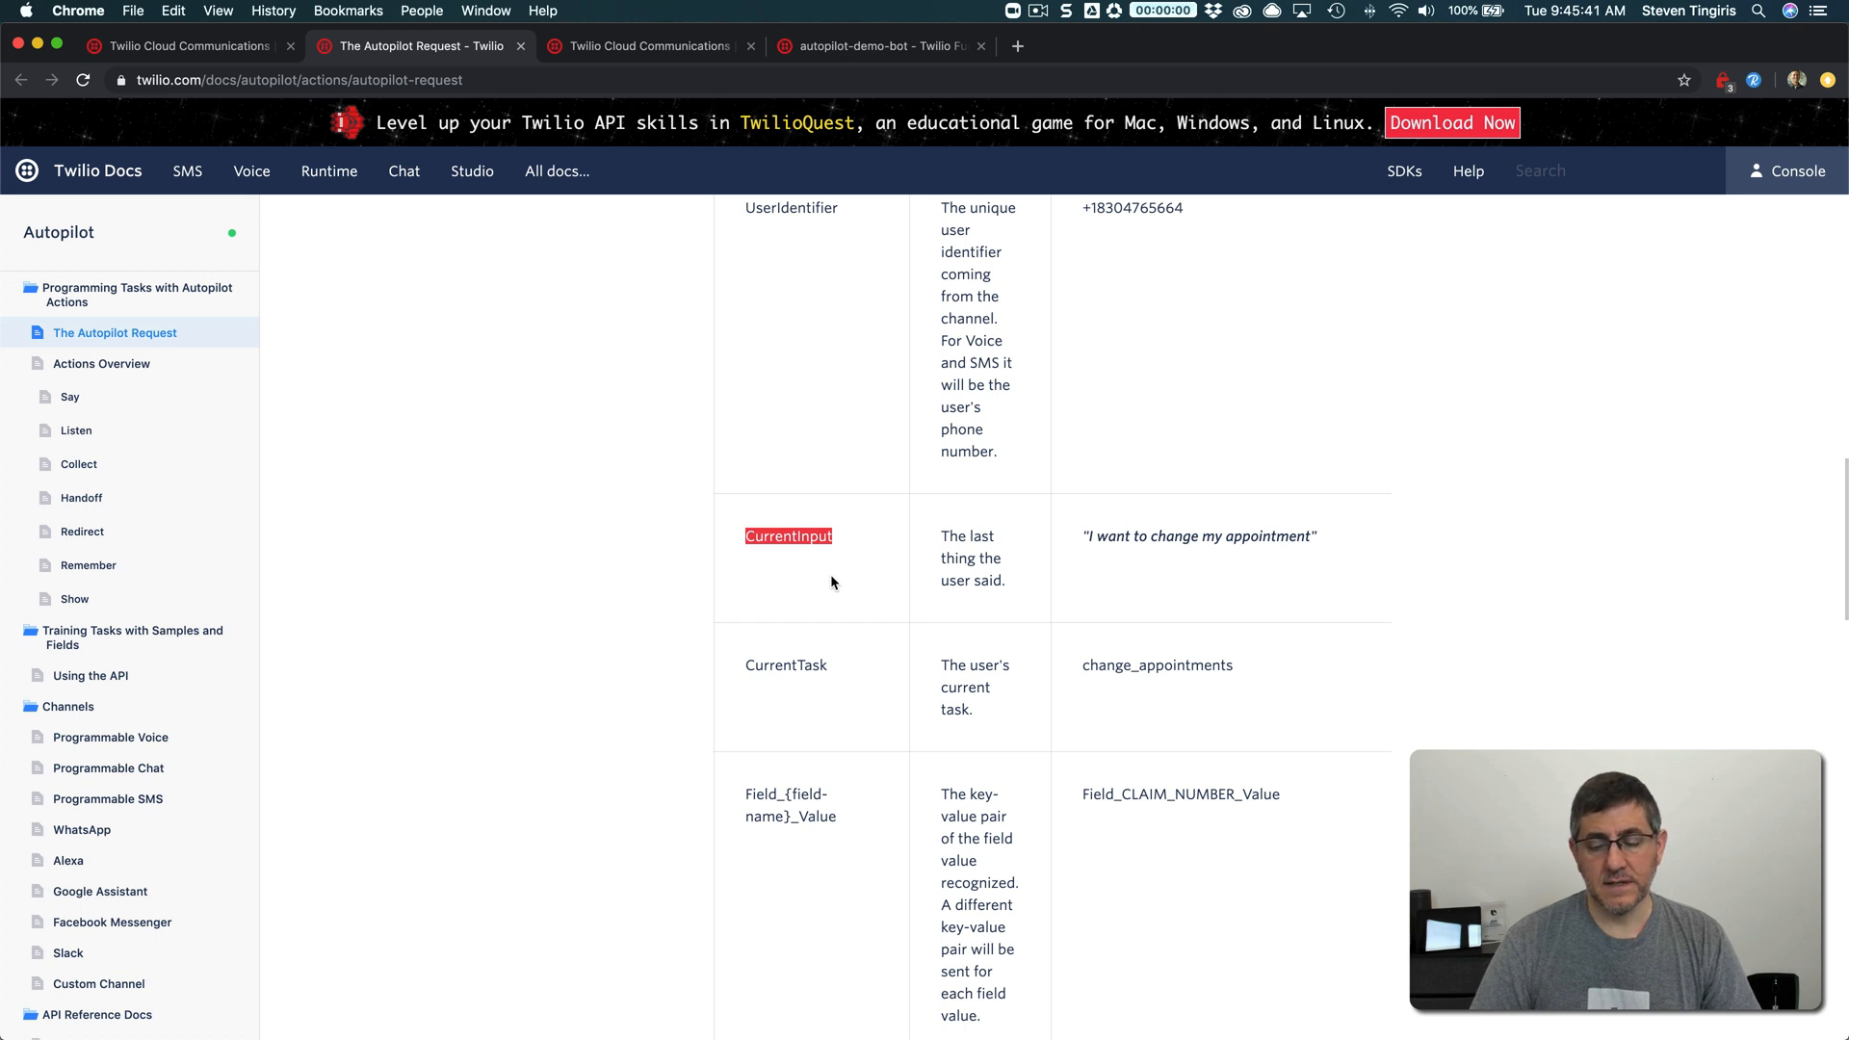
scroll("down", 3)
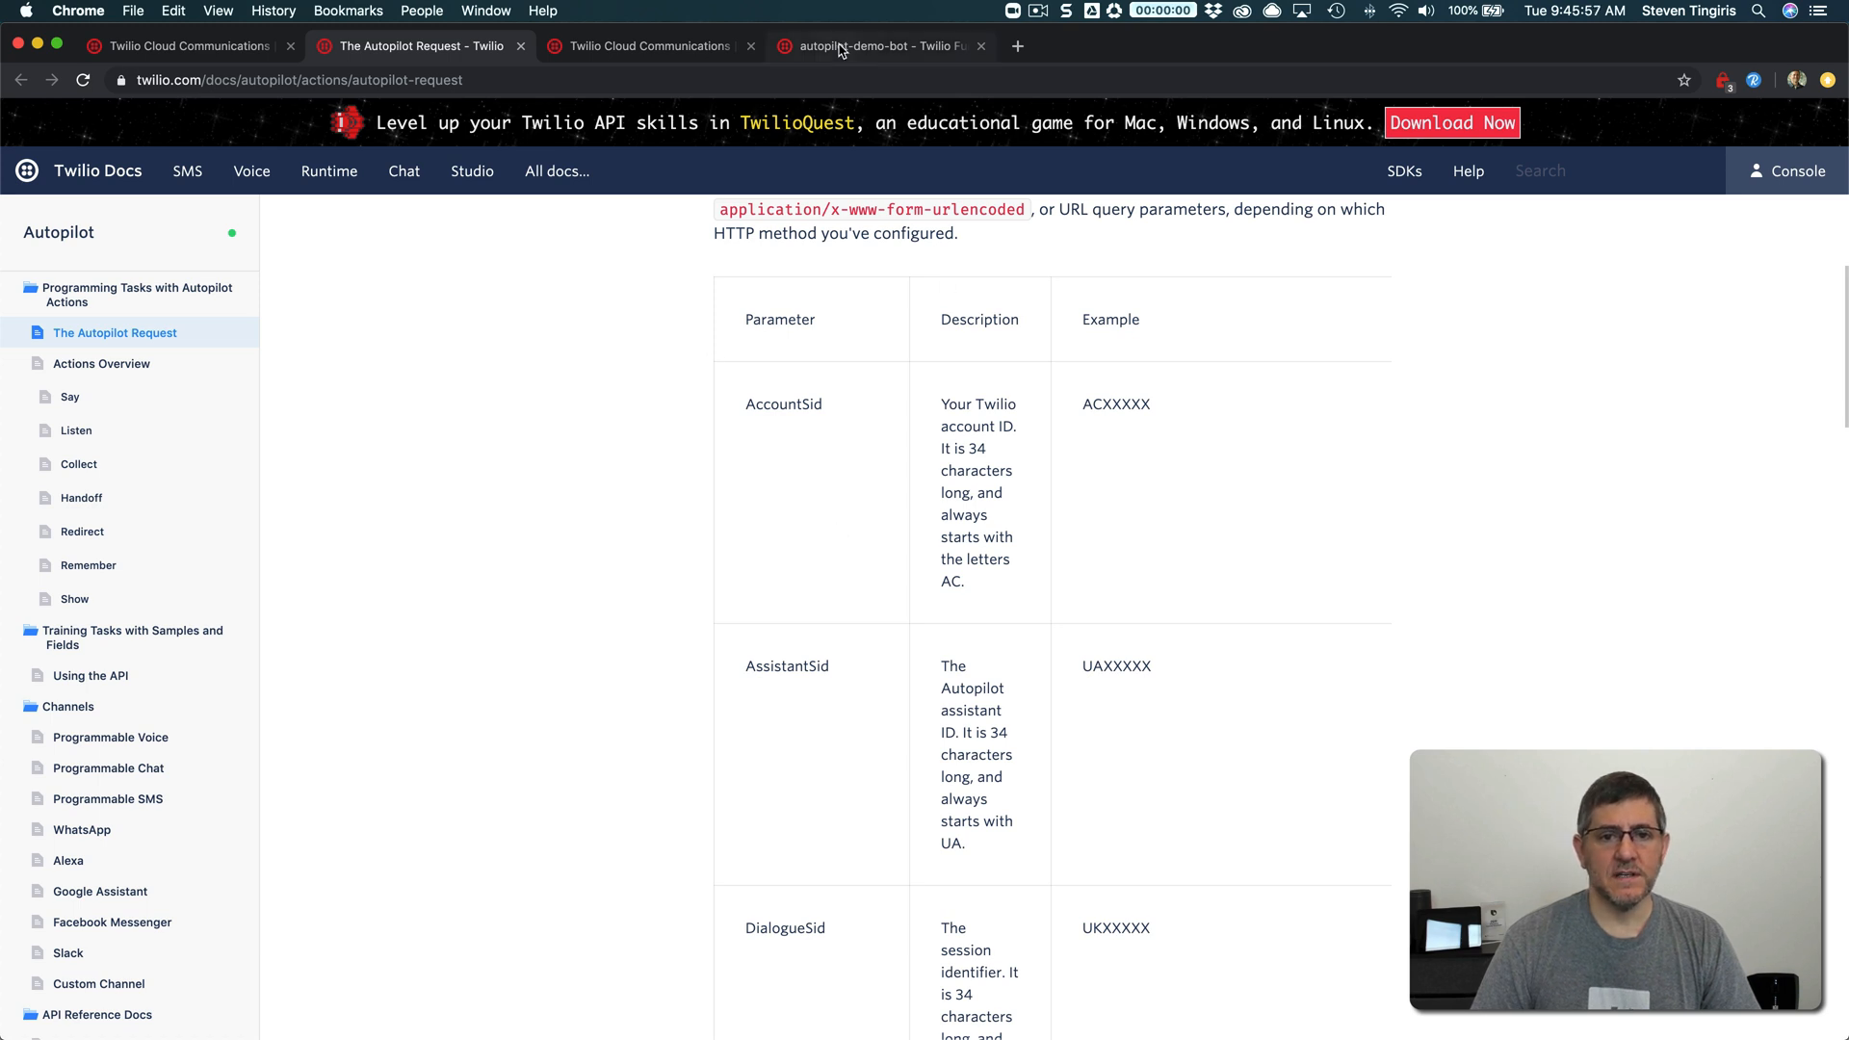
Return to the autopilot-demo-bot Function code with the event.CurrentTask switch
left_click(878, 46)
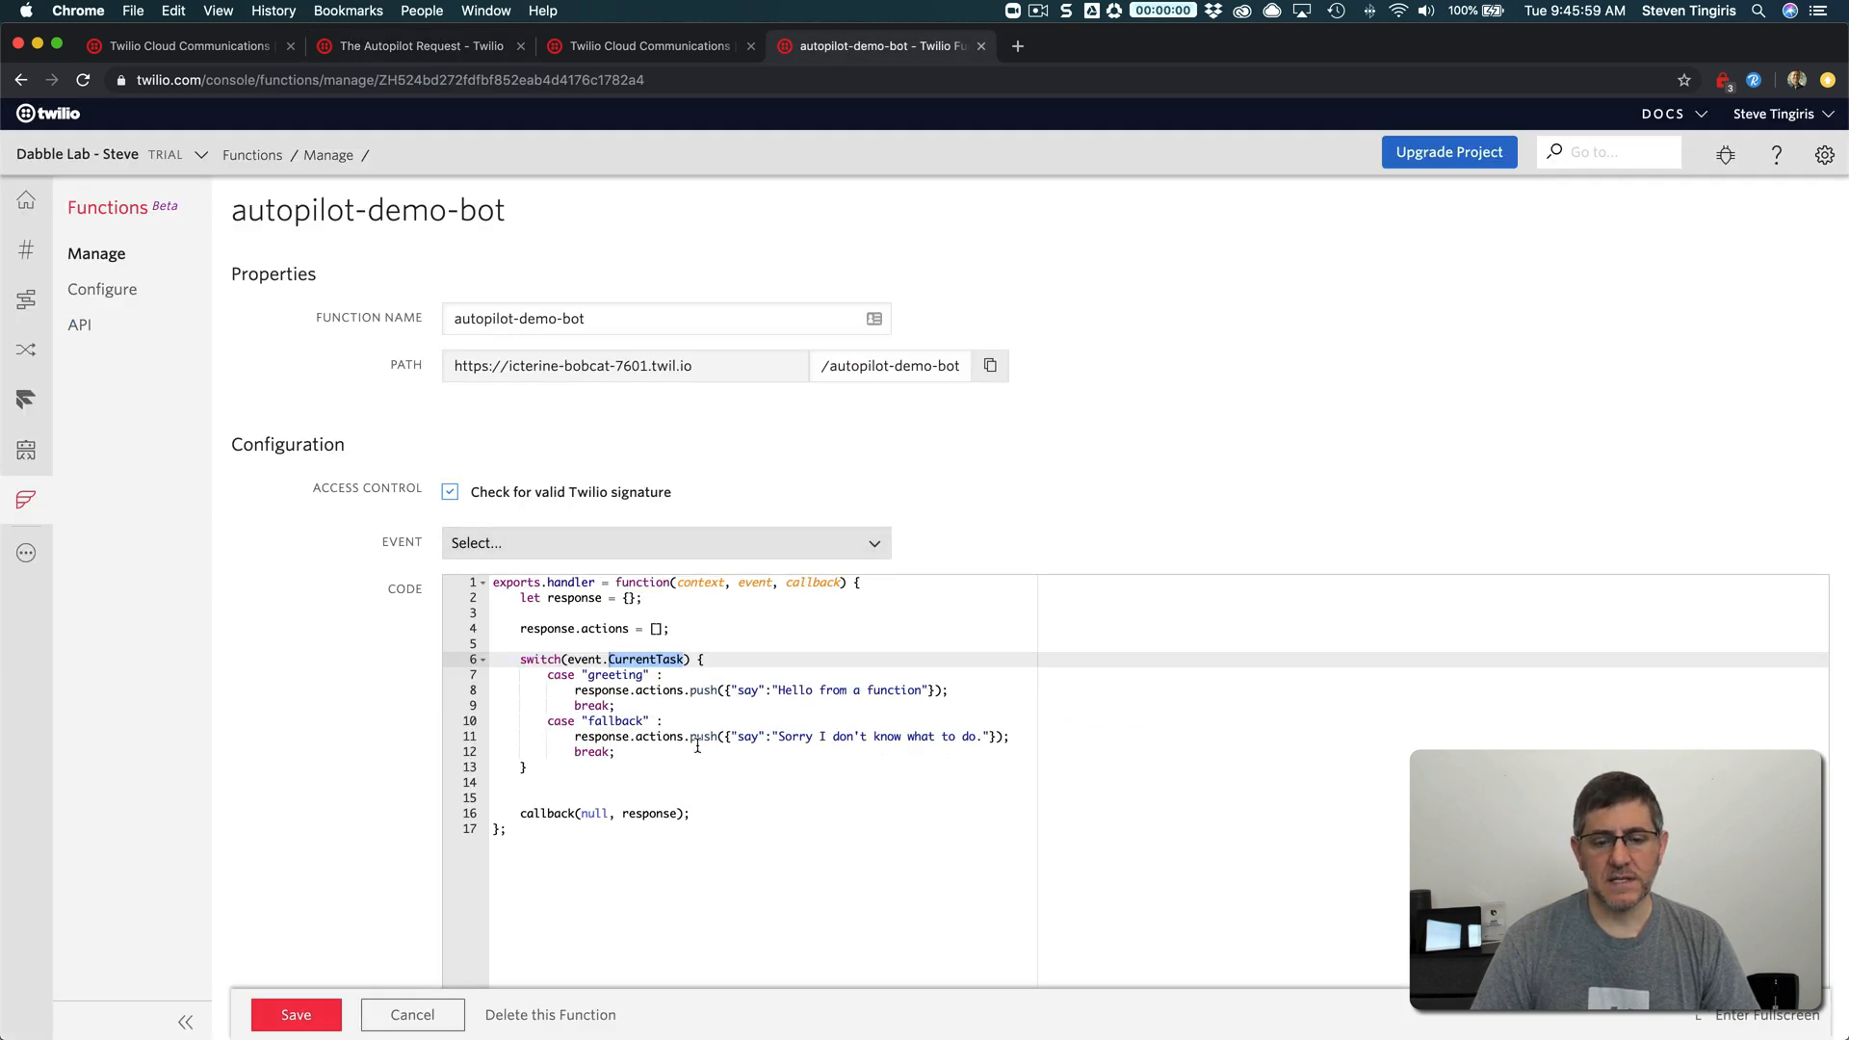
mouse_move(1106, 468)
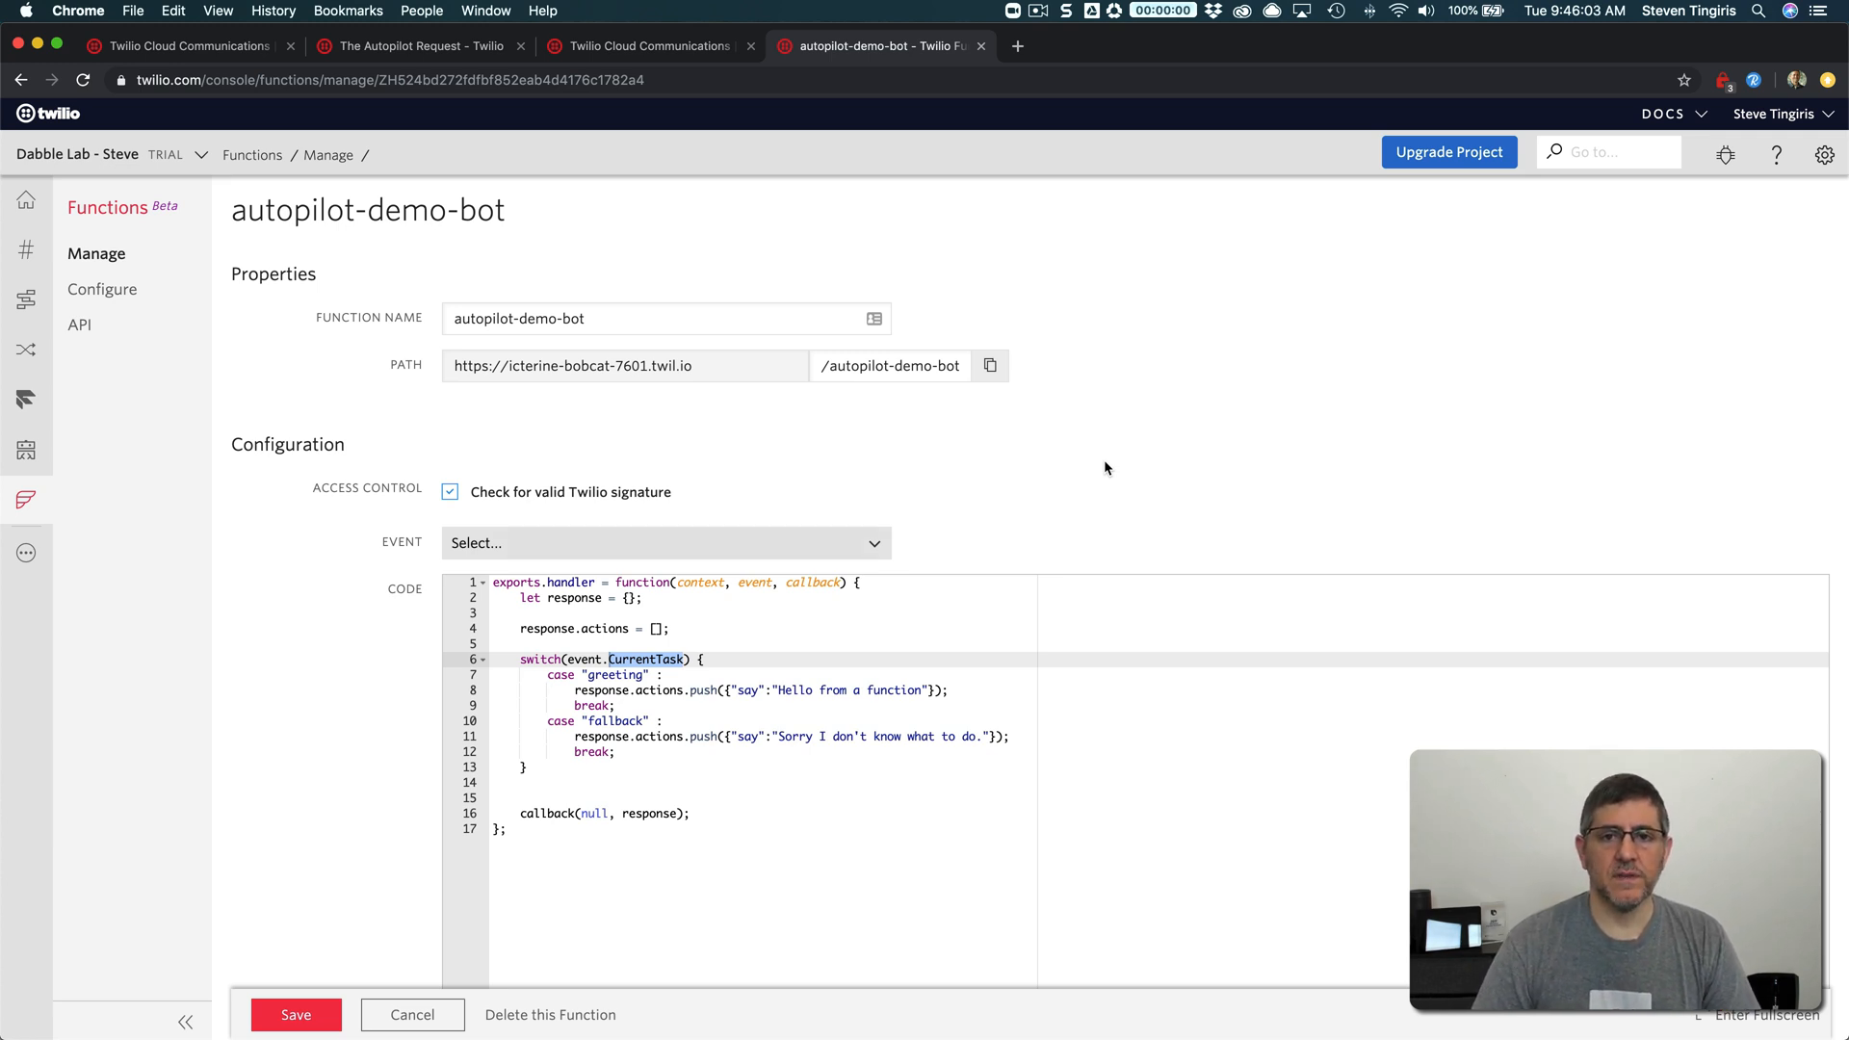
mouse_move(1154, 476)
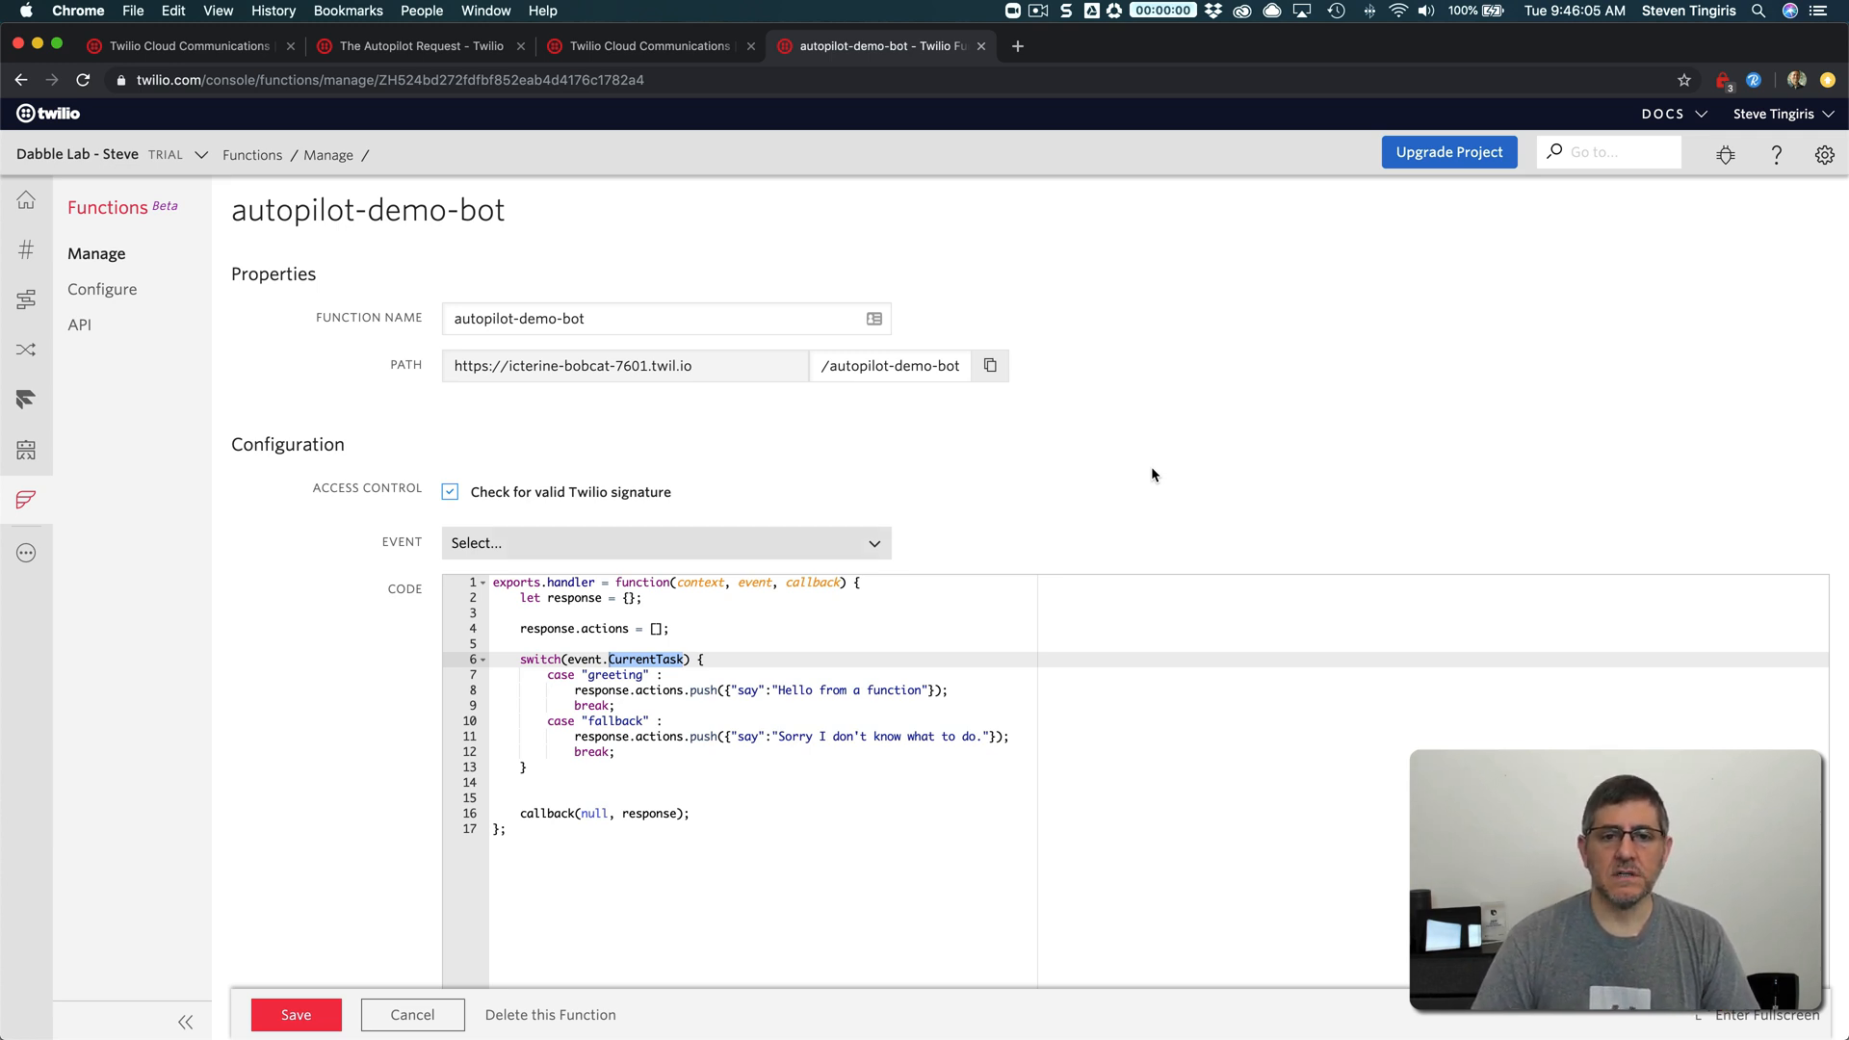